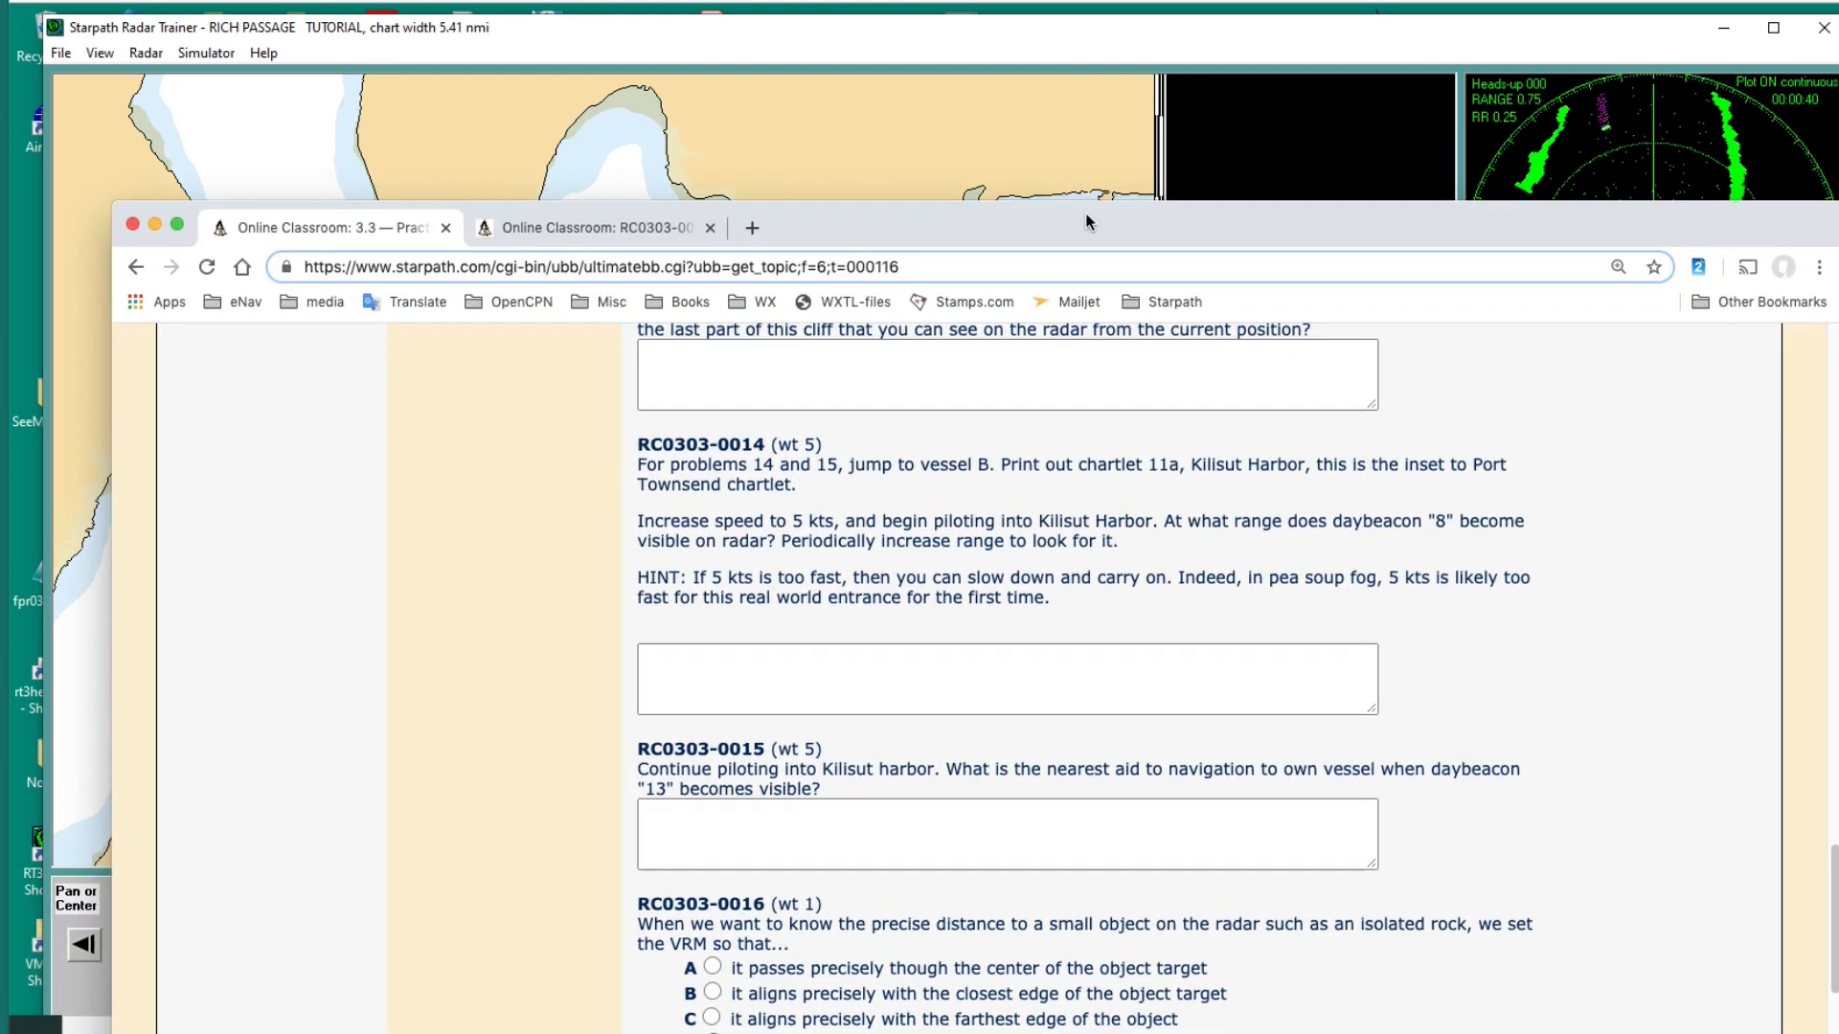
mouse_move(917, 574)
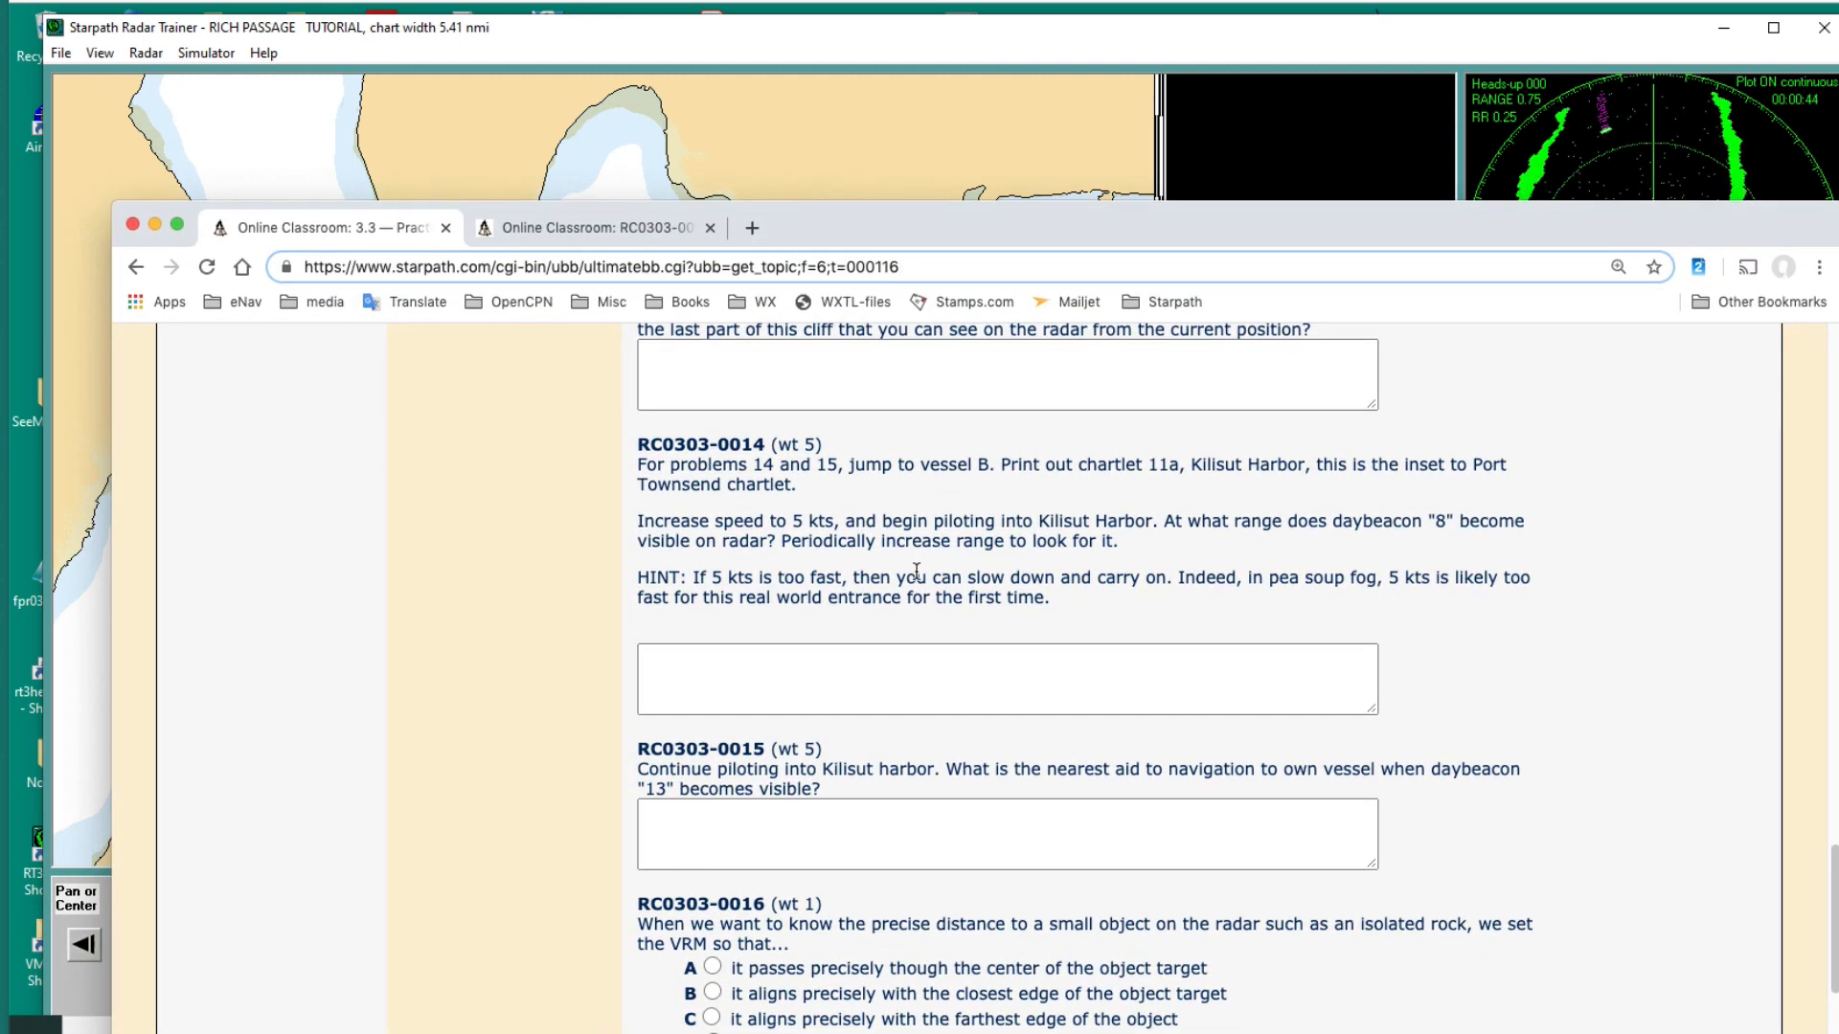
Step: Choose Port Townsend in the Select Active Scenario list and load it
scroll(down, 3)
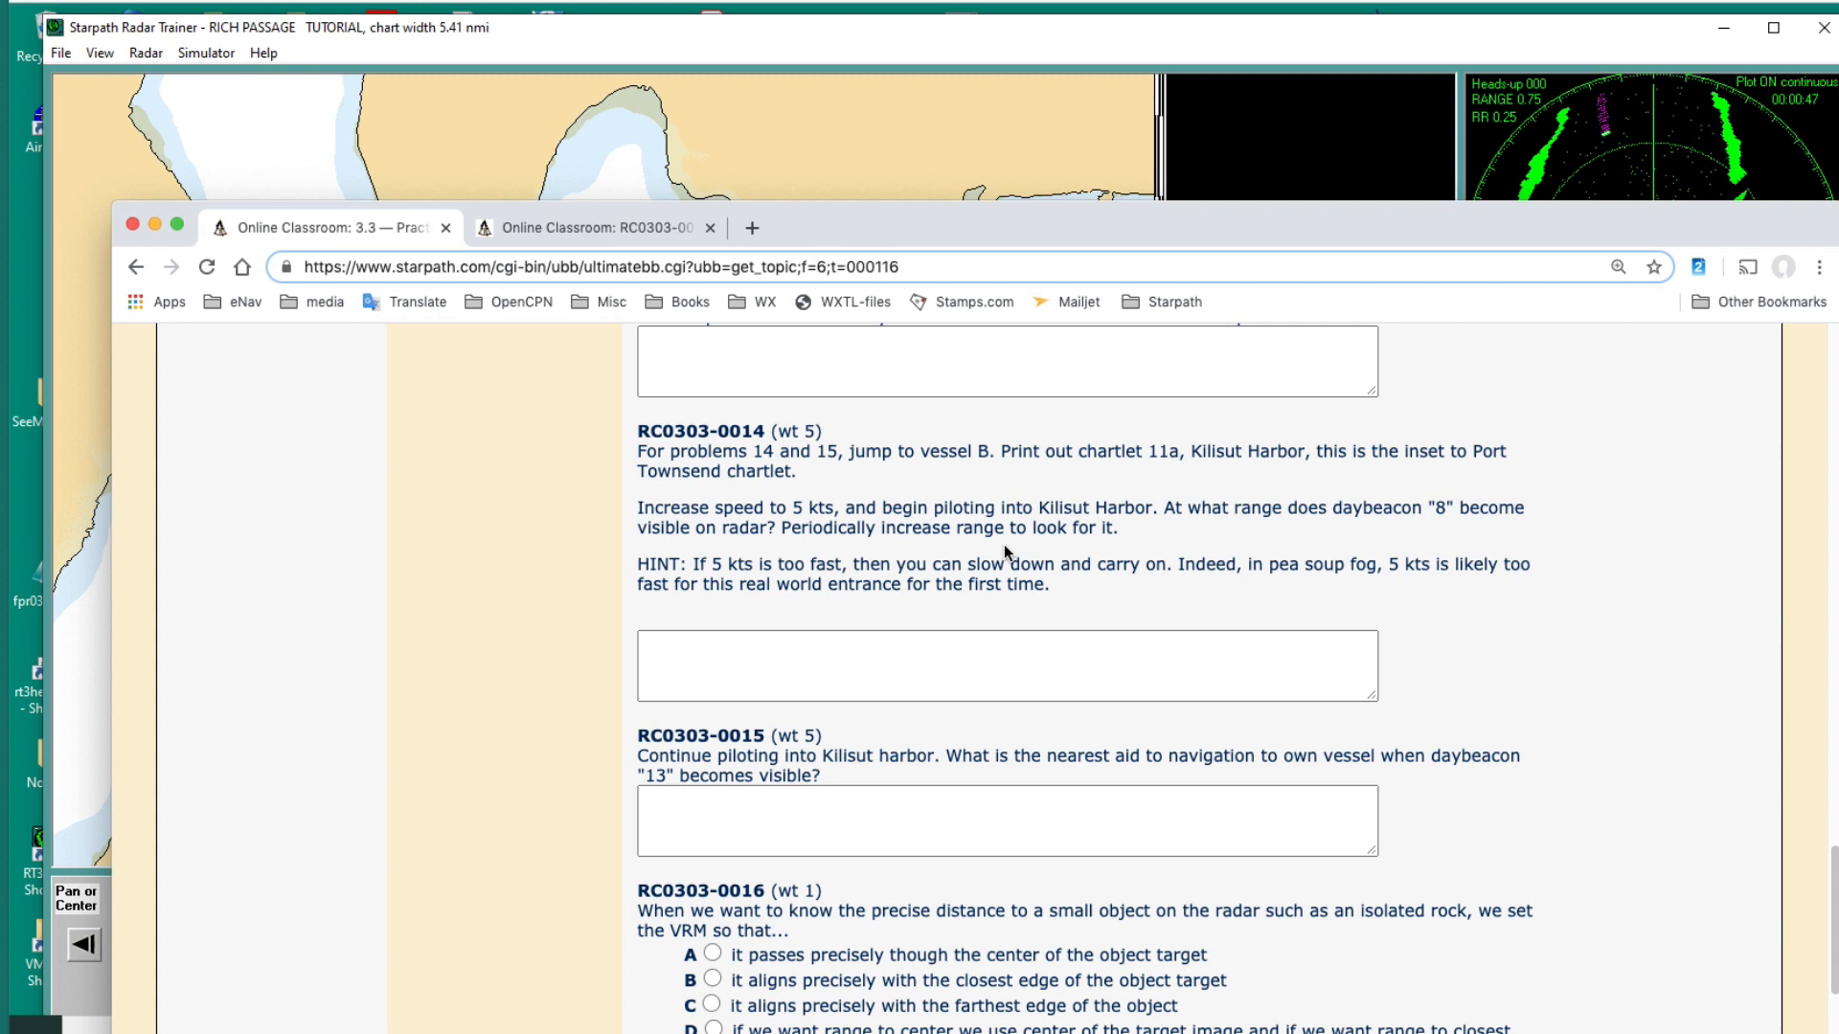
scroll(down, 3)
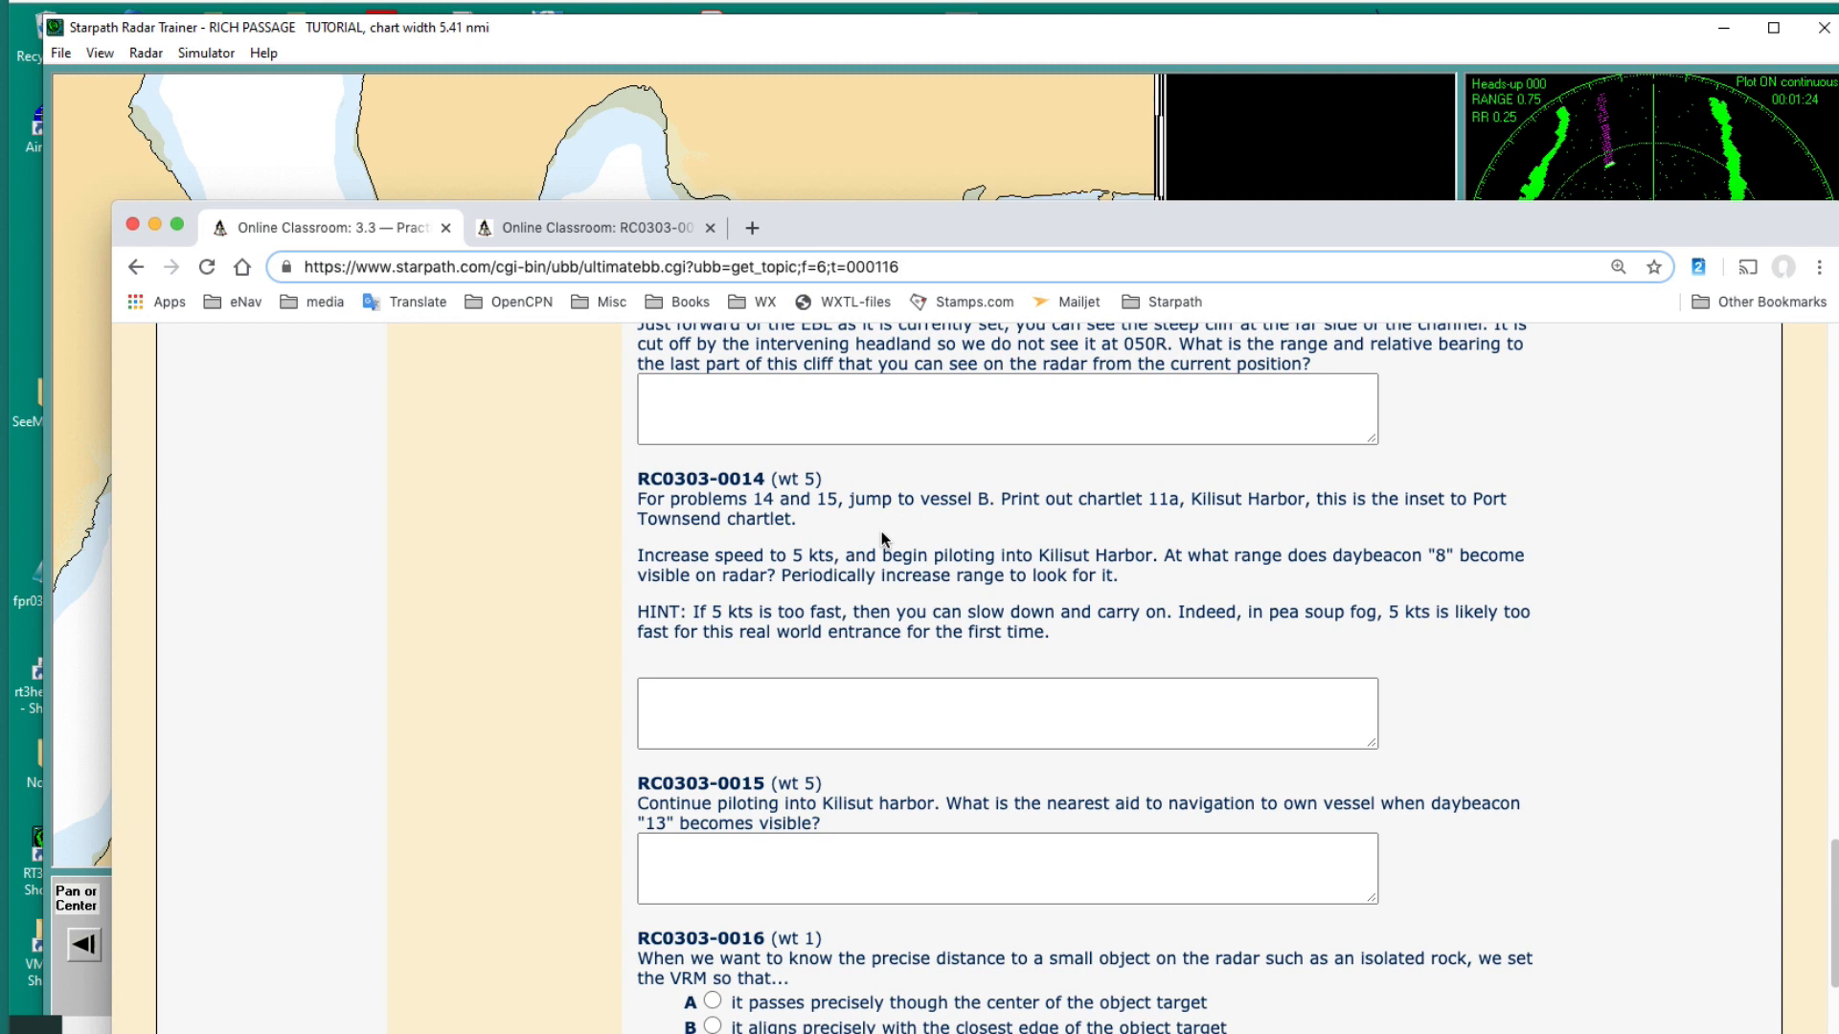
mouse_move(842, 560)
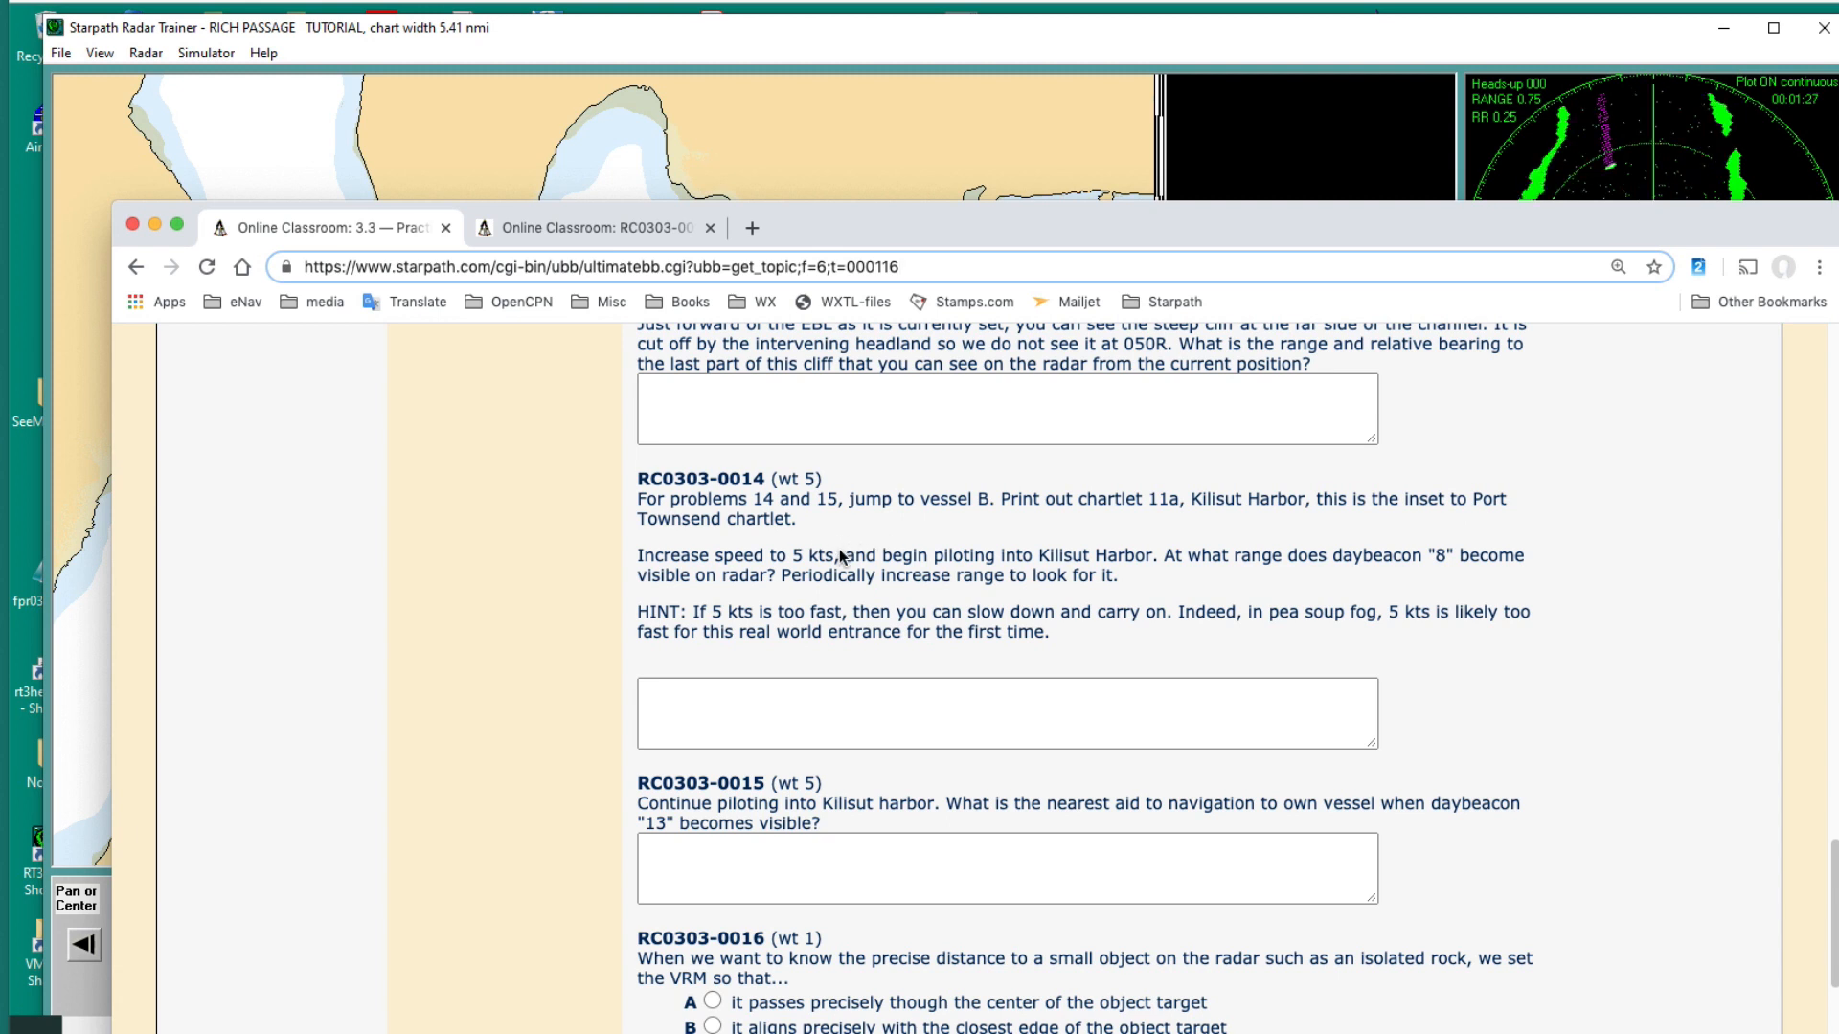
mouse_move(642, 604)
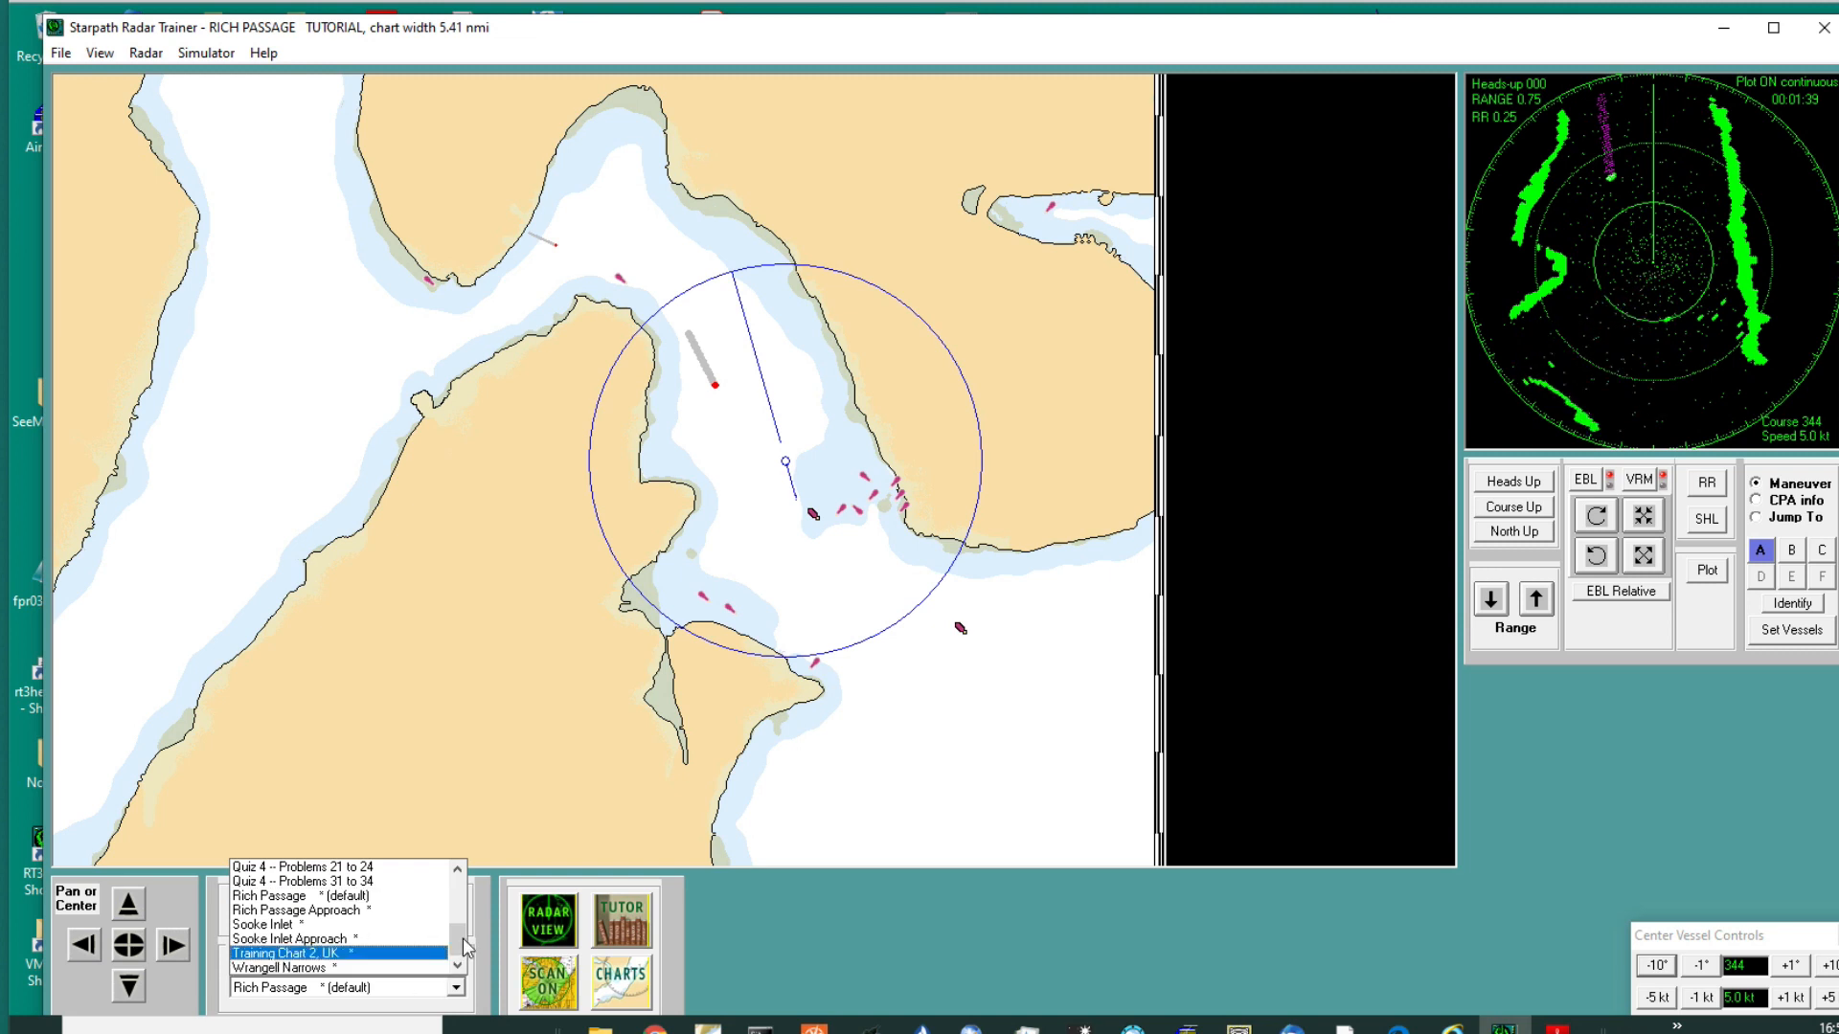
click(457, 919)
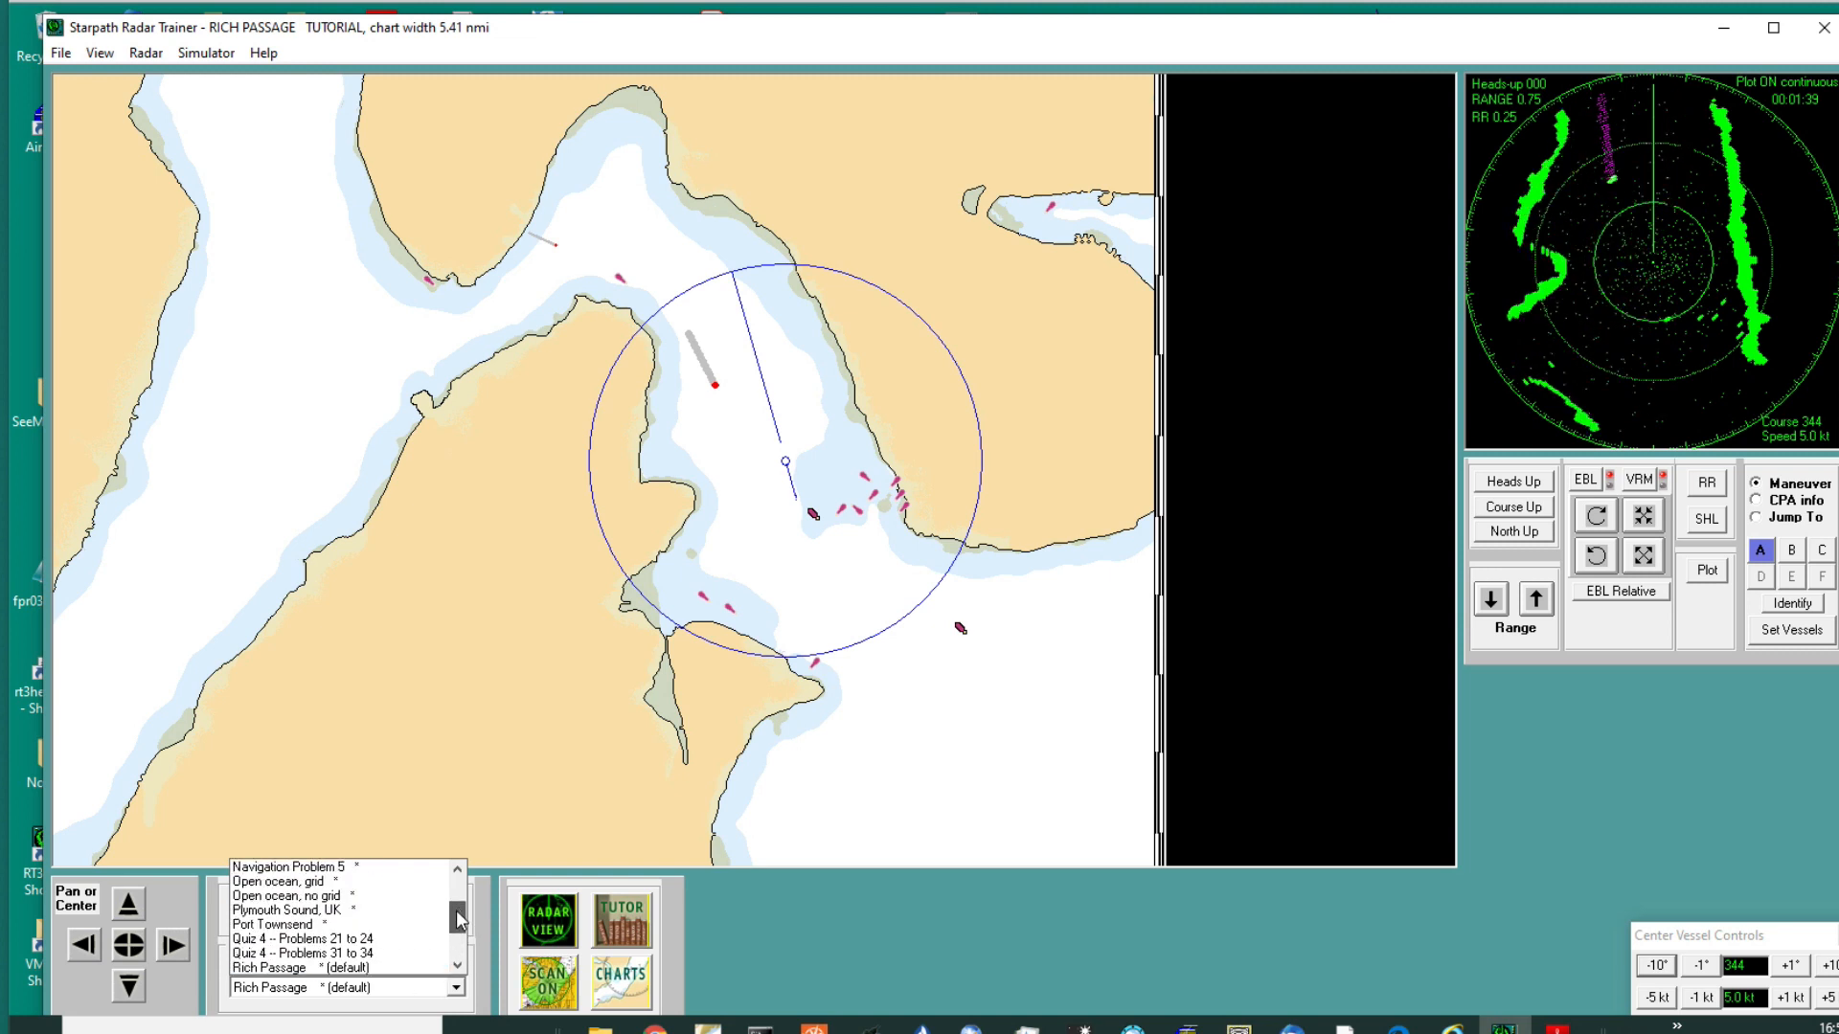
click(272, 924)
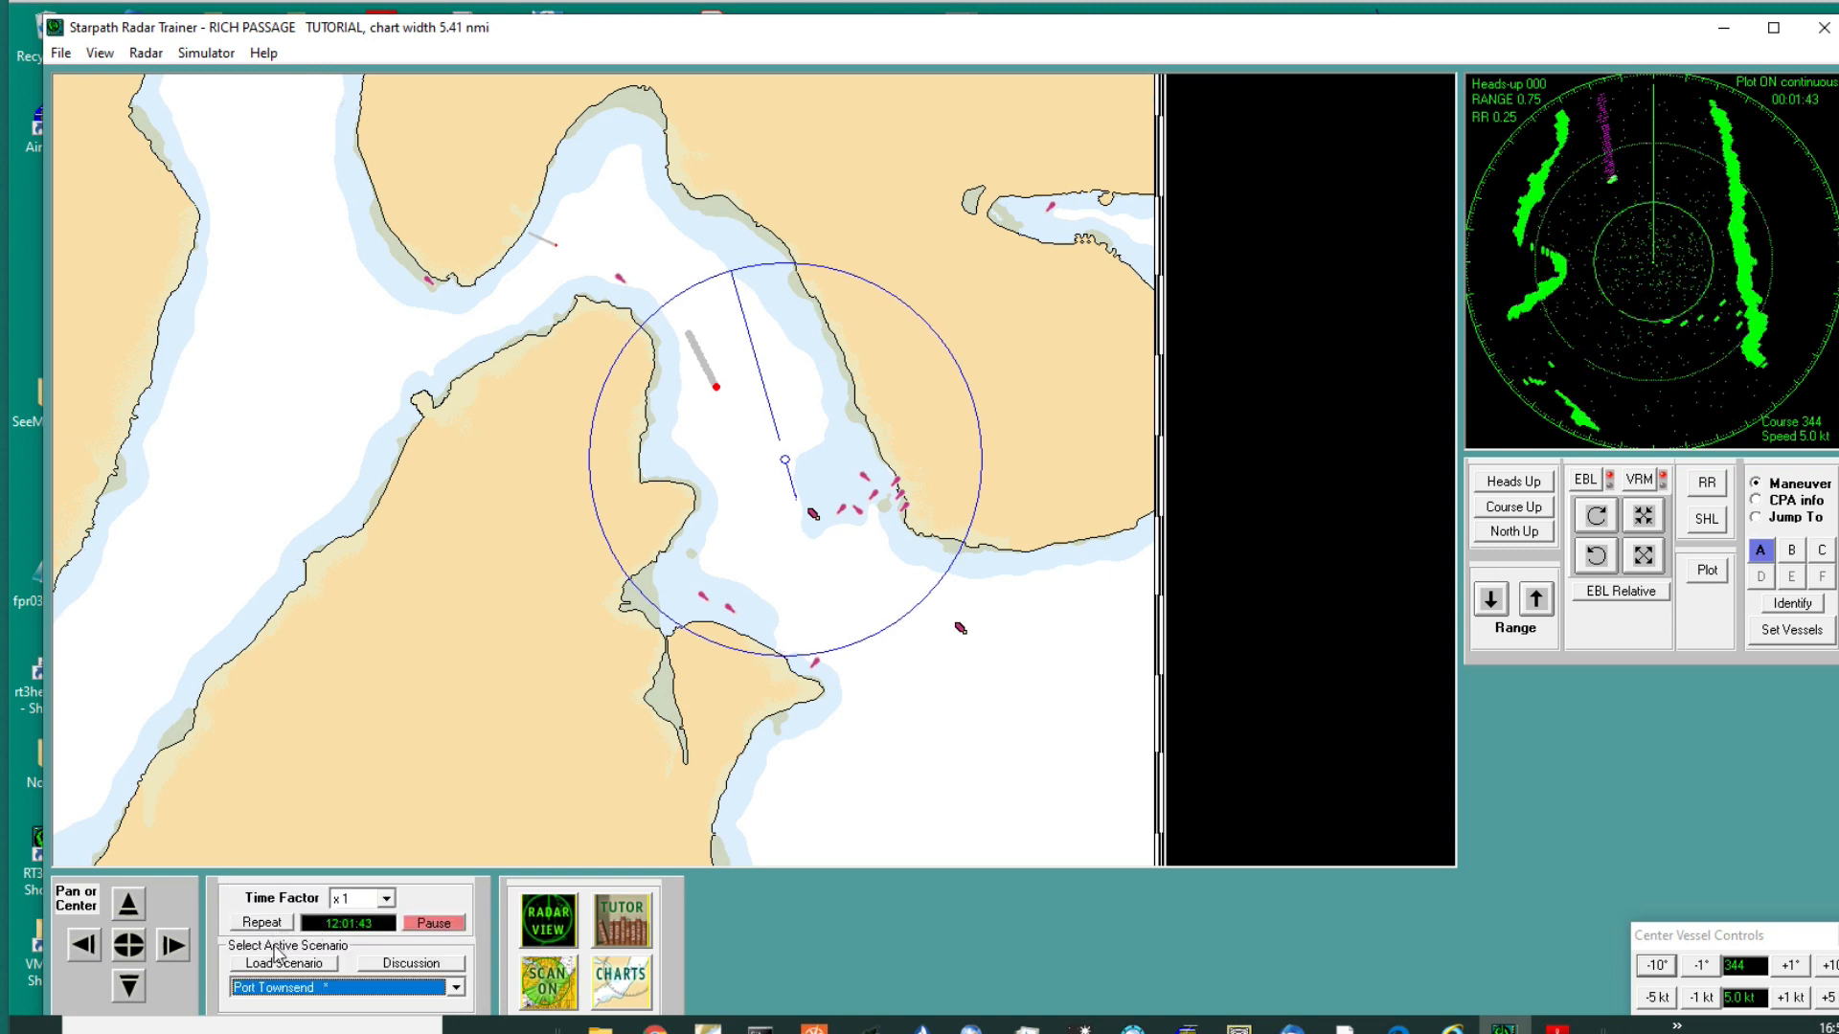
click(284, 963)
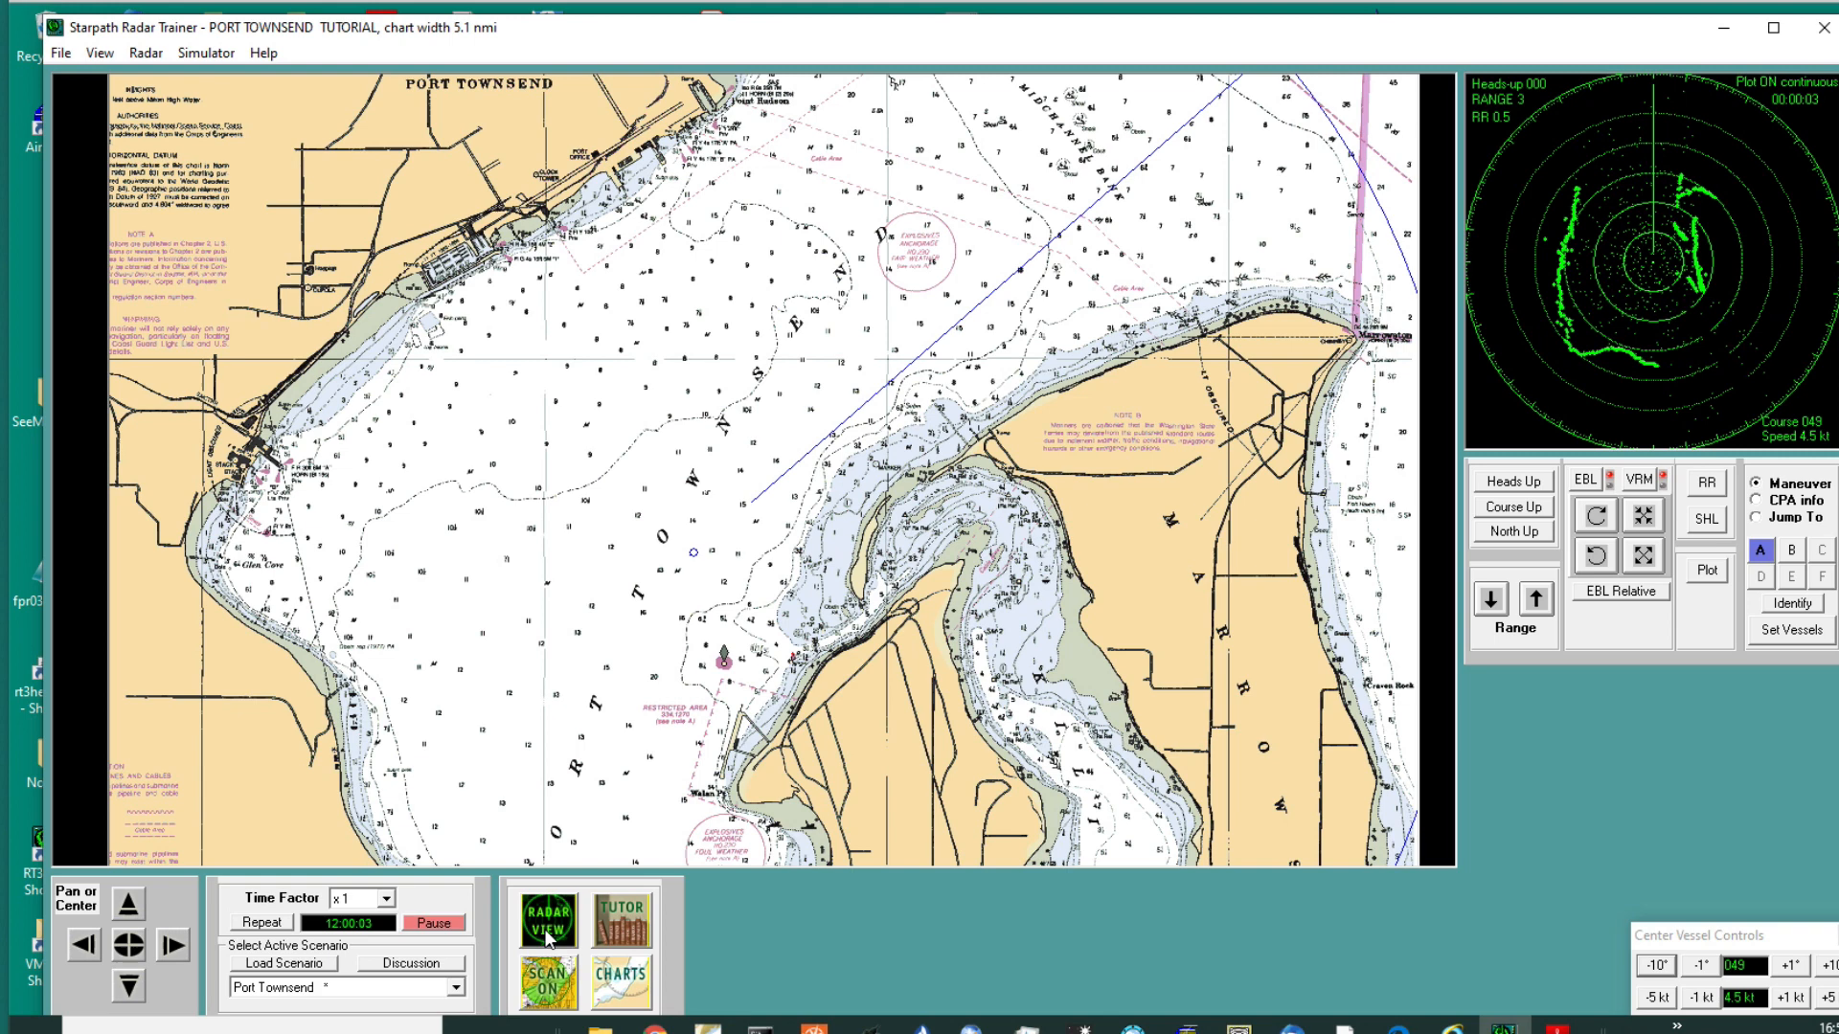
Step: Toggle the radar scan sector overlay on and back off on the chart
click(544, 981)
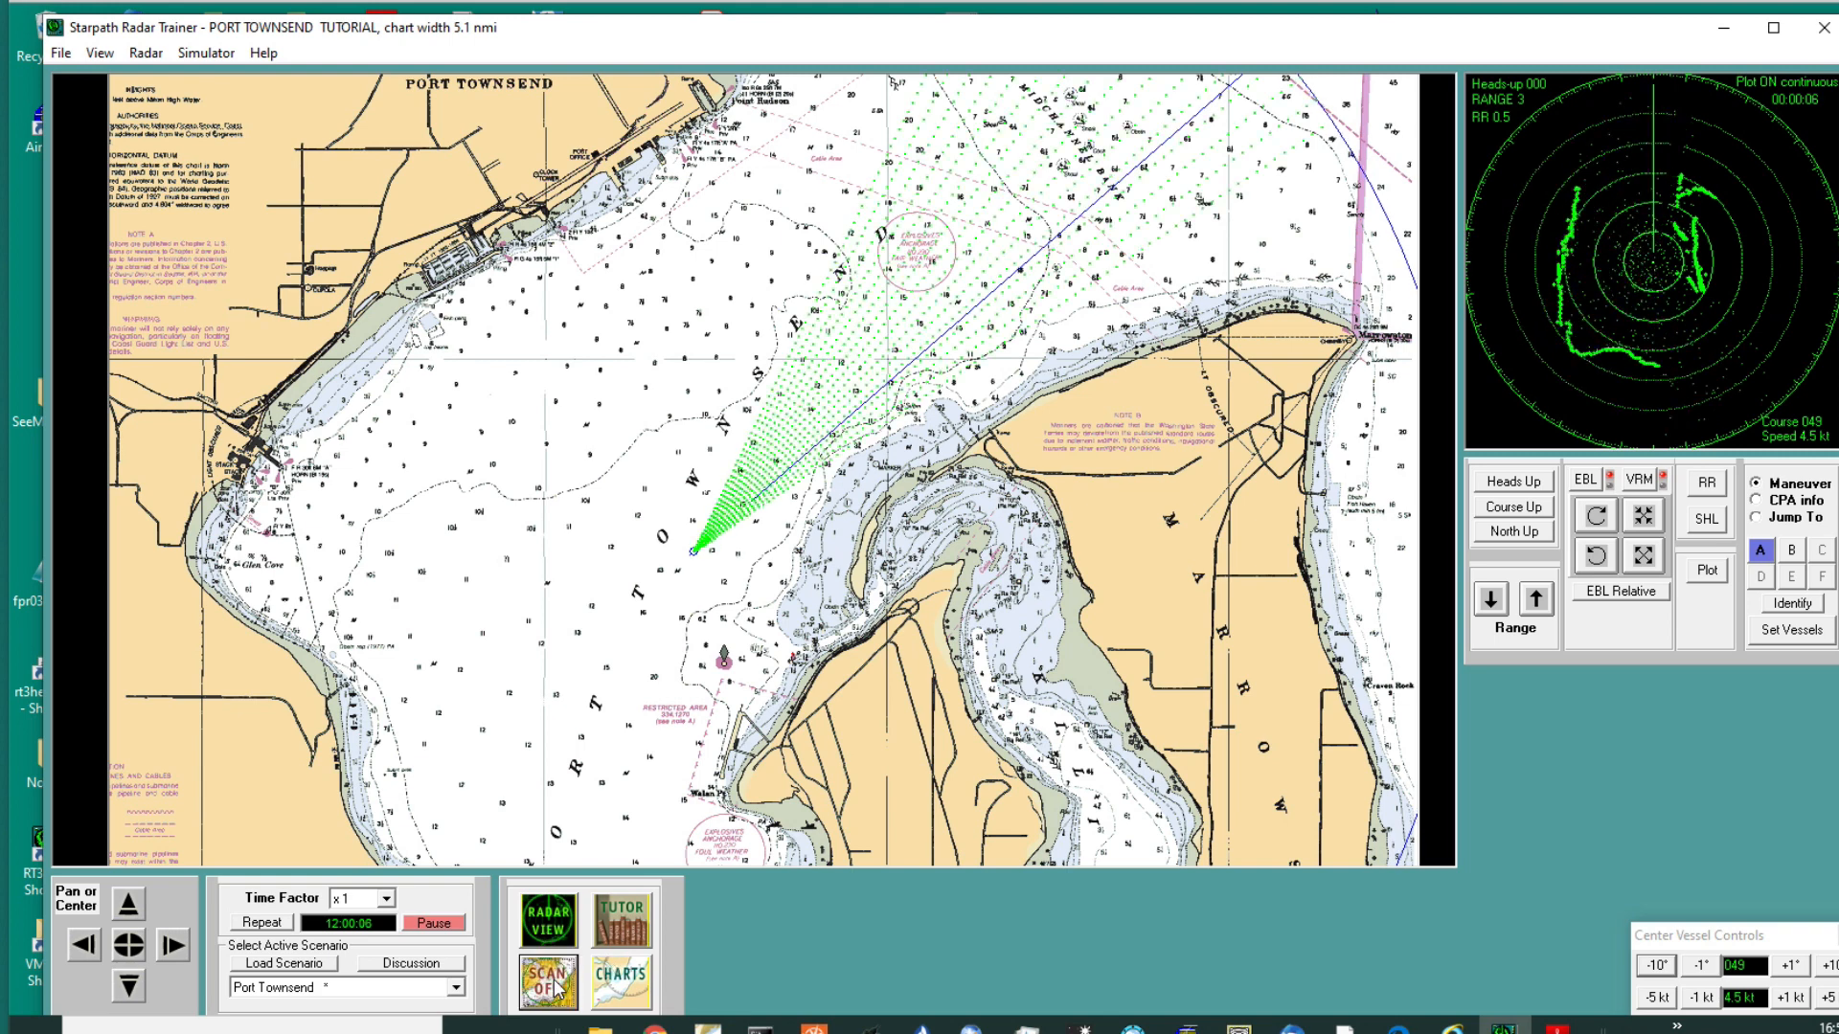
click(544, 981)
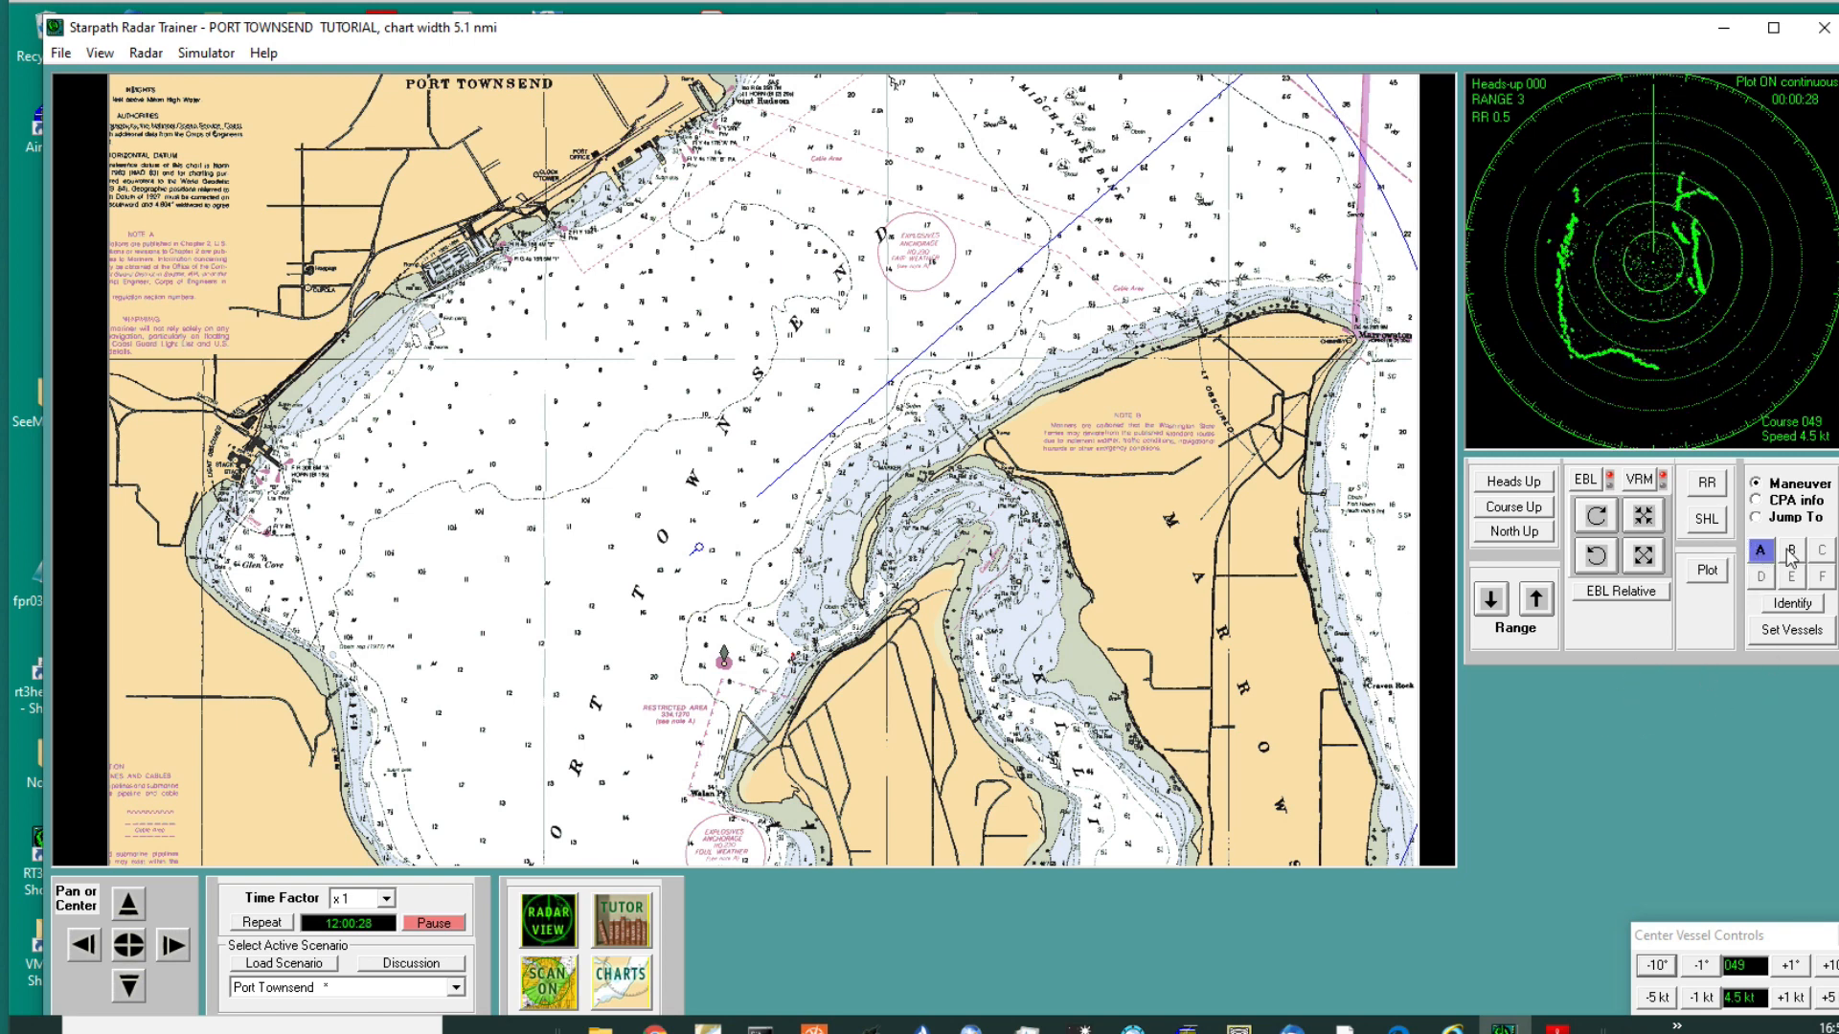
Step: Jump to vessel B, making it the own vessel stopped on heading 065
click(1756, 517)
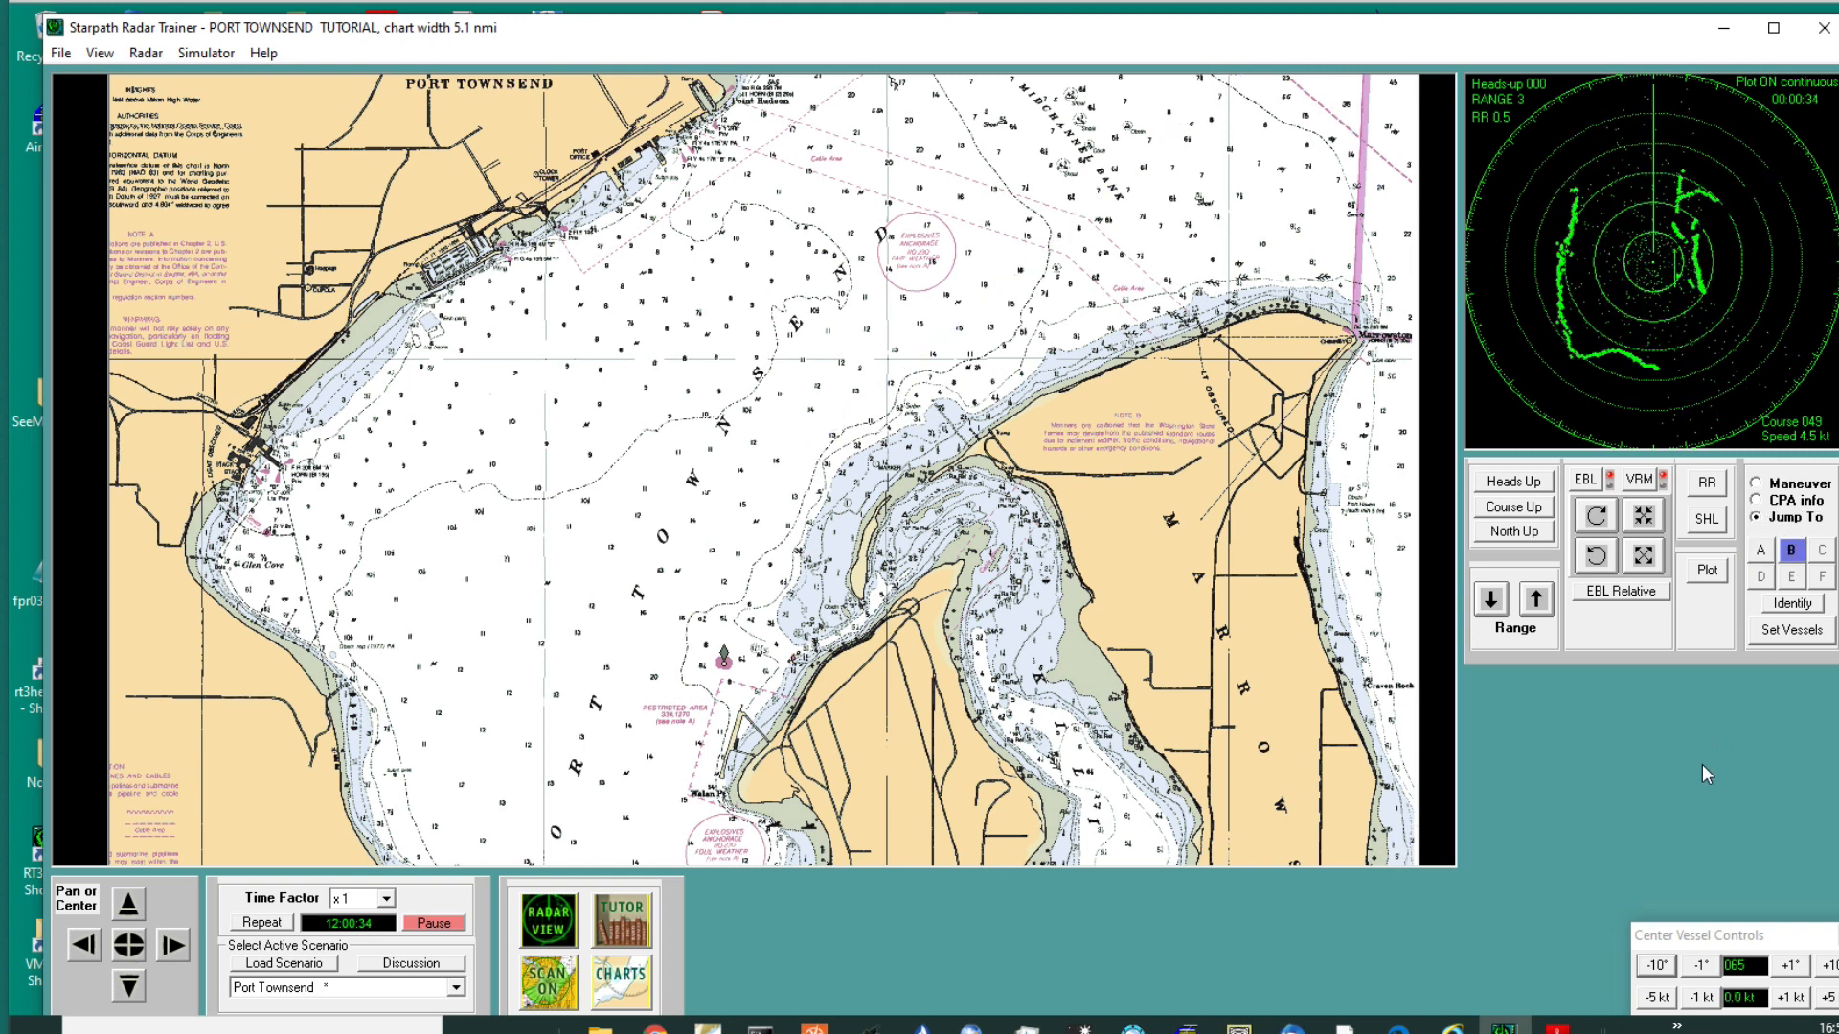
mouse_move(686, 856)
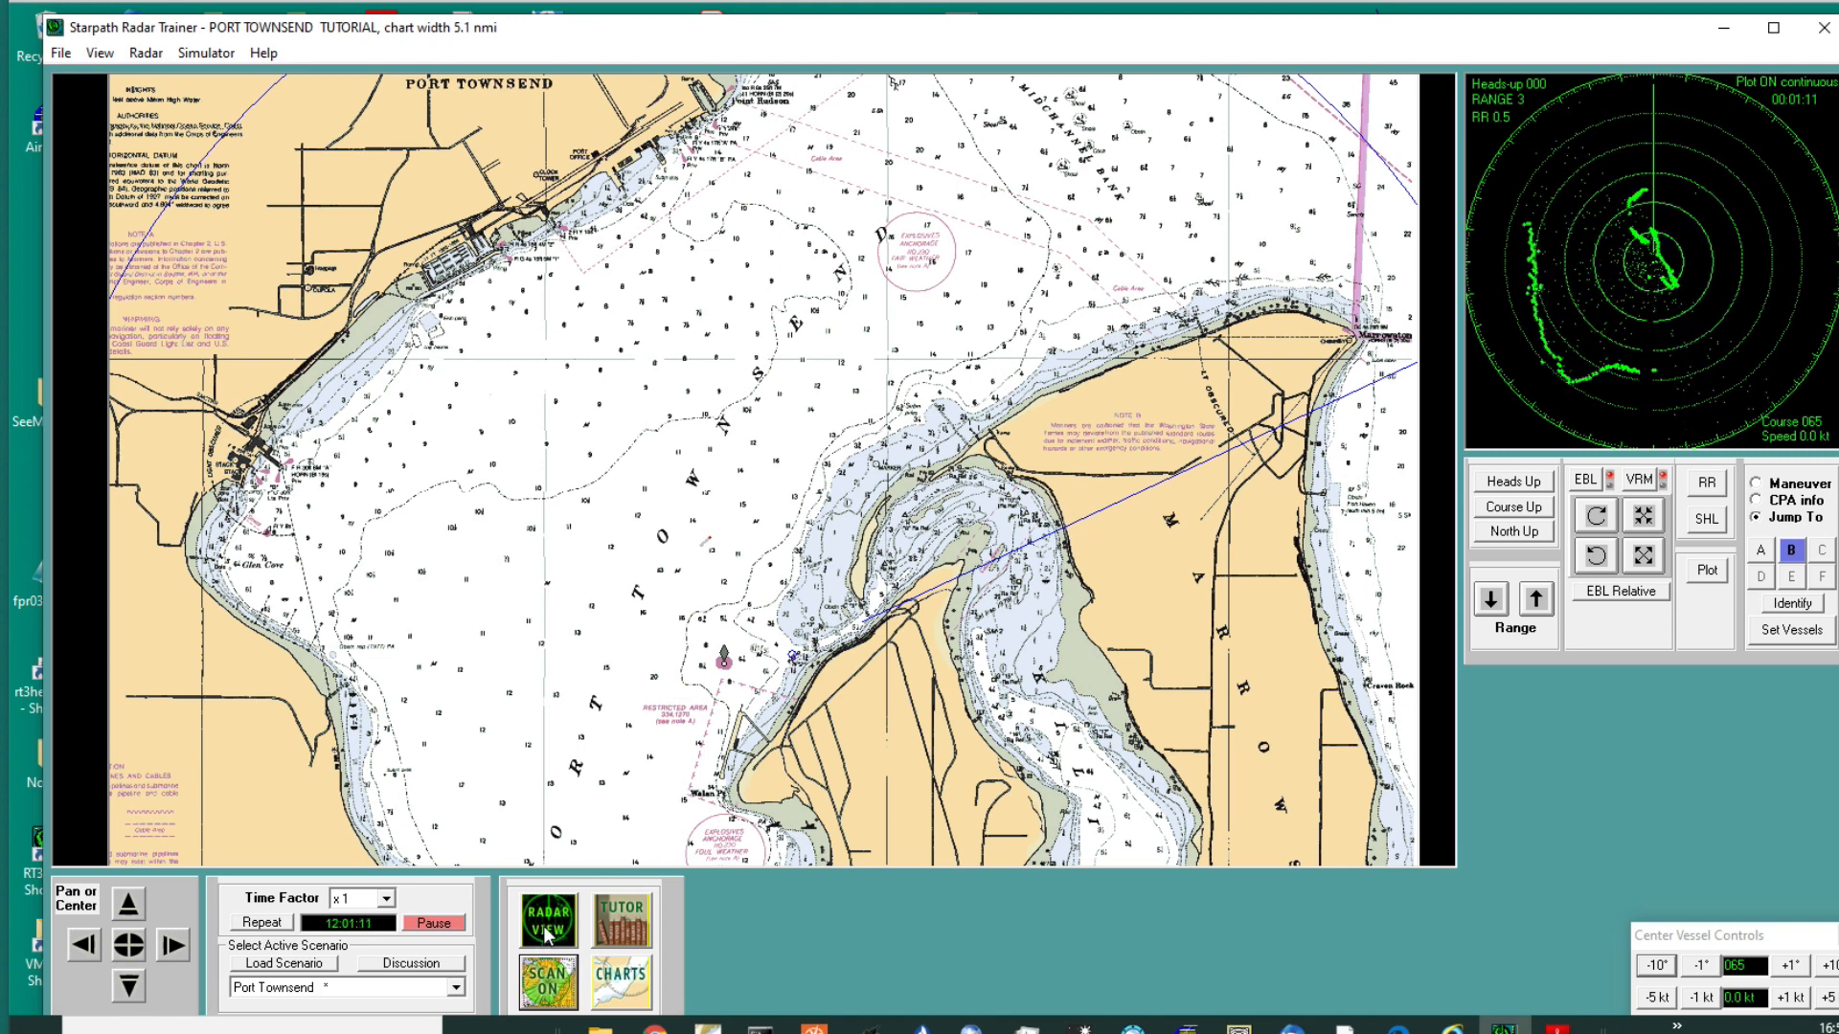
Step: Switch to full Radar View and step the range from 3 down to 0.25, then back to 0.5 miles
click(543, 915)
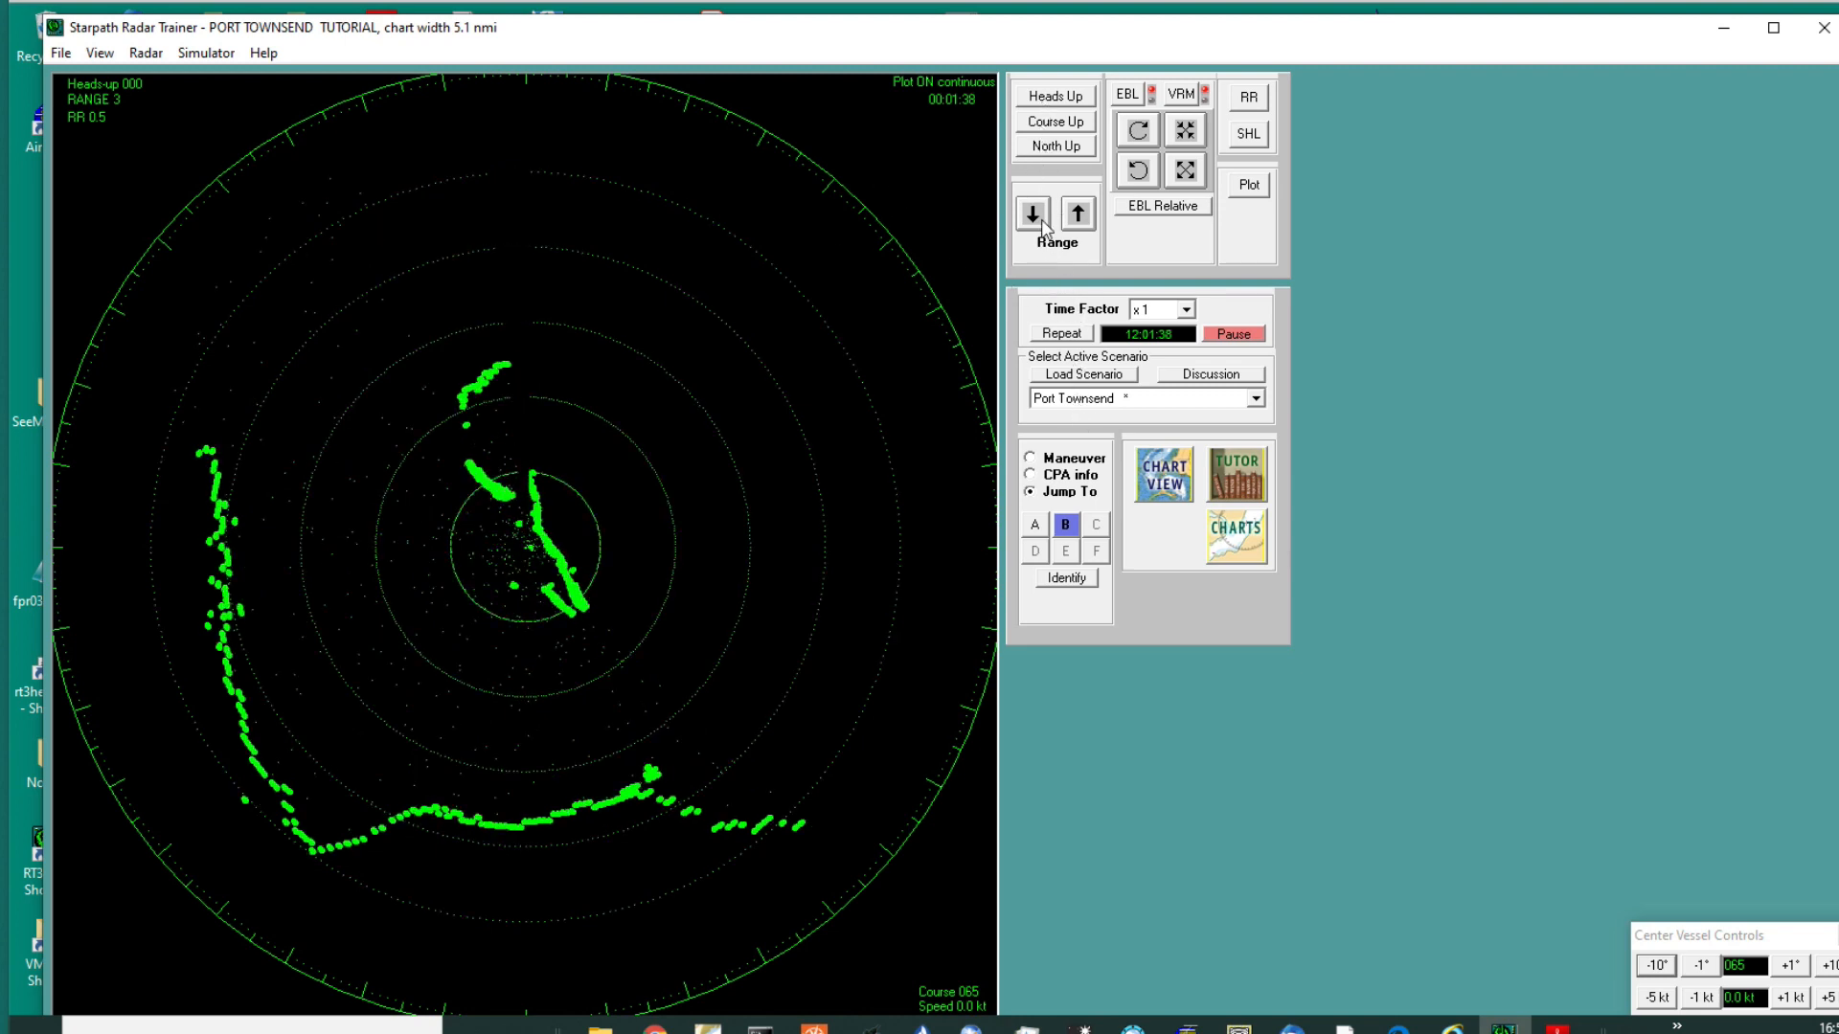
click(1032, 213)
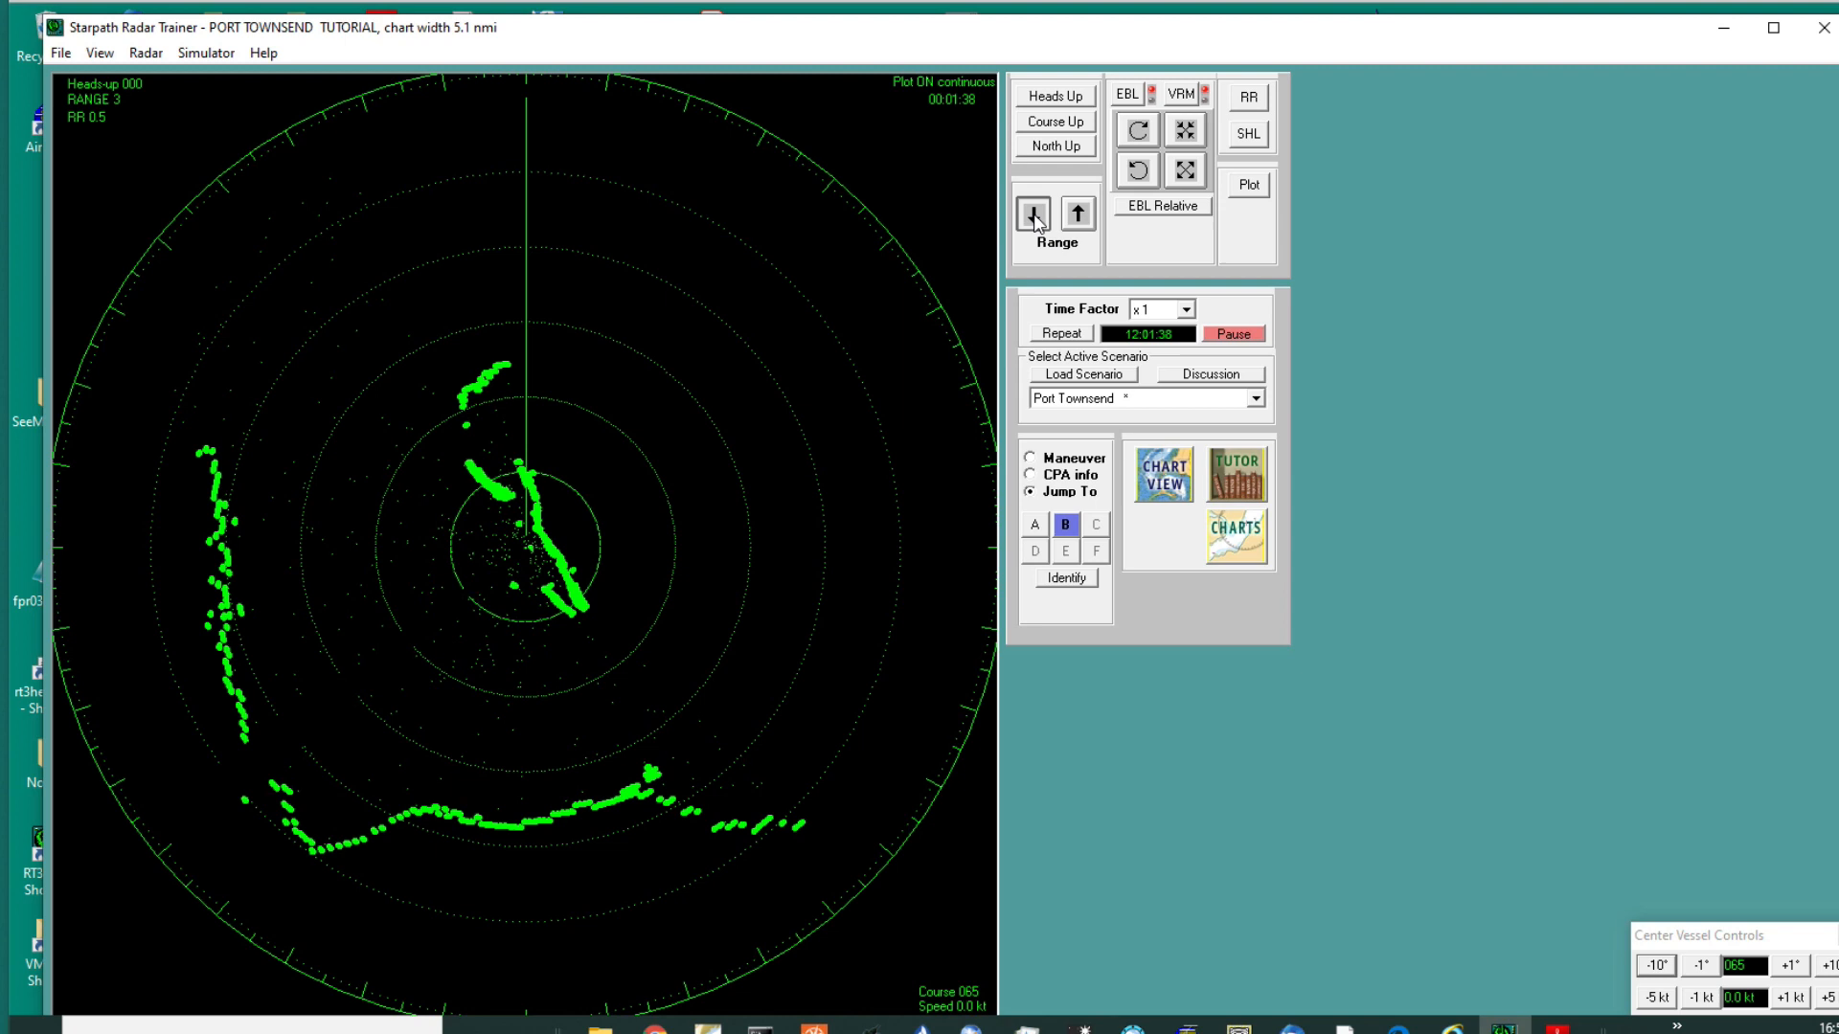
click(1033, 214)
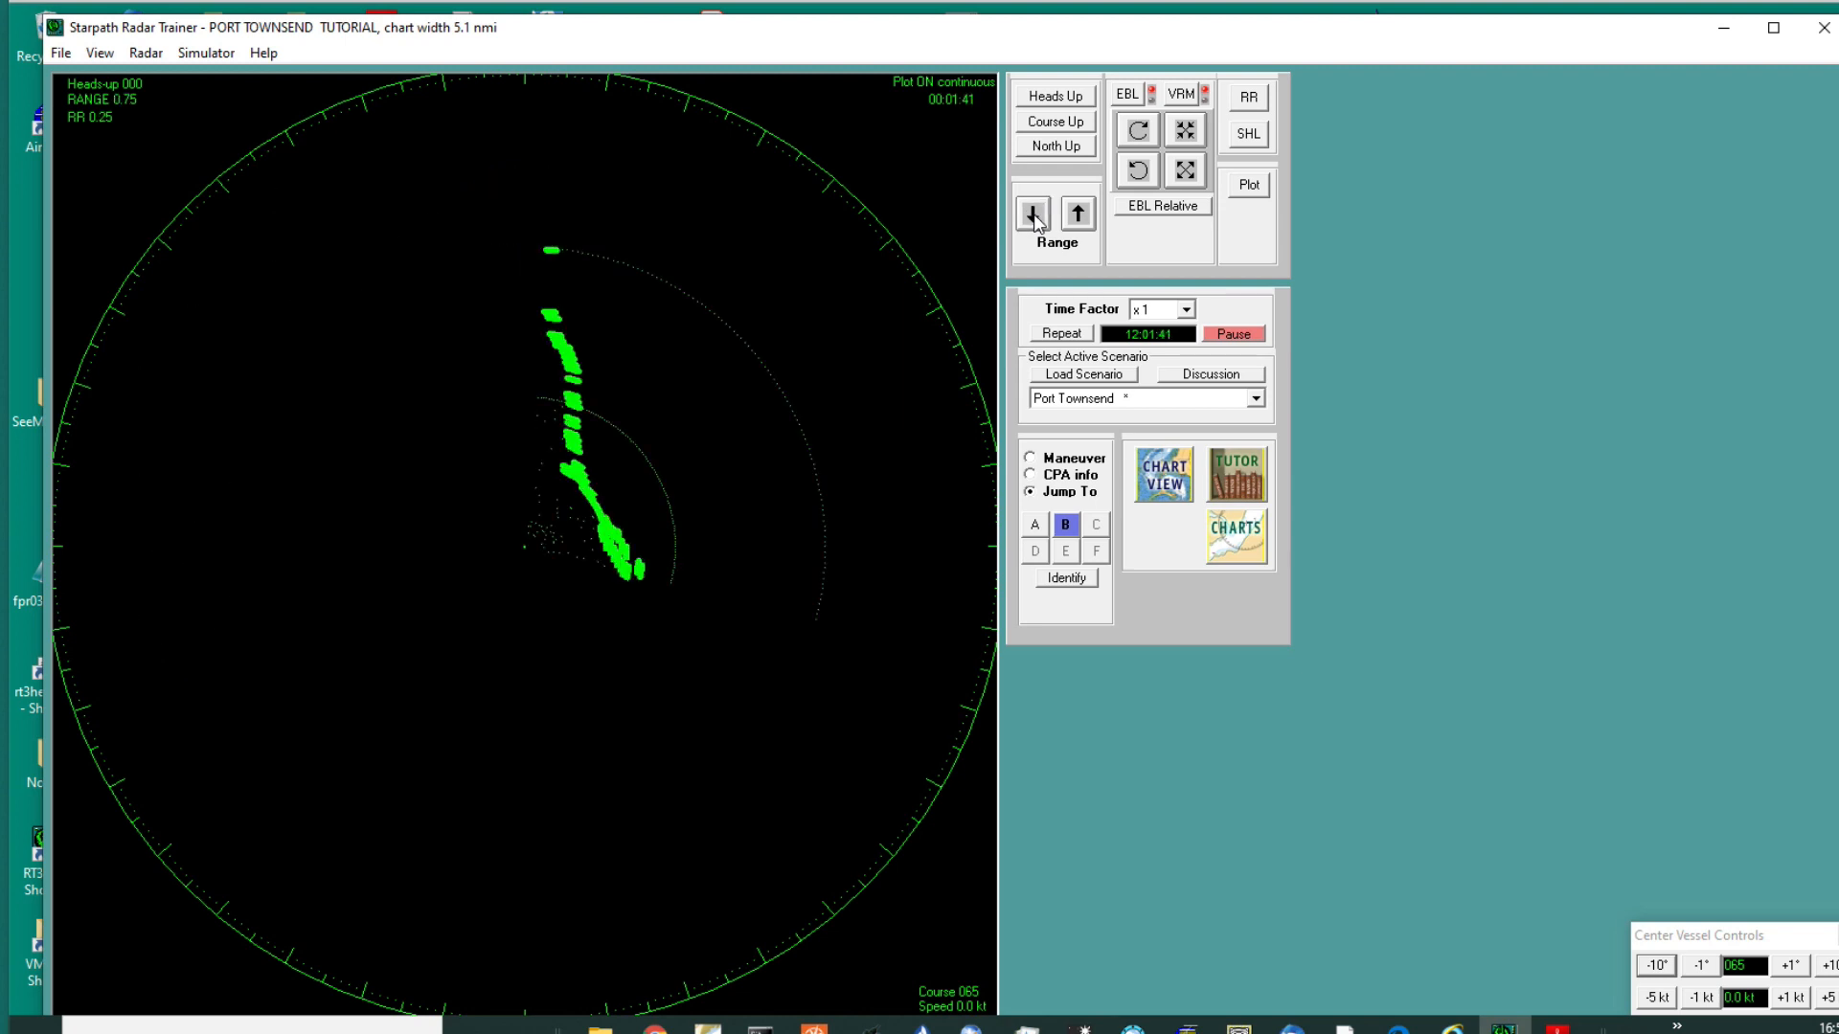
click(1030, 214)
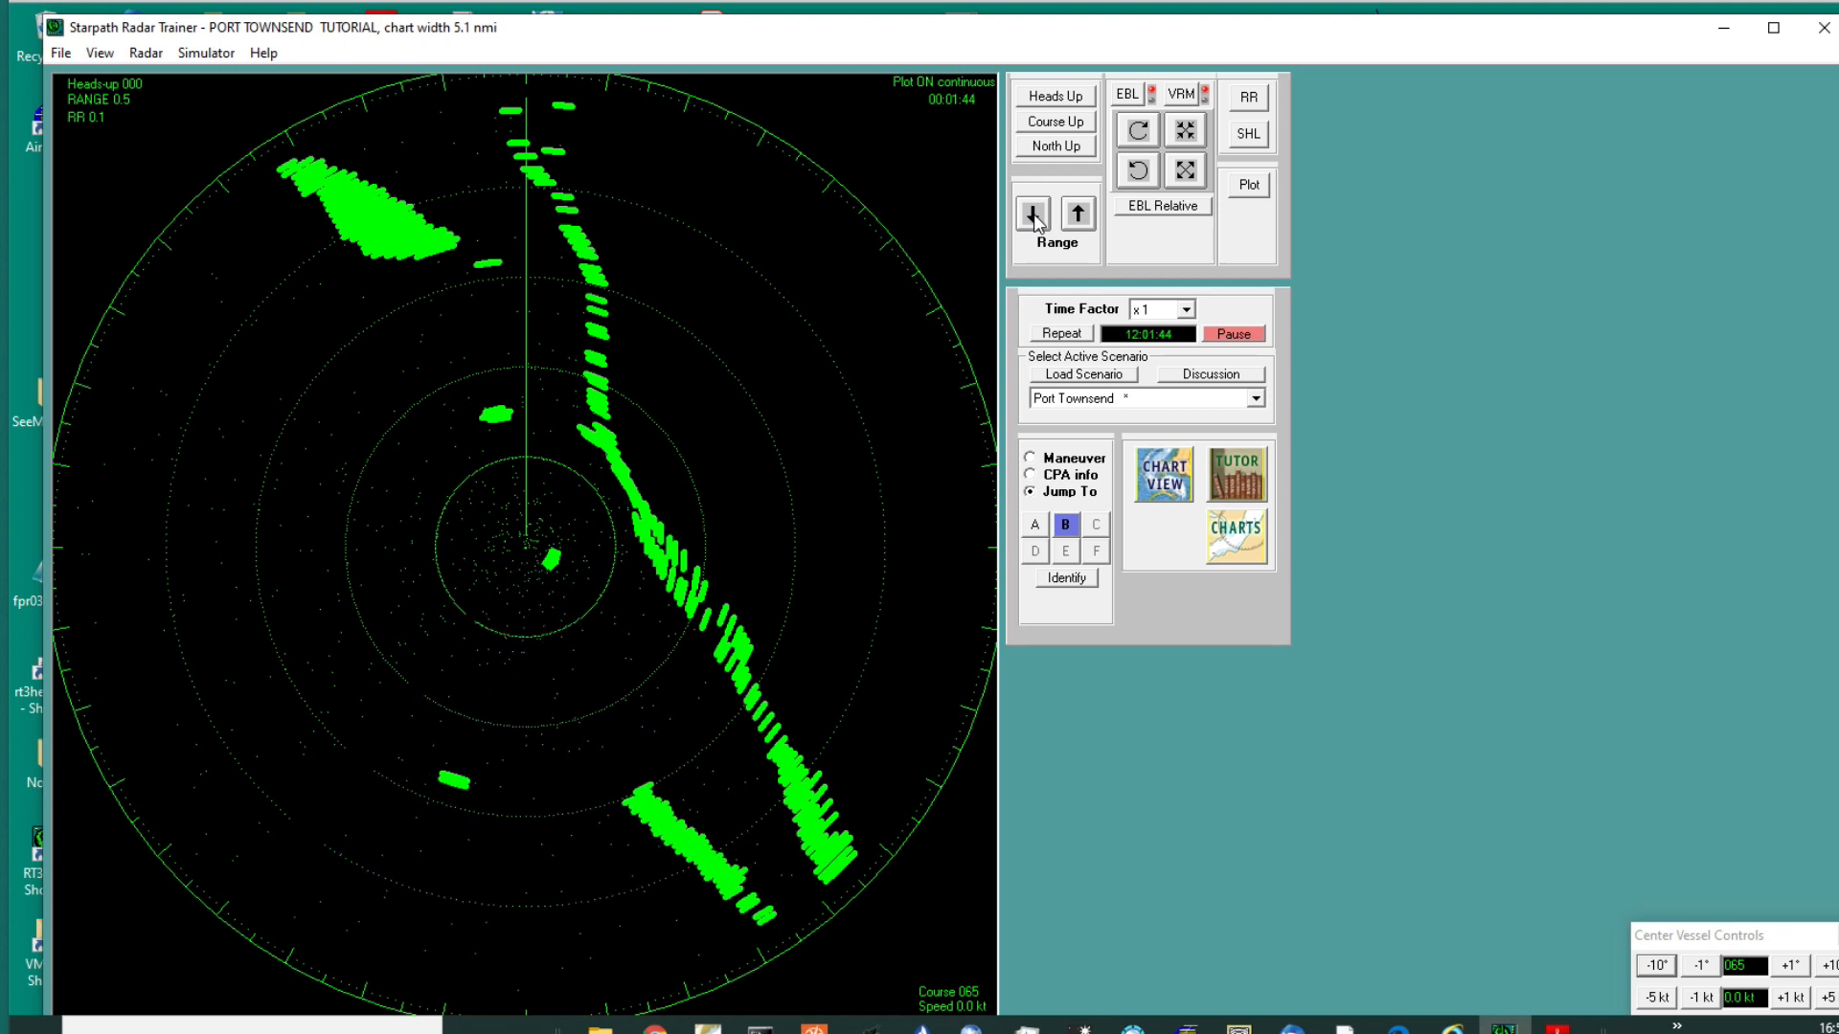
click(1032, 214)
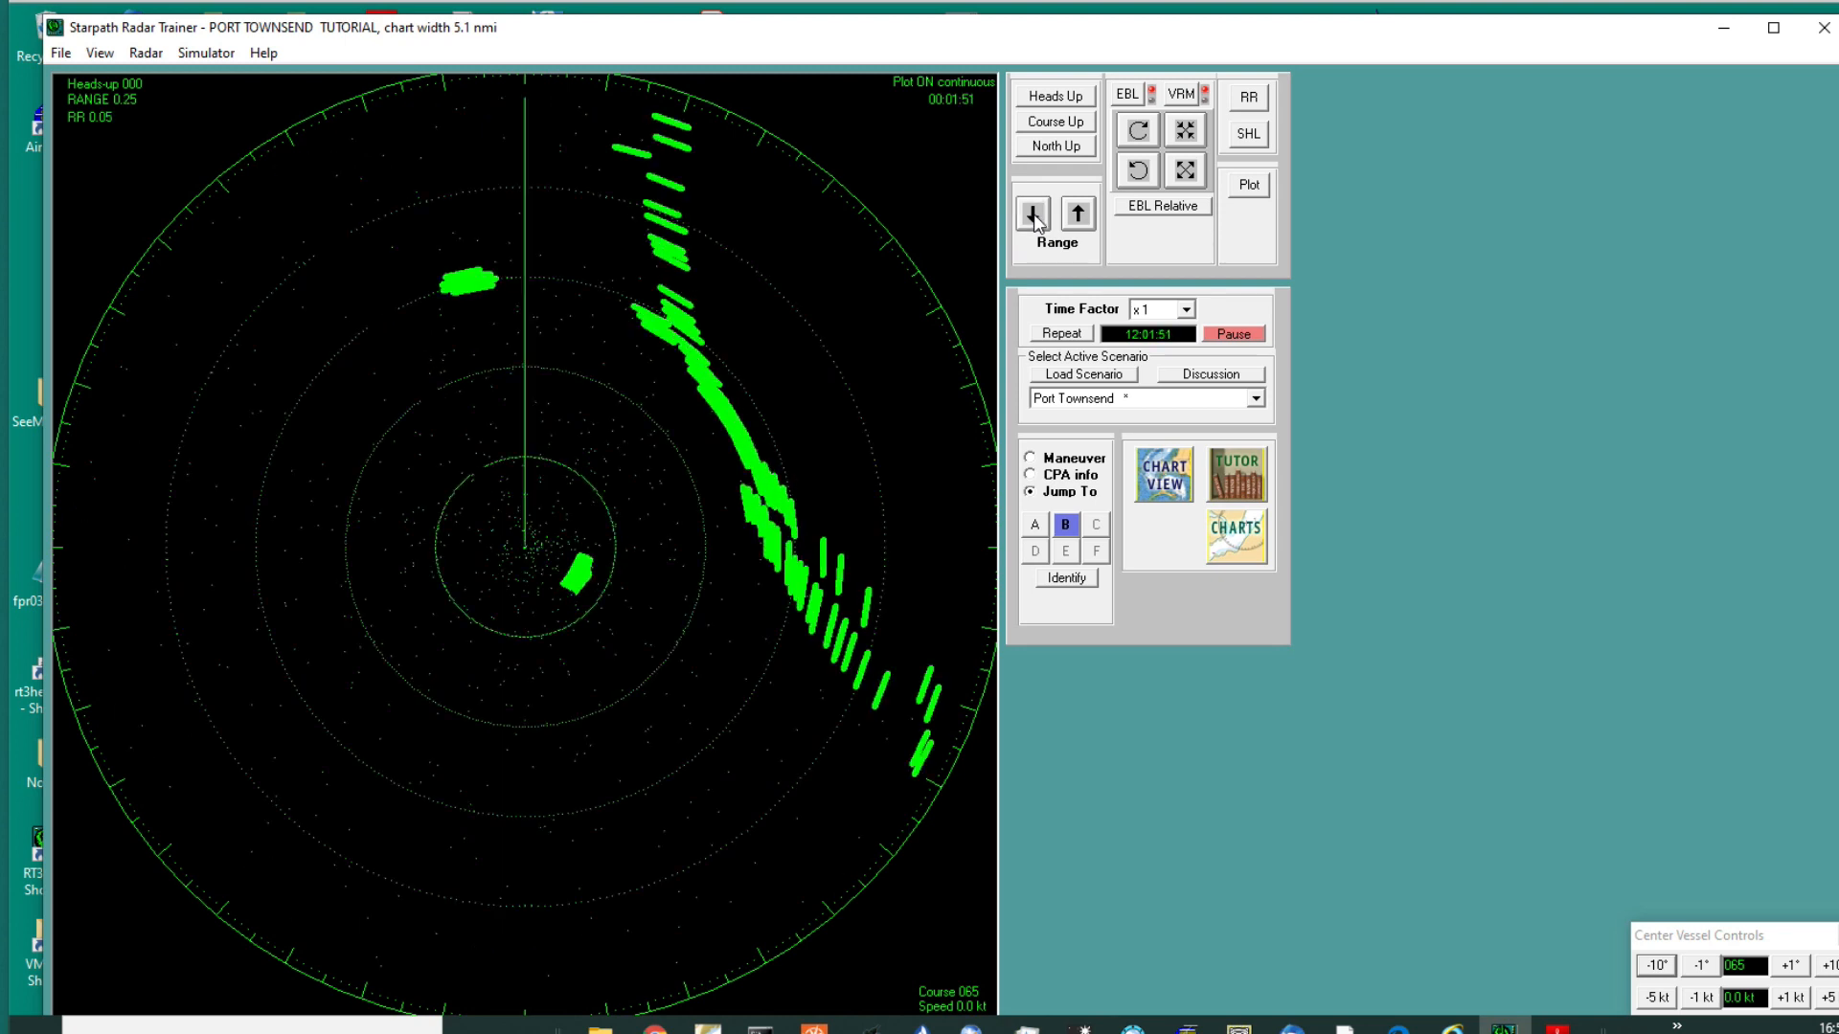
click(1031, 214)
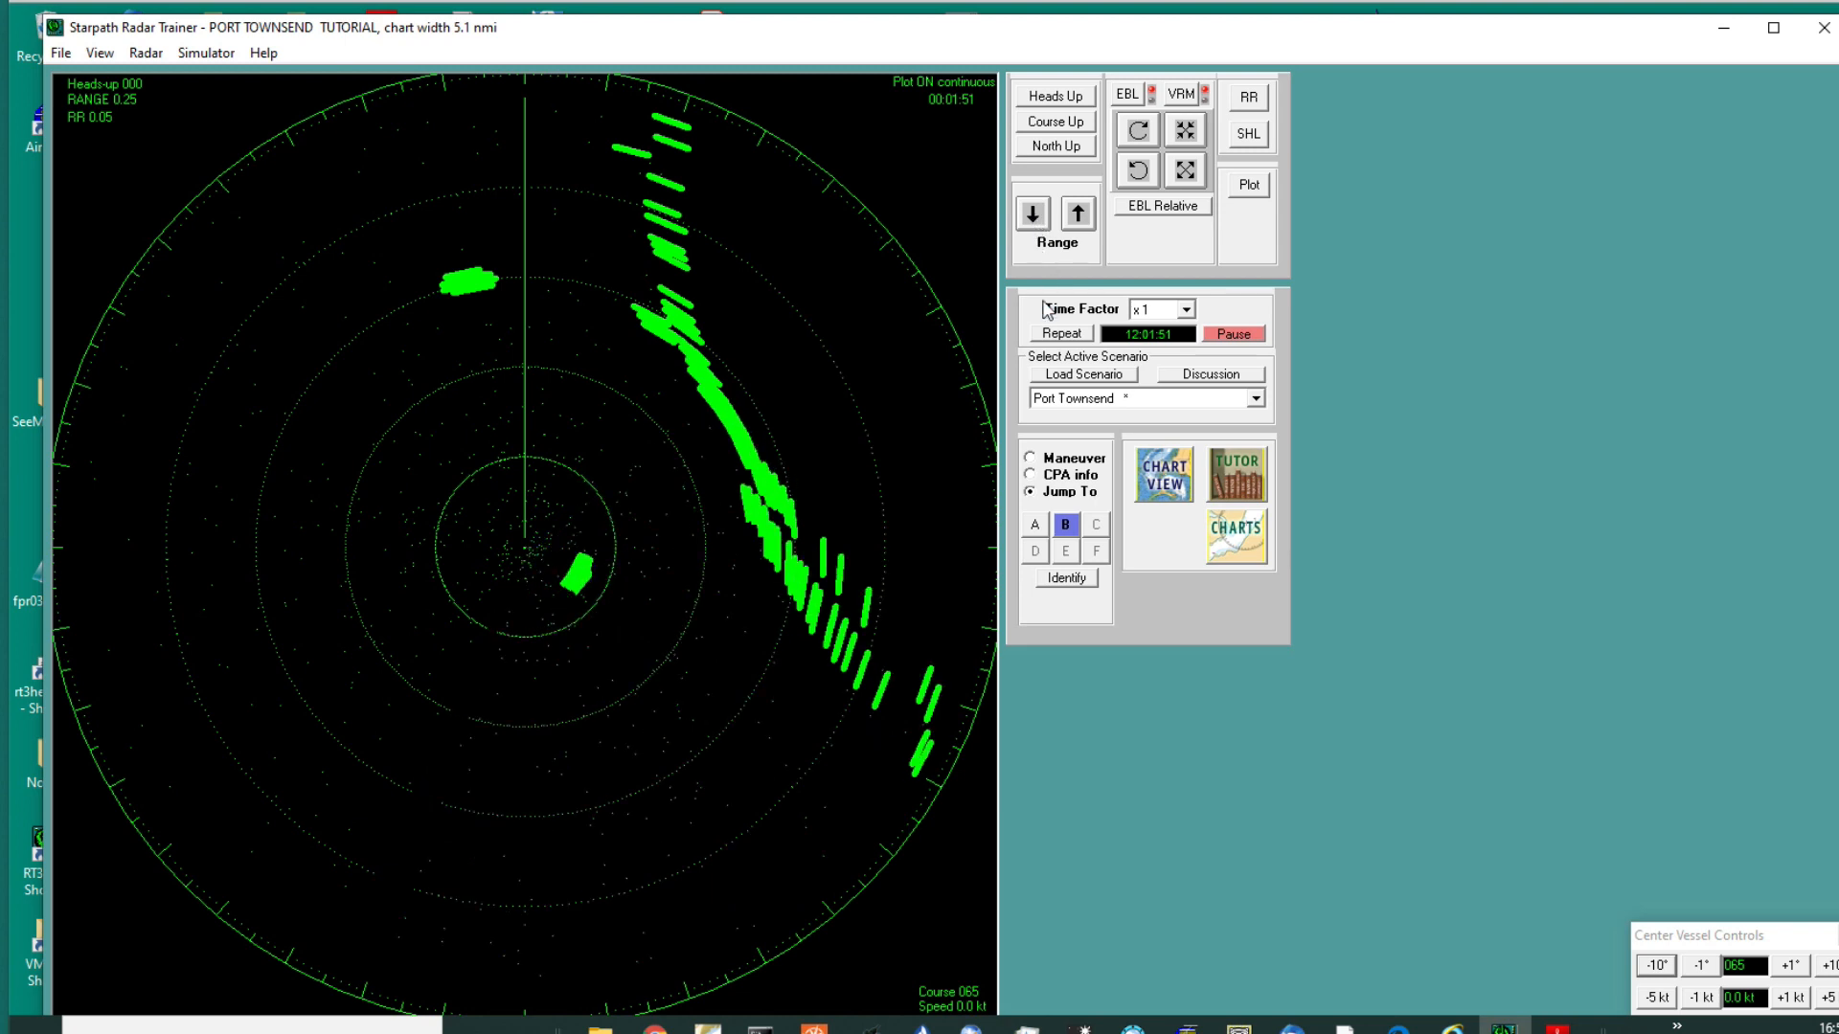
click(1077, 213)
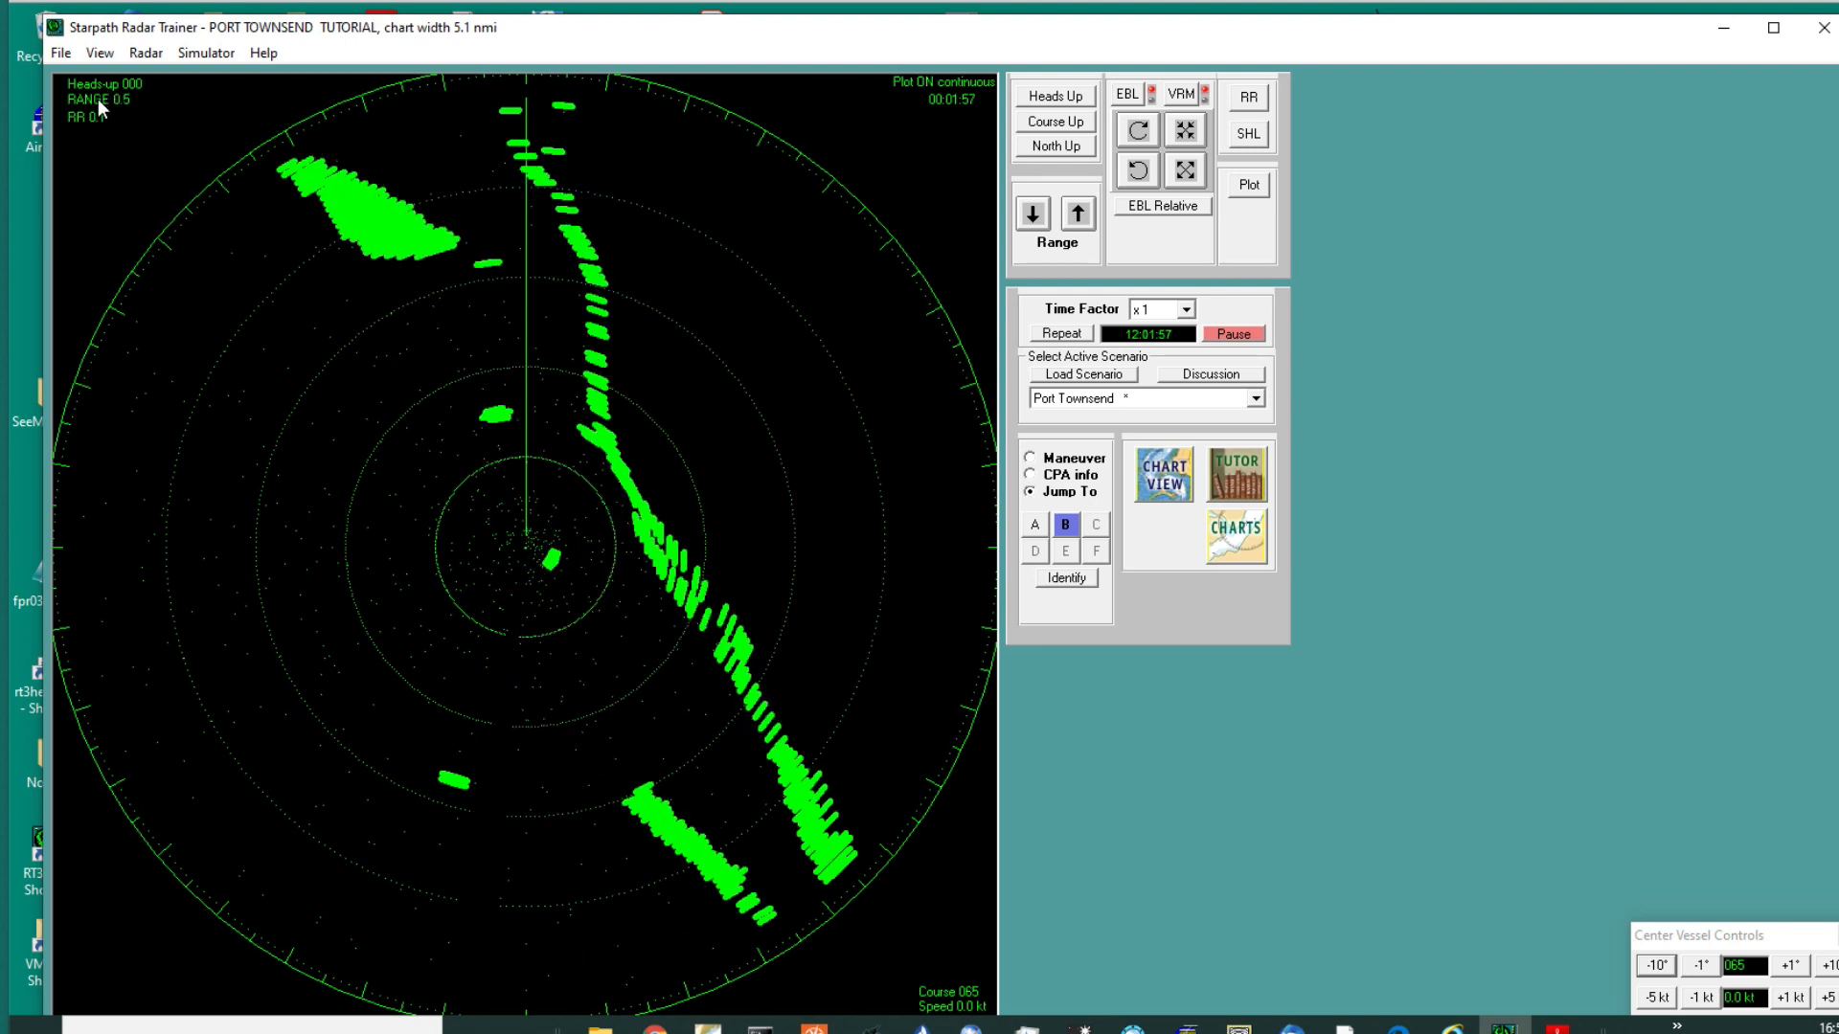
mouse_move(950, 156)
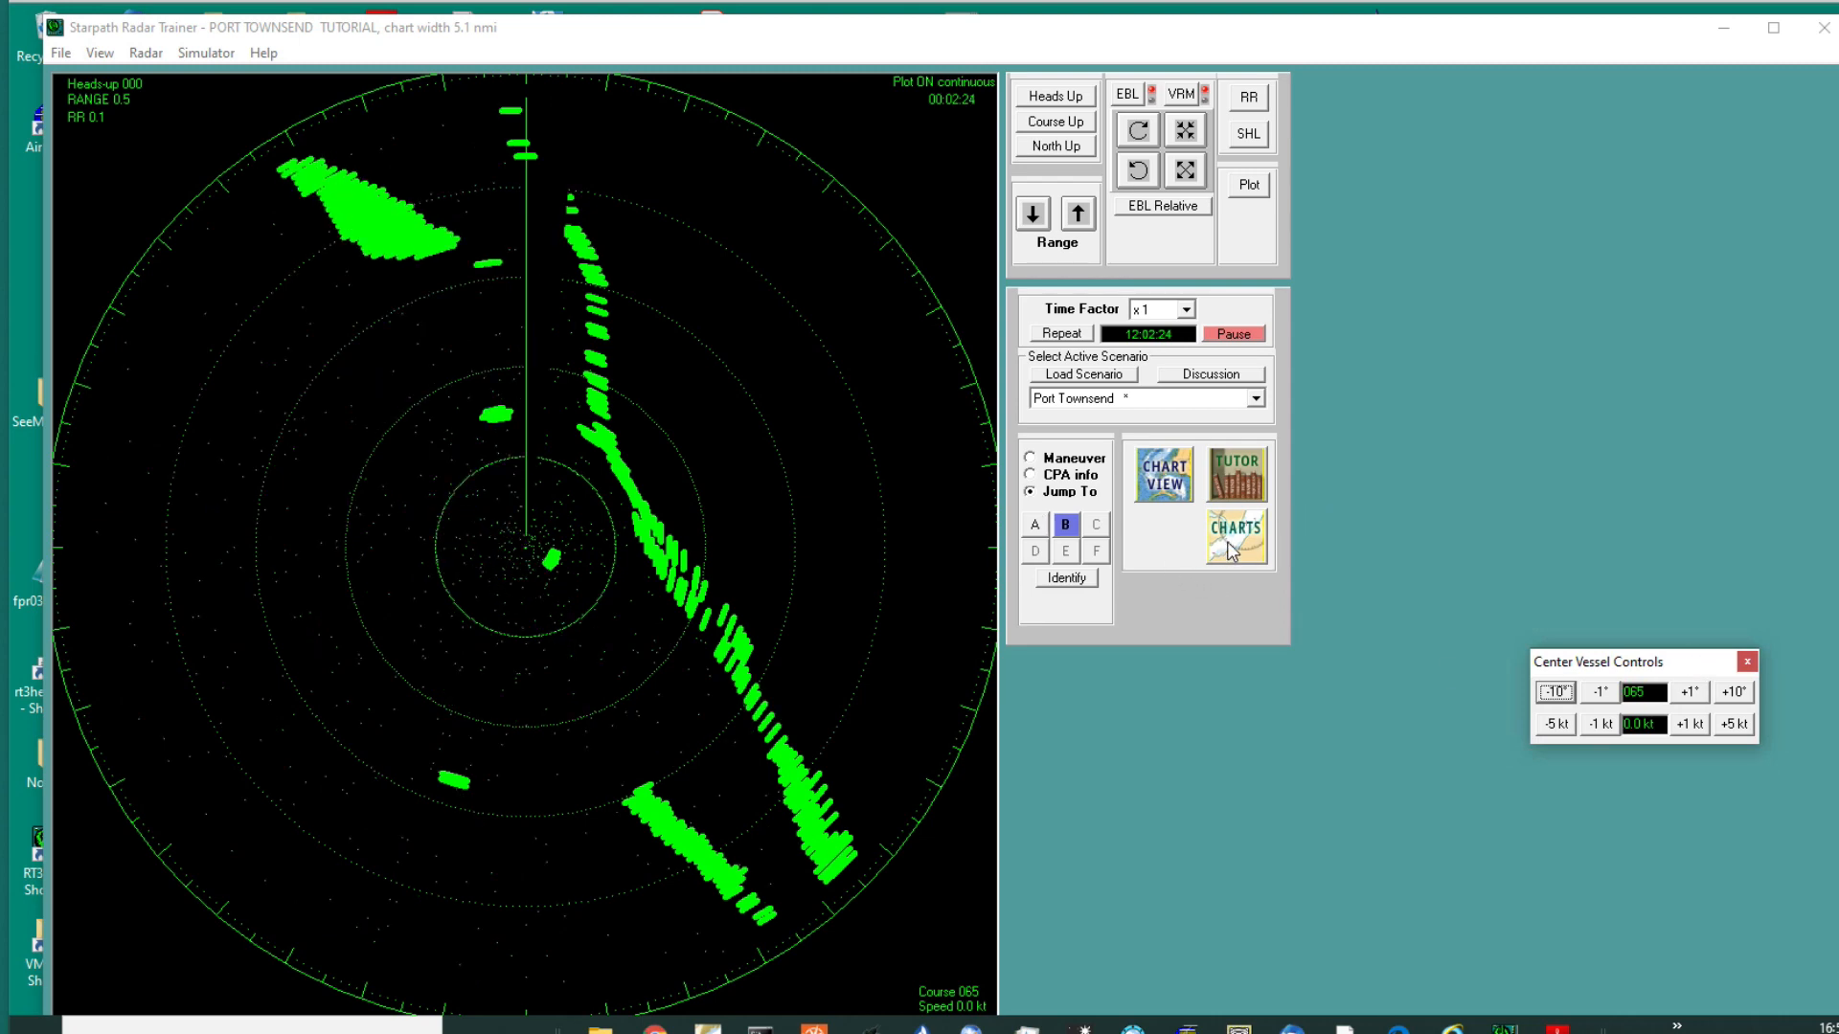
mouse_move(1243, 545)
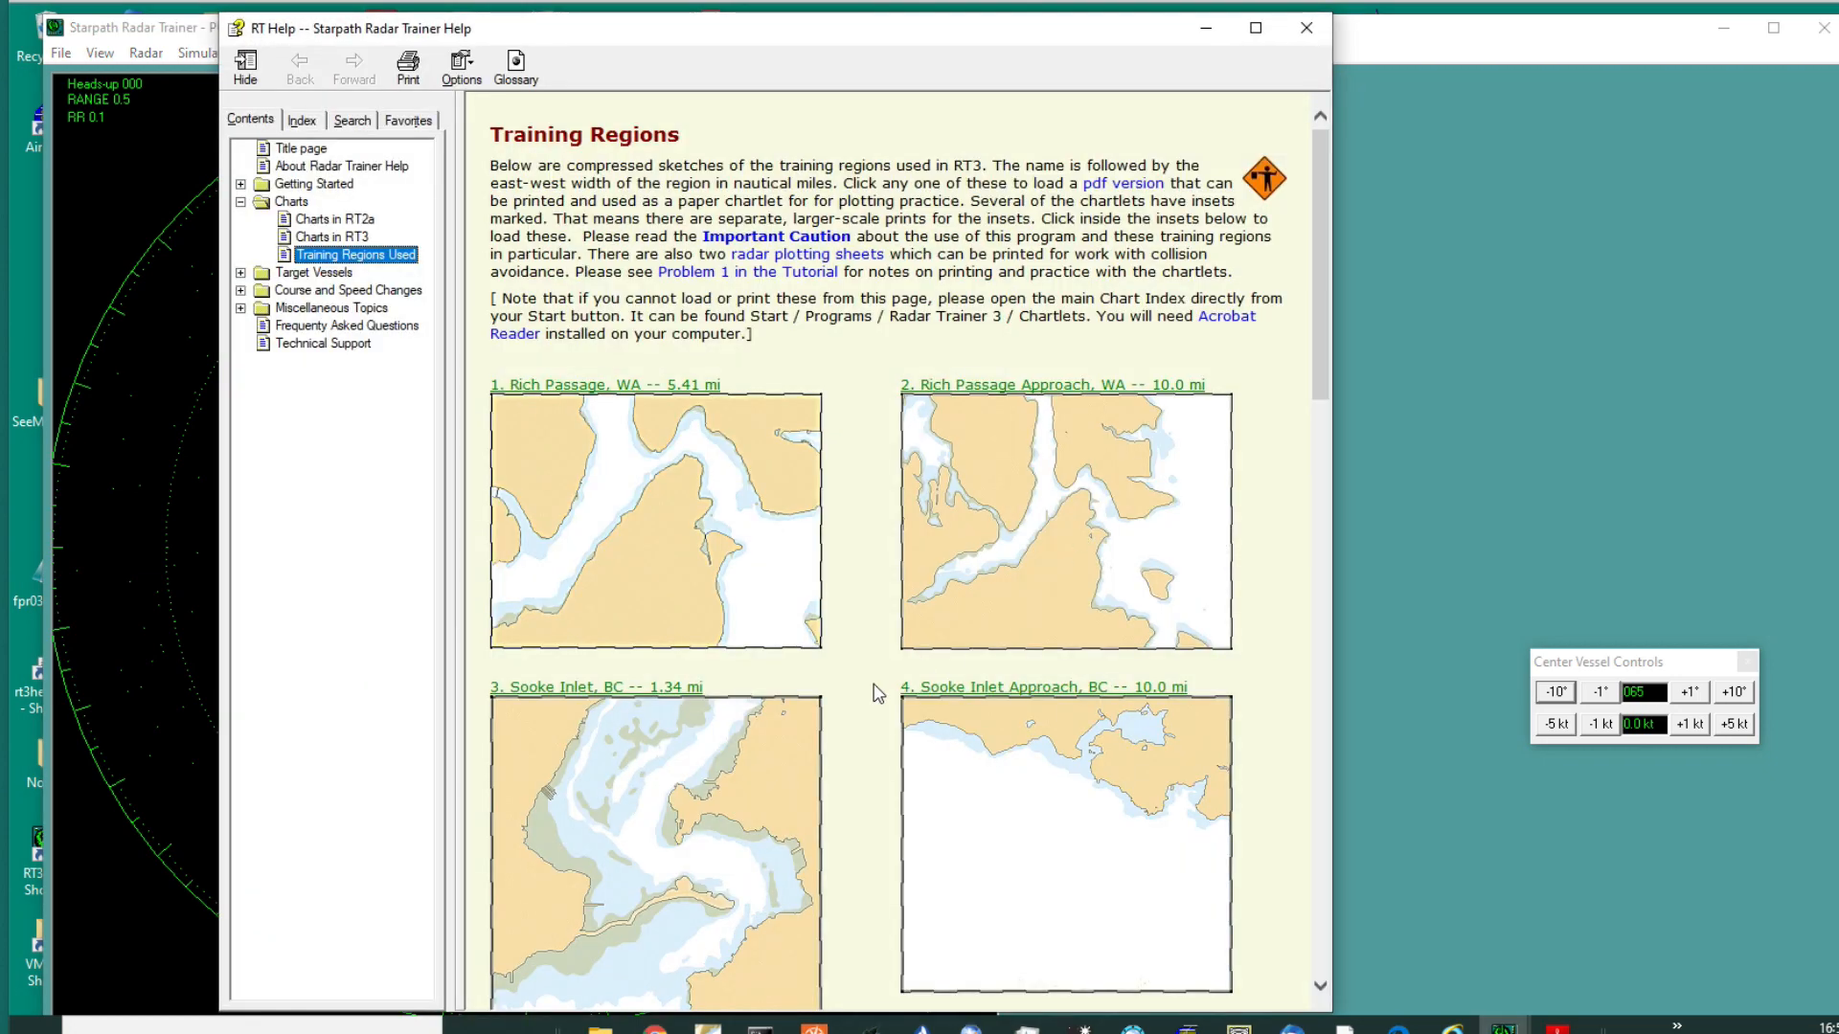
Step: Show the enlarged Port Townsend inset chart from the help's Training Regions page
scroll(down, 3)
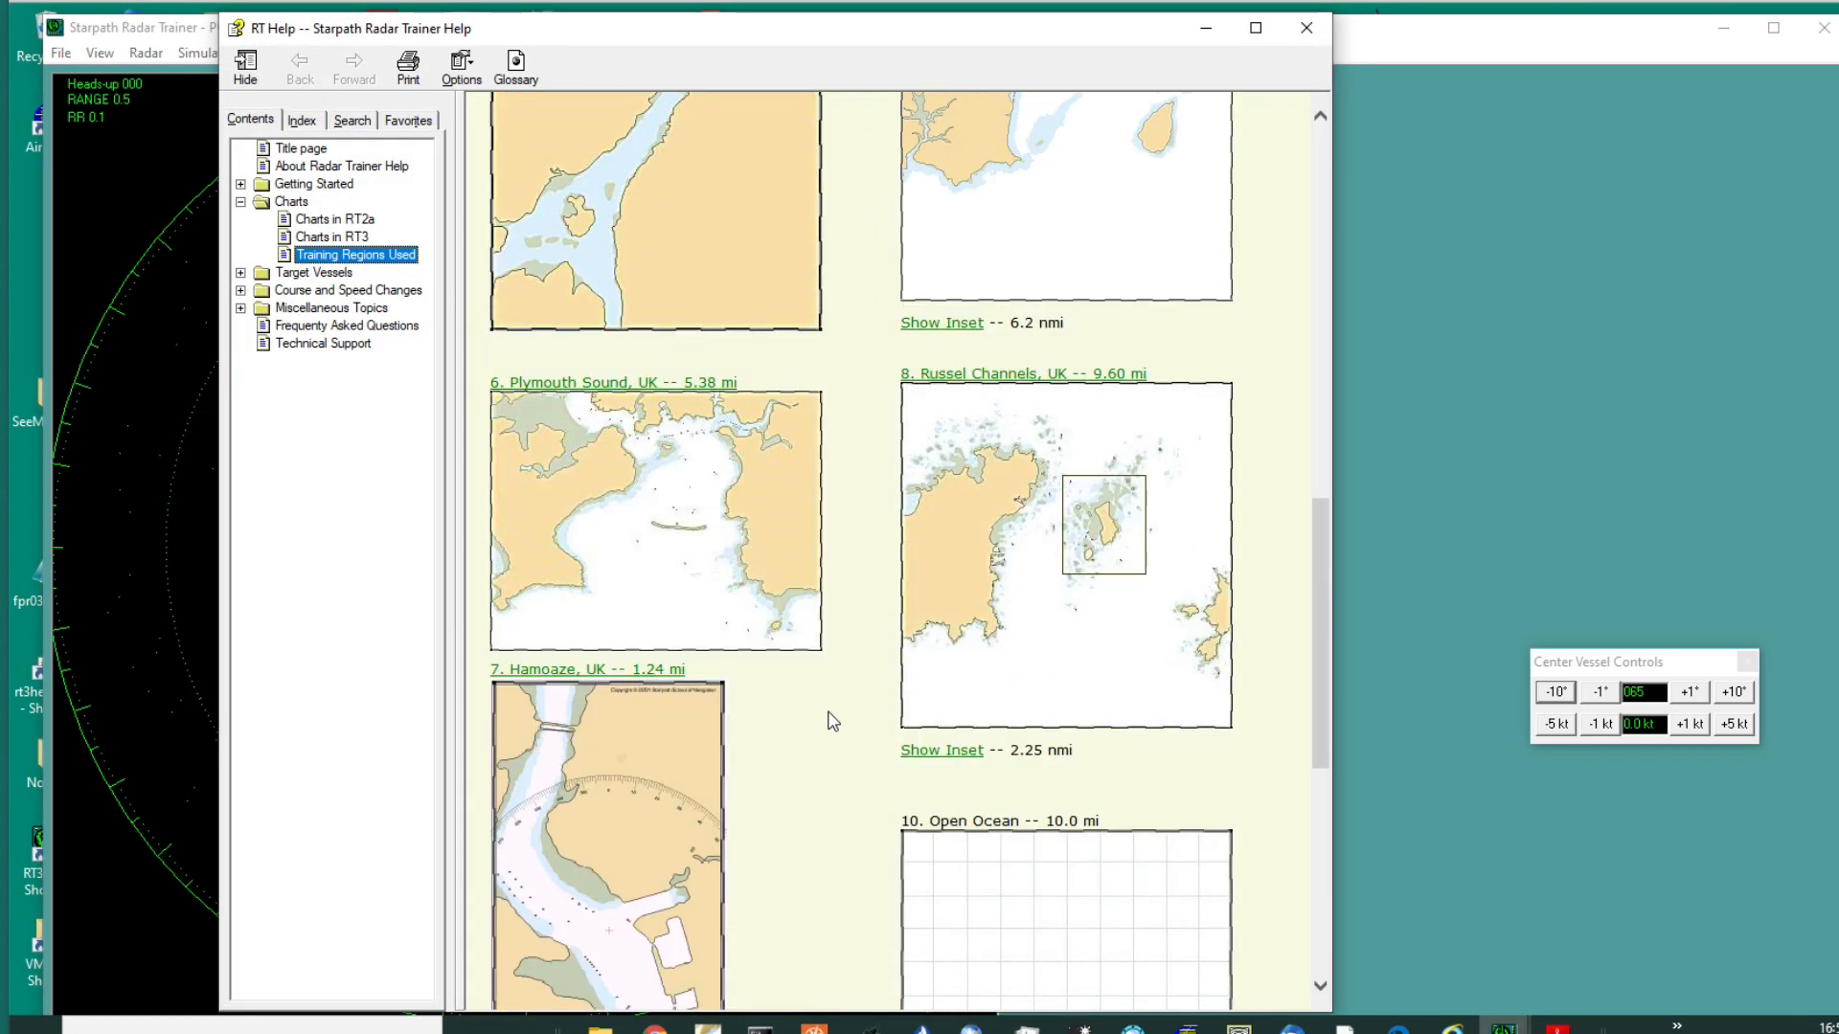
scroll(down, 3)
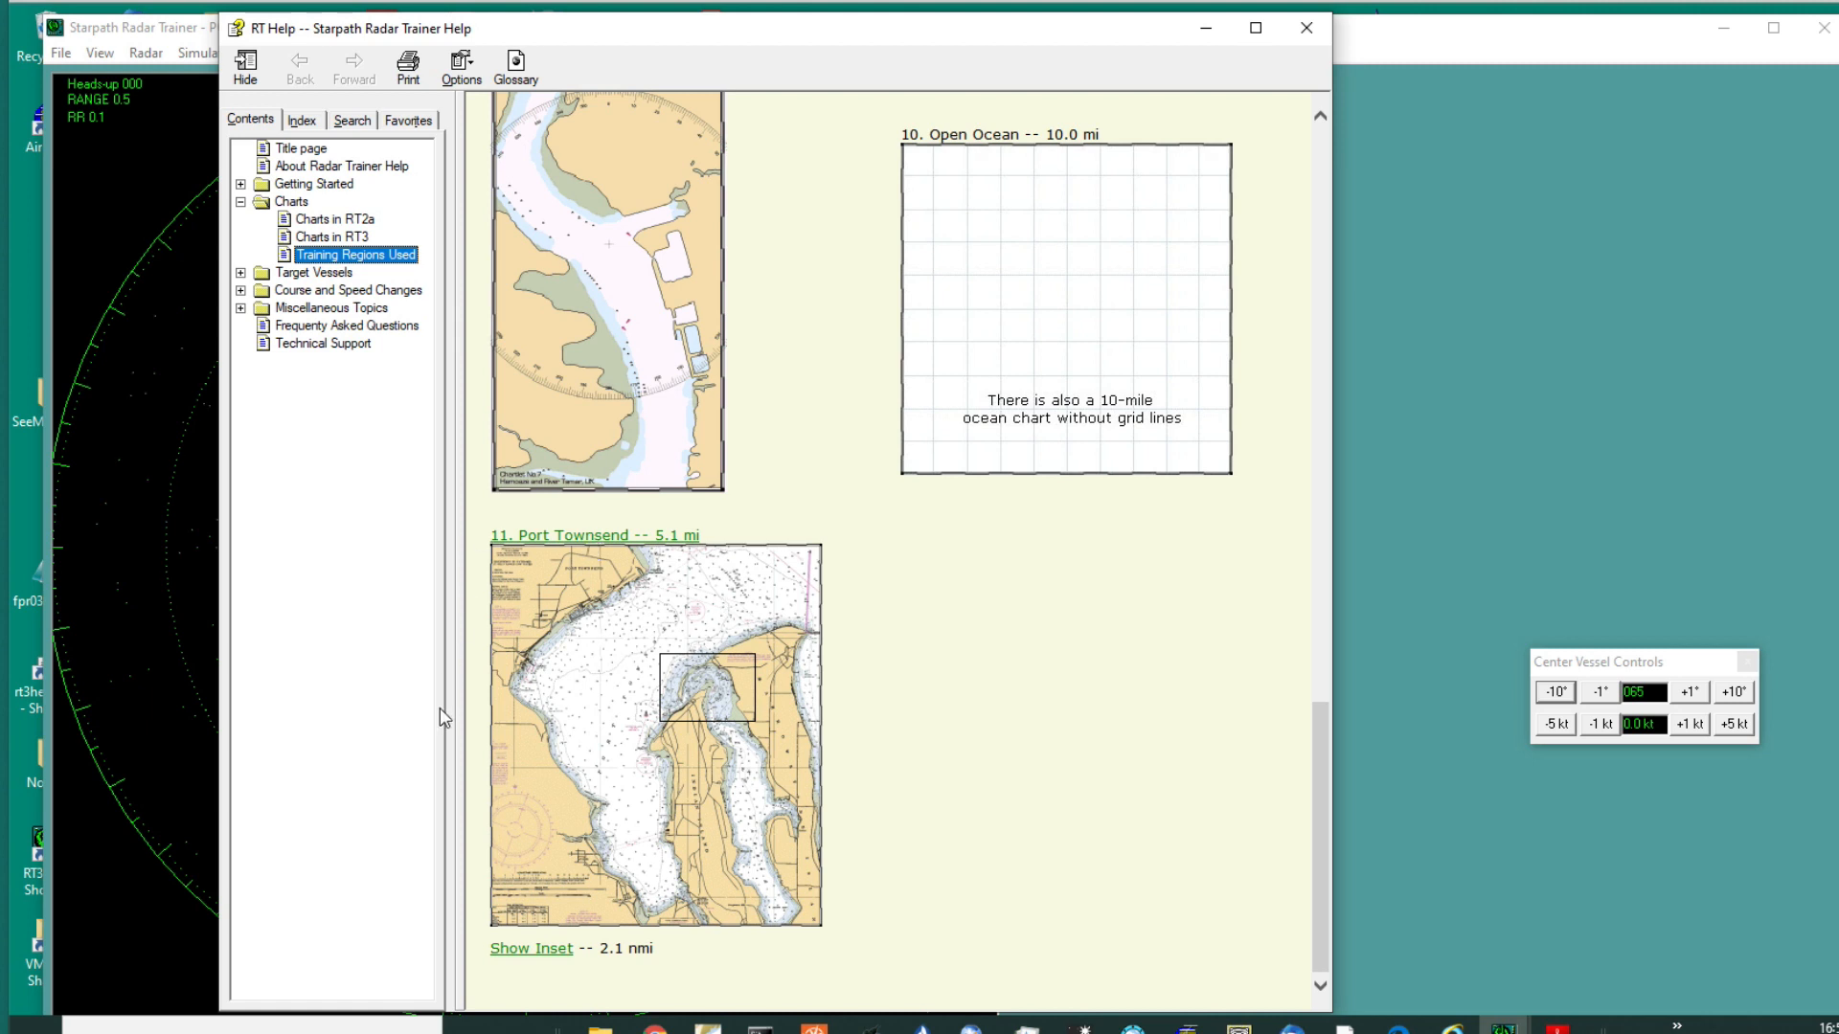
mouse_move(788, 707)
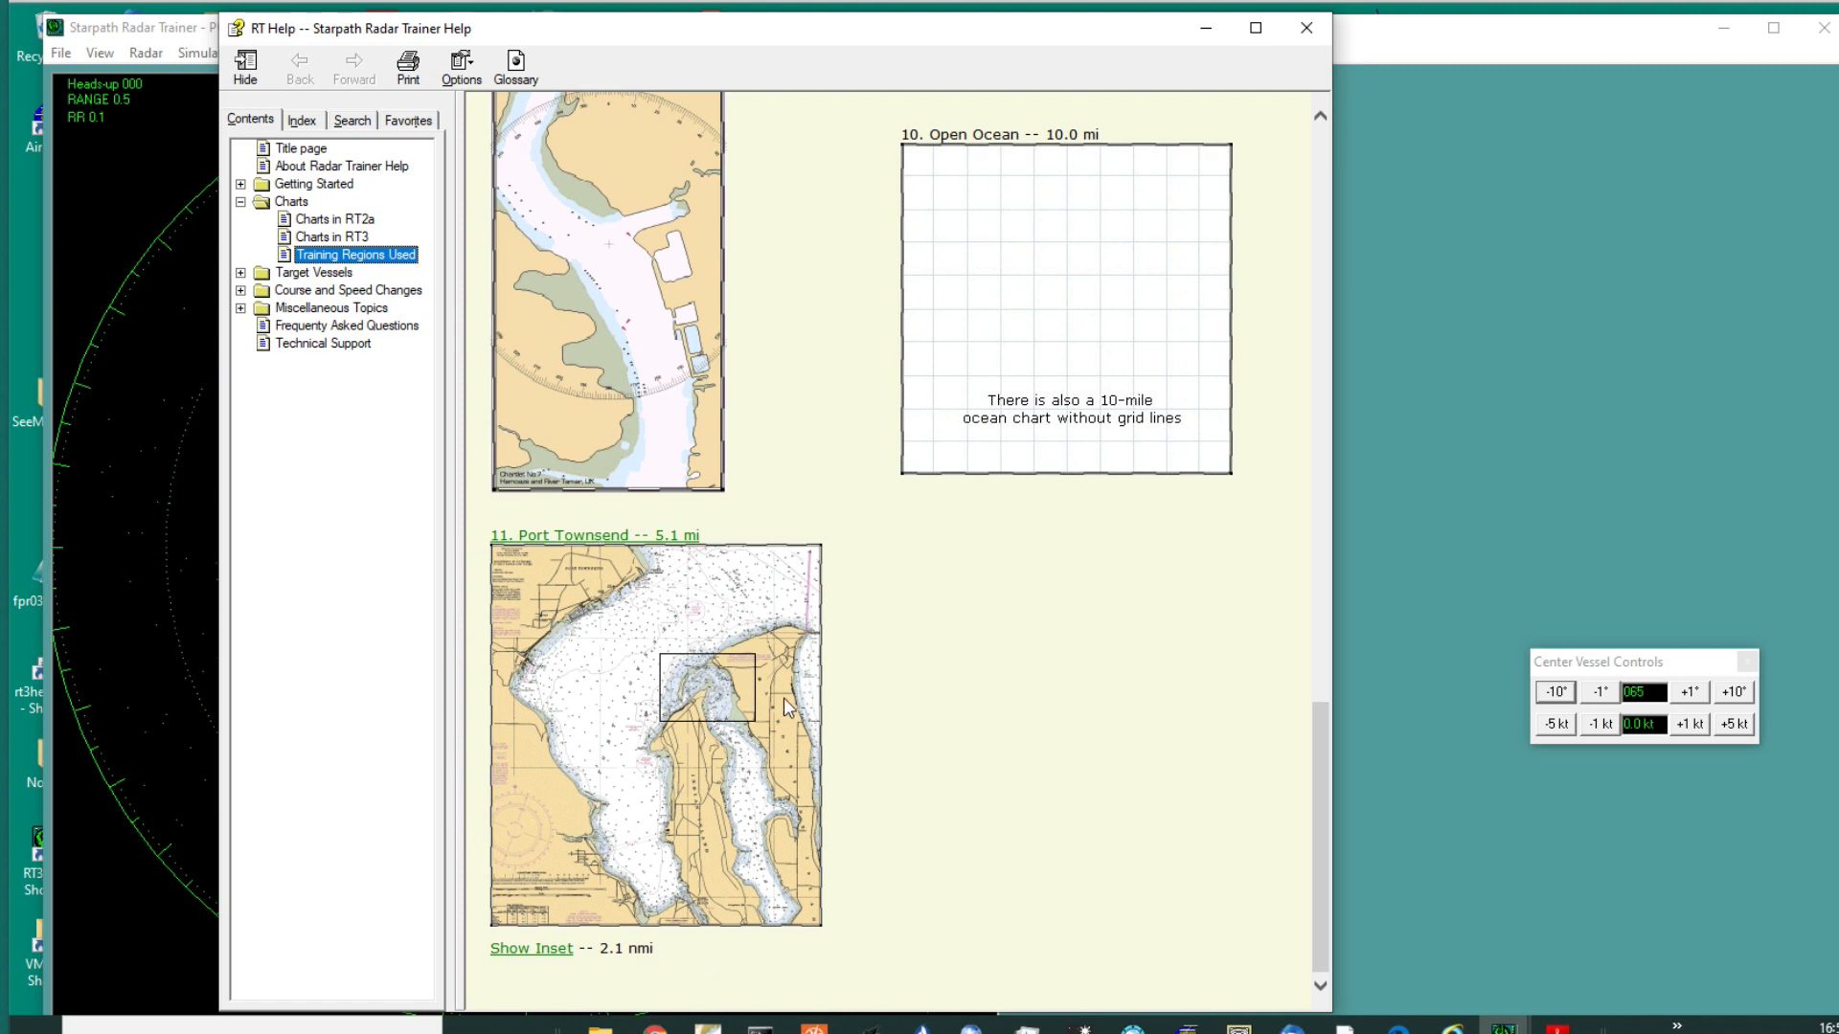
mouse_move(539, 962)
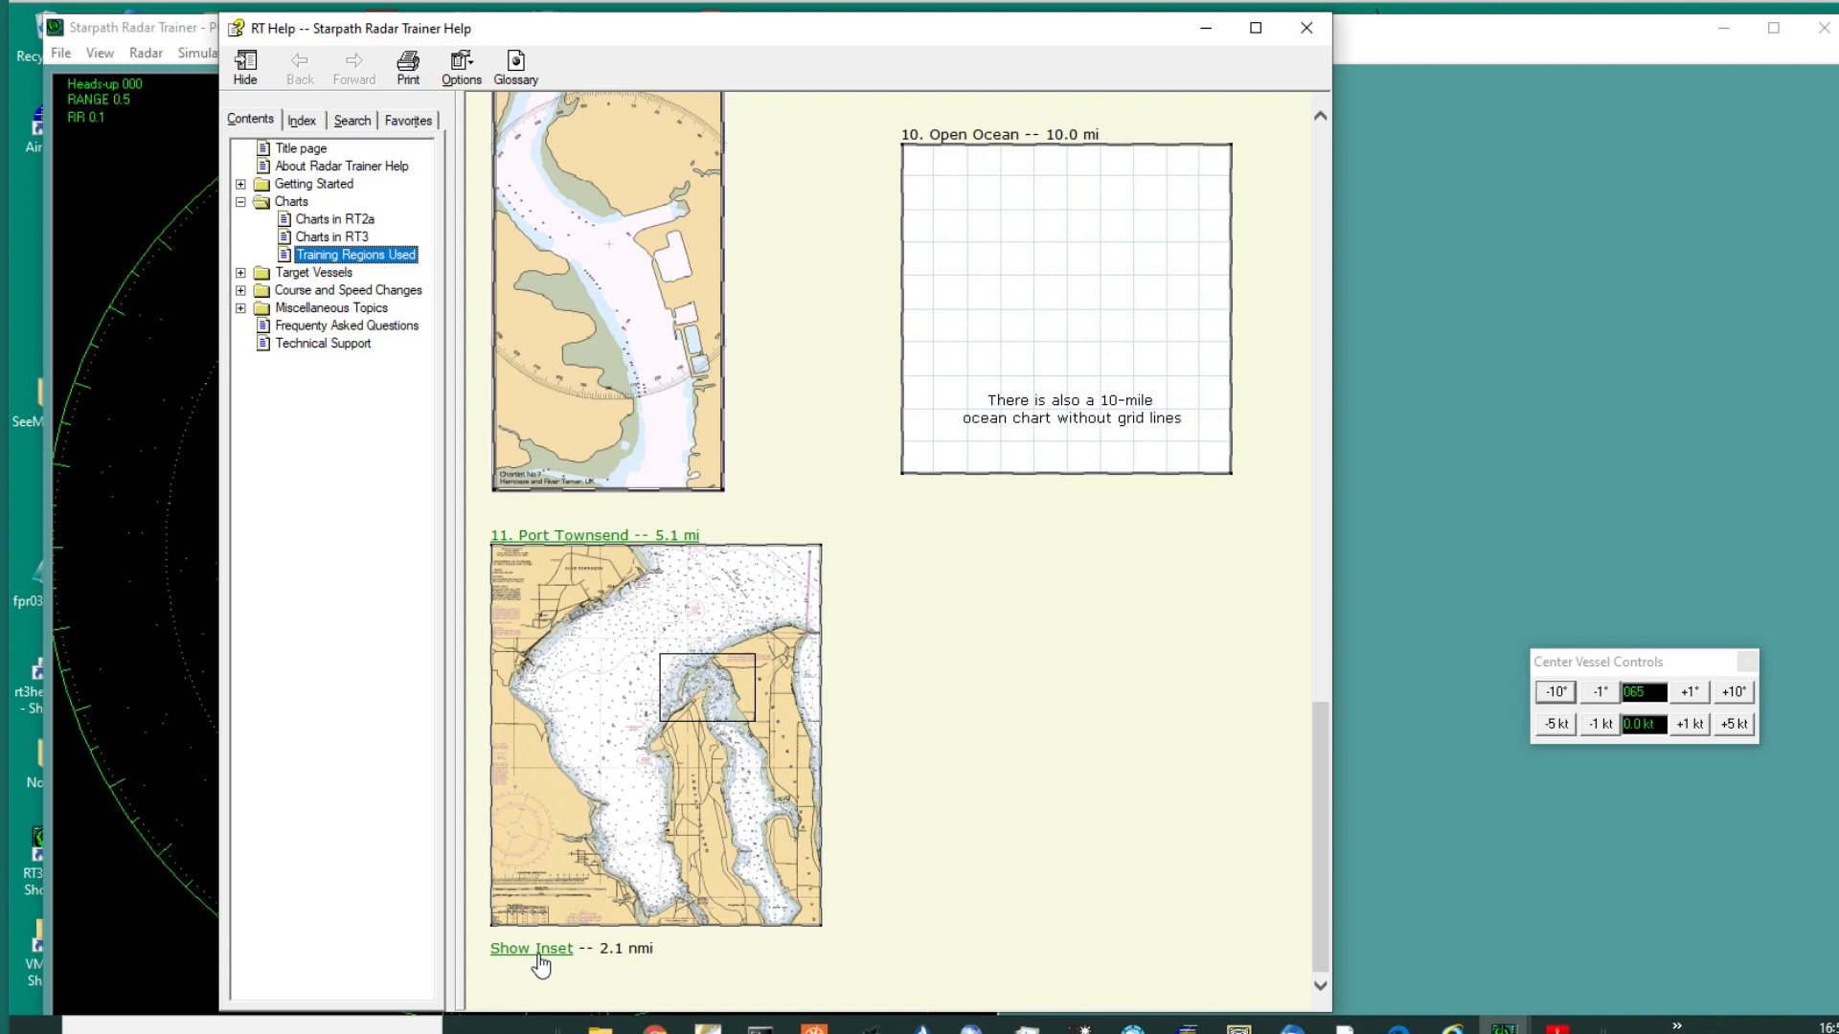
click(529, 947)
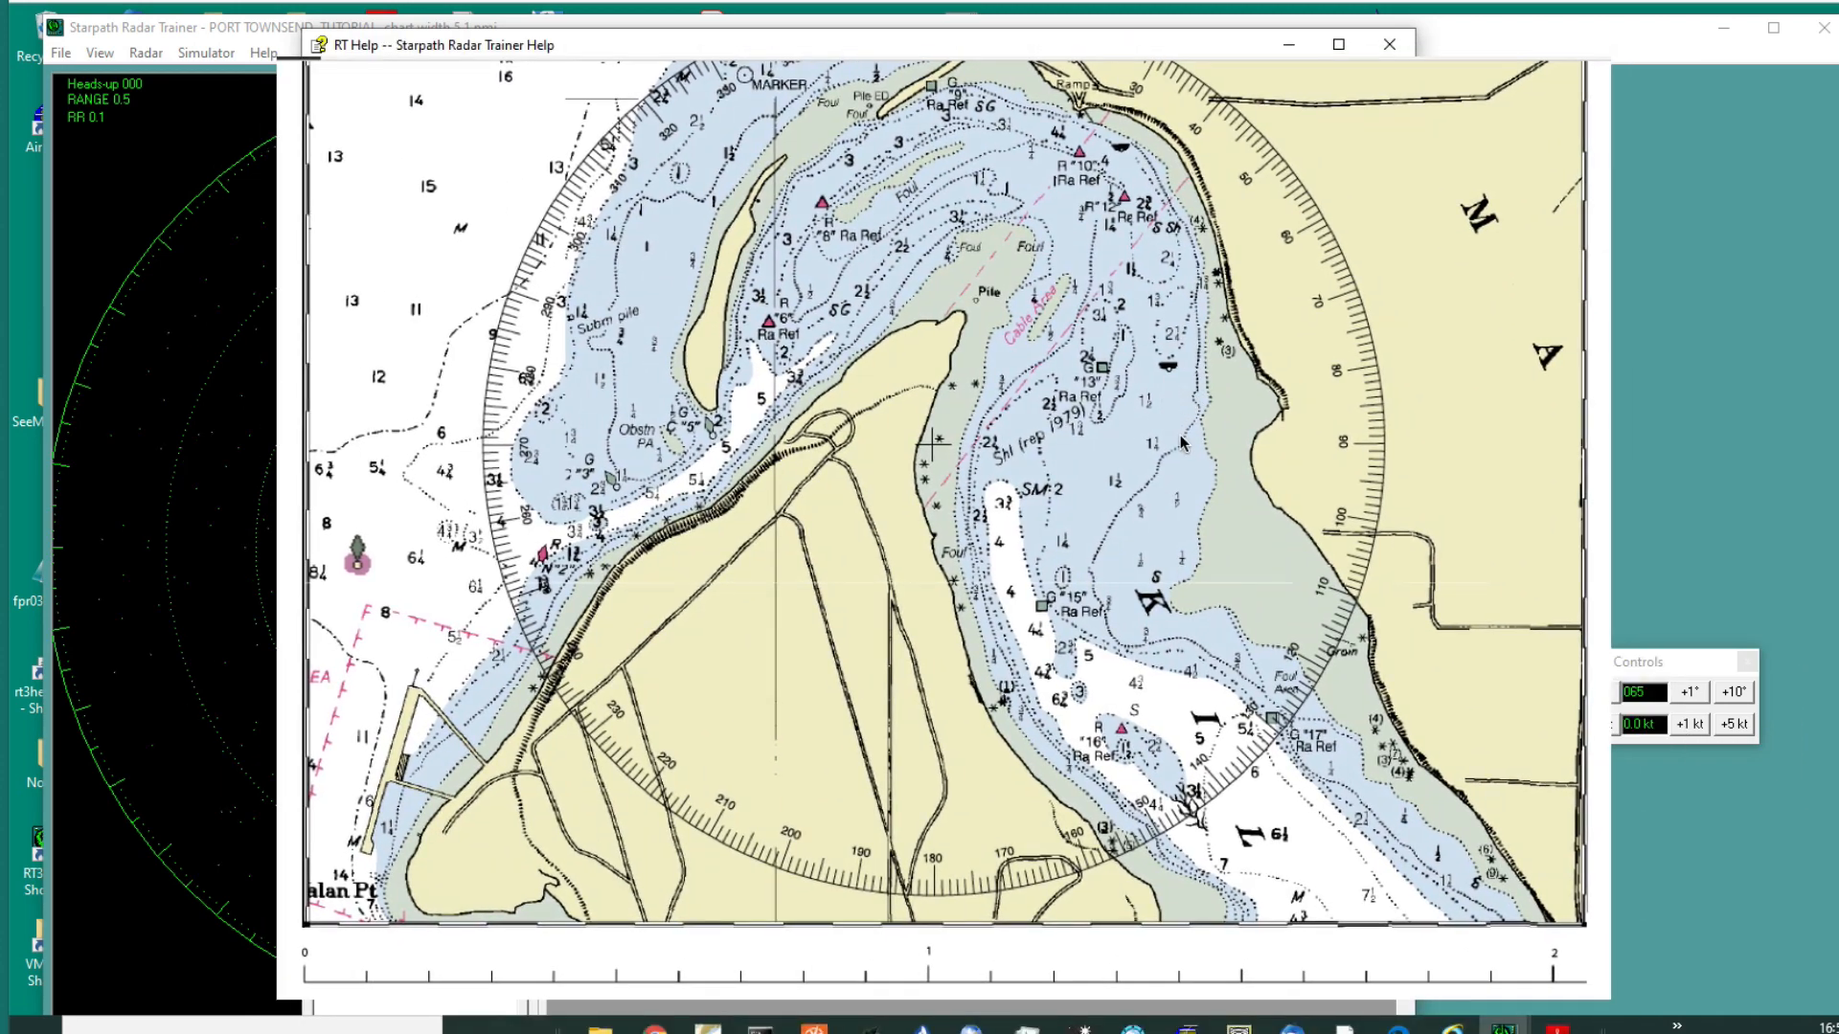
mouse_move(956, 385)
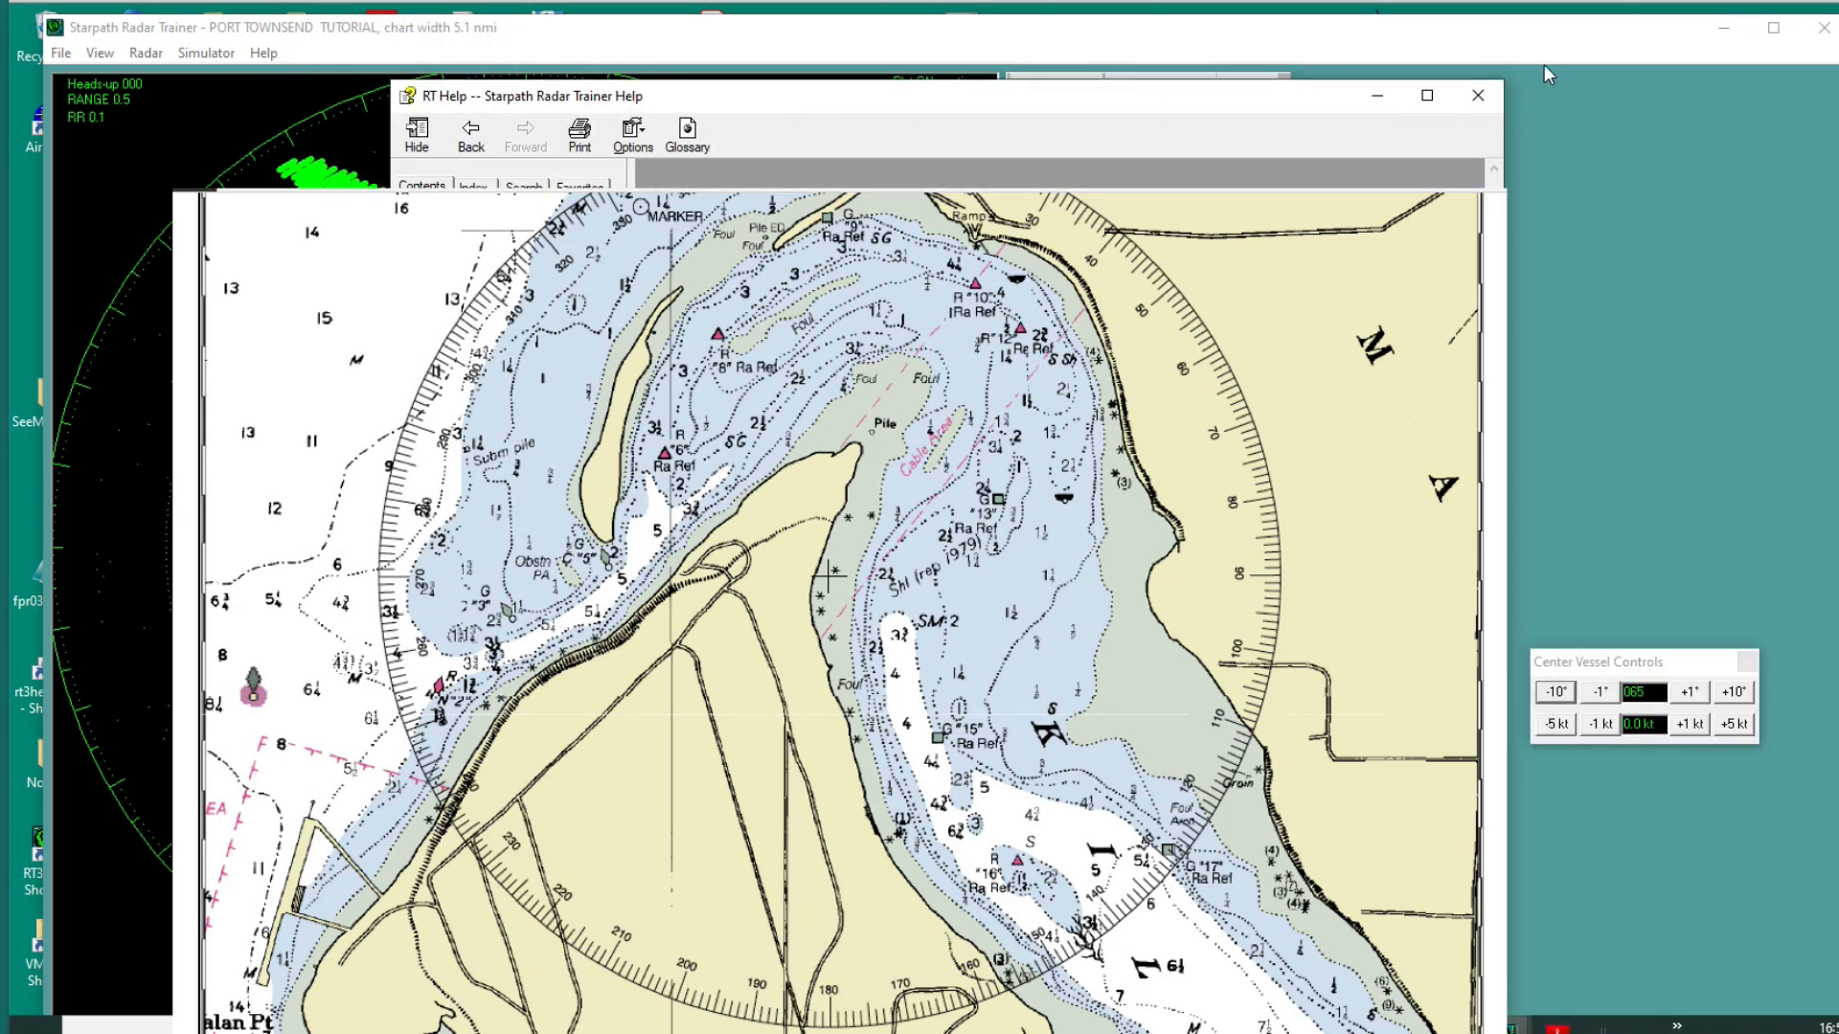
Step: Bring vessel B's 0.5-mile radar picture back in front of the inset chart
click(1476, 94)
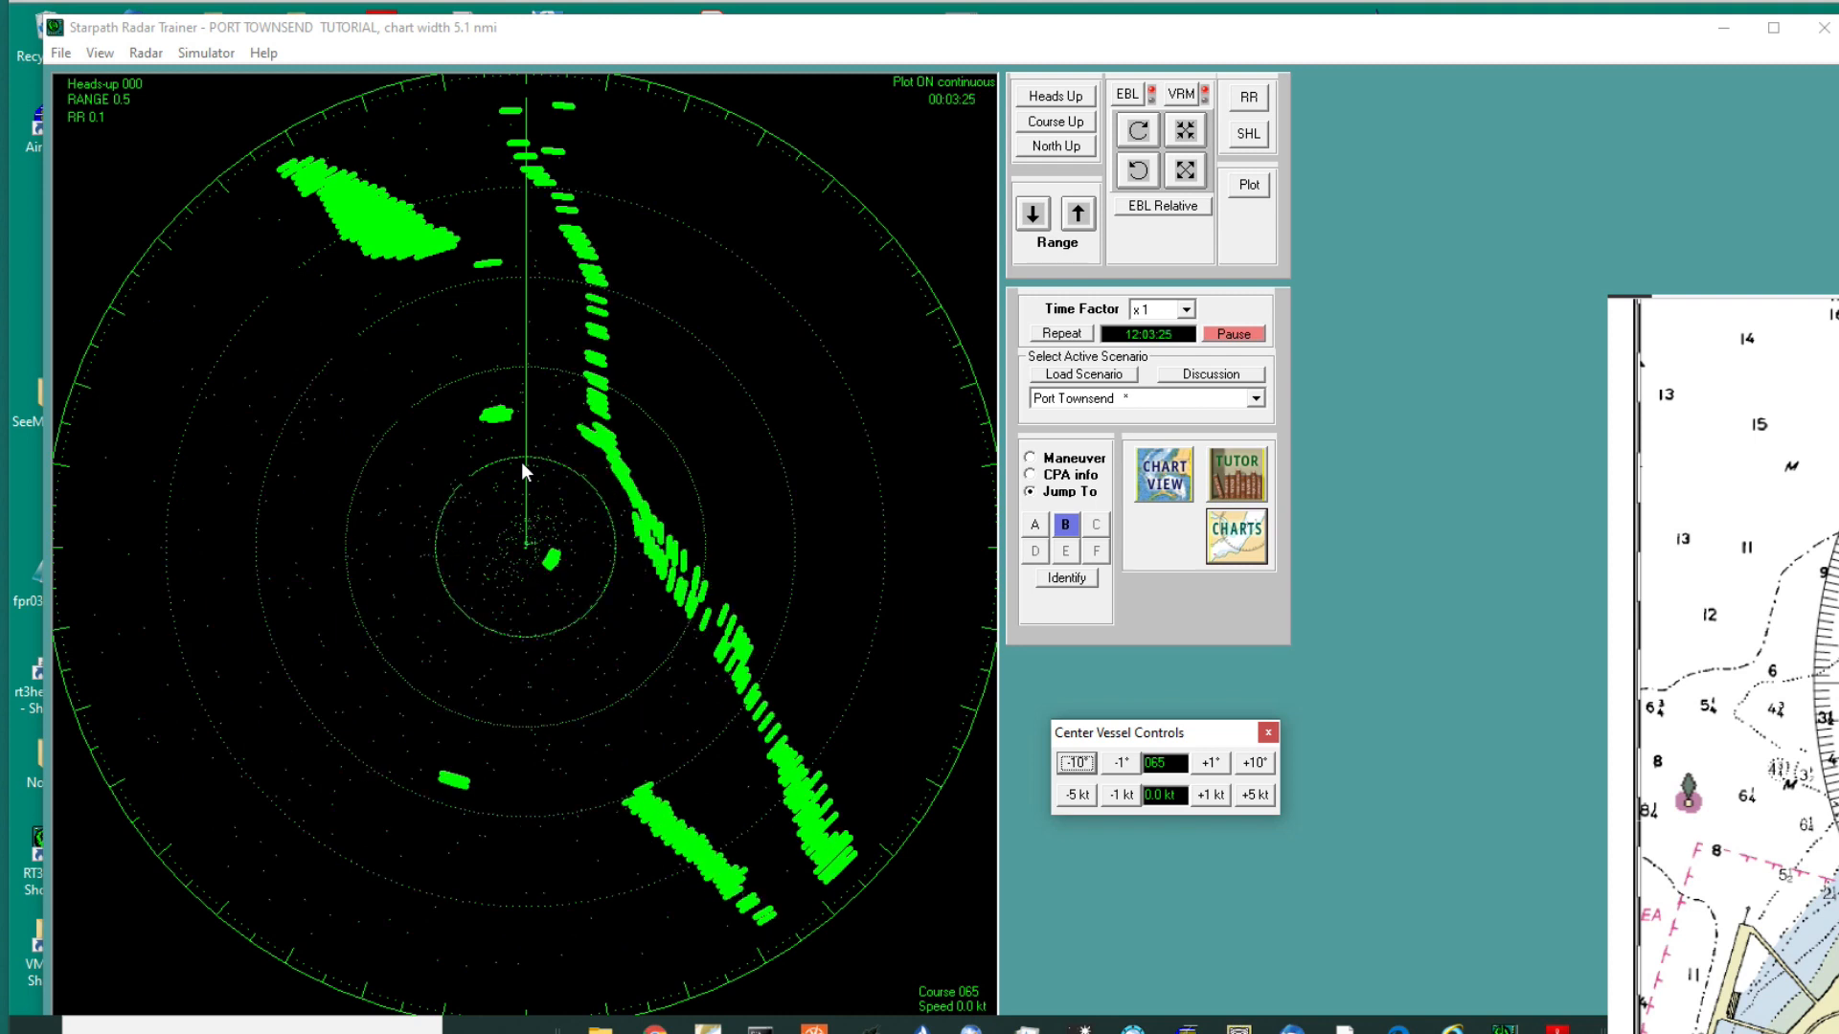
mouse_move(542, 458)
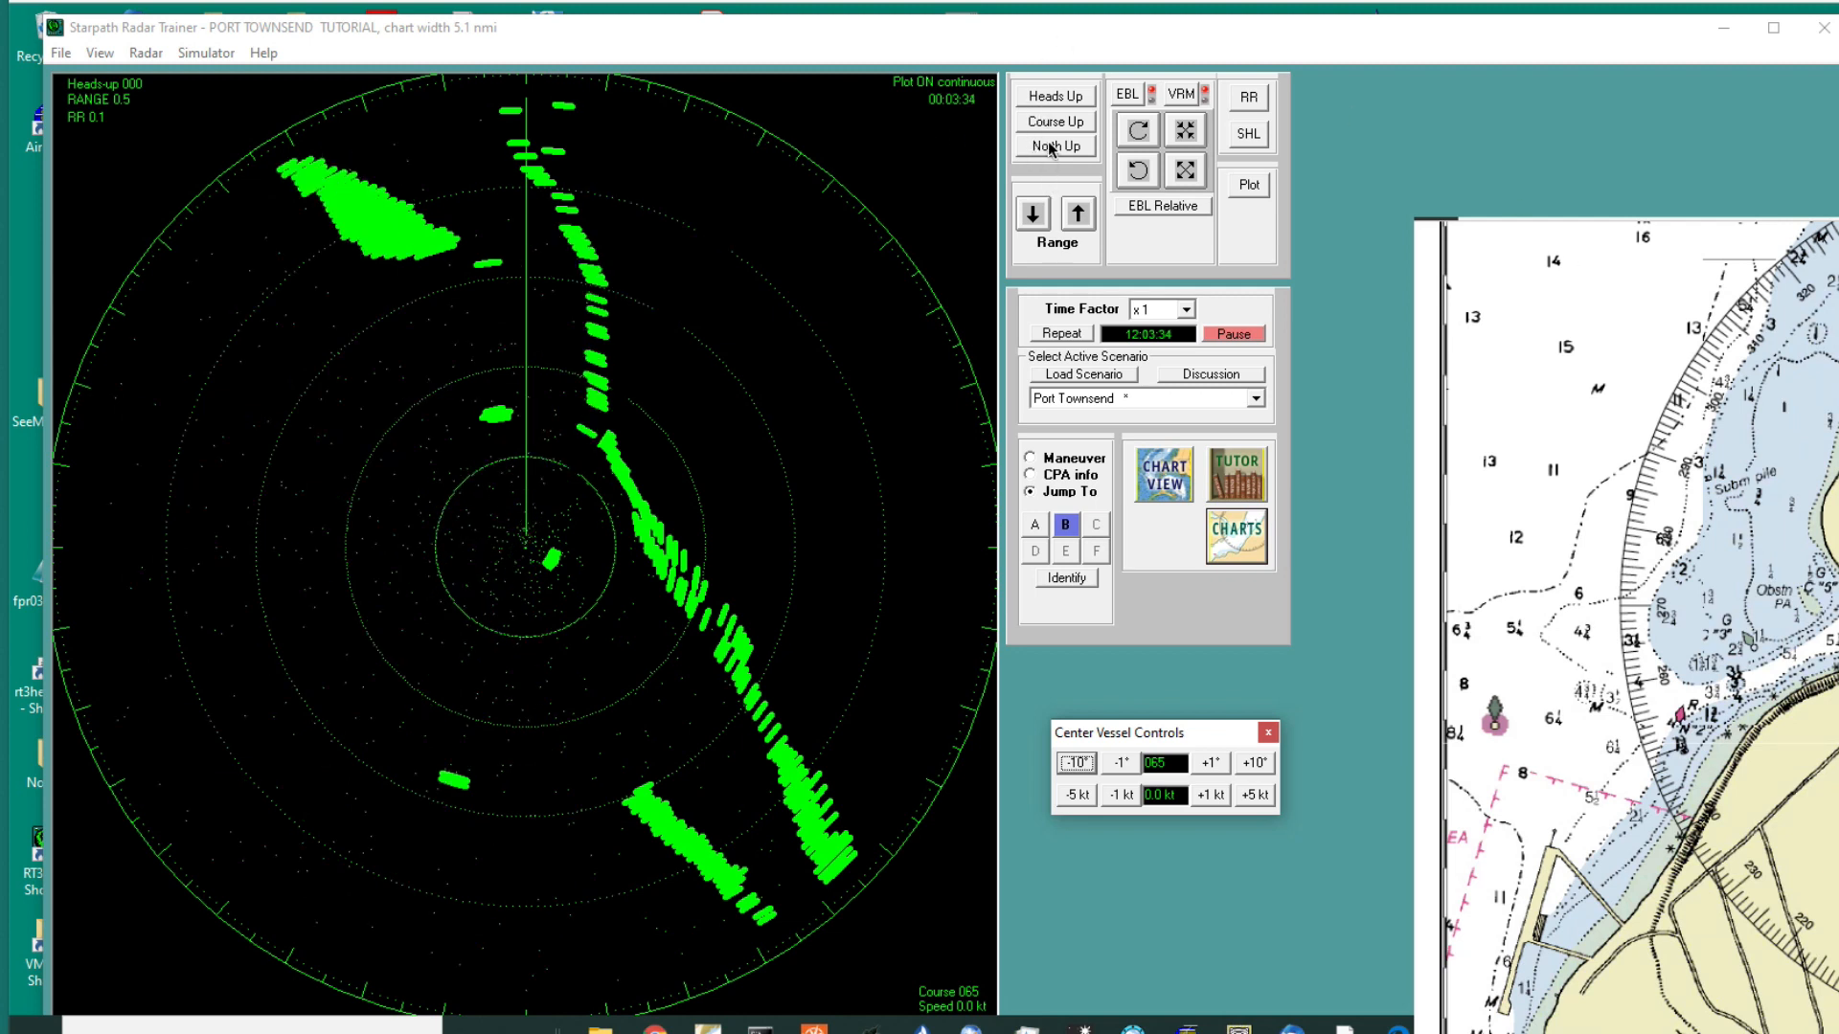
Step: Turn the radar picture North Up and return the radar trainer to the front beside the inset chart
click(1055, 147)
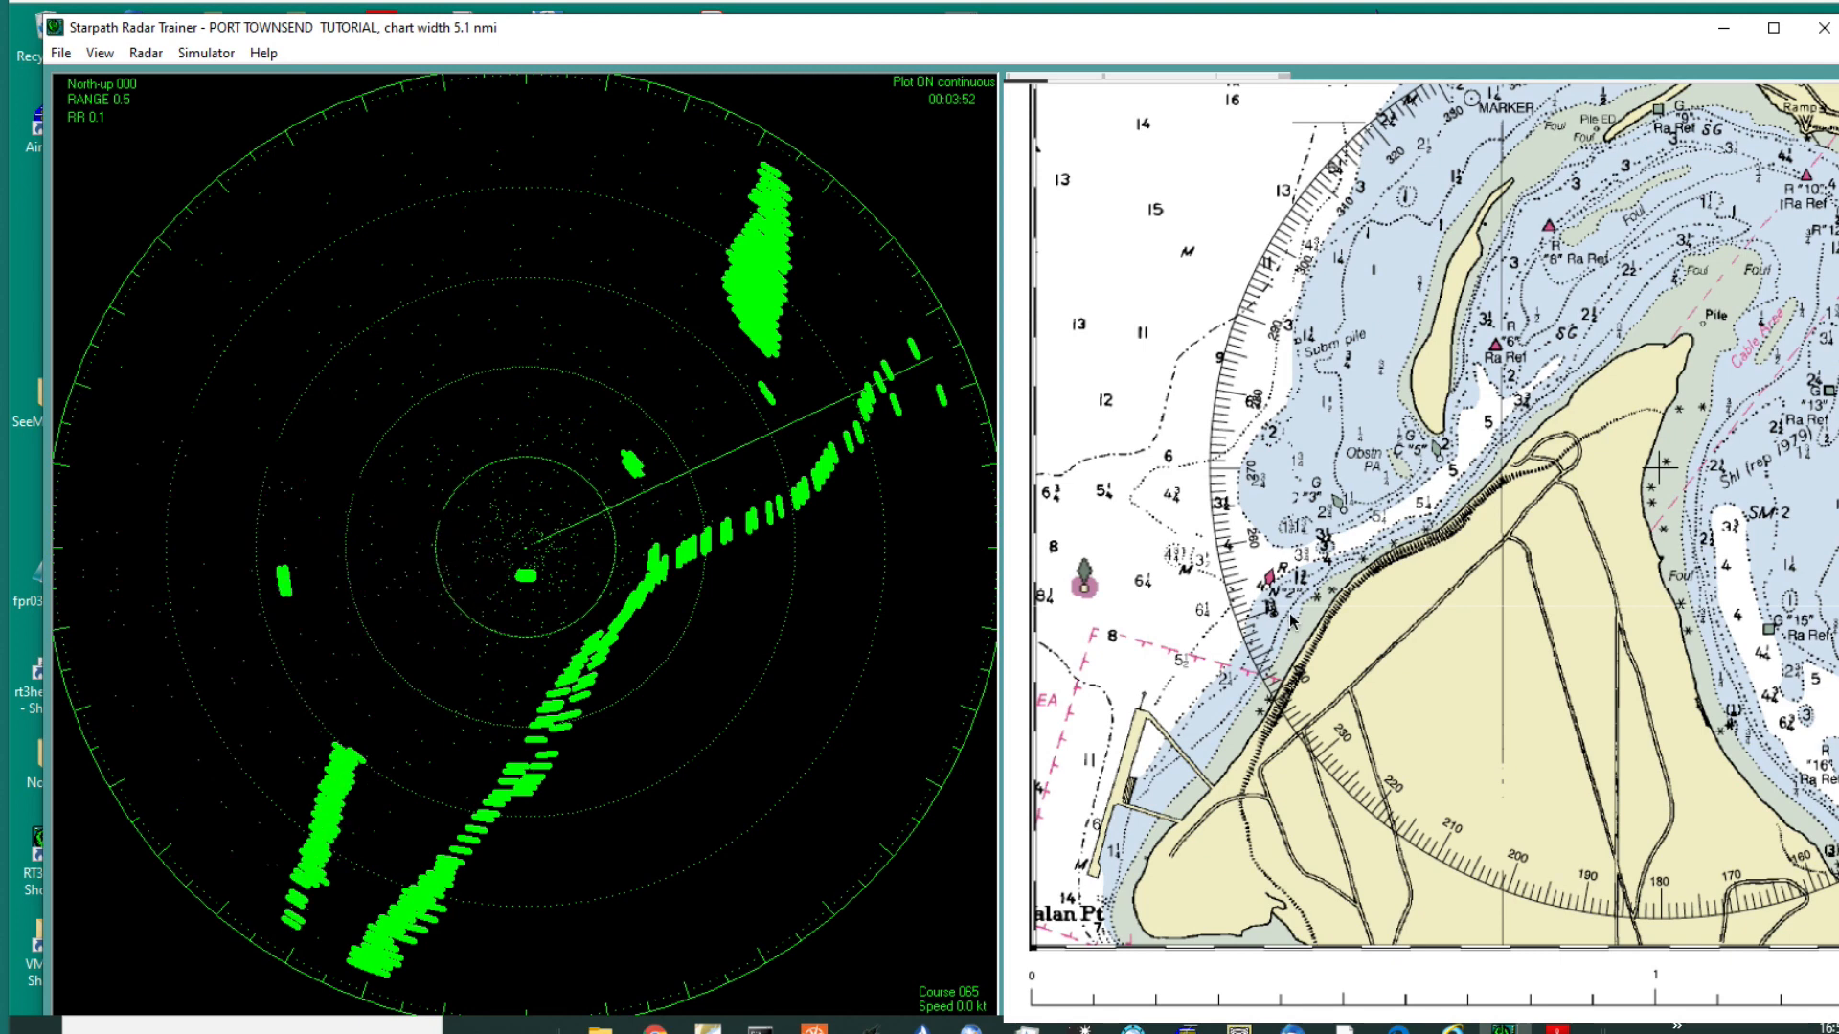
mouse_move(920, 352)
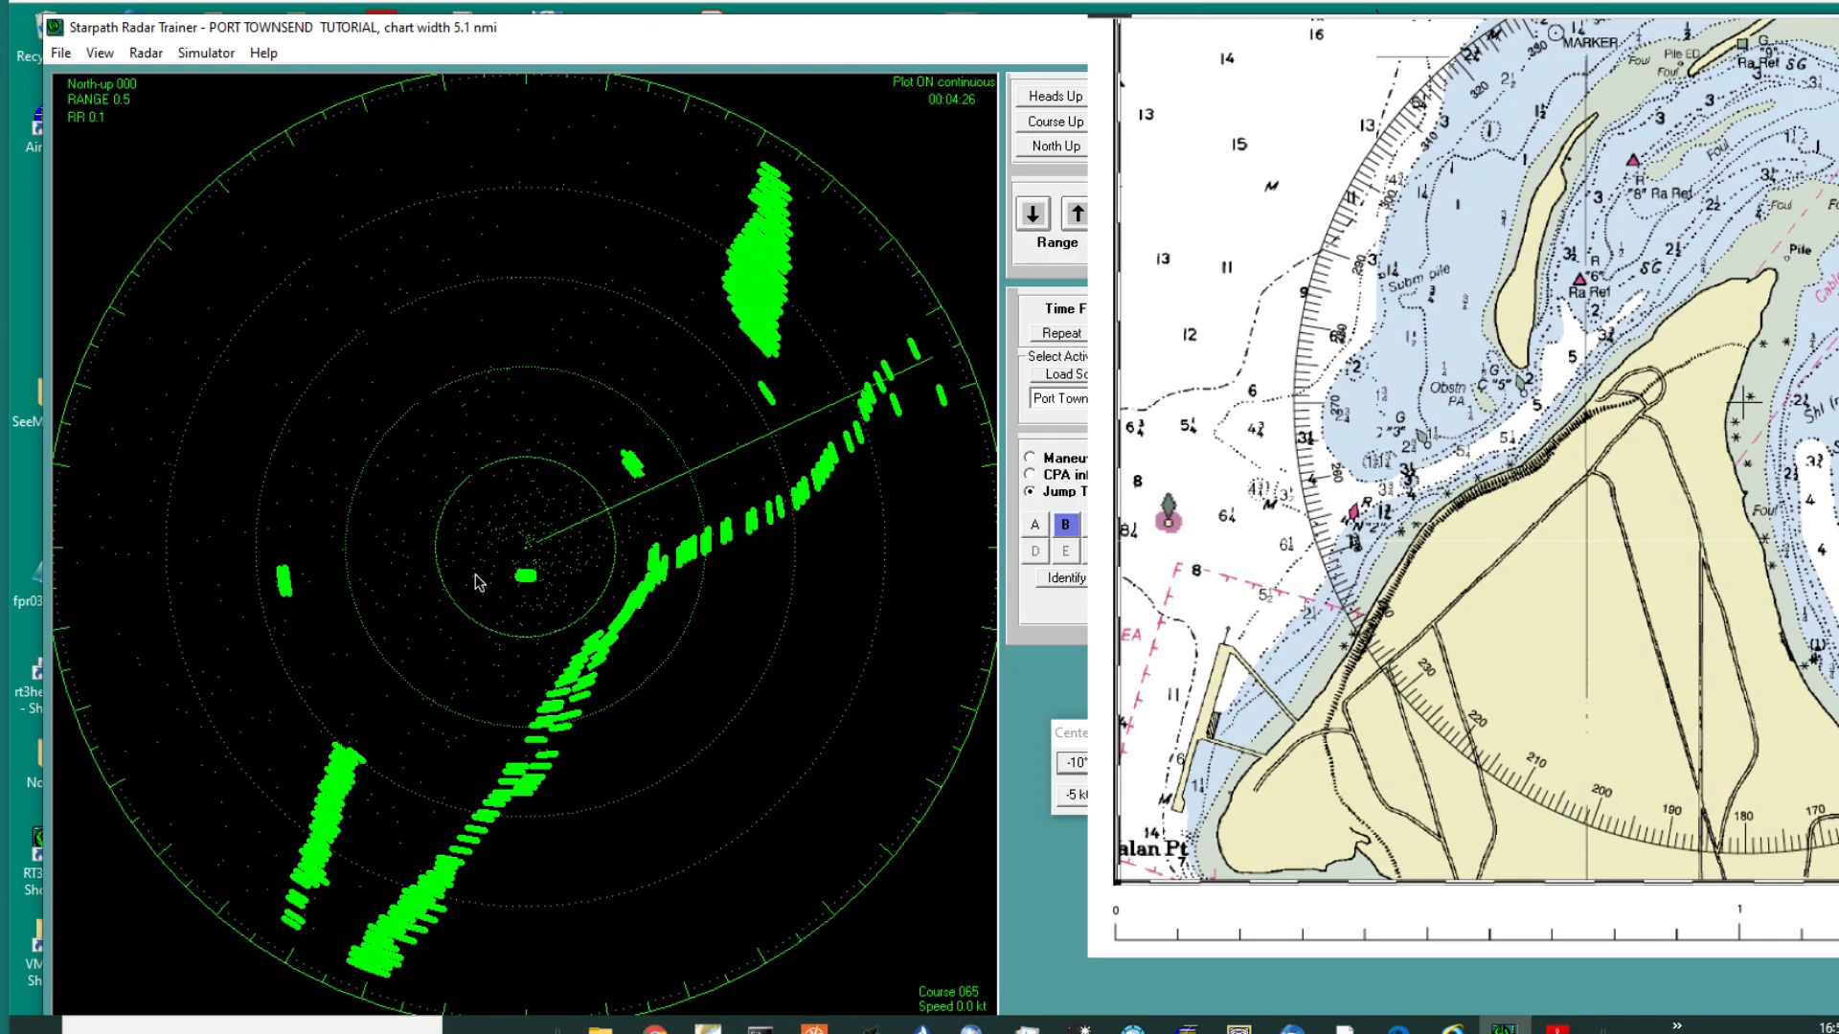
mouse_move(662, 469)
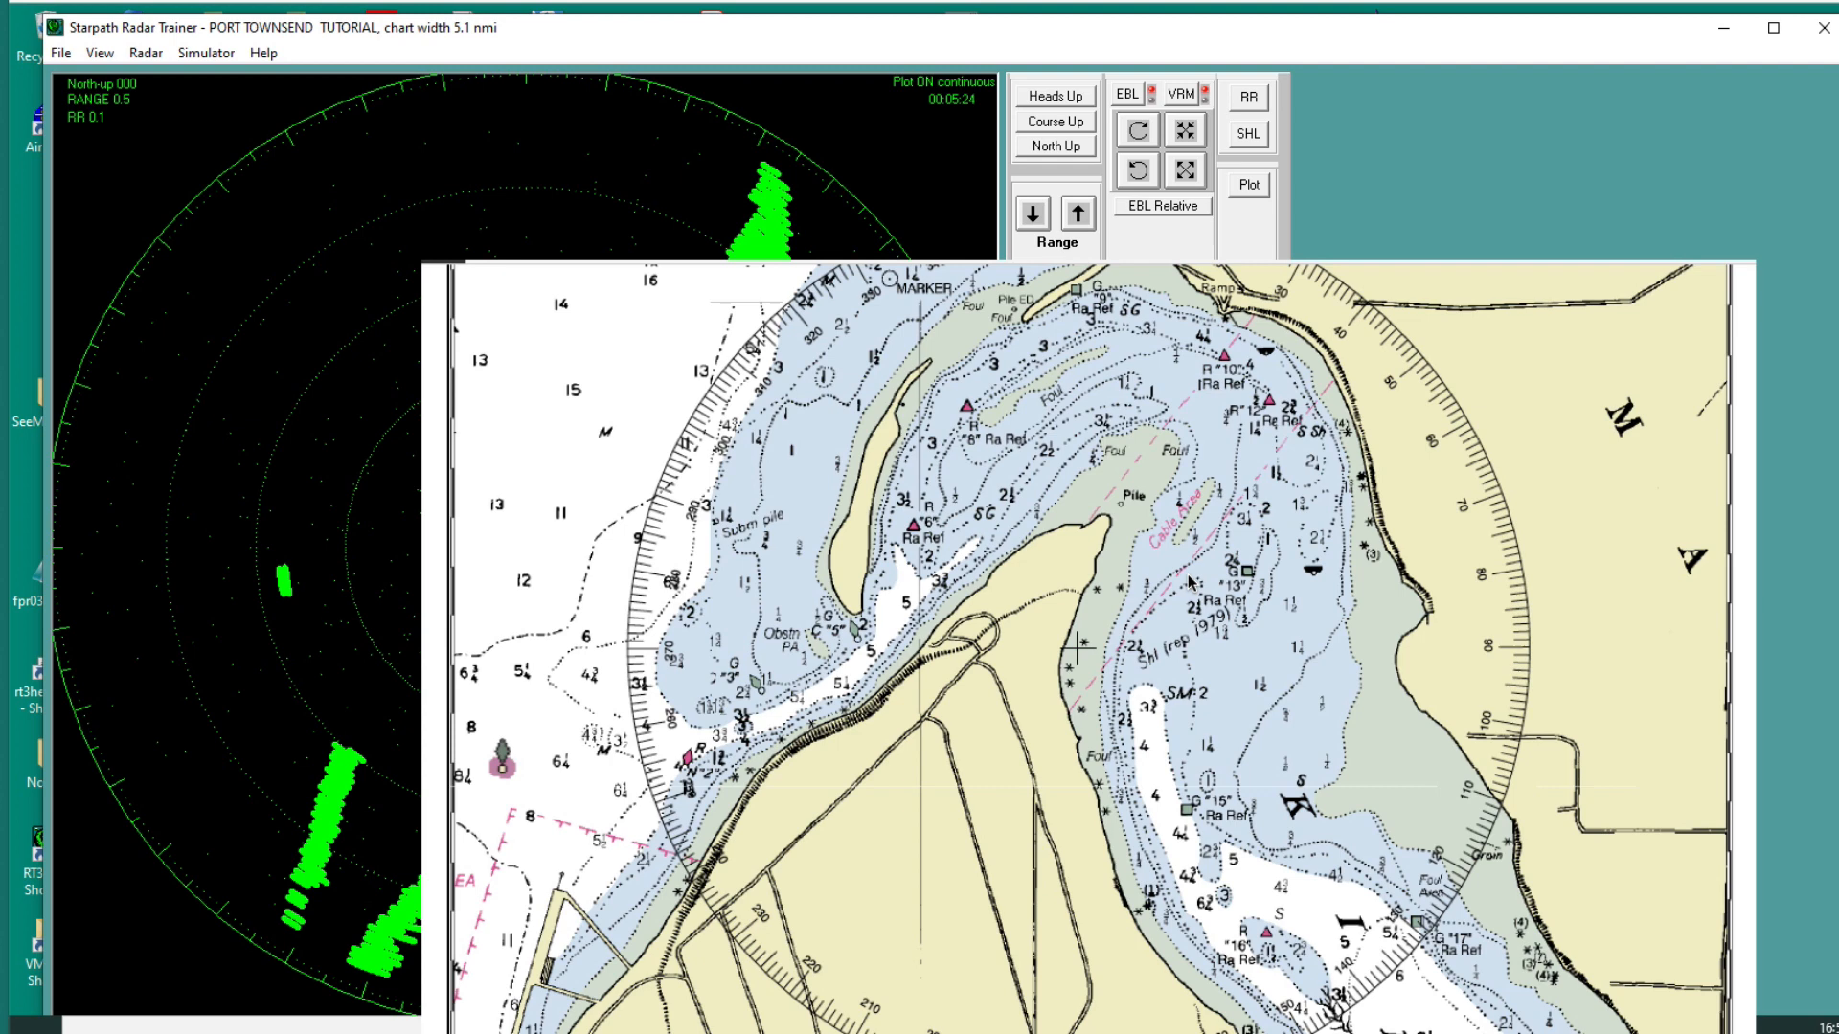
mouse_move(1231, 539)
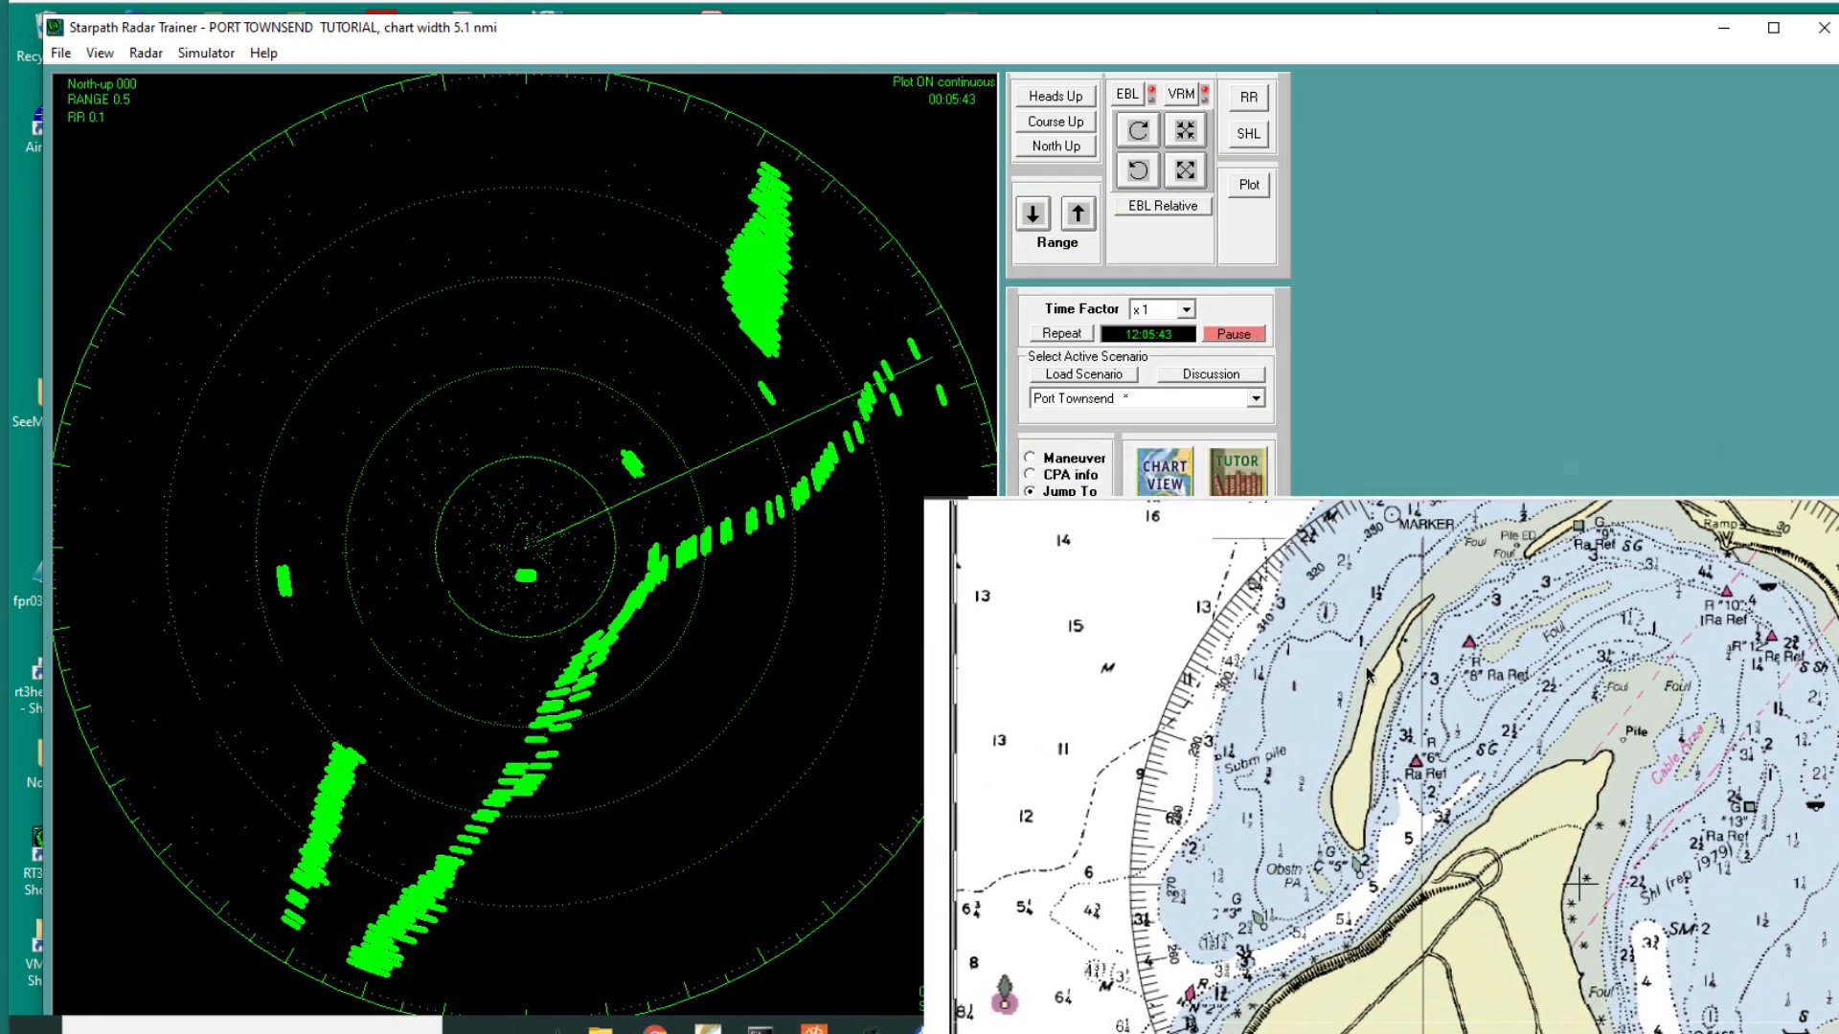
click(1033, 492)
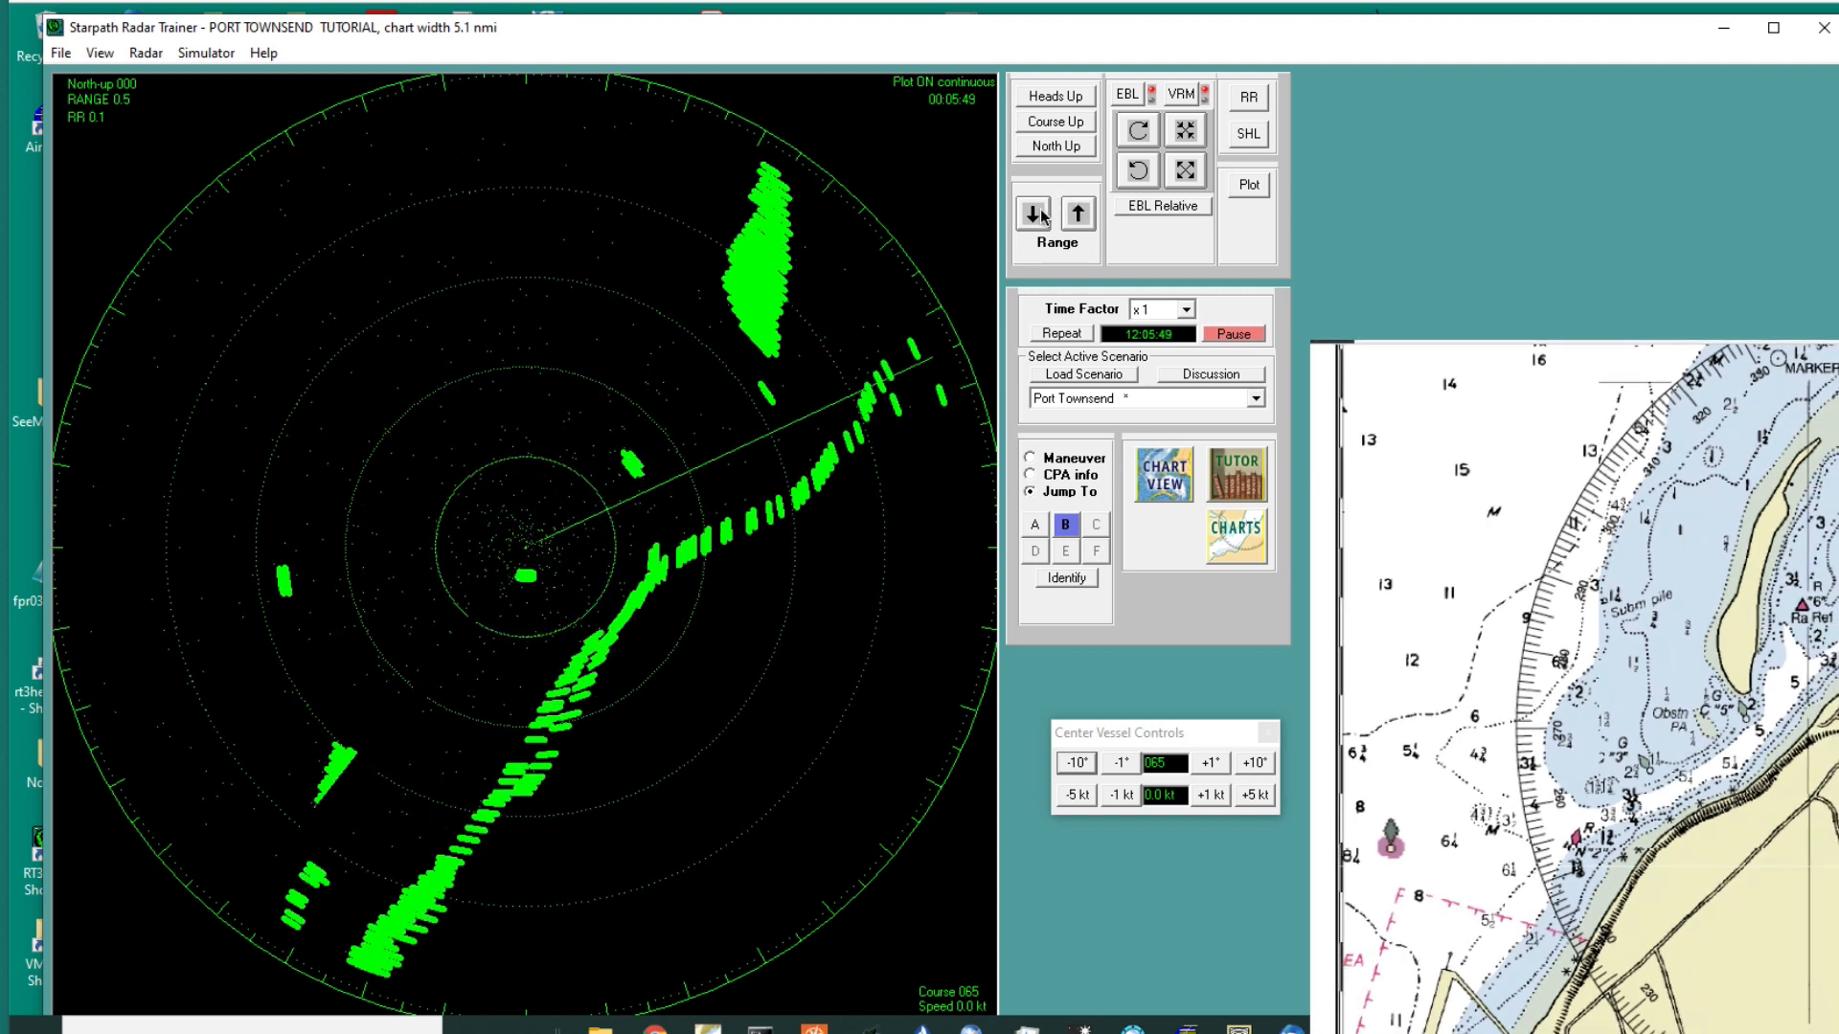
Step: Step the radar range up through 0.75 to 1.5 miles, then back down to 0.75 miles
click(1077, 214)
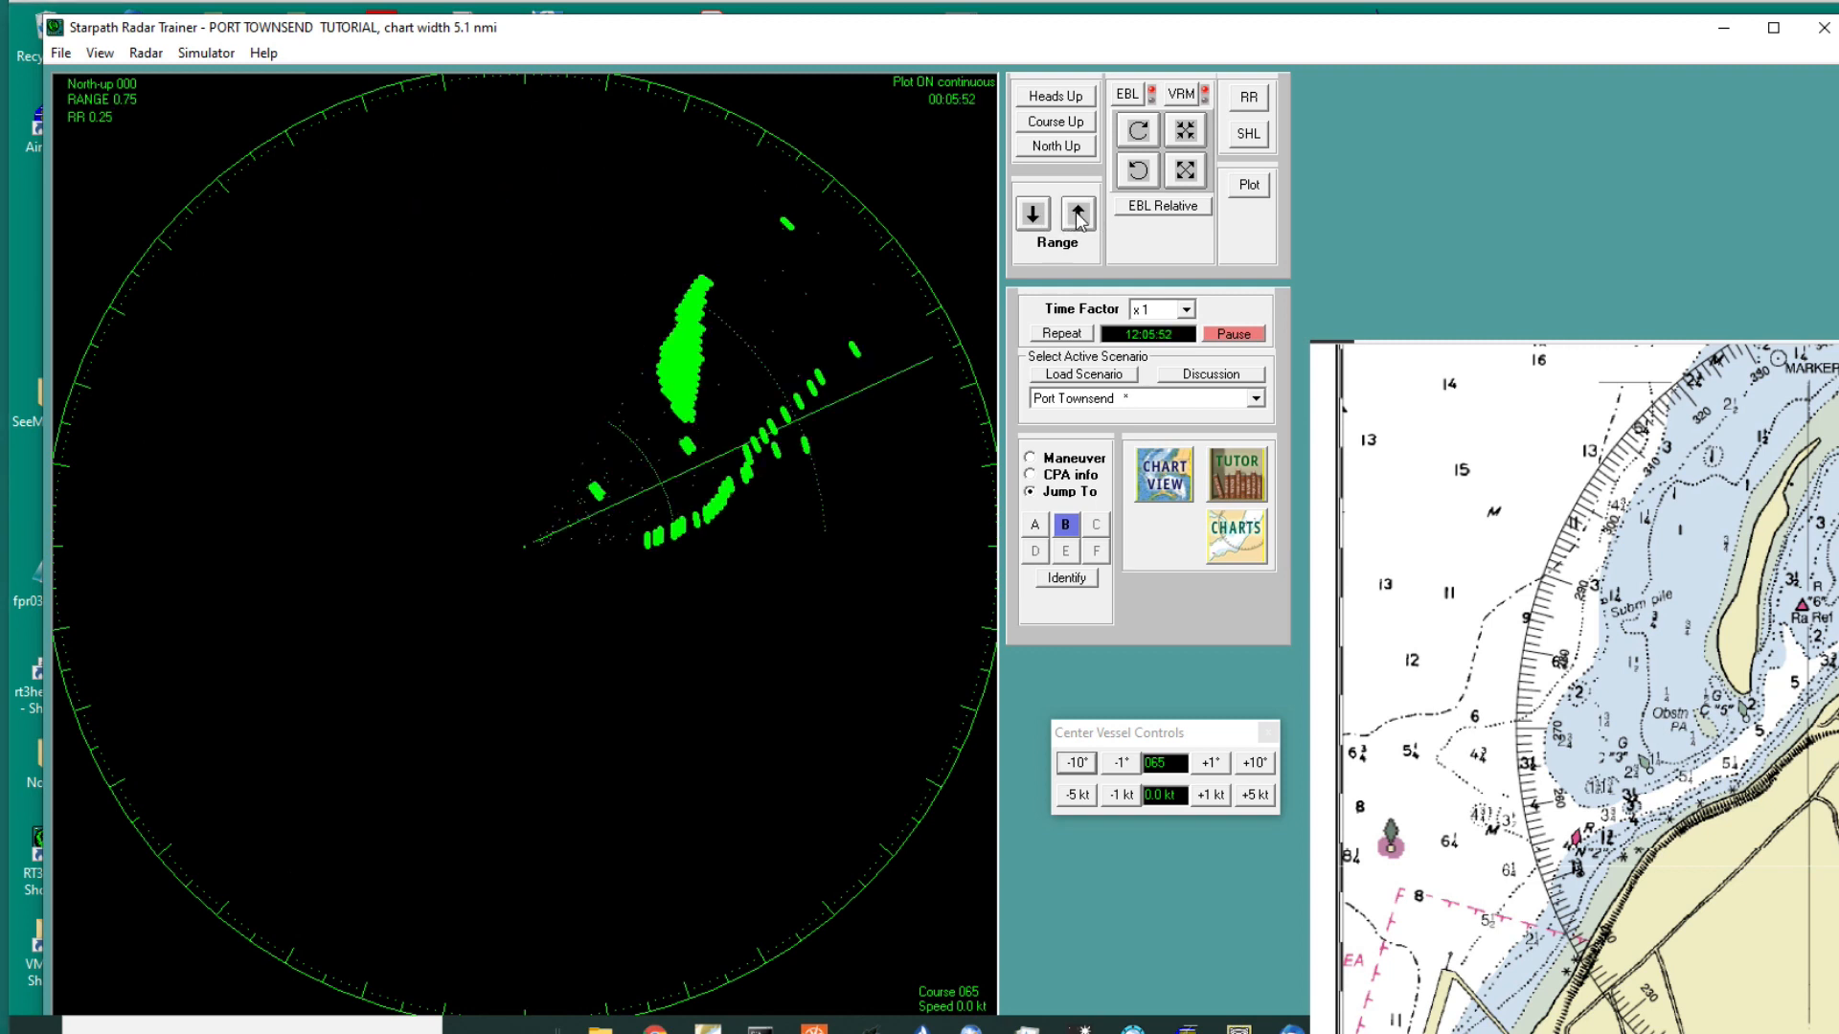
click(1076, 214)
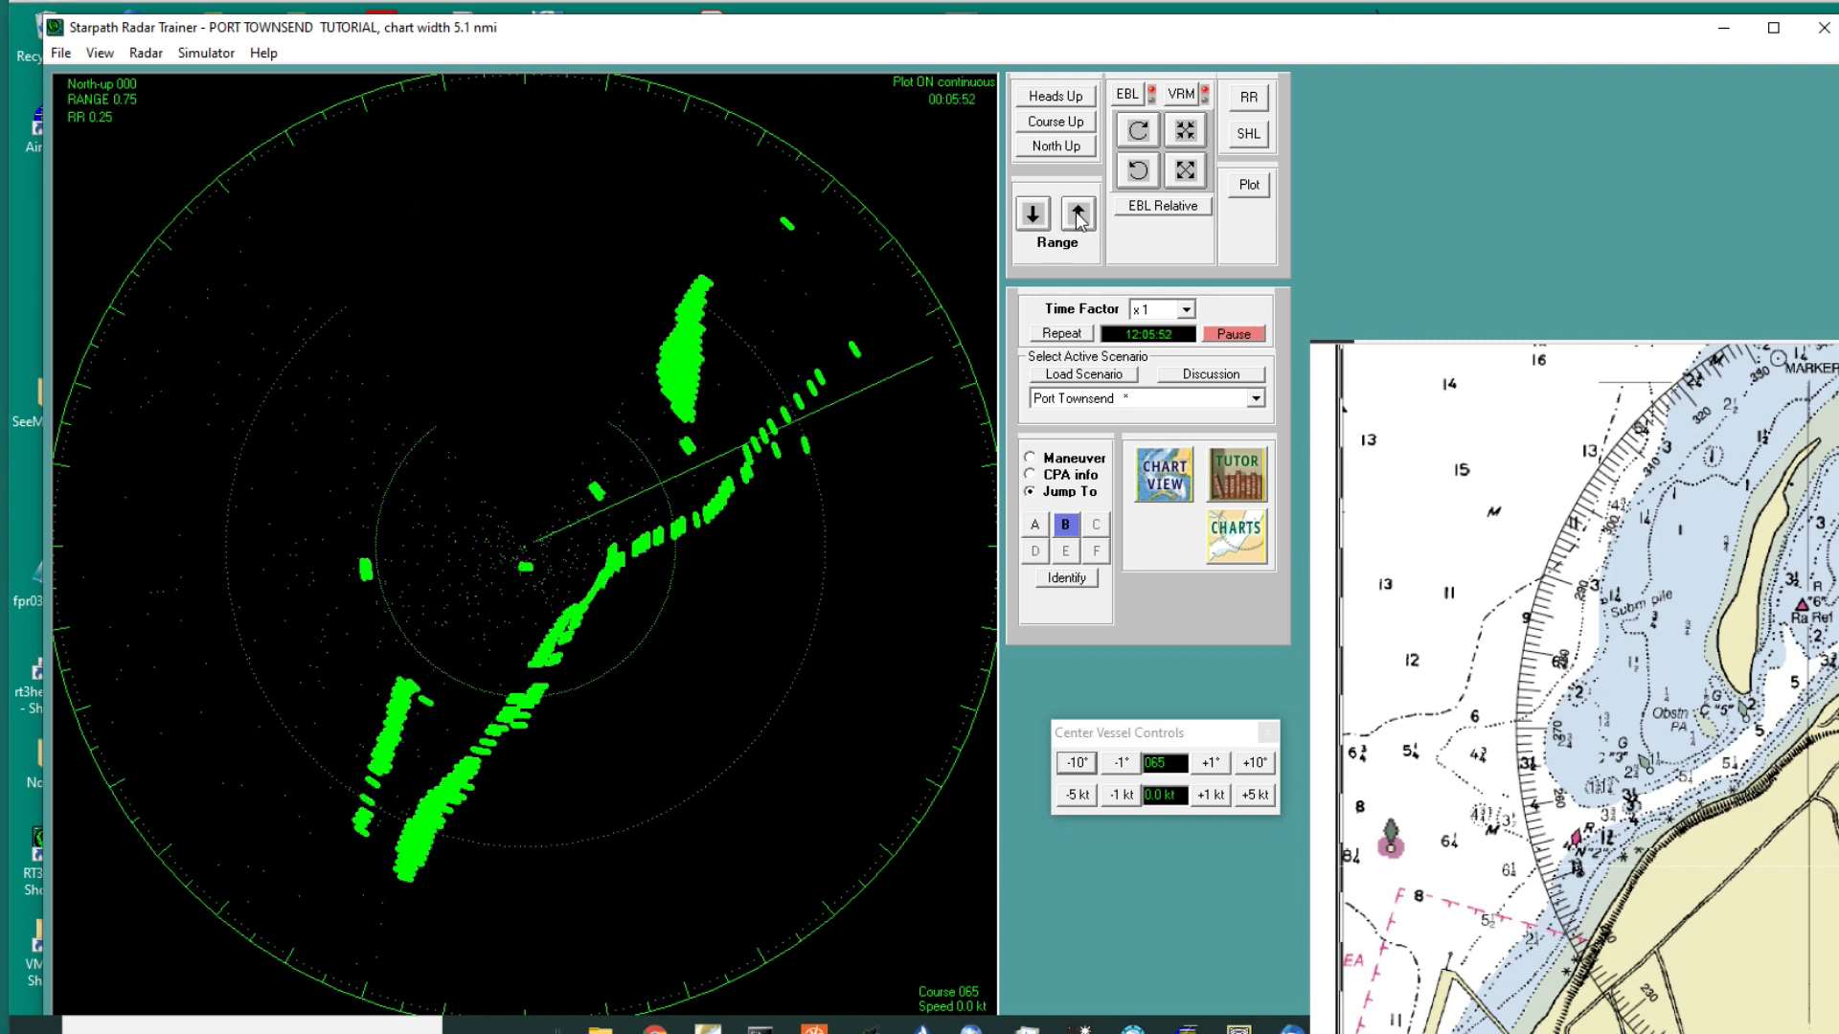
click(1076, 214)
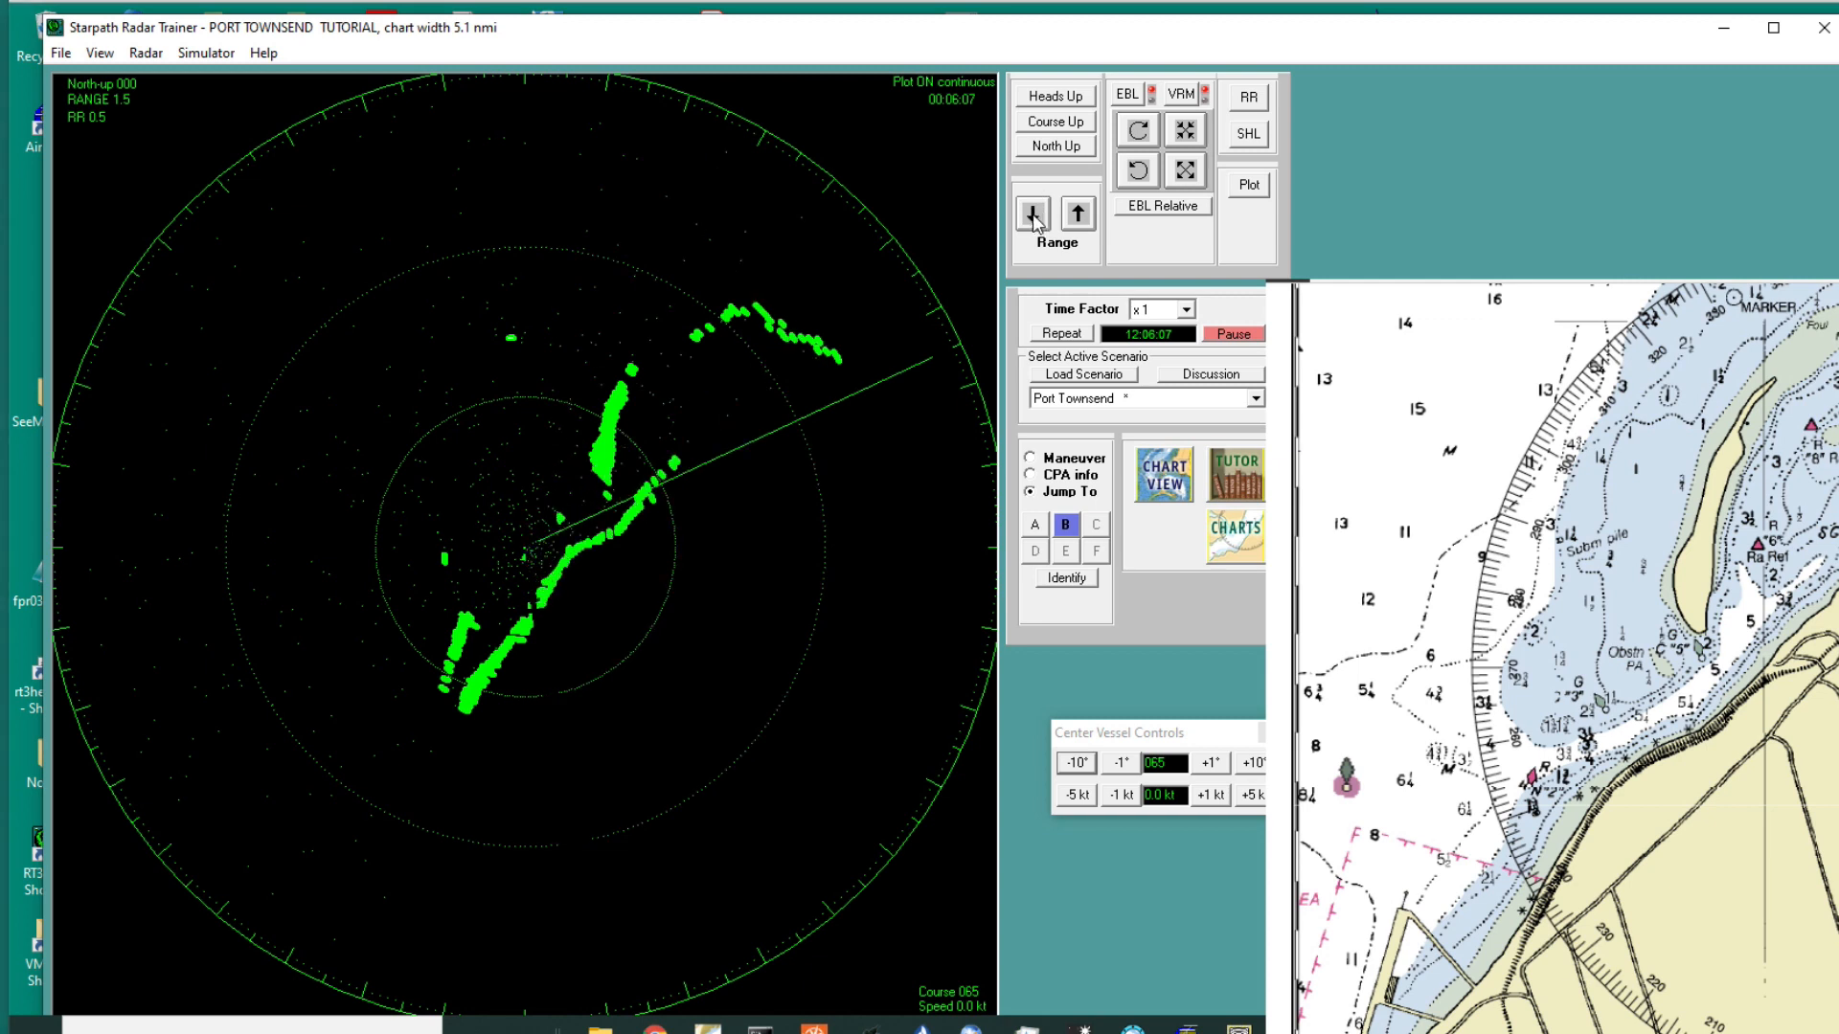
click(1030, 213)
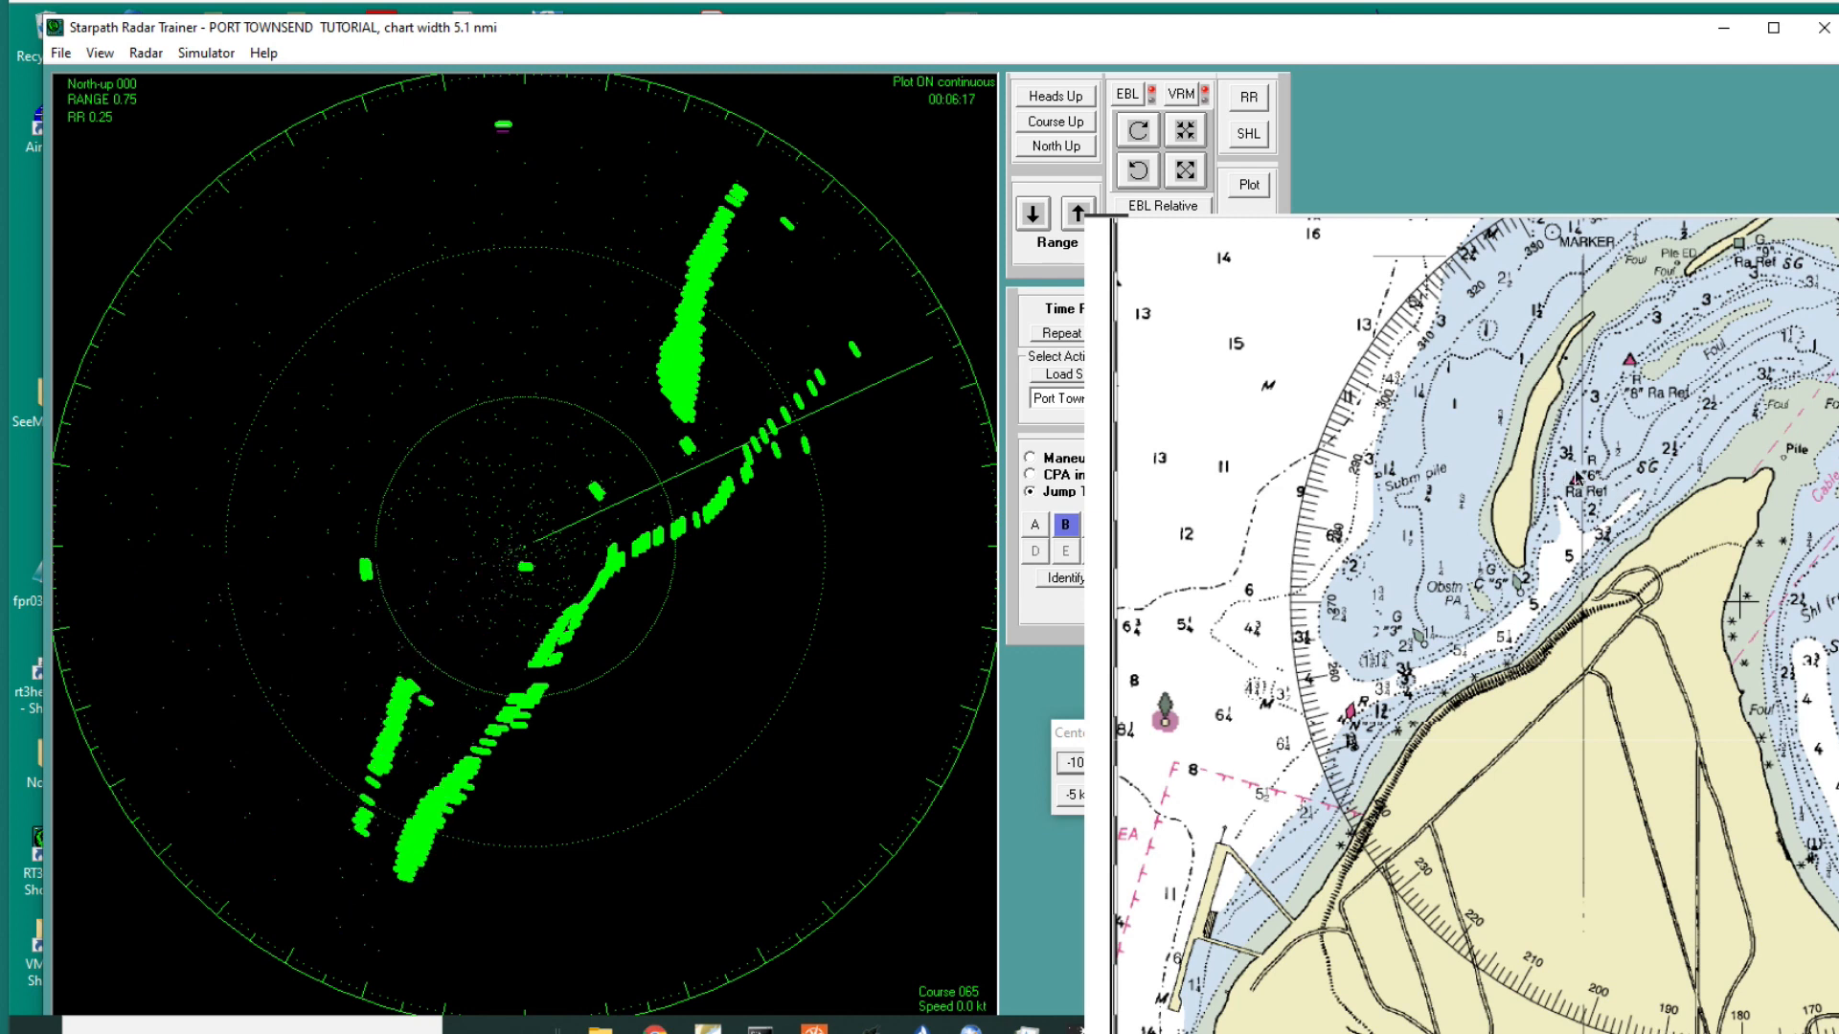
mouse_move(632, 223)
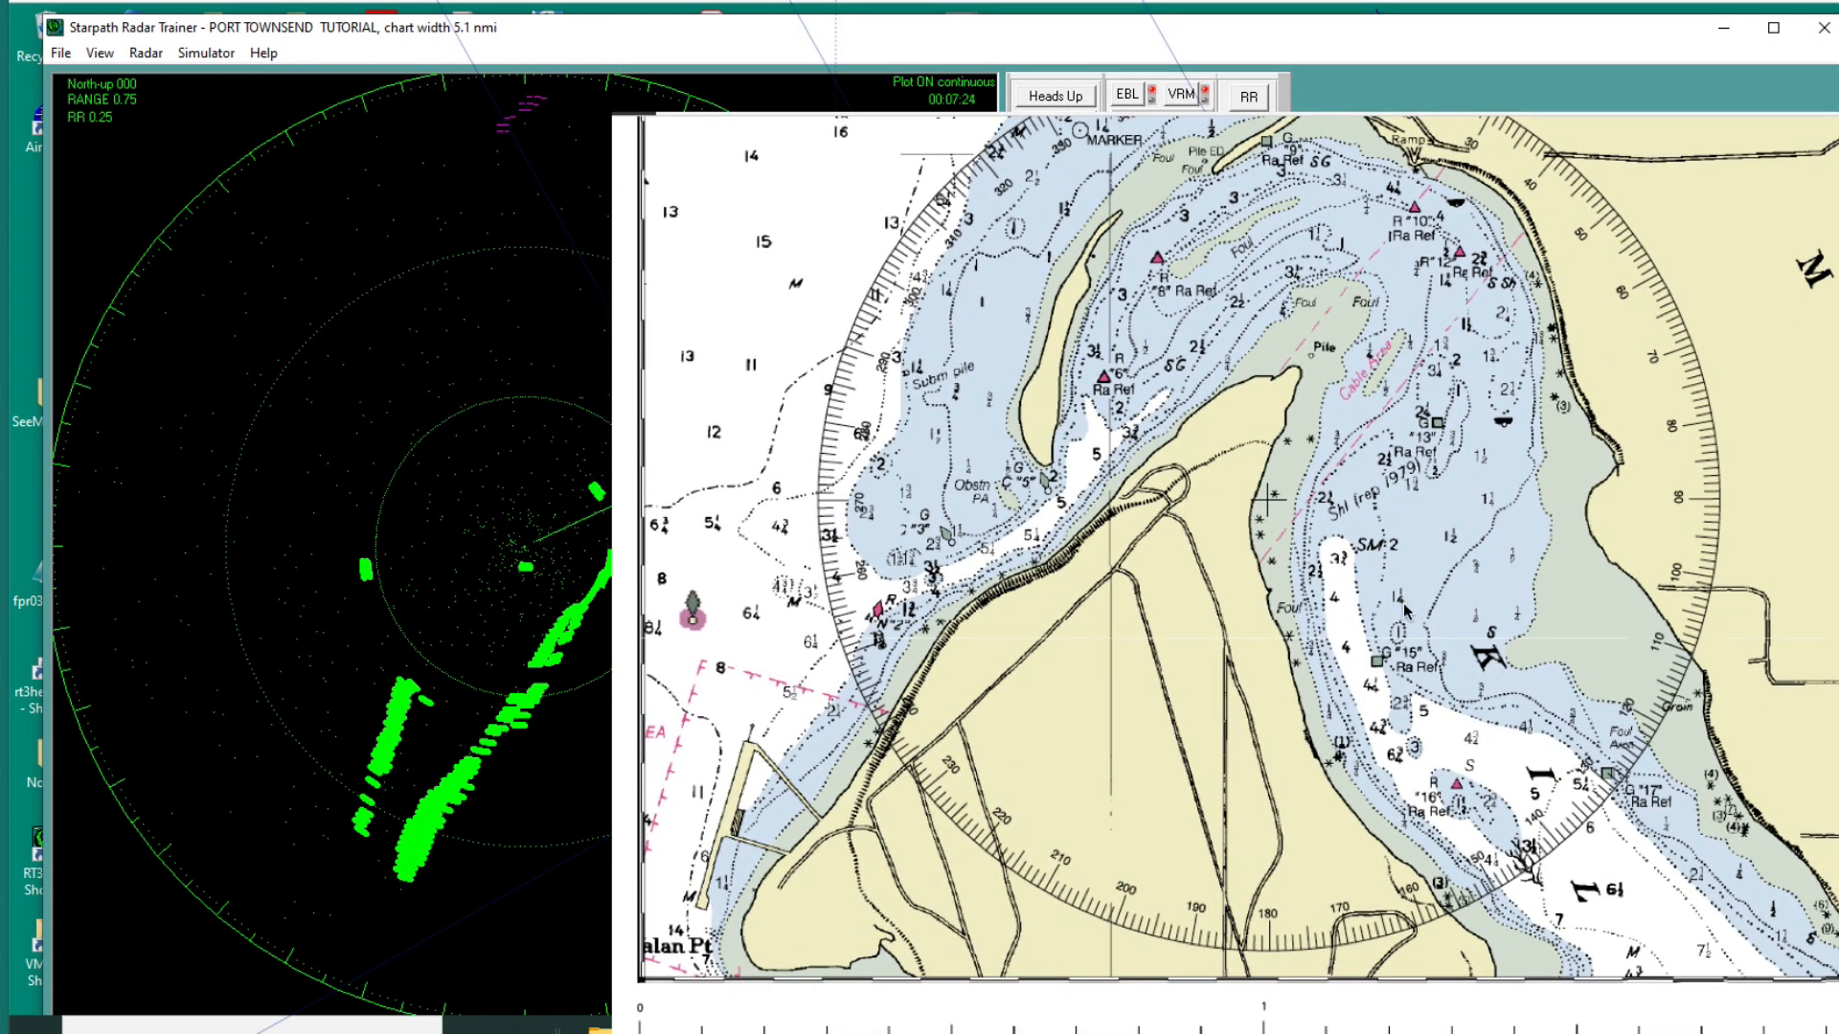
mouse_move(1217, 39)
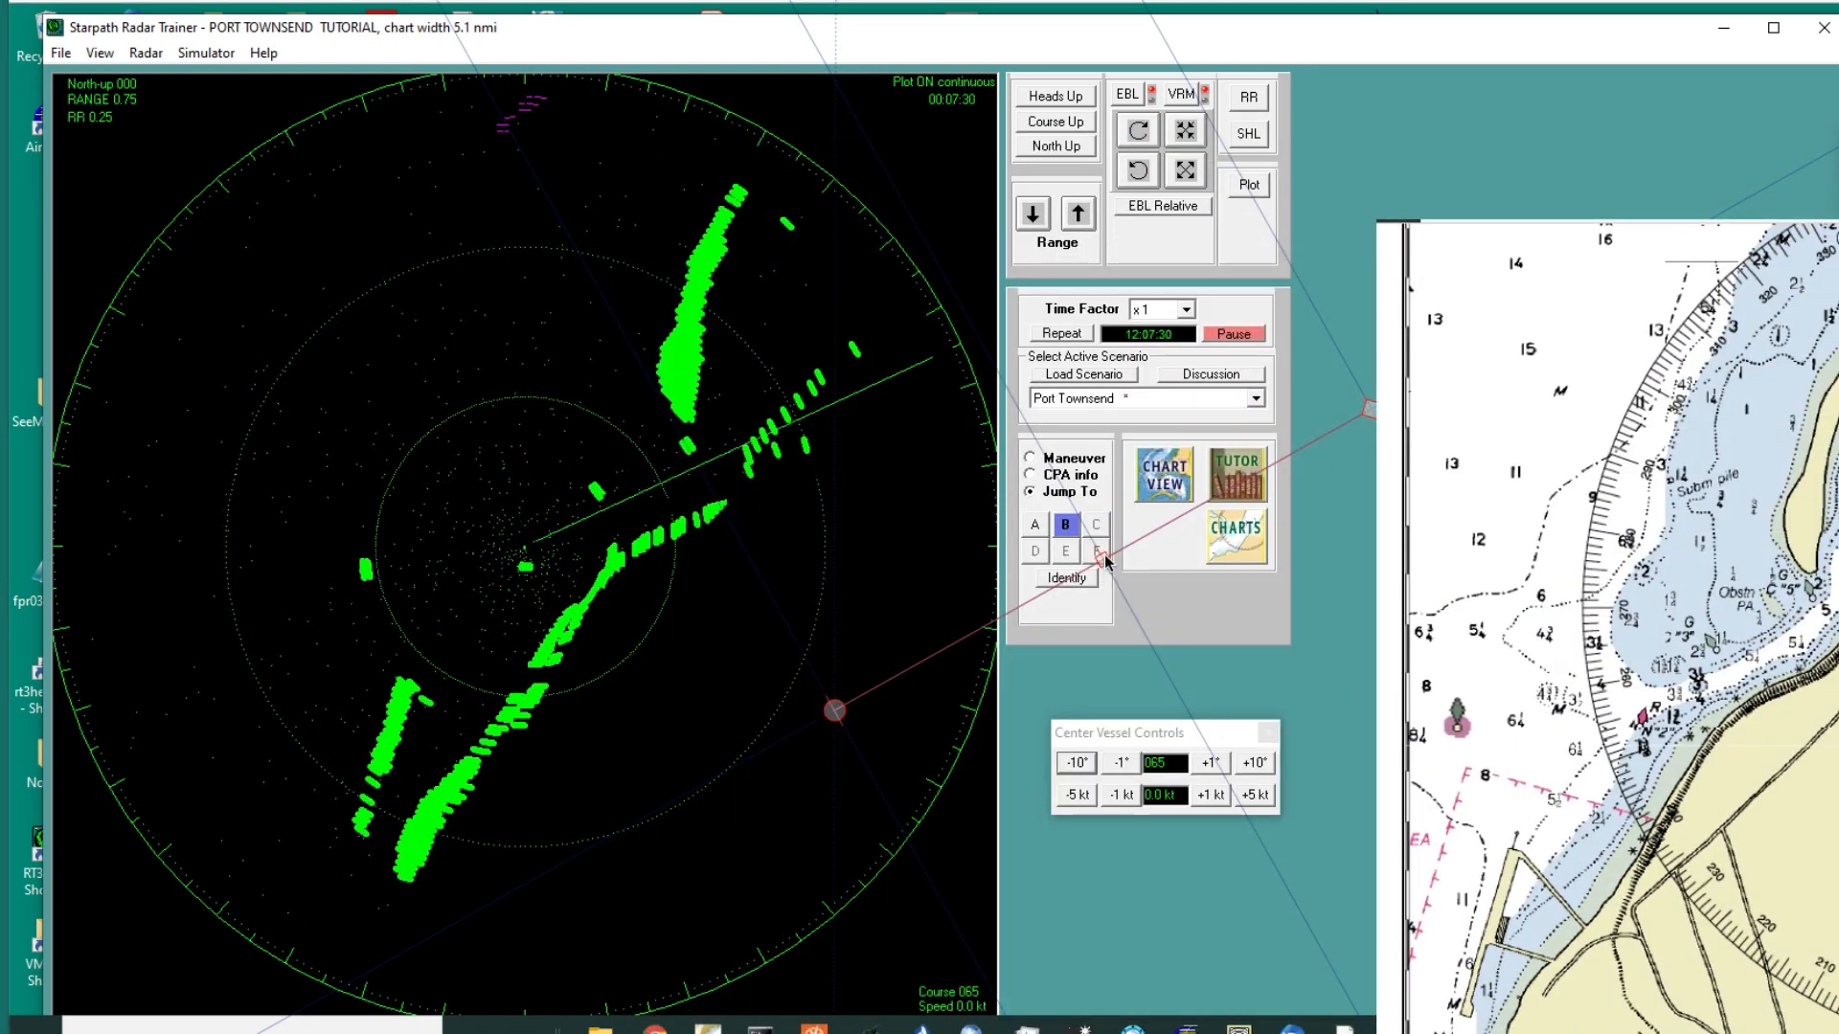
click(1161, 475)
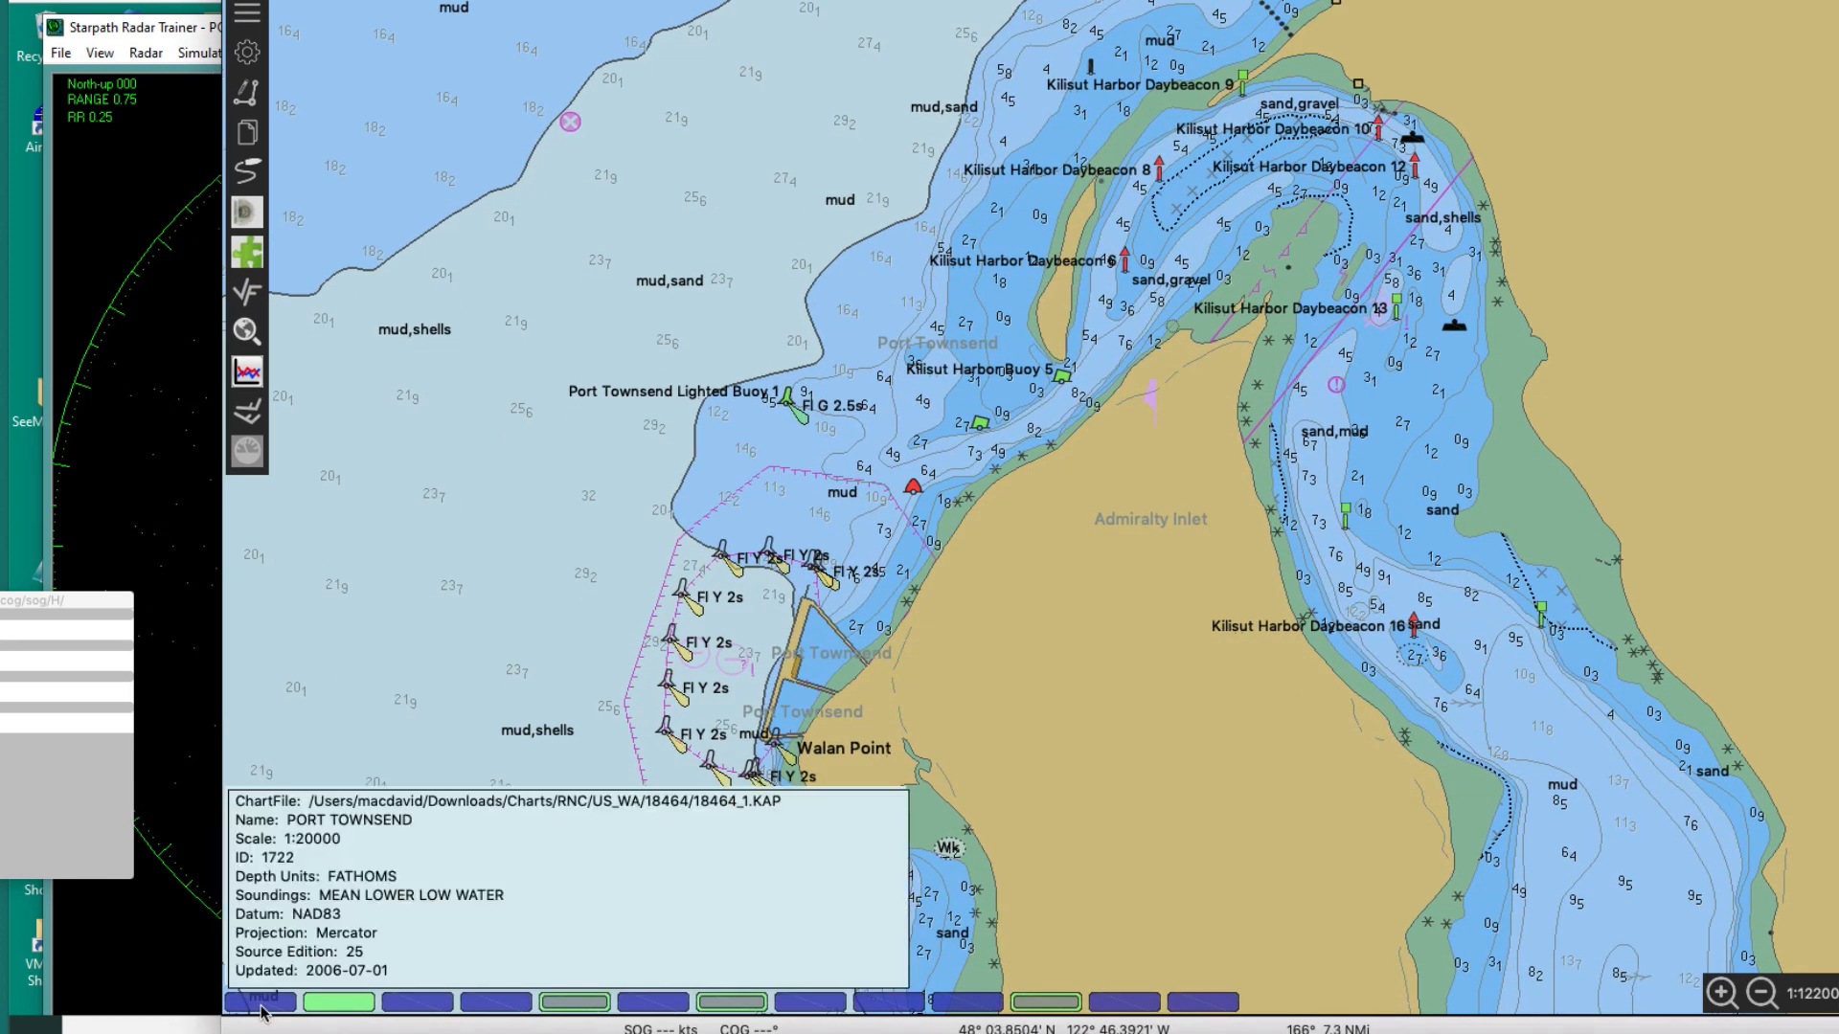
Step: Pick the 1:20000 Port Townsend chart from OpenCPN's chart bar to show Kilisut Harbor
click(257, 1002)
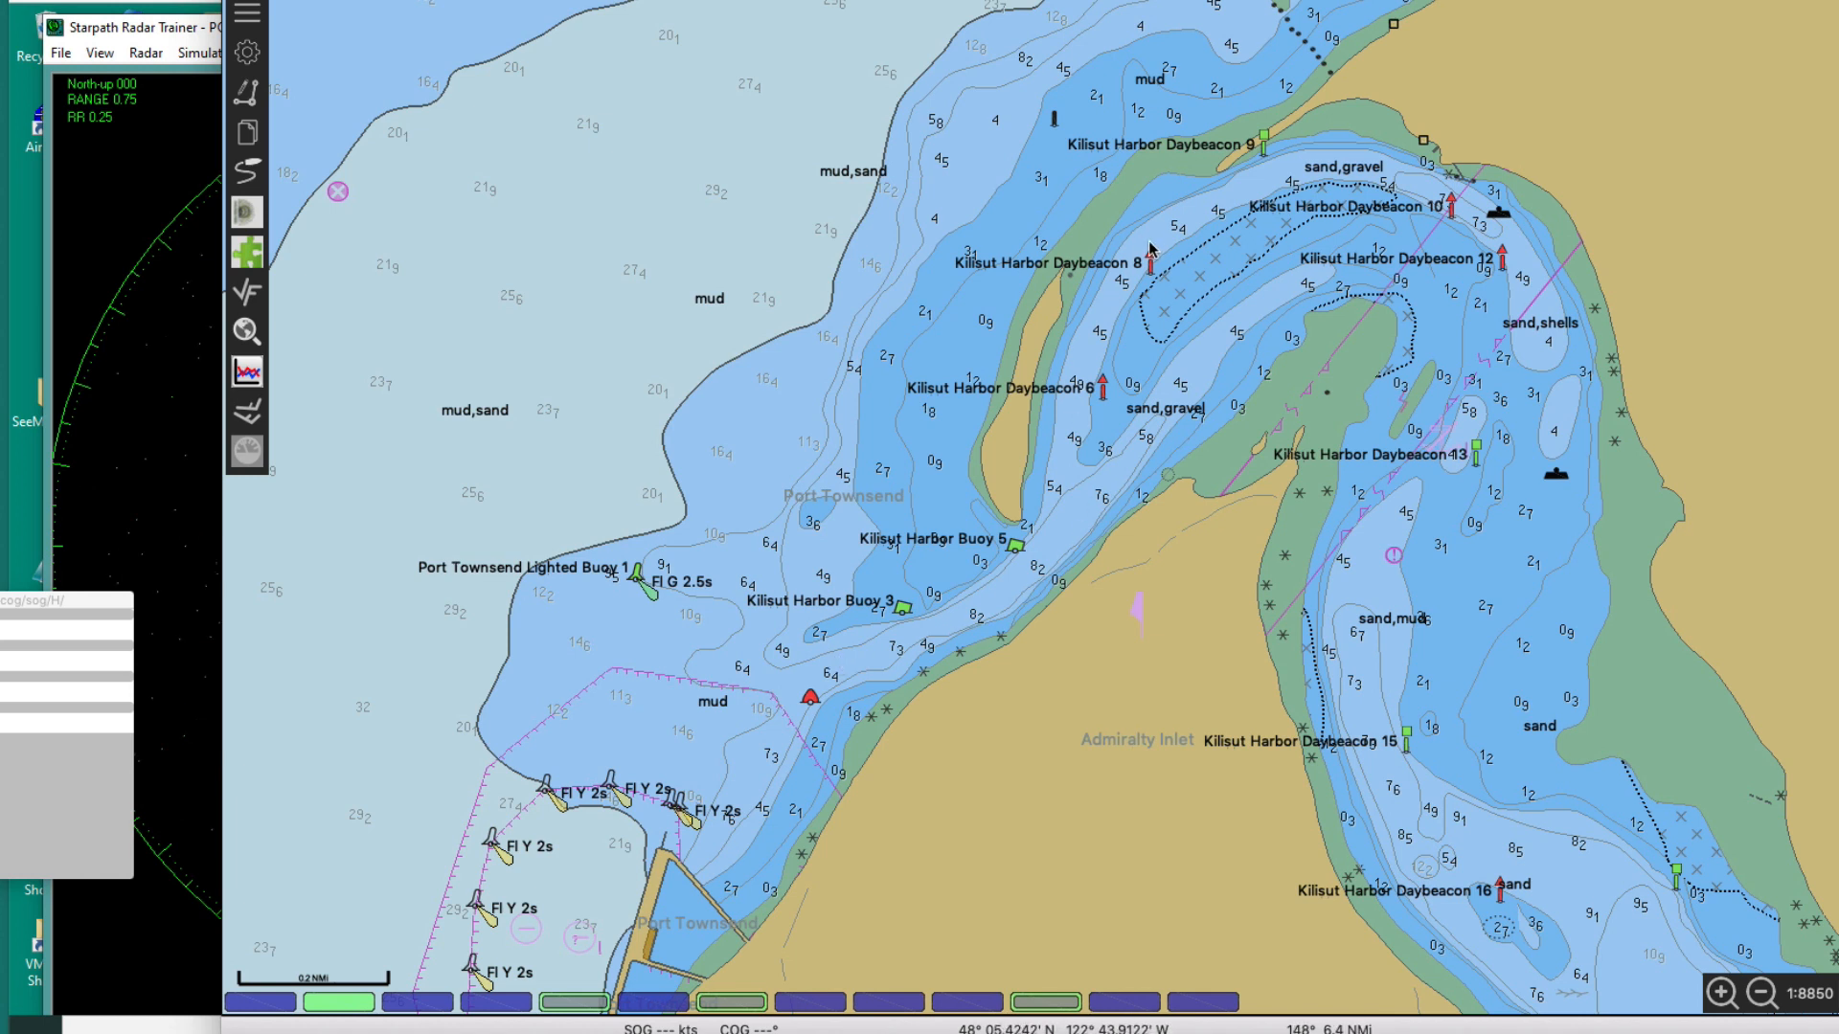
mouse_move(247, 93)
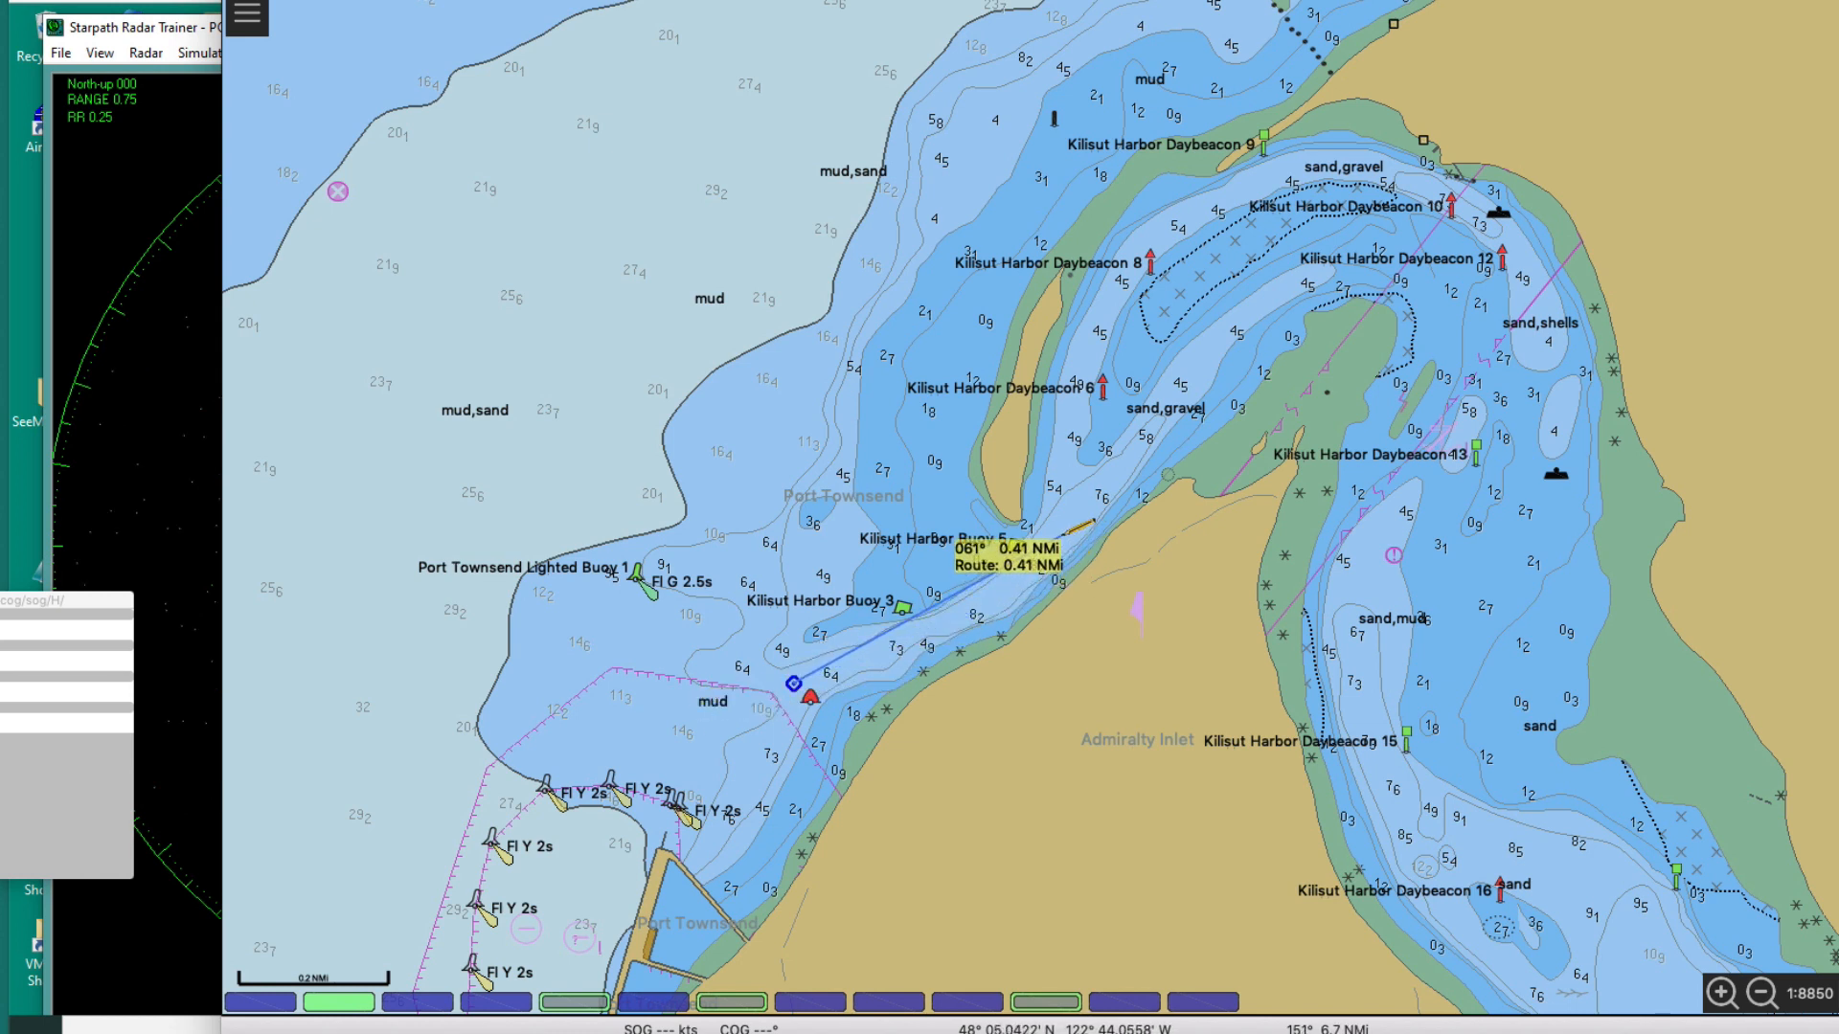
mouse_move(1056, 583)
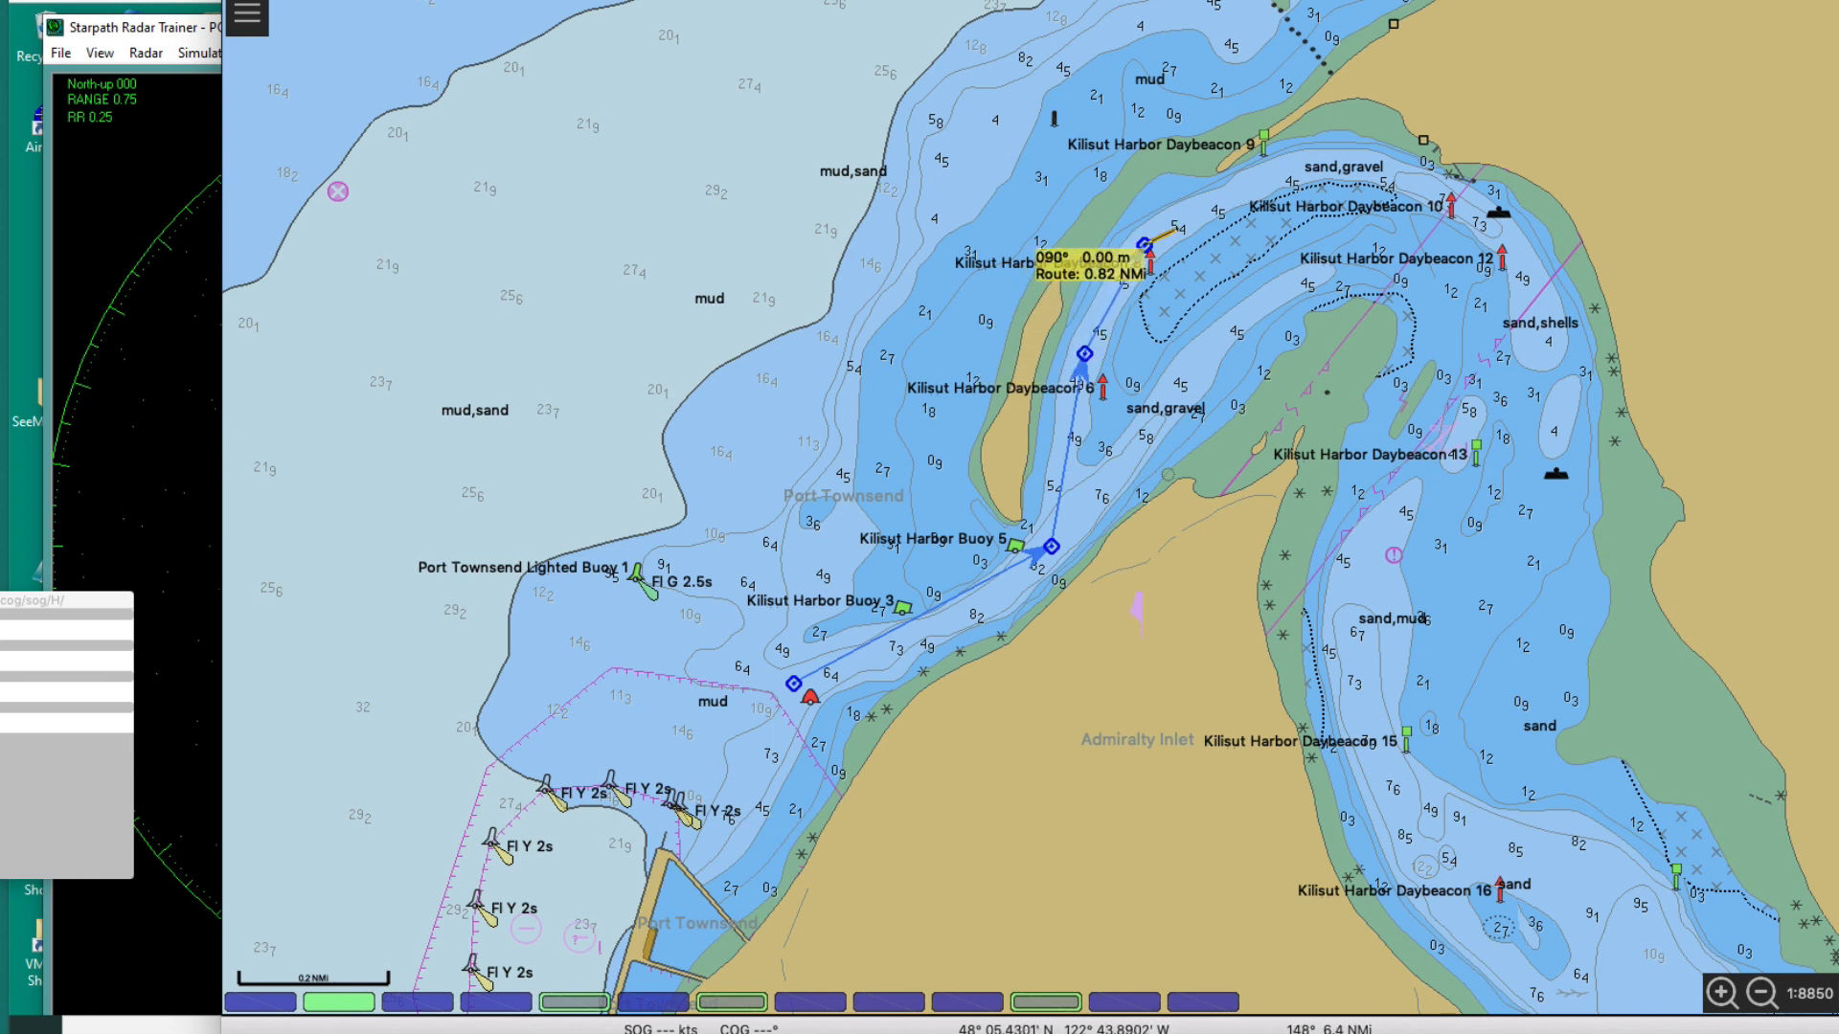
Step: End the four-waypoint Kilisut Harbor route at its last waypoint near Daybeacon 8
click(246, 19)
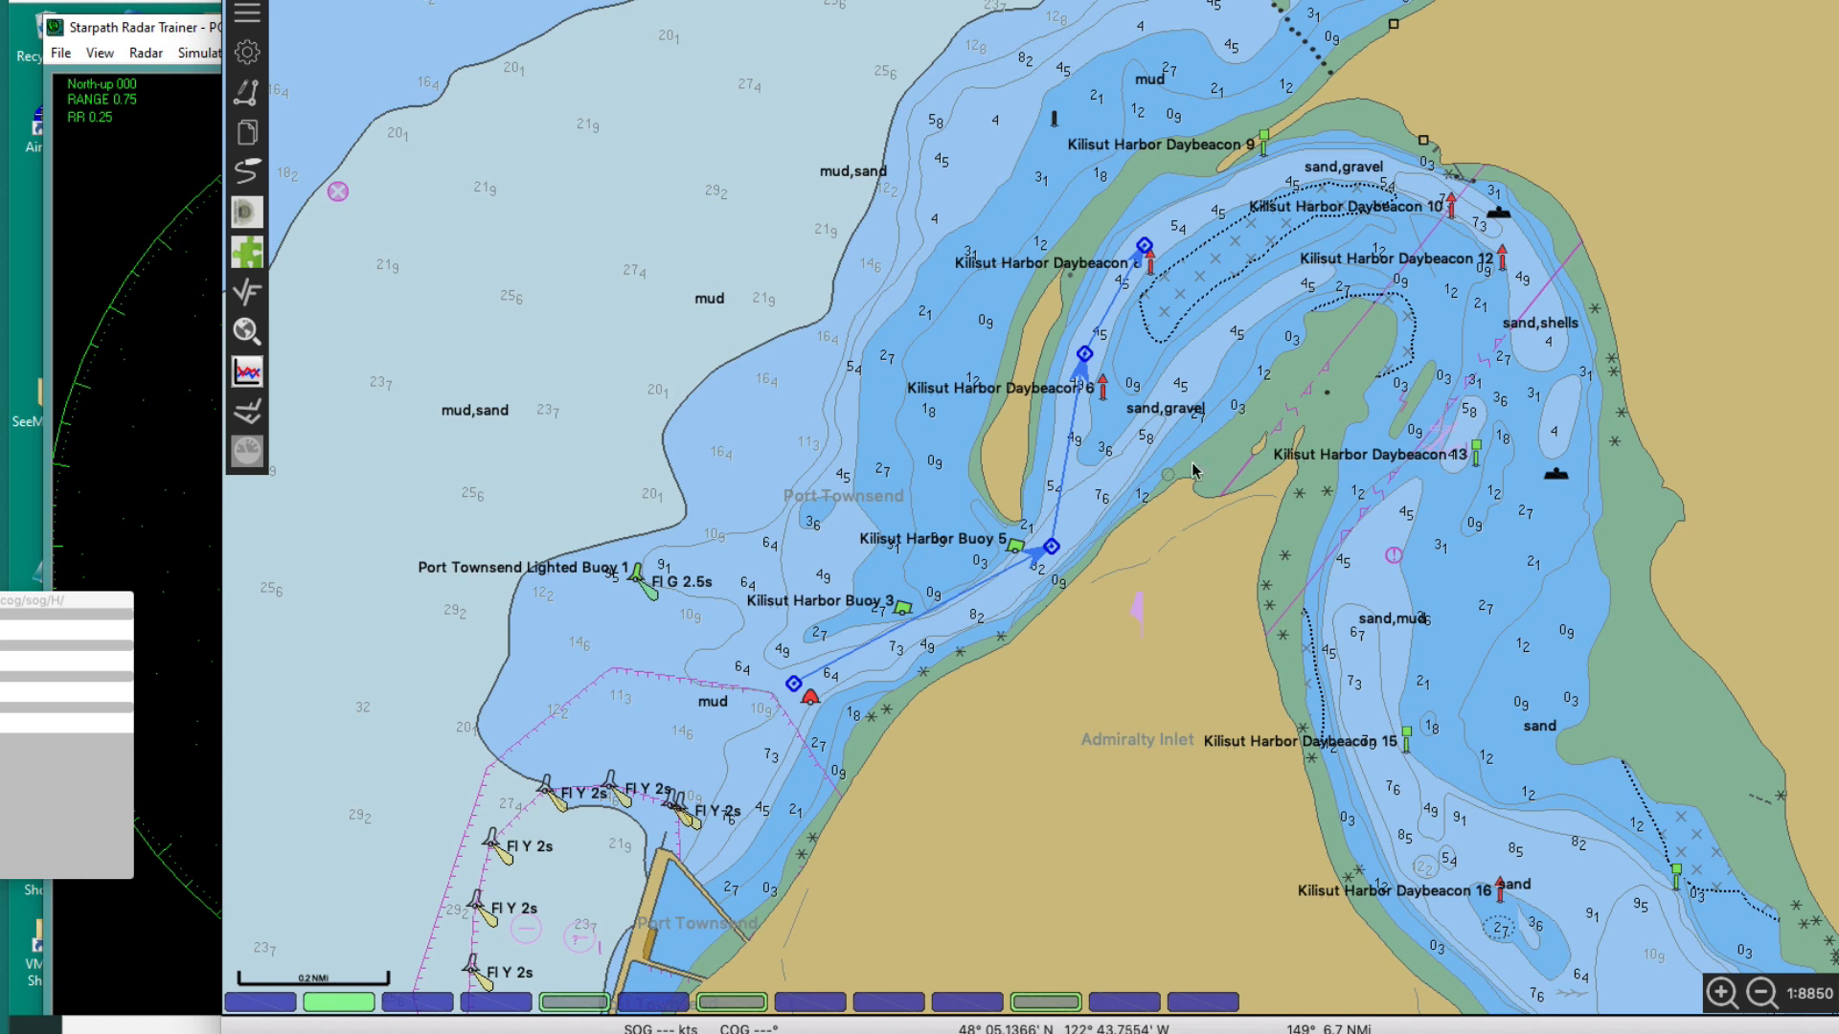
mouse_move(966, 601)
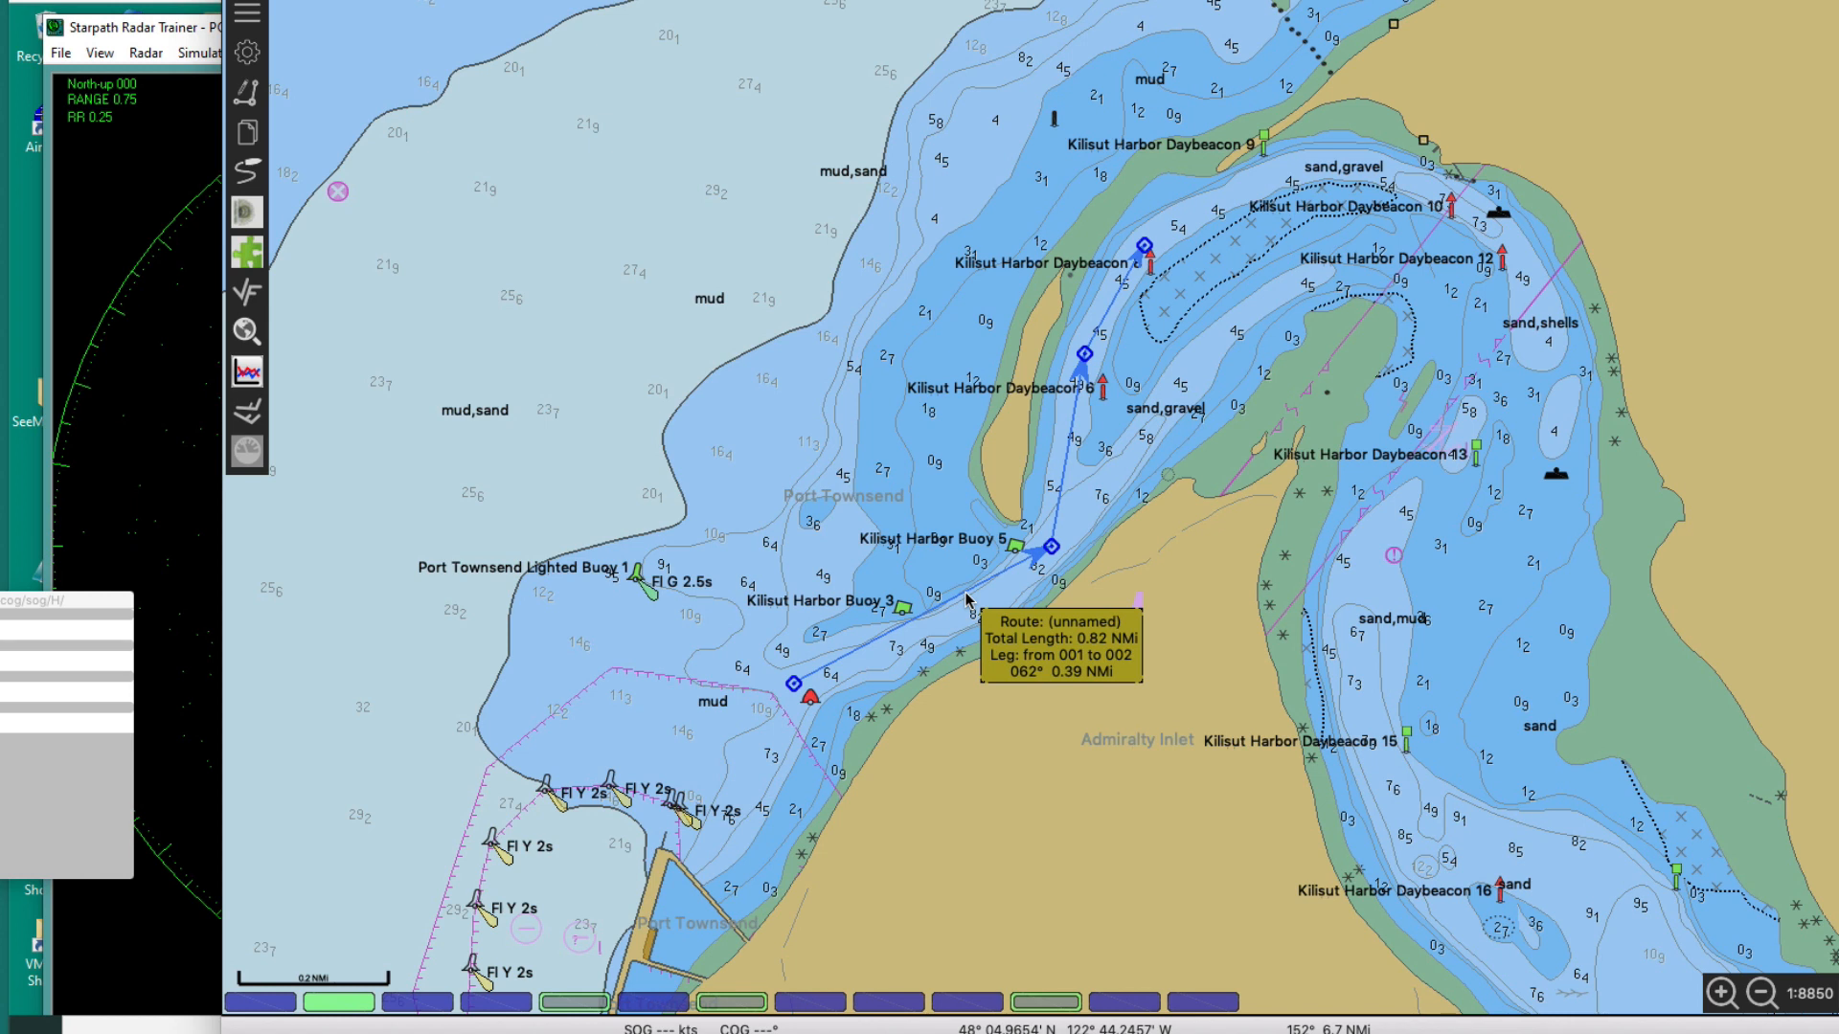
mouse_move(1053, 549)
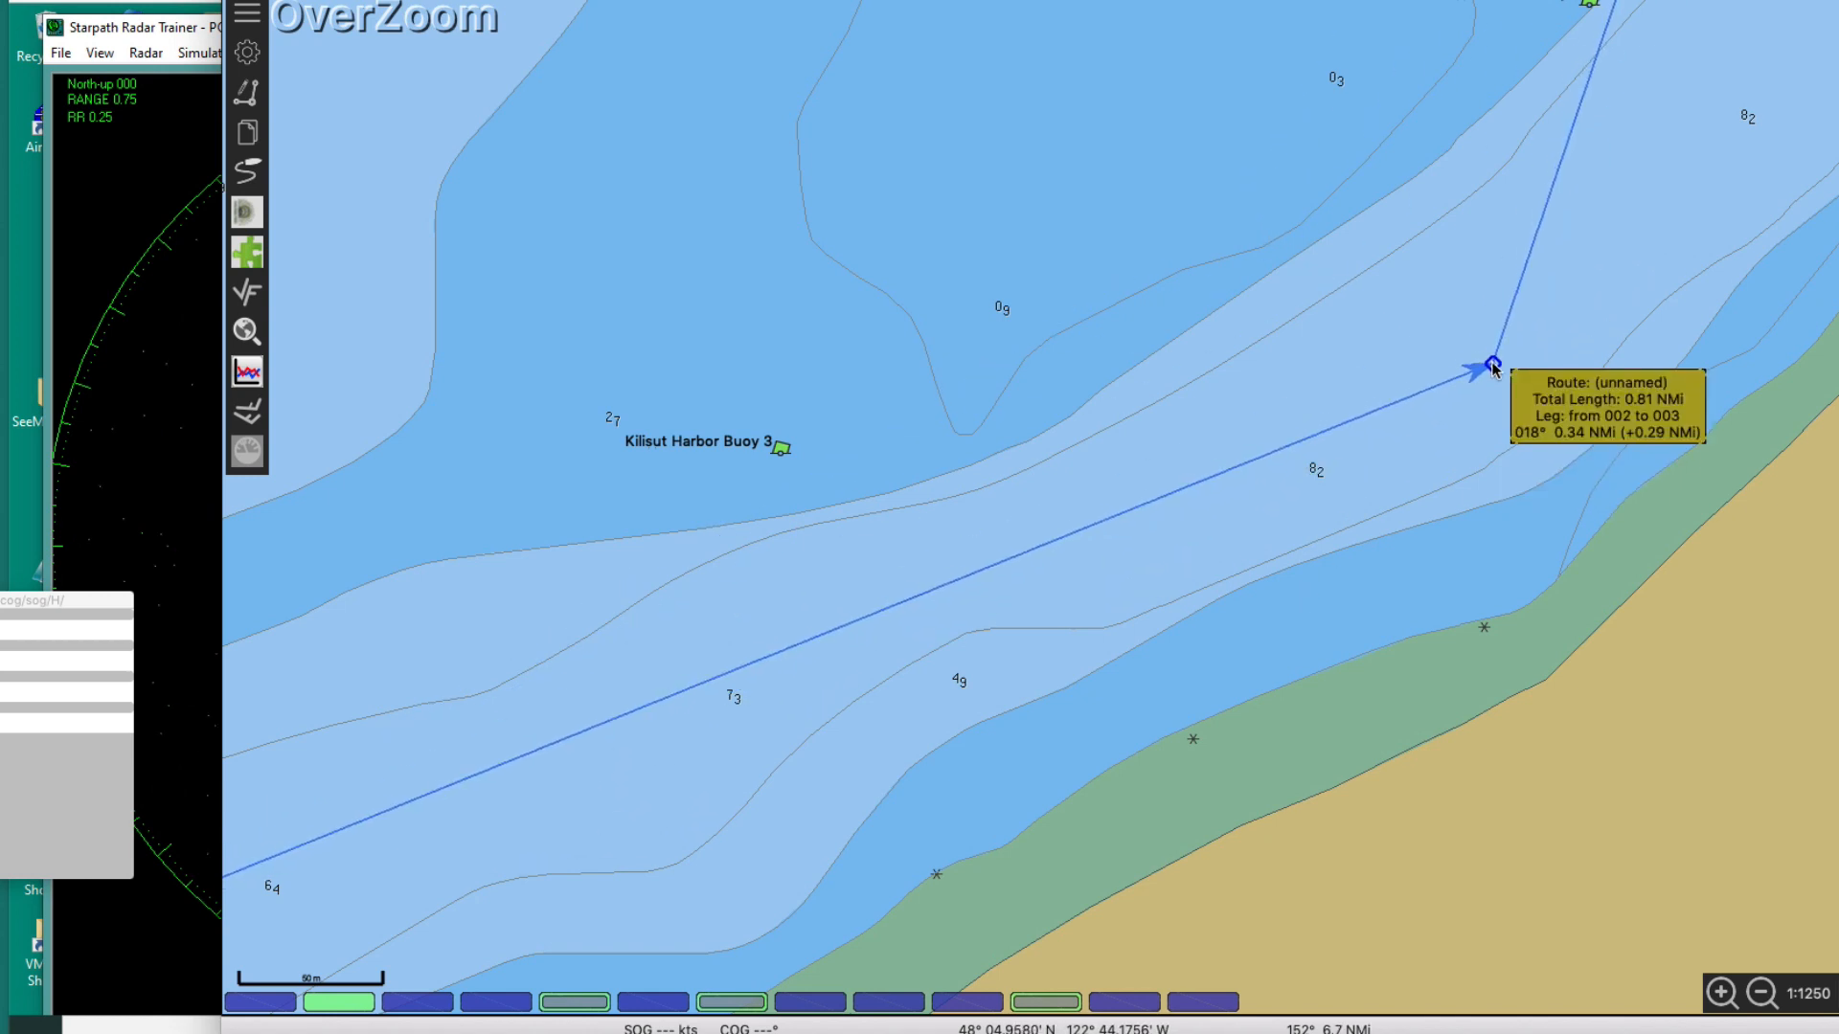
mouse_move(860, 648)
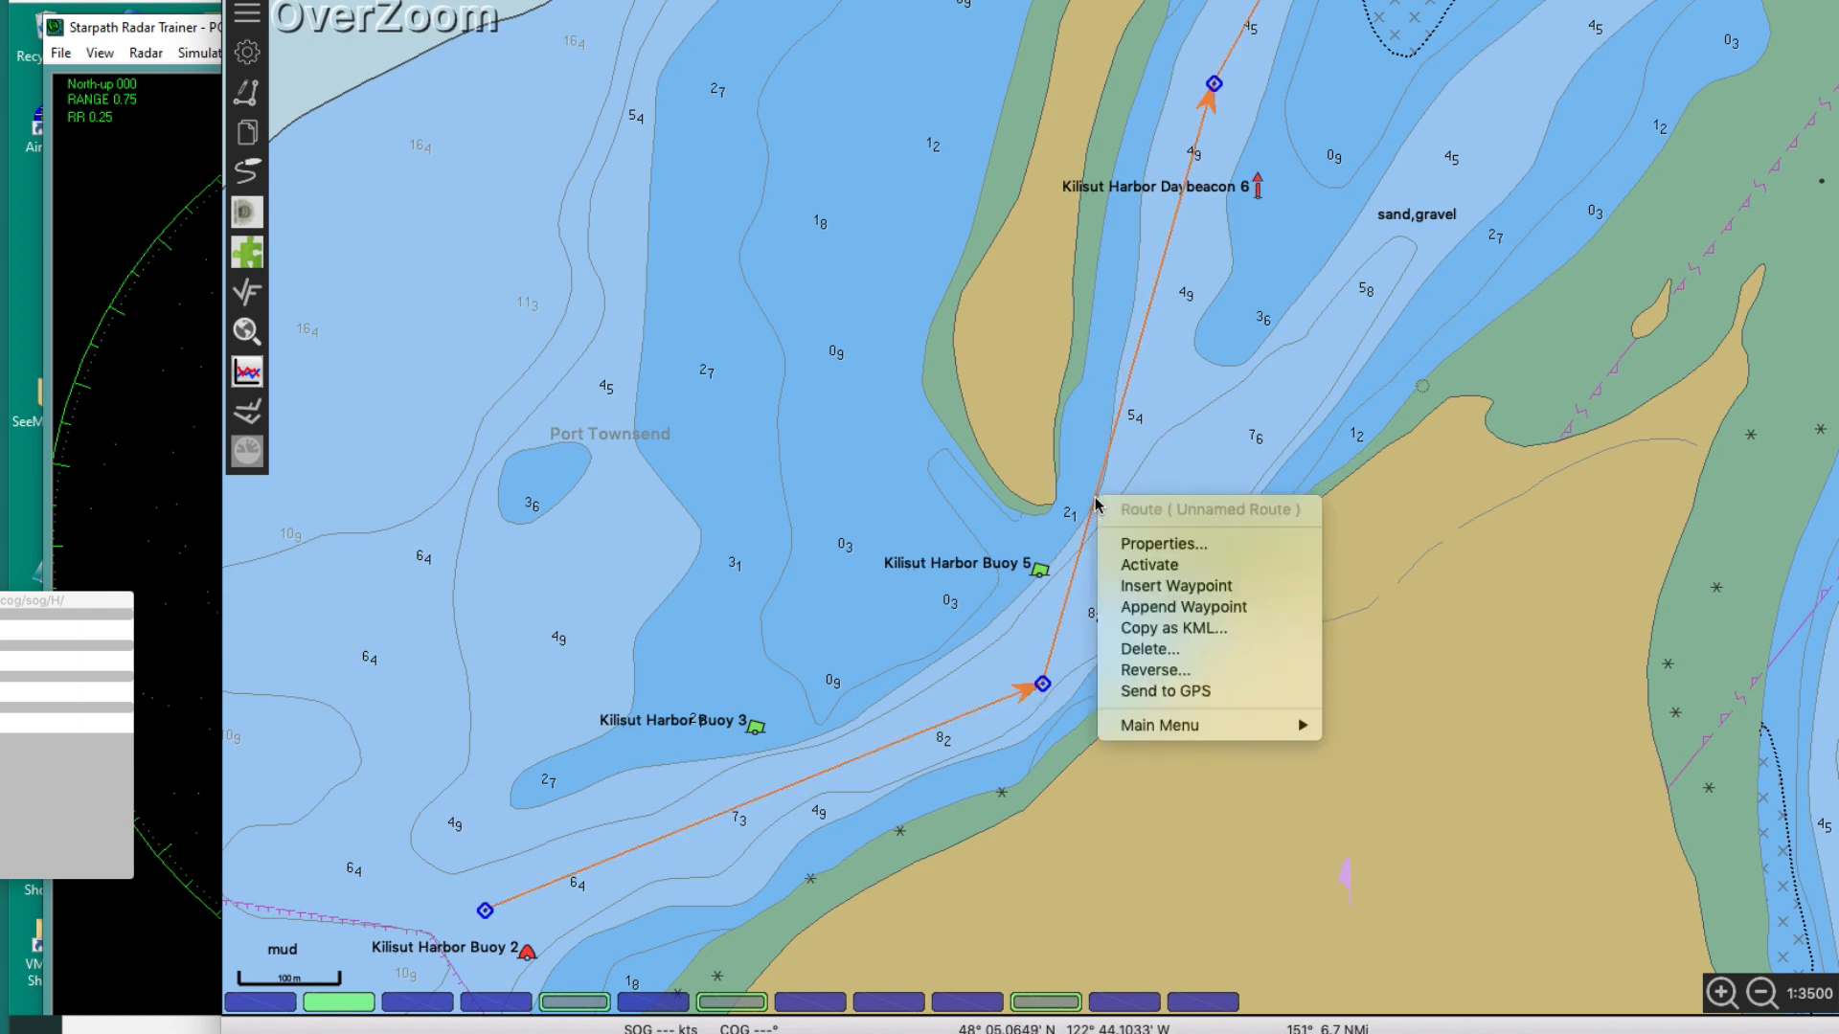
mouse_move(1196, 564)
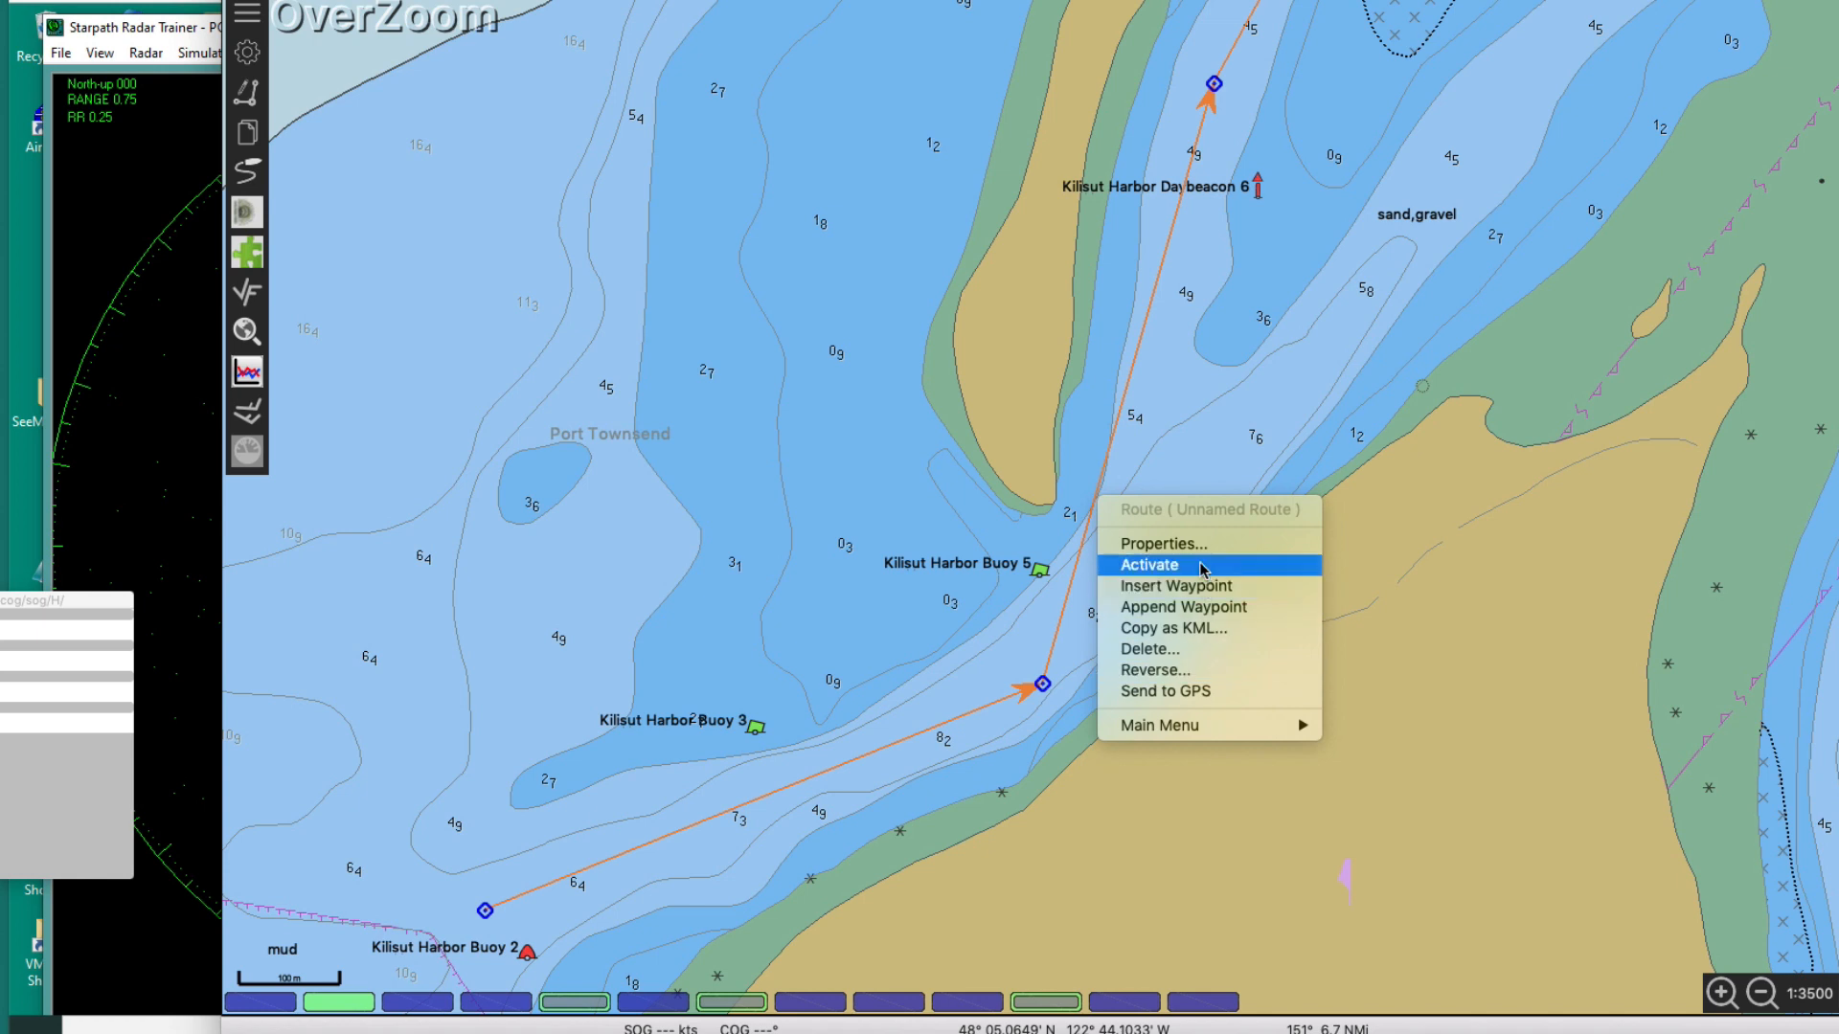
Step: Activate the unnamed 0.82 NMi Kilisut Harbor route from its context menu
click(1148, 564)
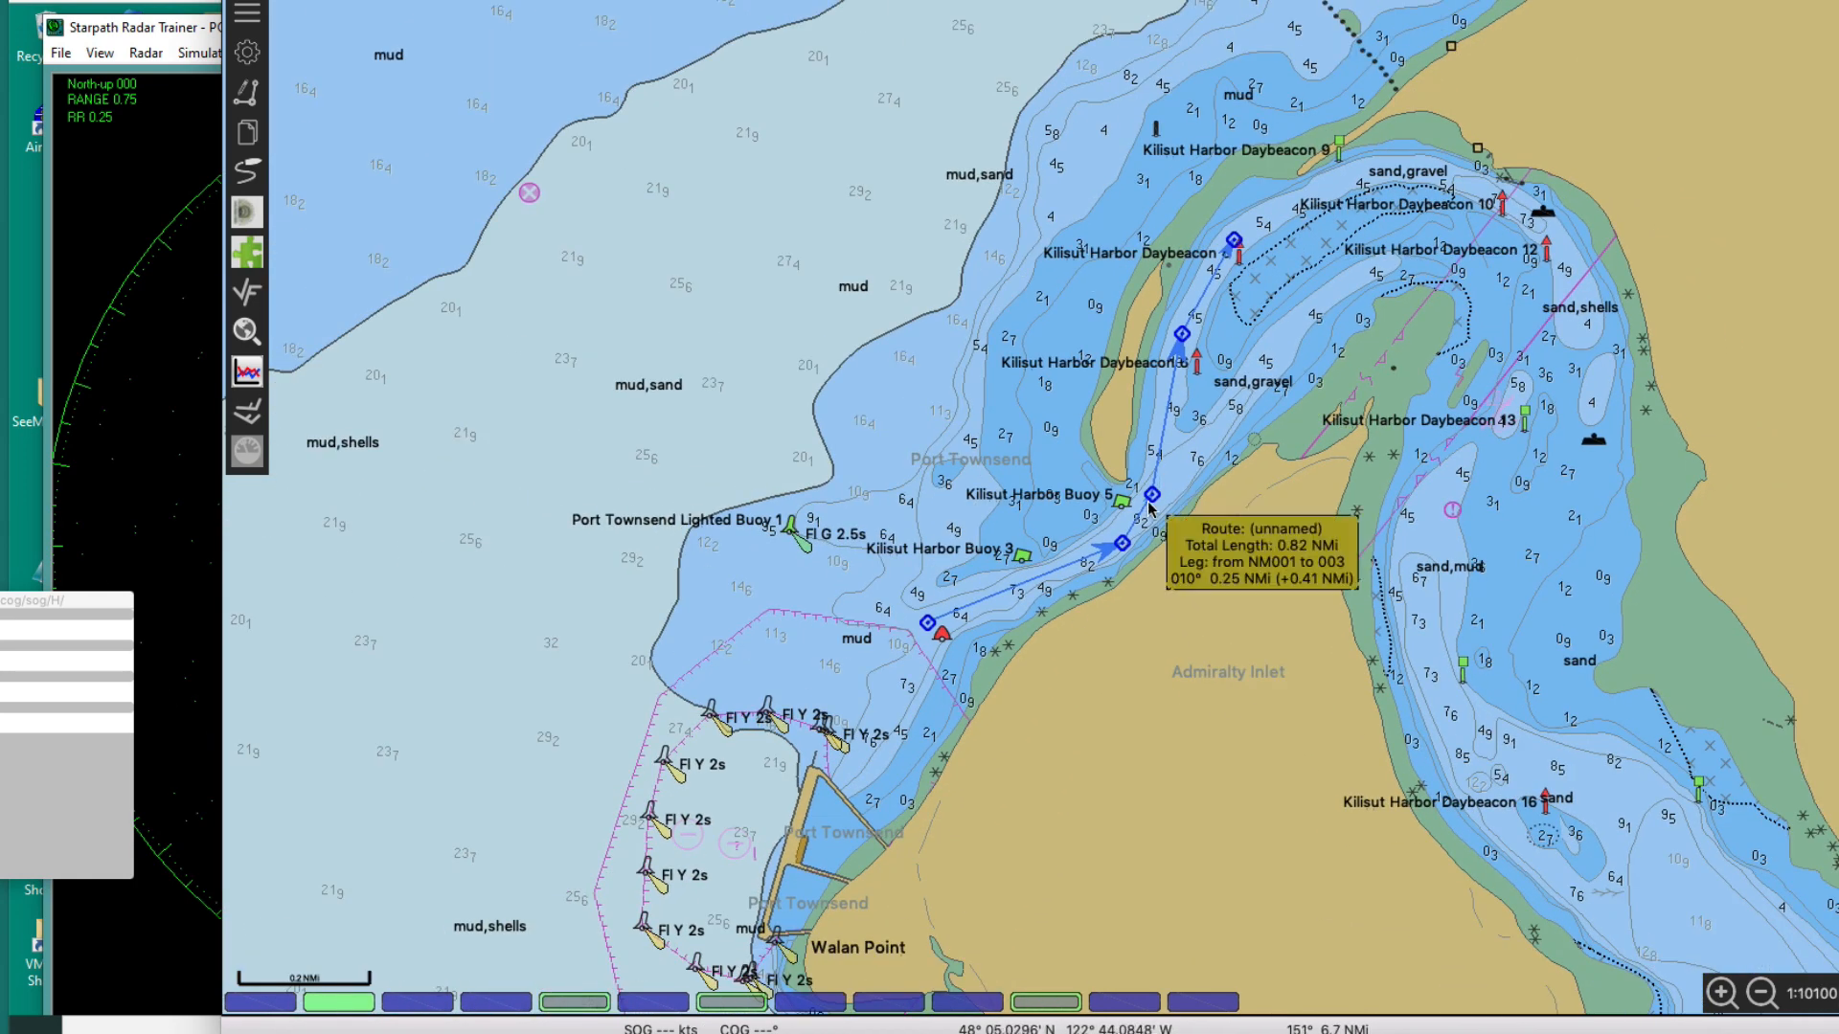
mouse_move(1076, 570)
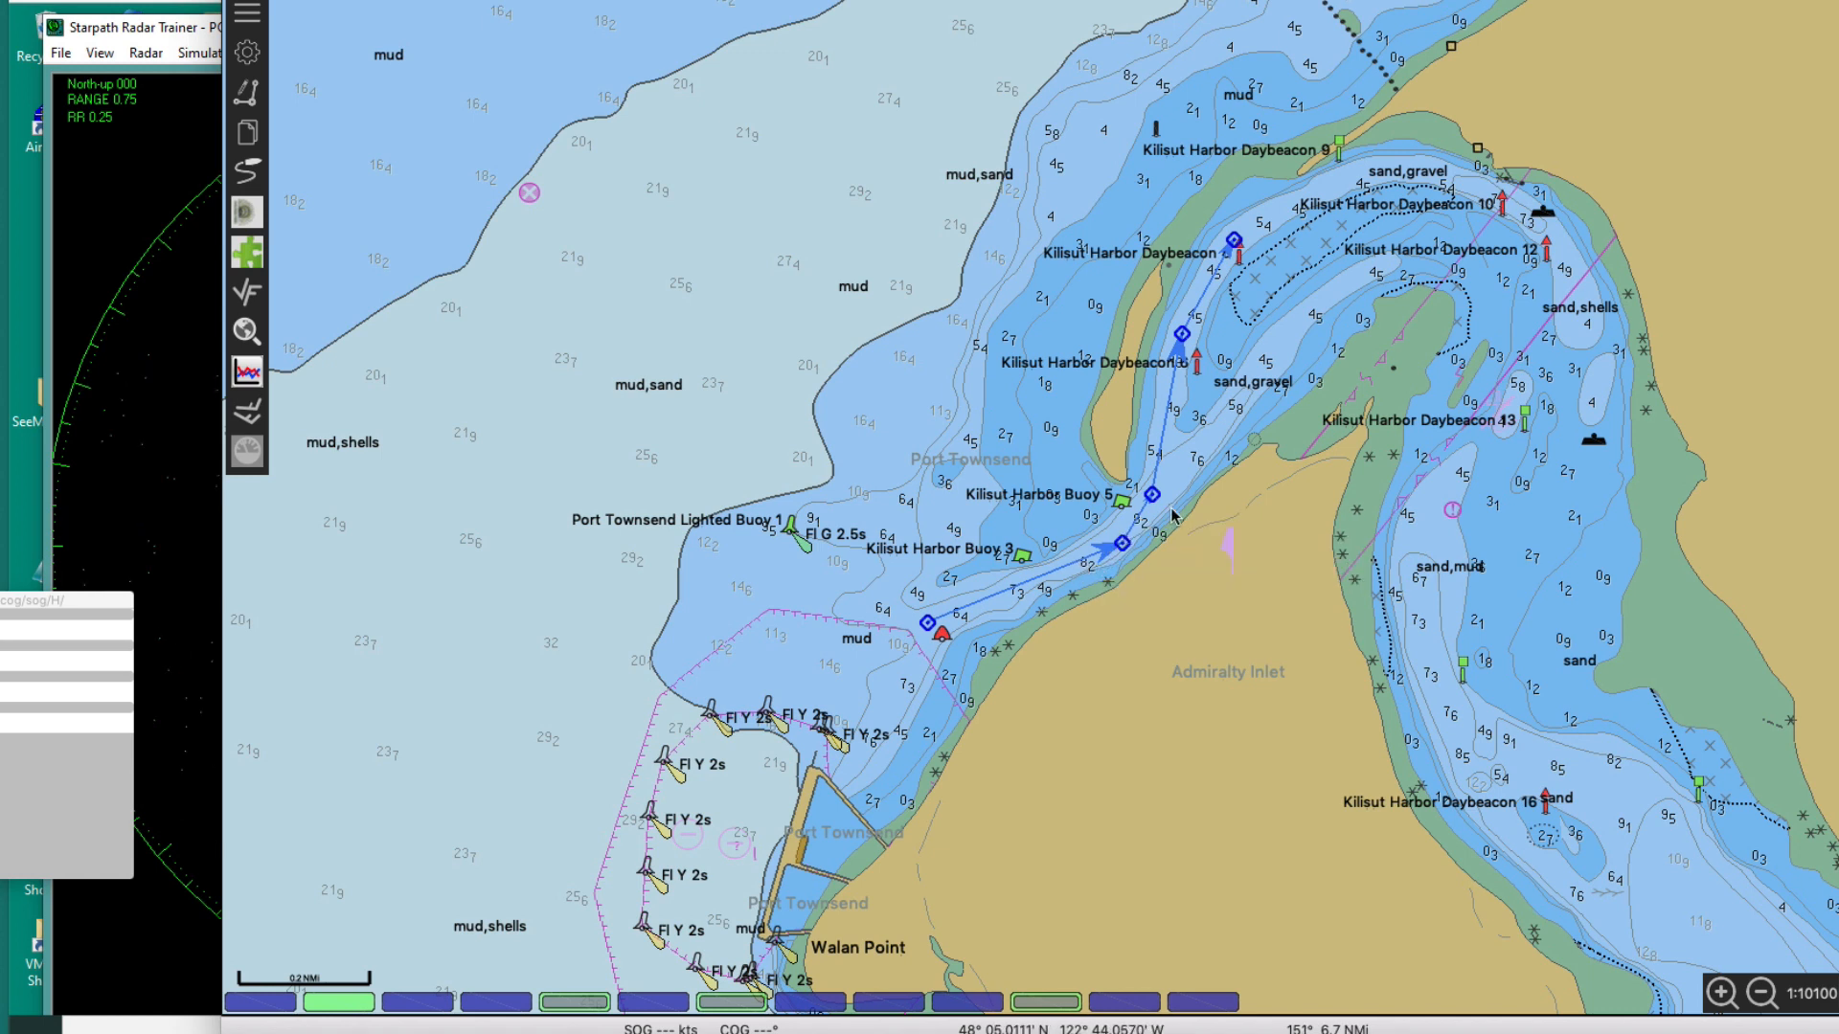
mouse_move(1138, 501)
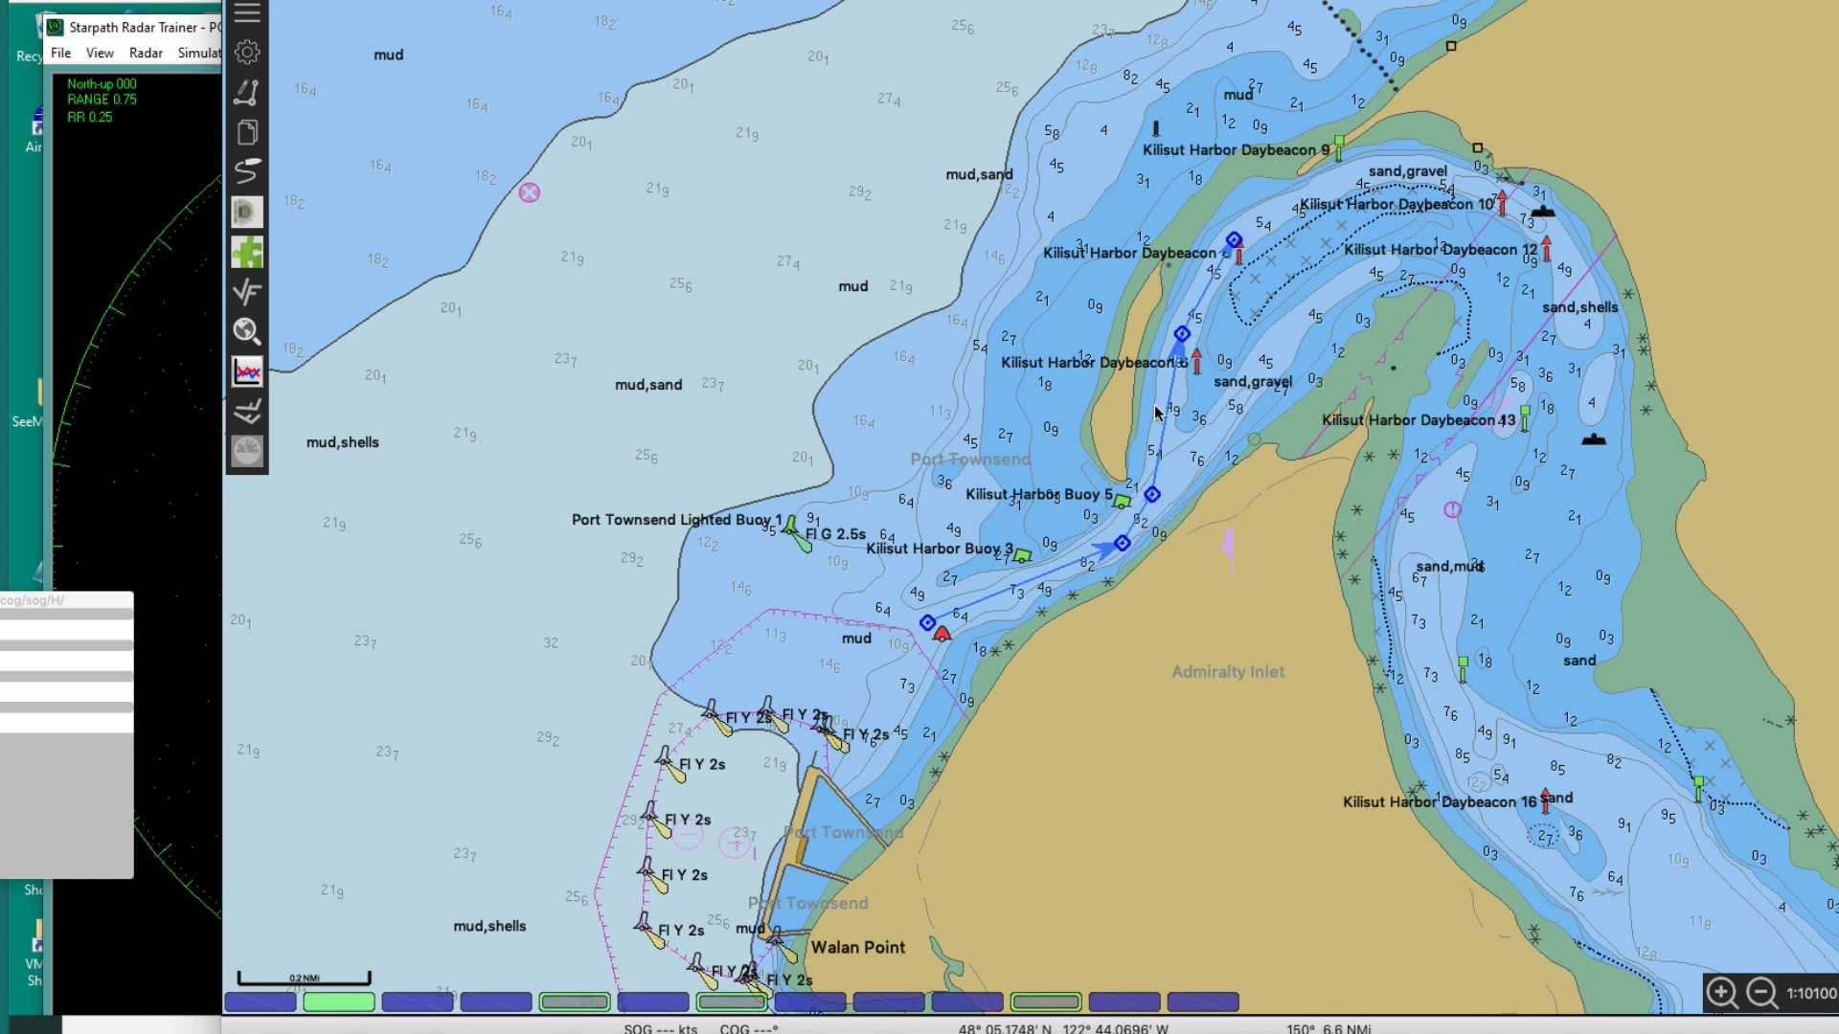
mouse_move(1166, 413)
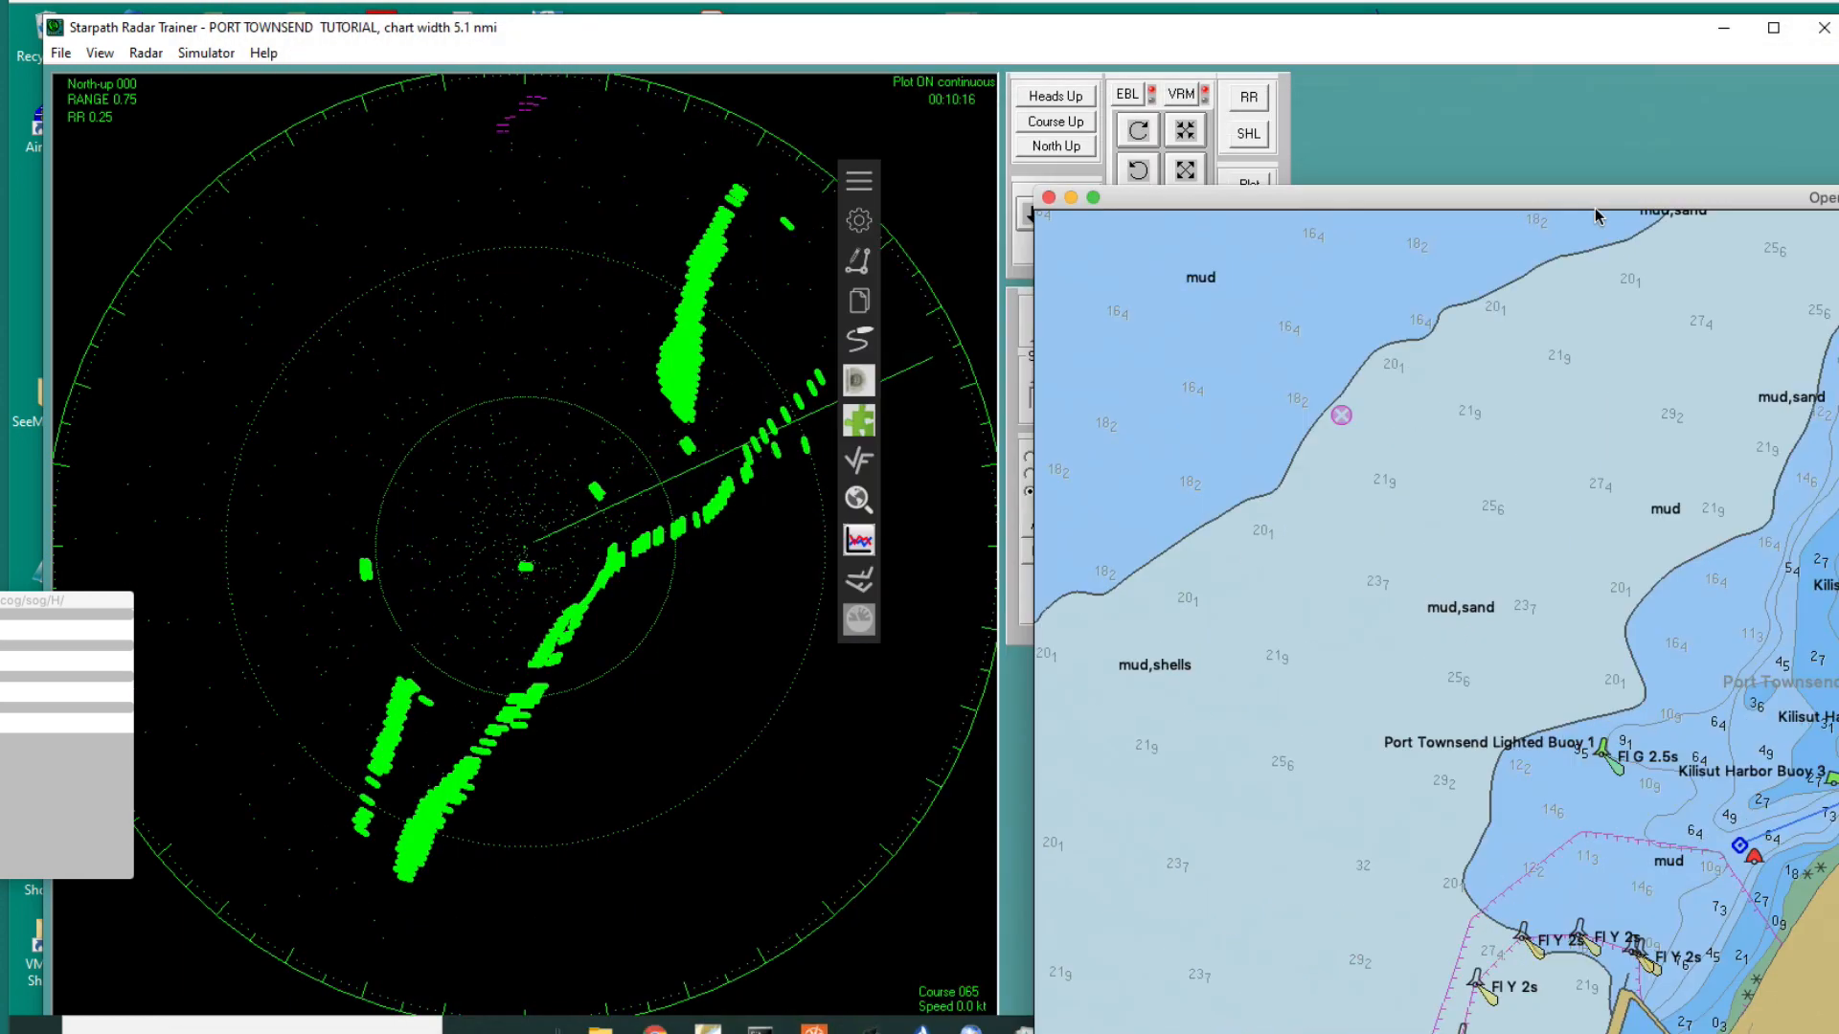
Step: Get vessel B under way at 5 knots on course 065 with the radar range at 0.5 miles
click(1029, 215)
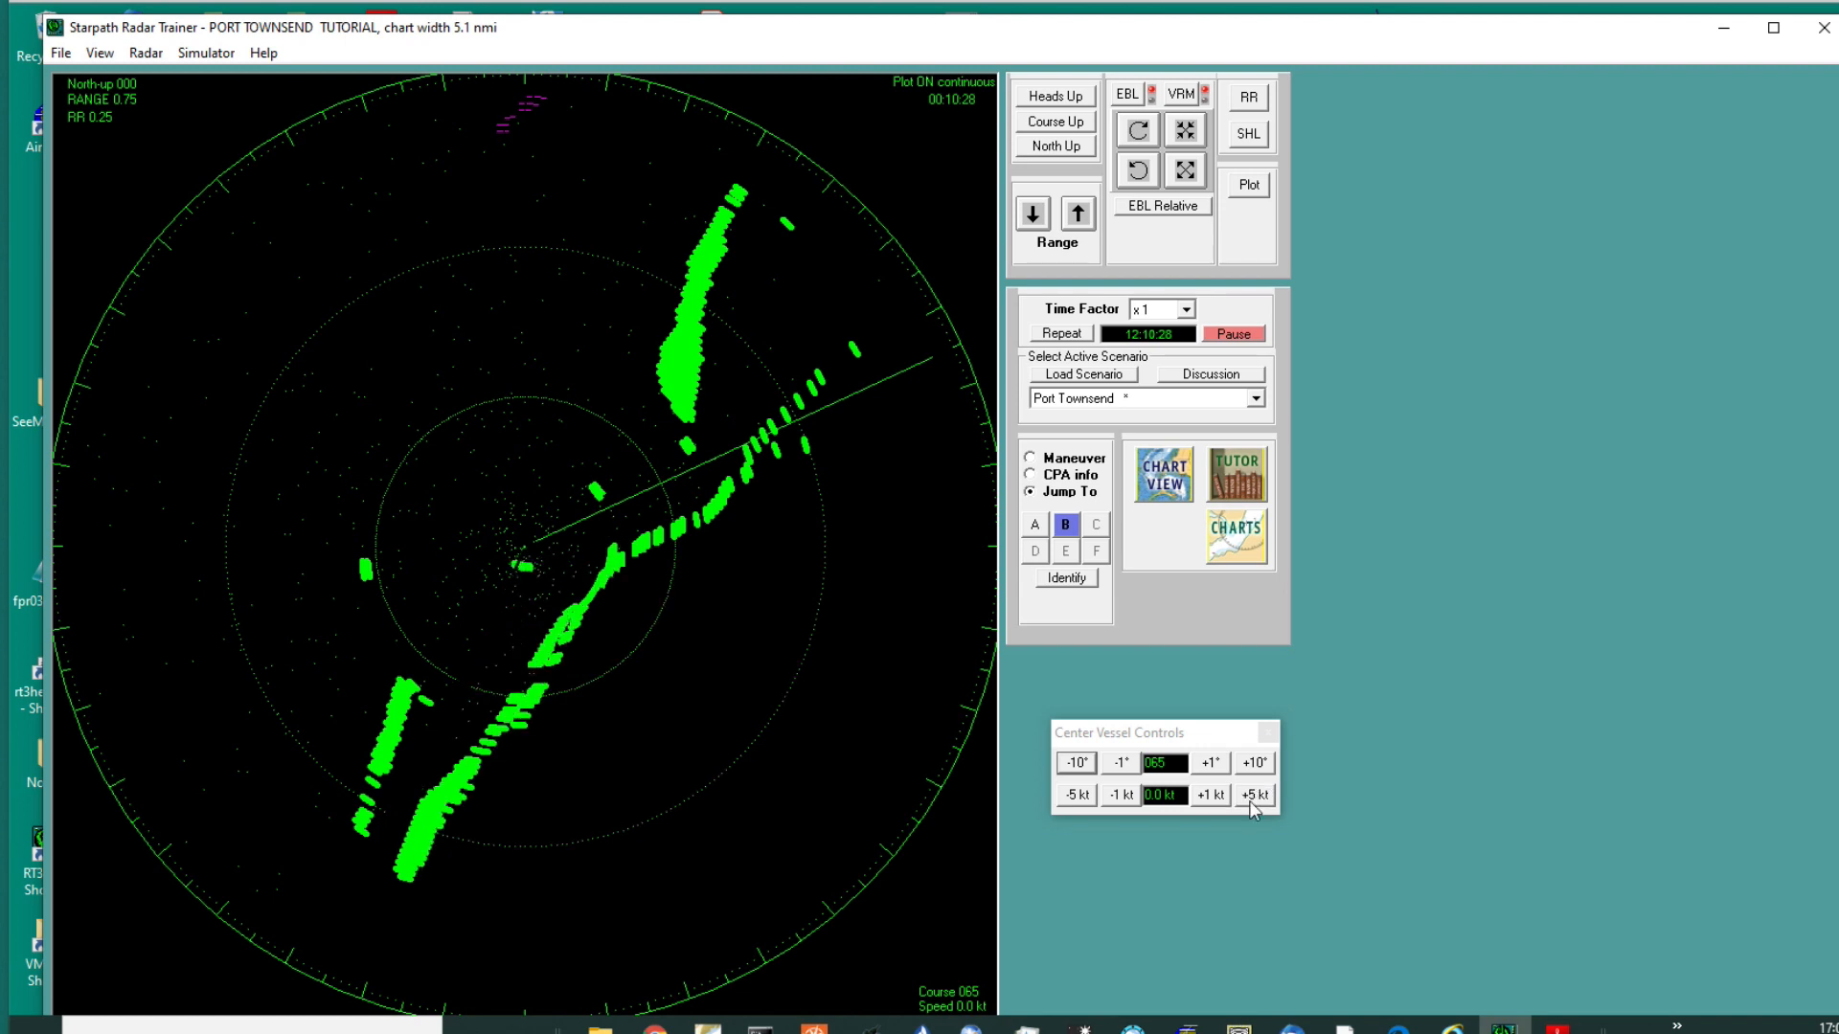
click(1253, 794)
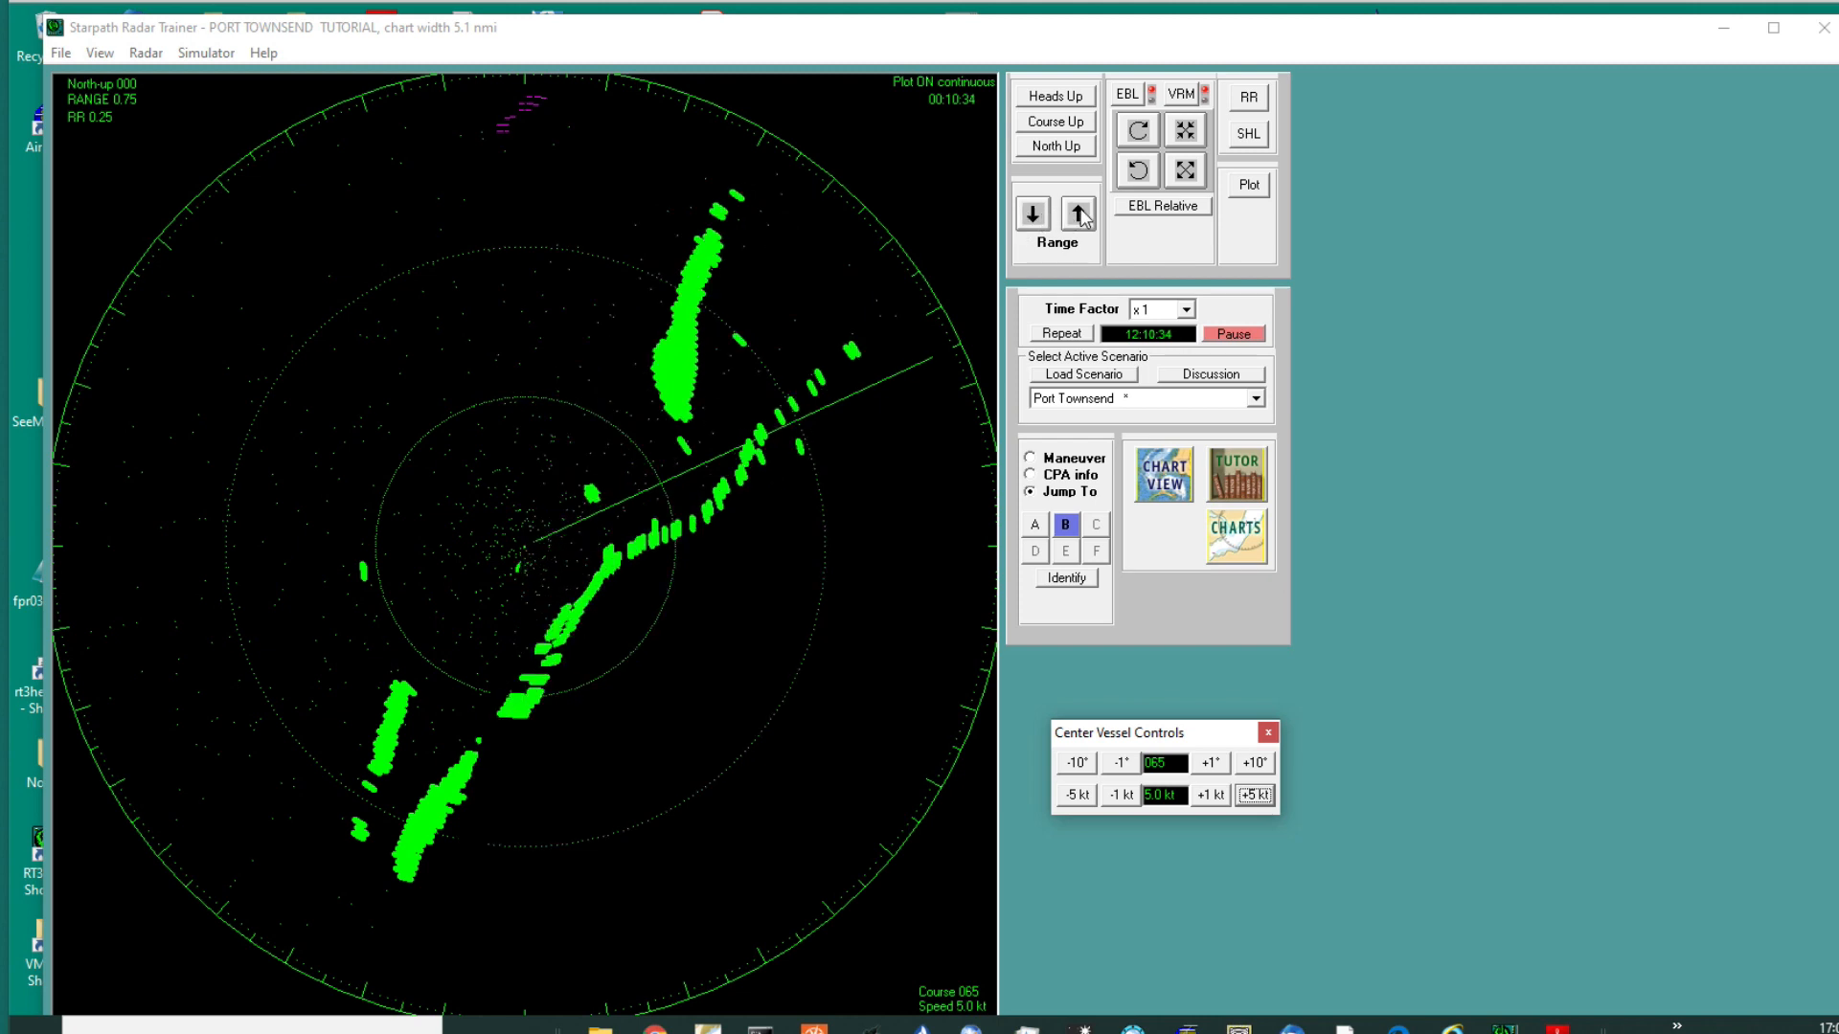
click(1033, 214)
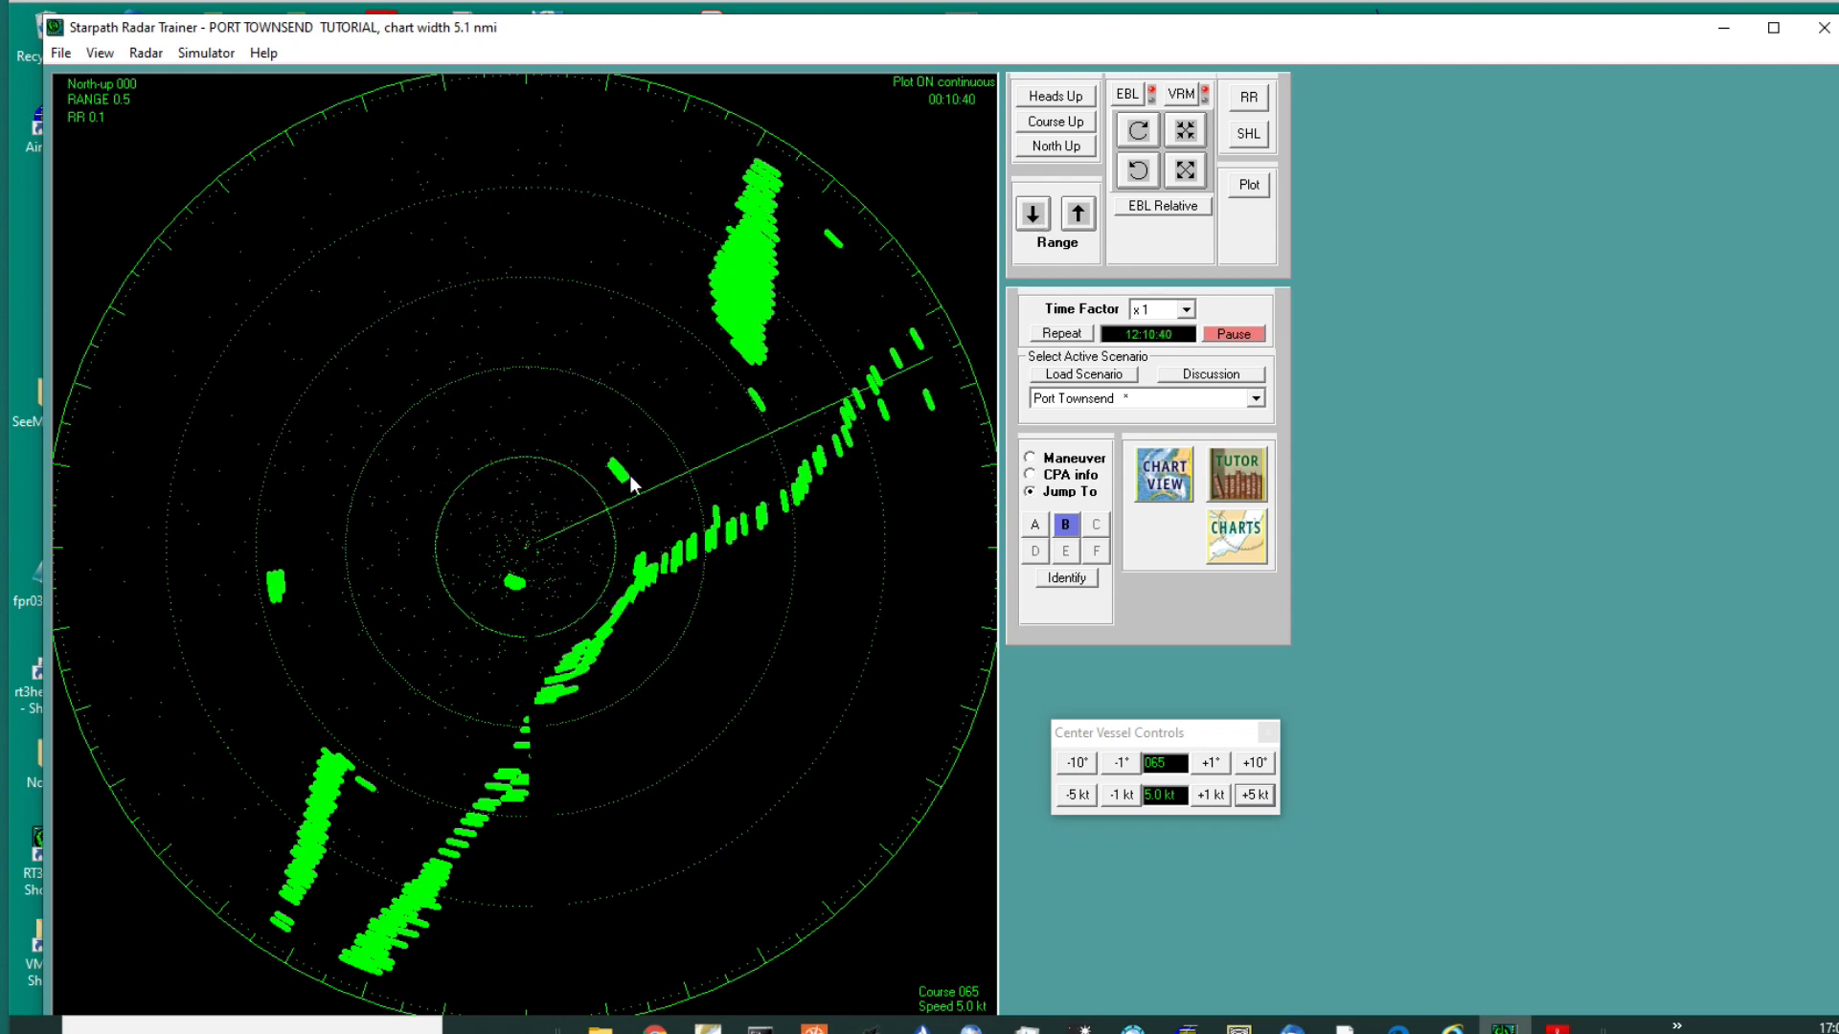
click(1160, 475)
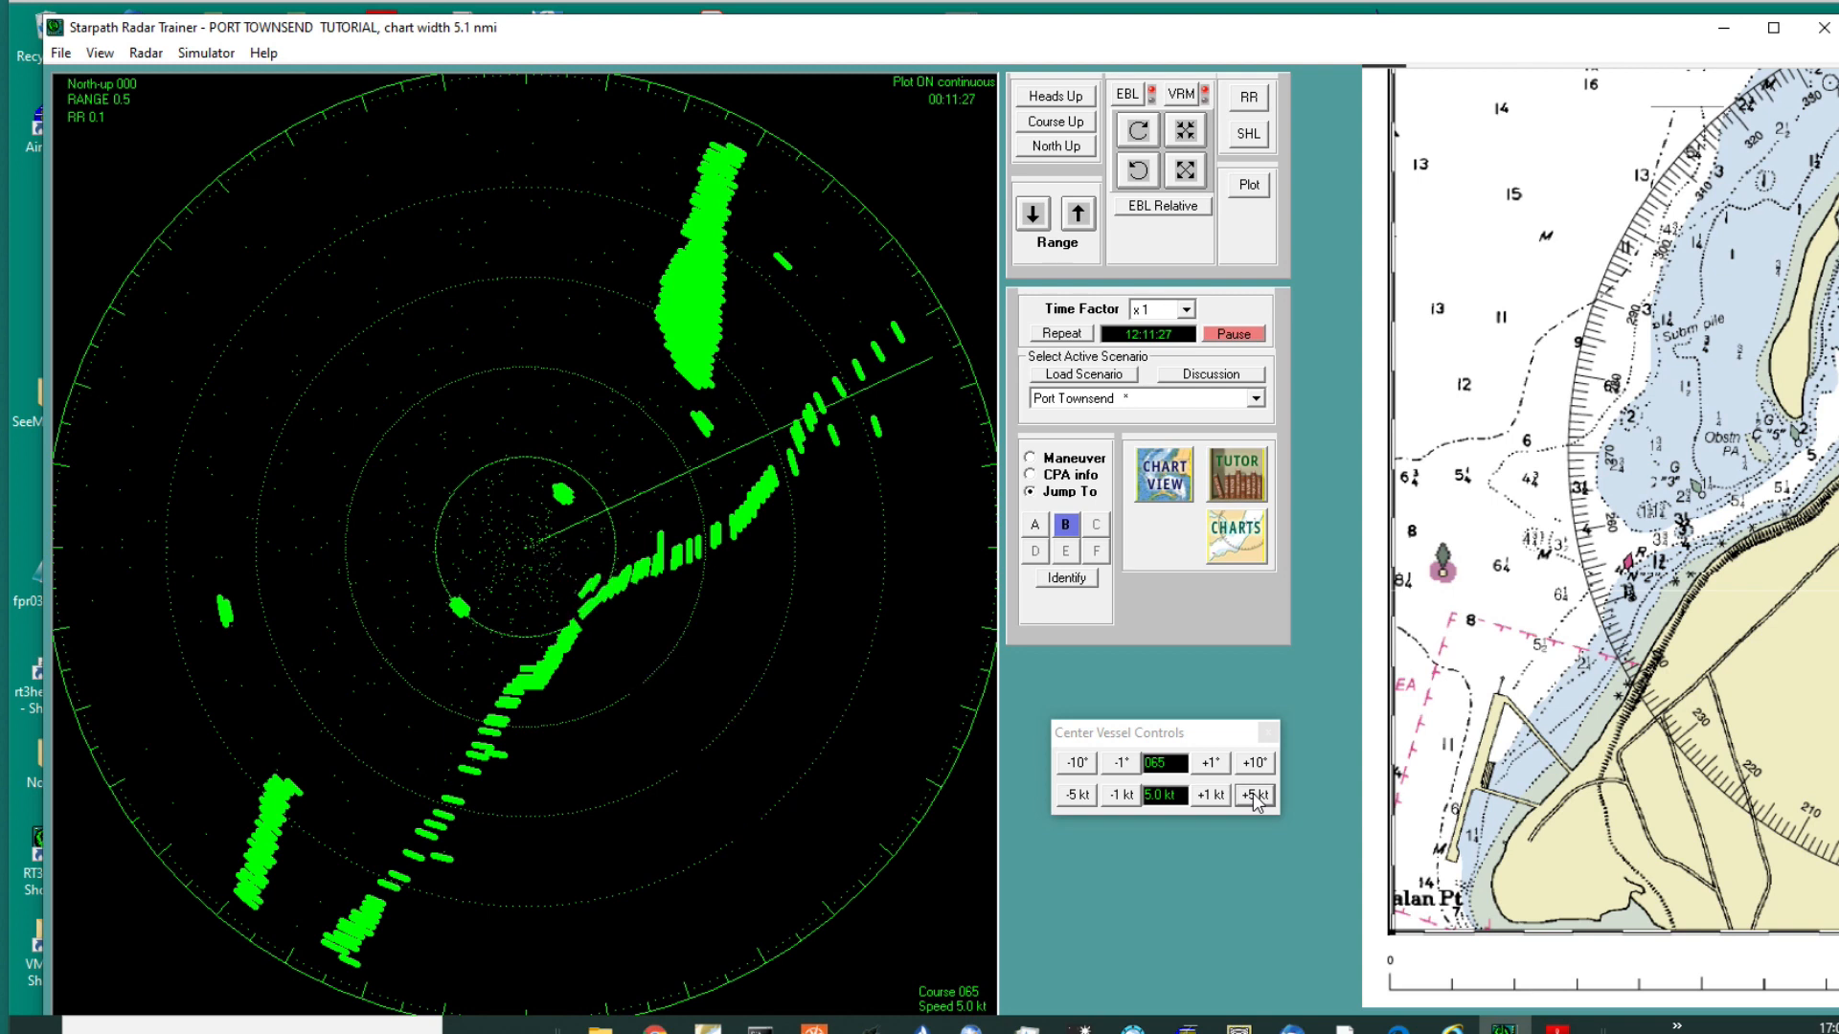
Step: Raise vessel B's speed to 10 knots heading into the harbour entrance
click(1253, 794)
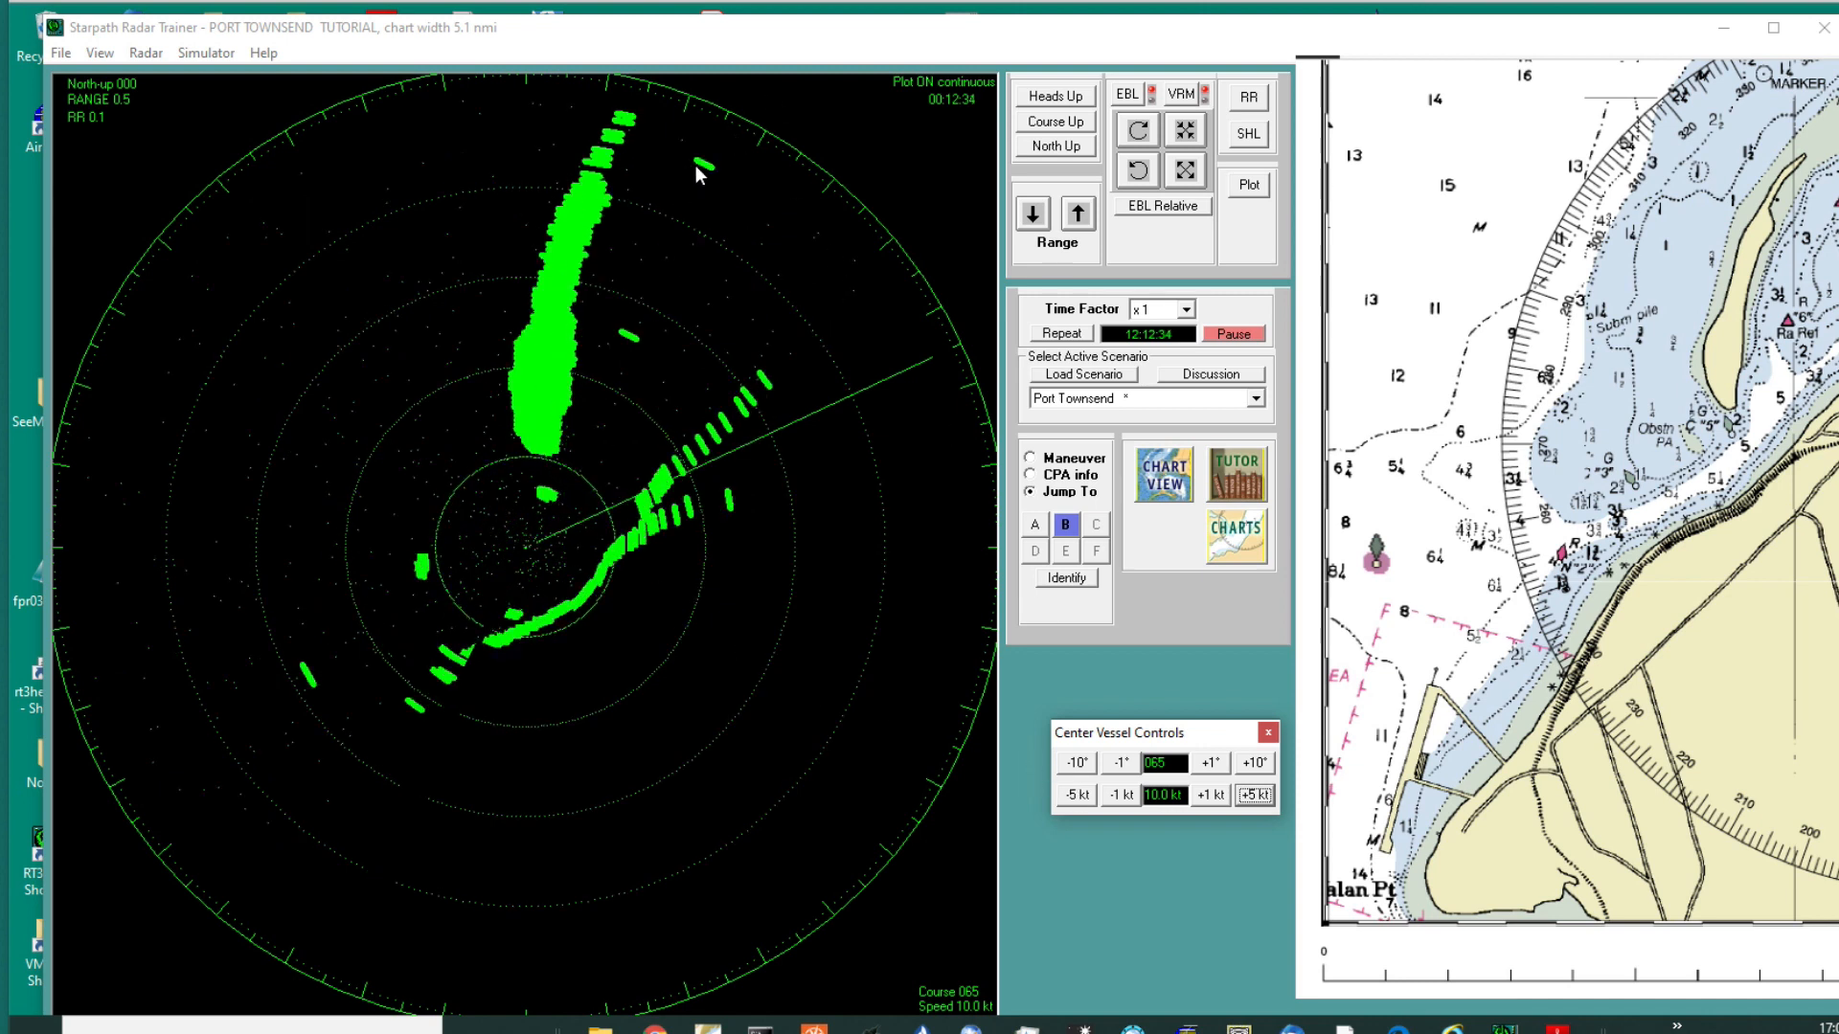
Step: Reduce vessel B's speed from 10 knots back to a stop at 0 knots
click(1073, 794)
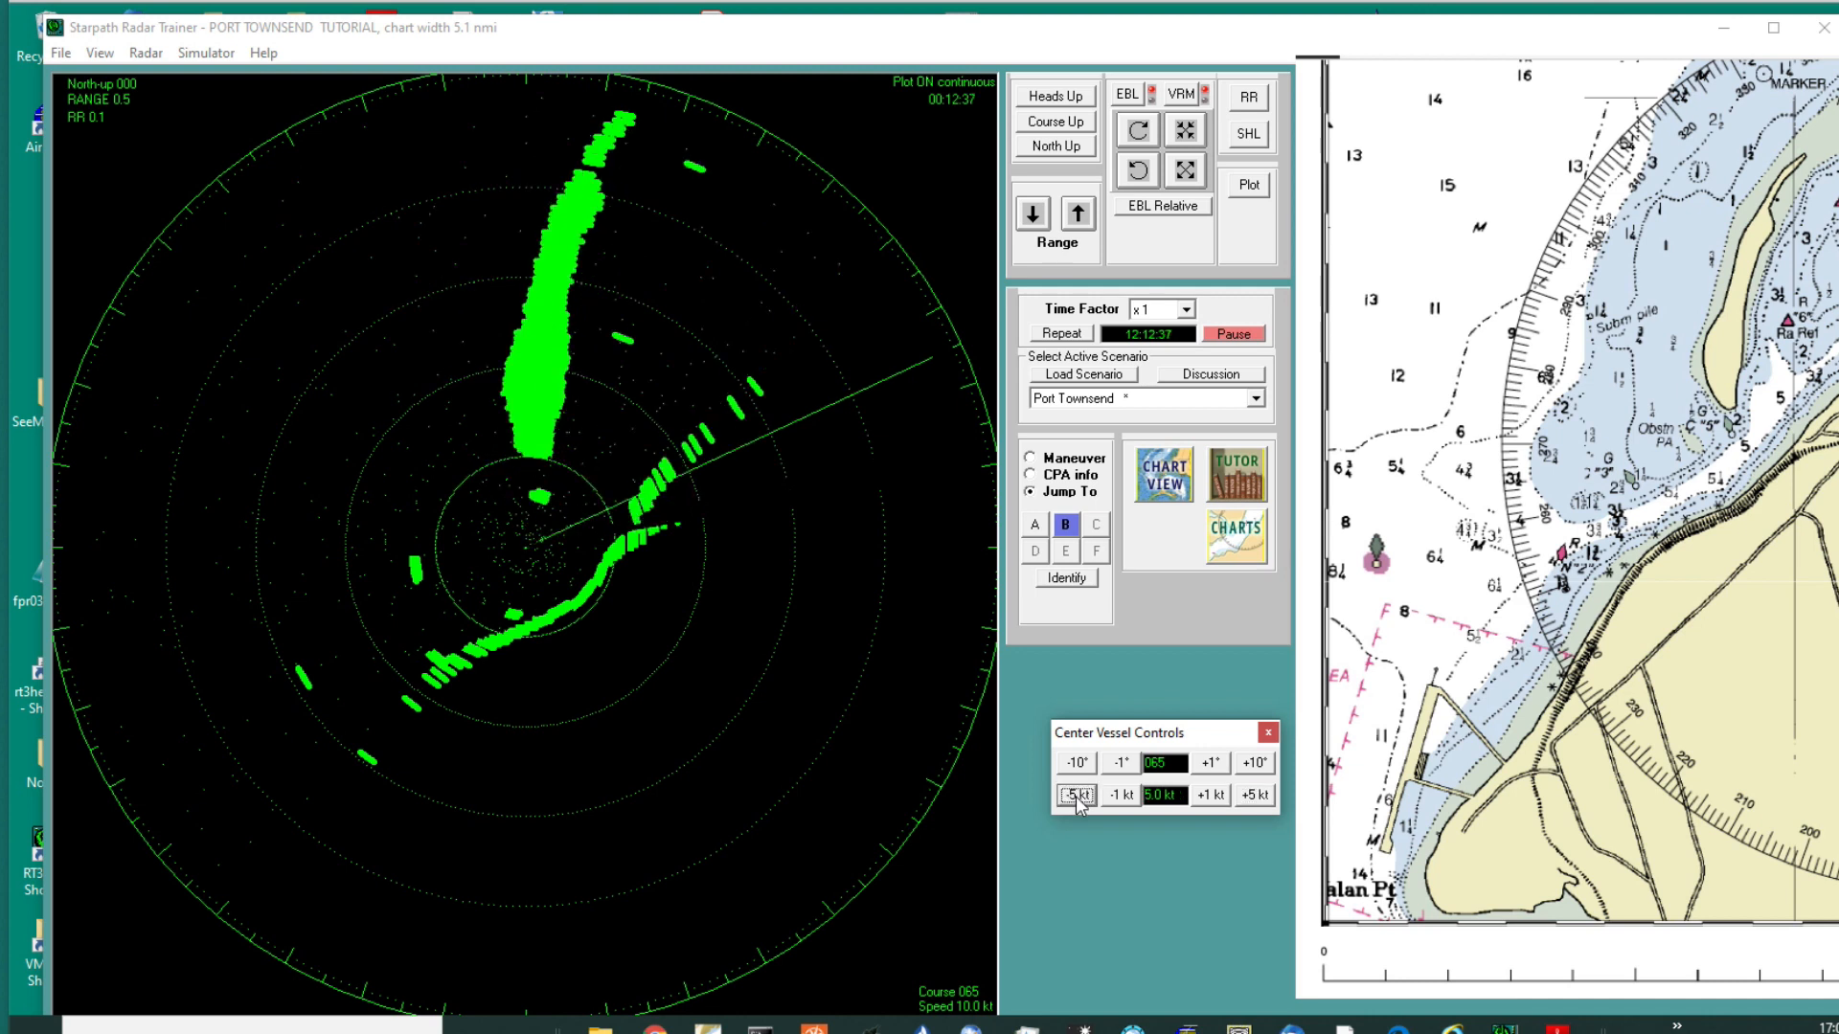
click(1072, 795)
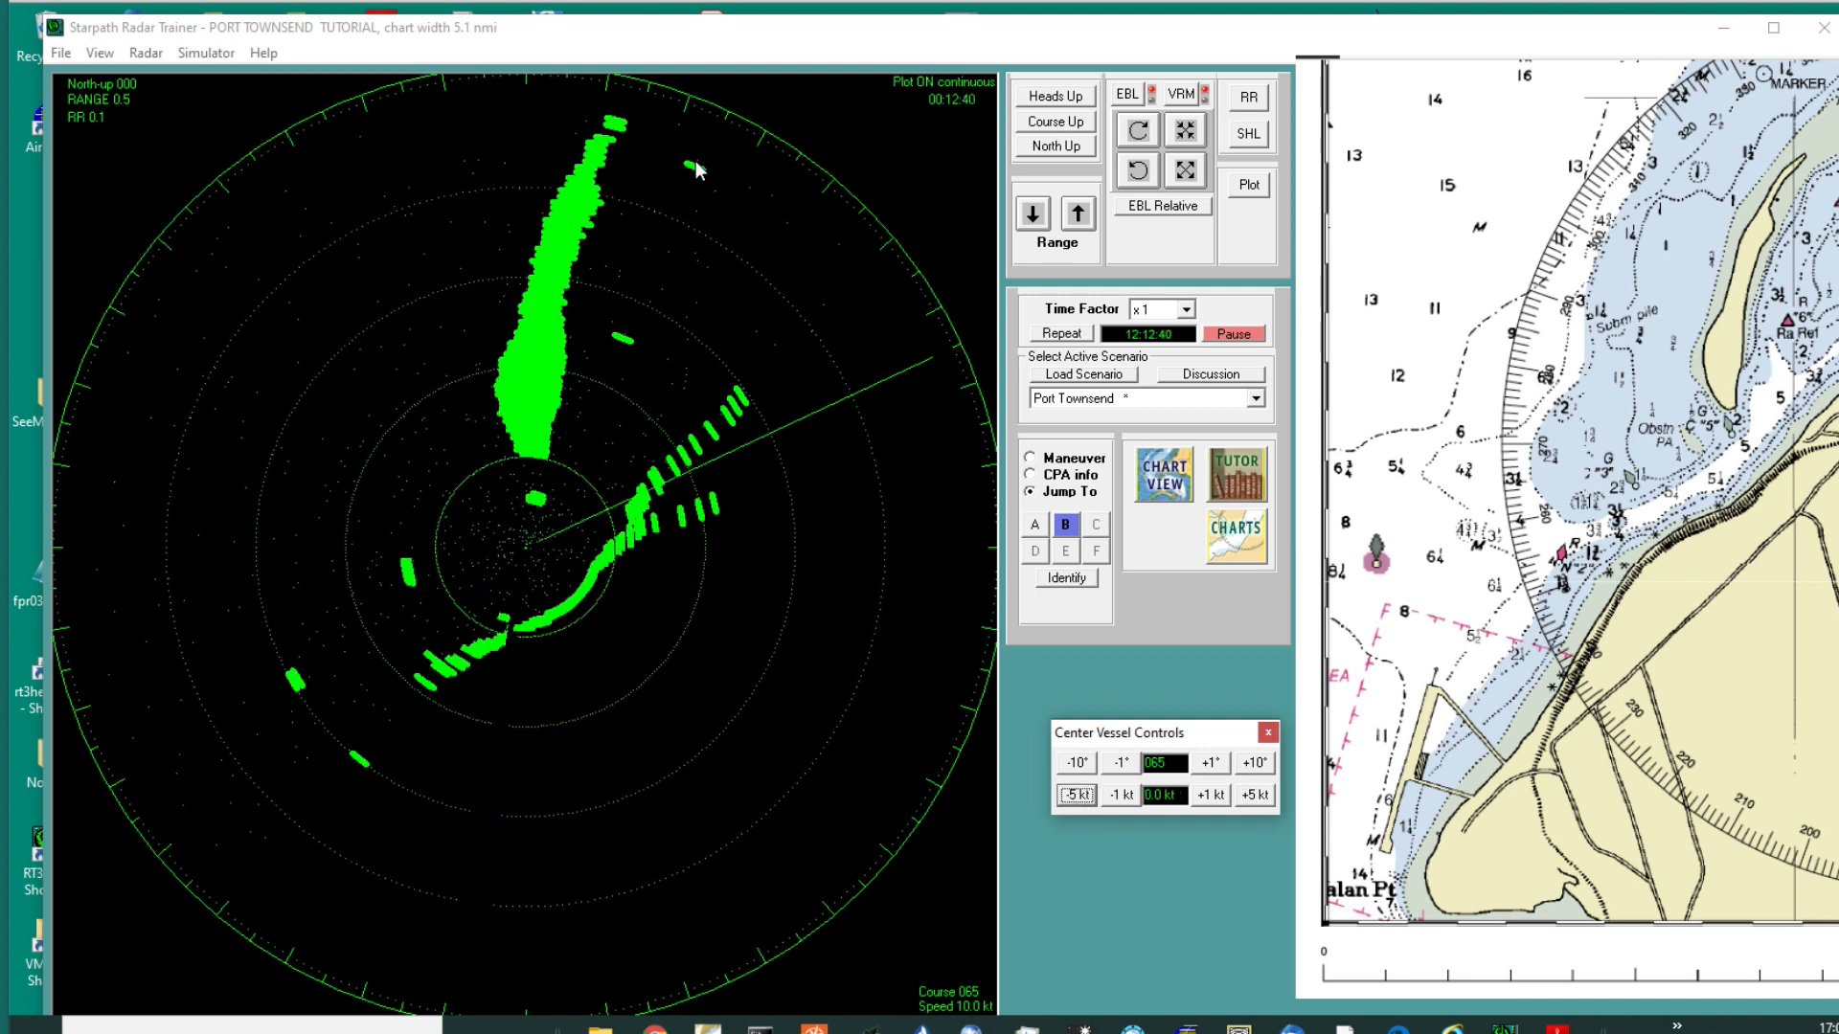
click(1074, 794)
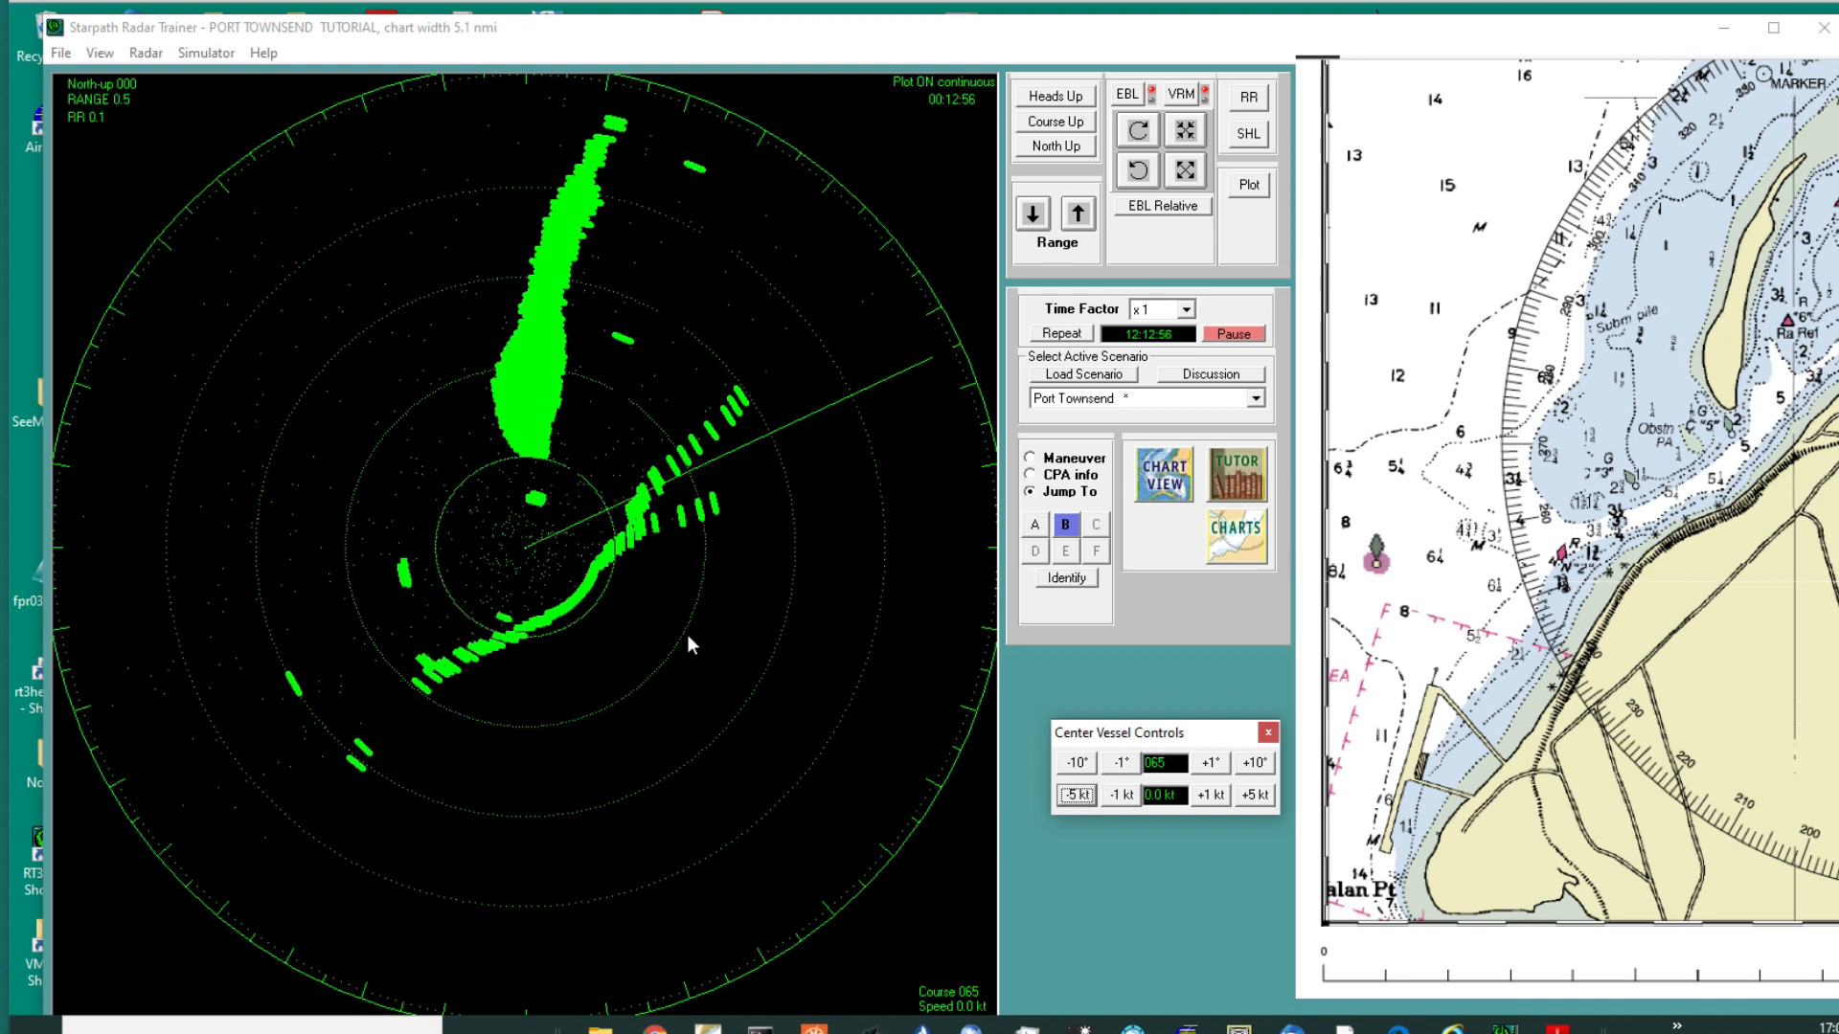
mouse_move(695, 171)
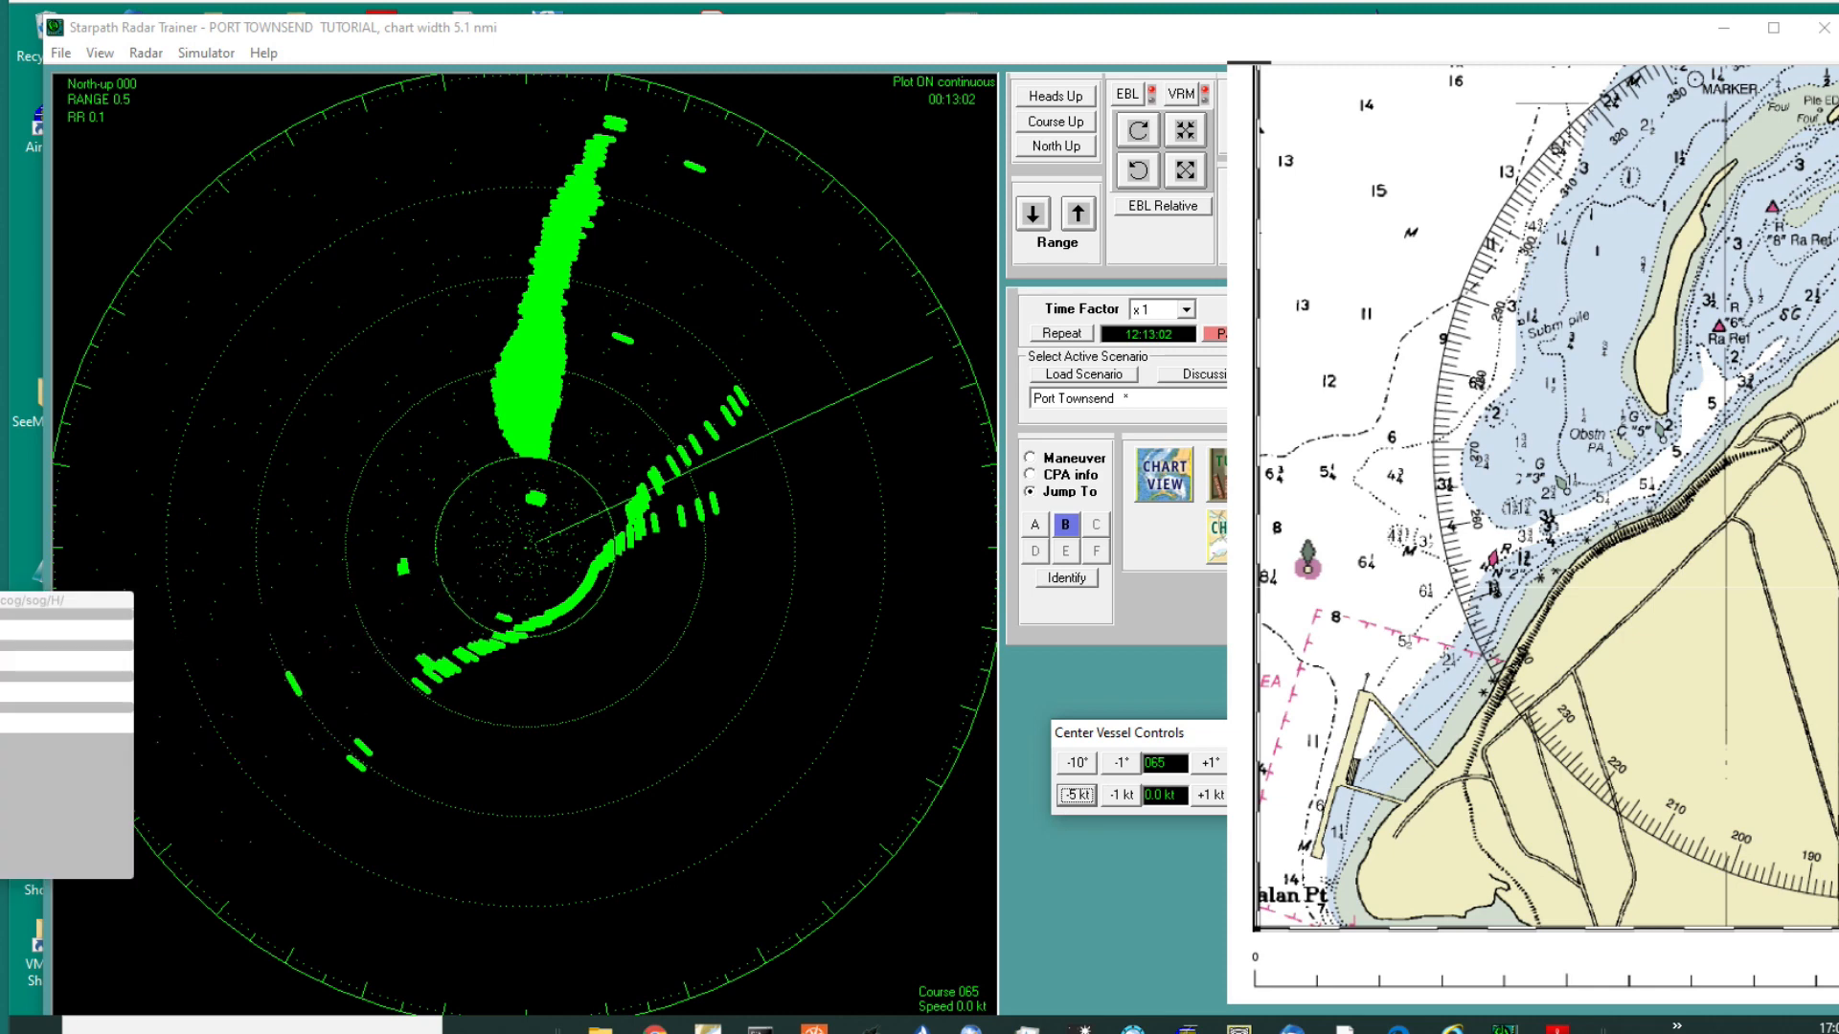
Step: Bring OpenCPN forward to read the 0.42 NMi distance to the next waypoint
click(1161, 480)
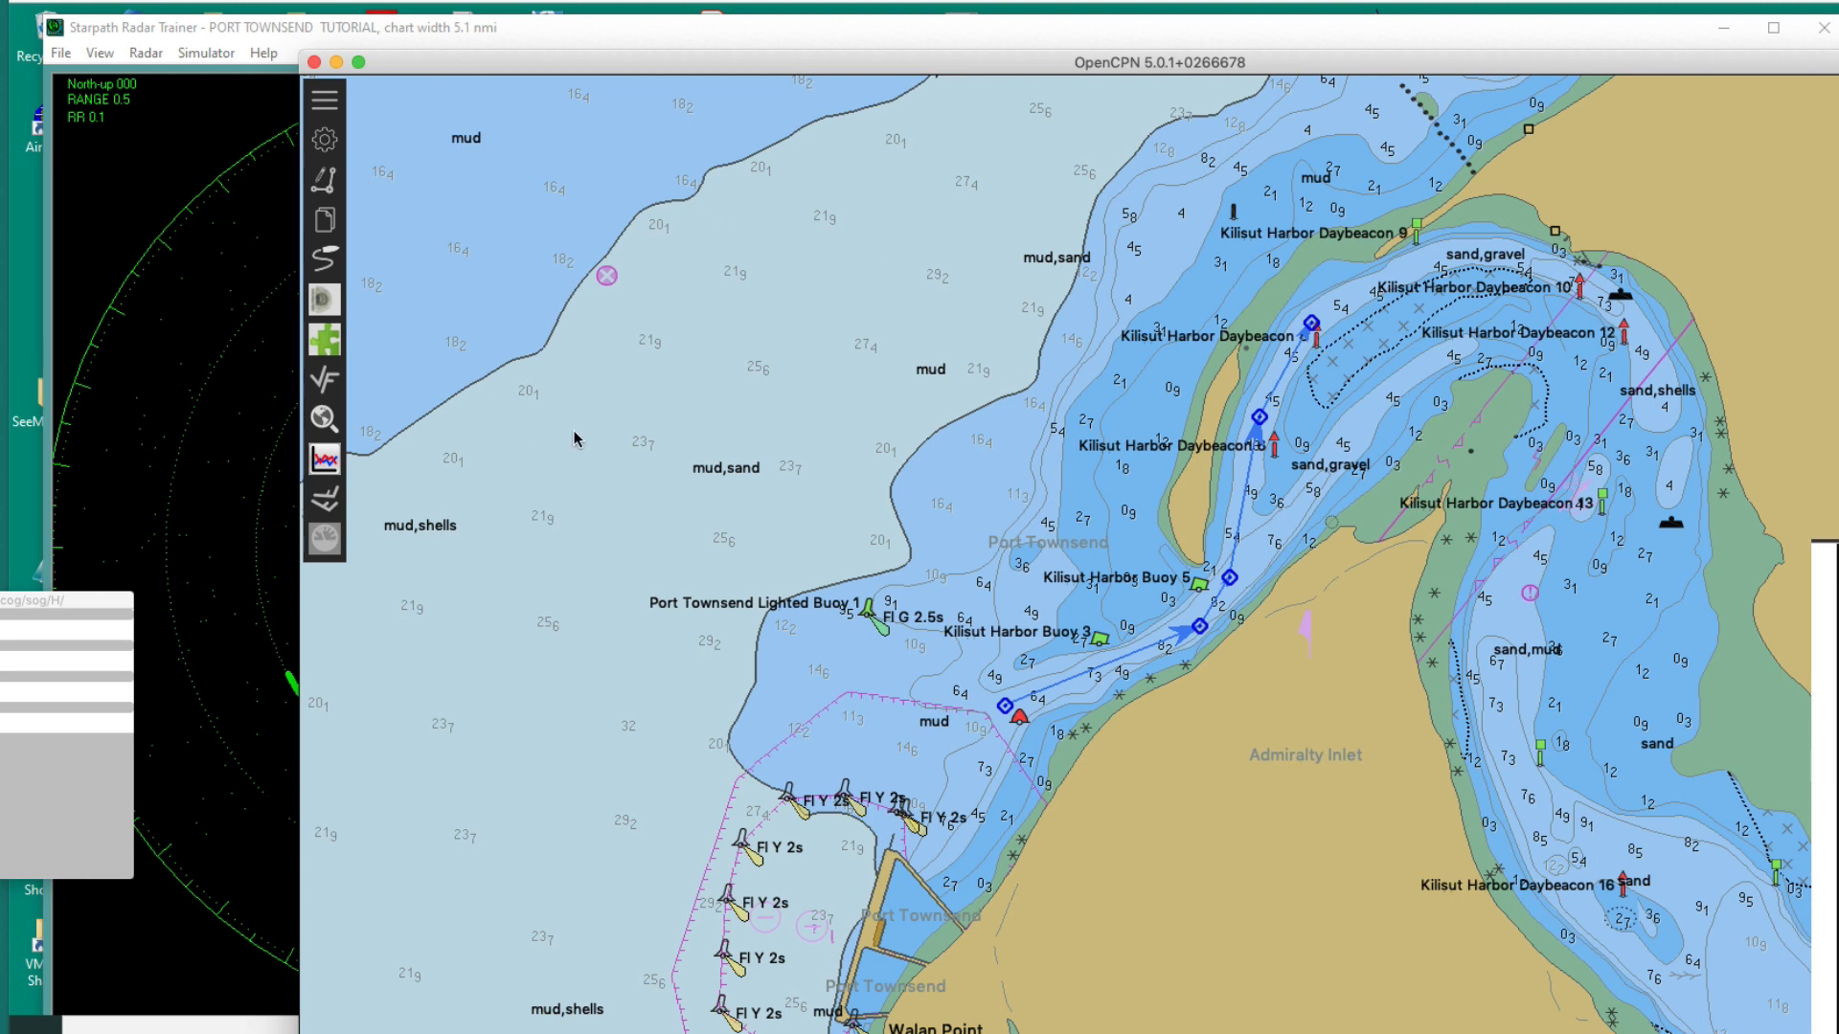
mouse_move(1187, 669)
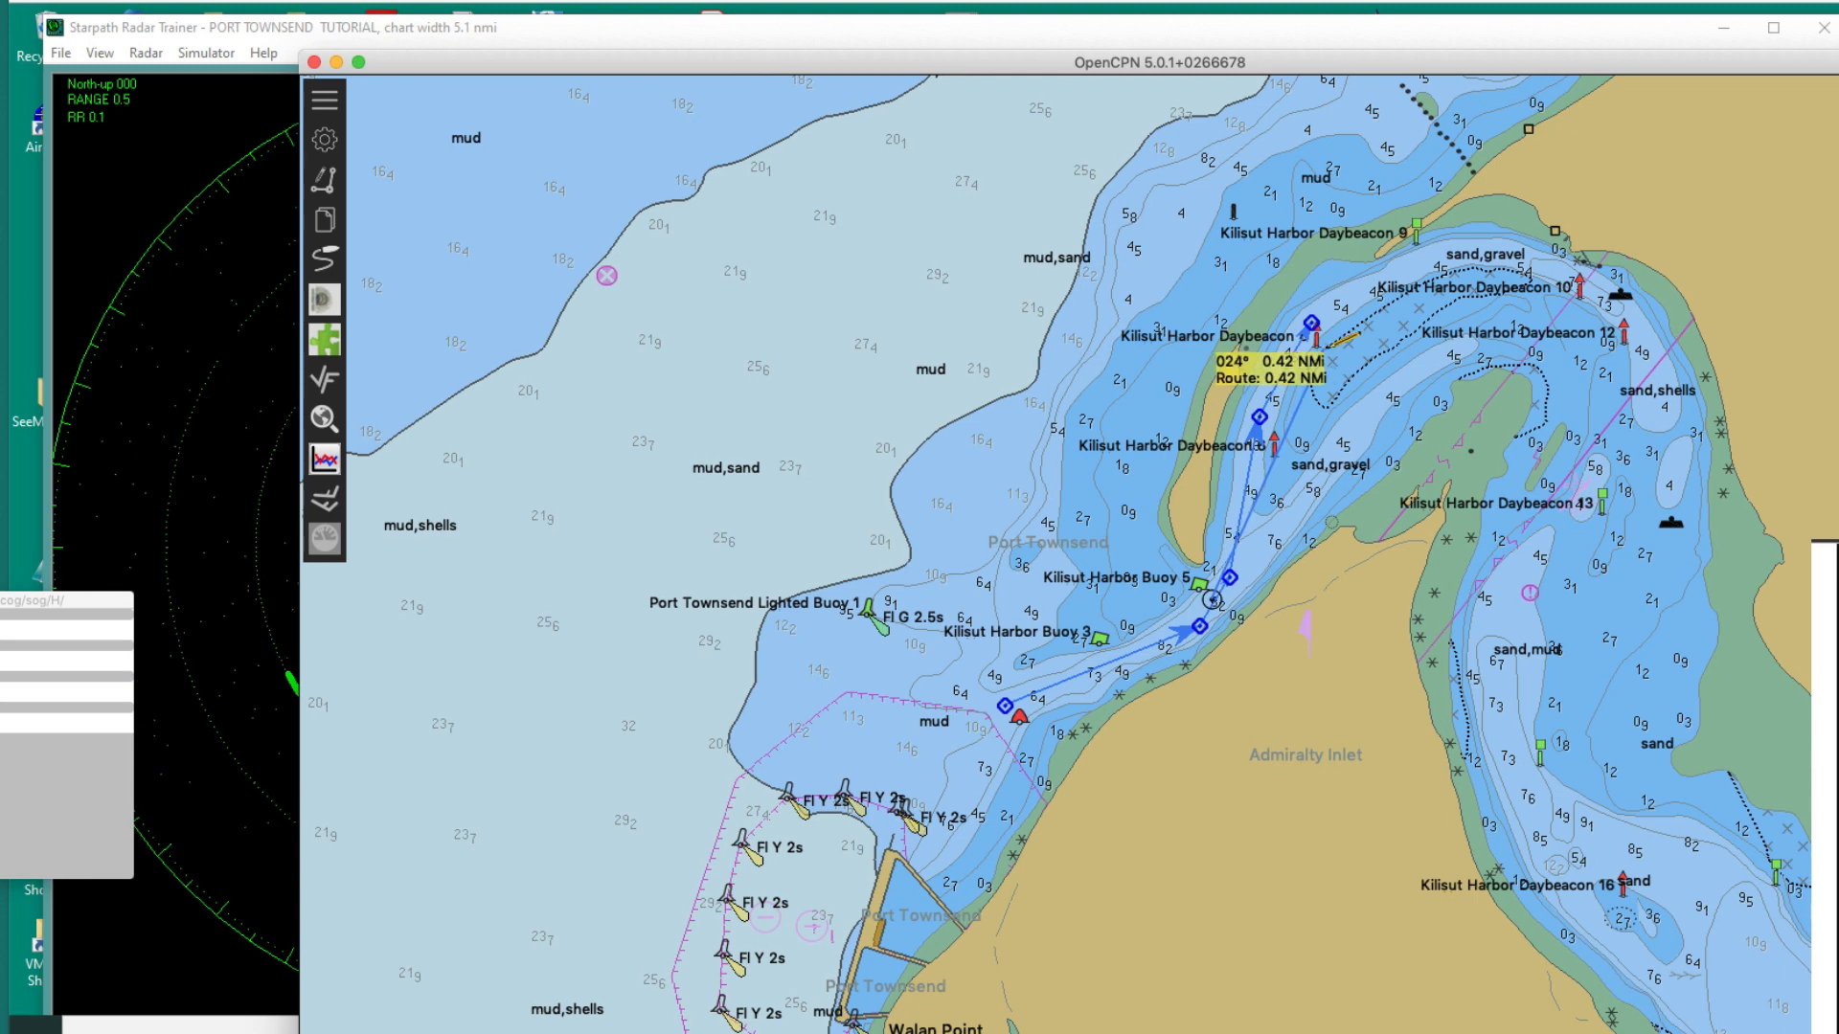
mouse_move(1322, 349)
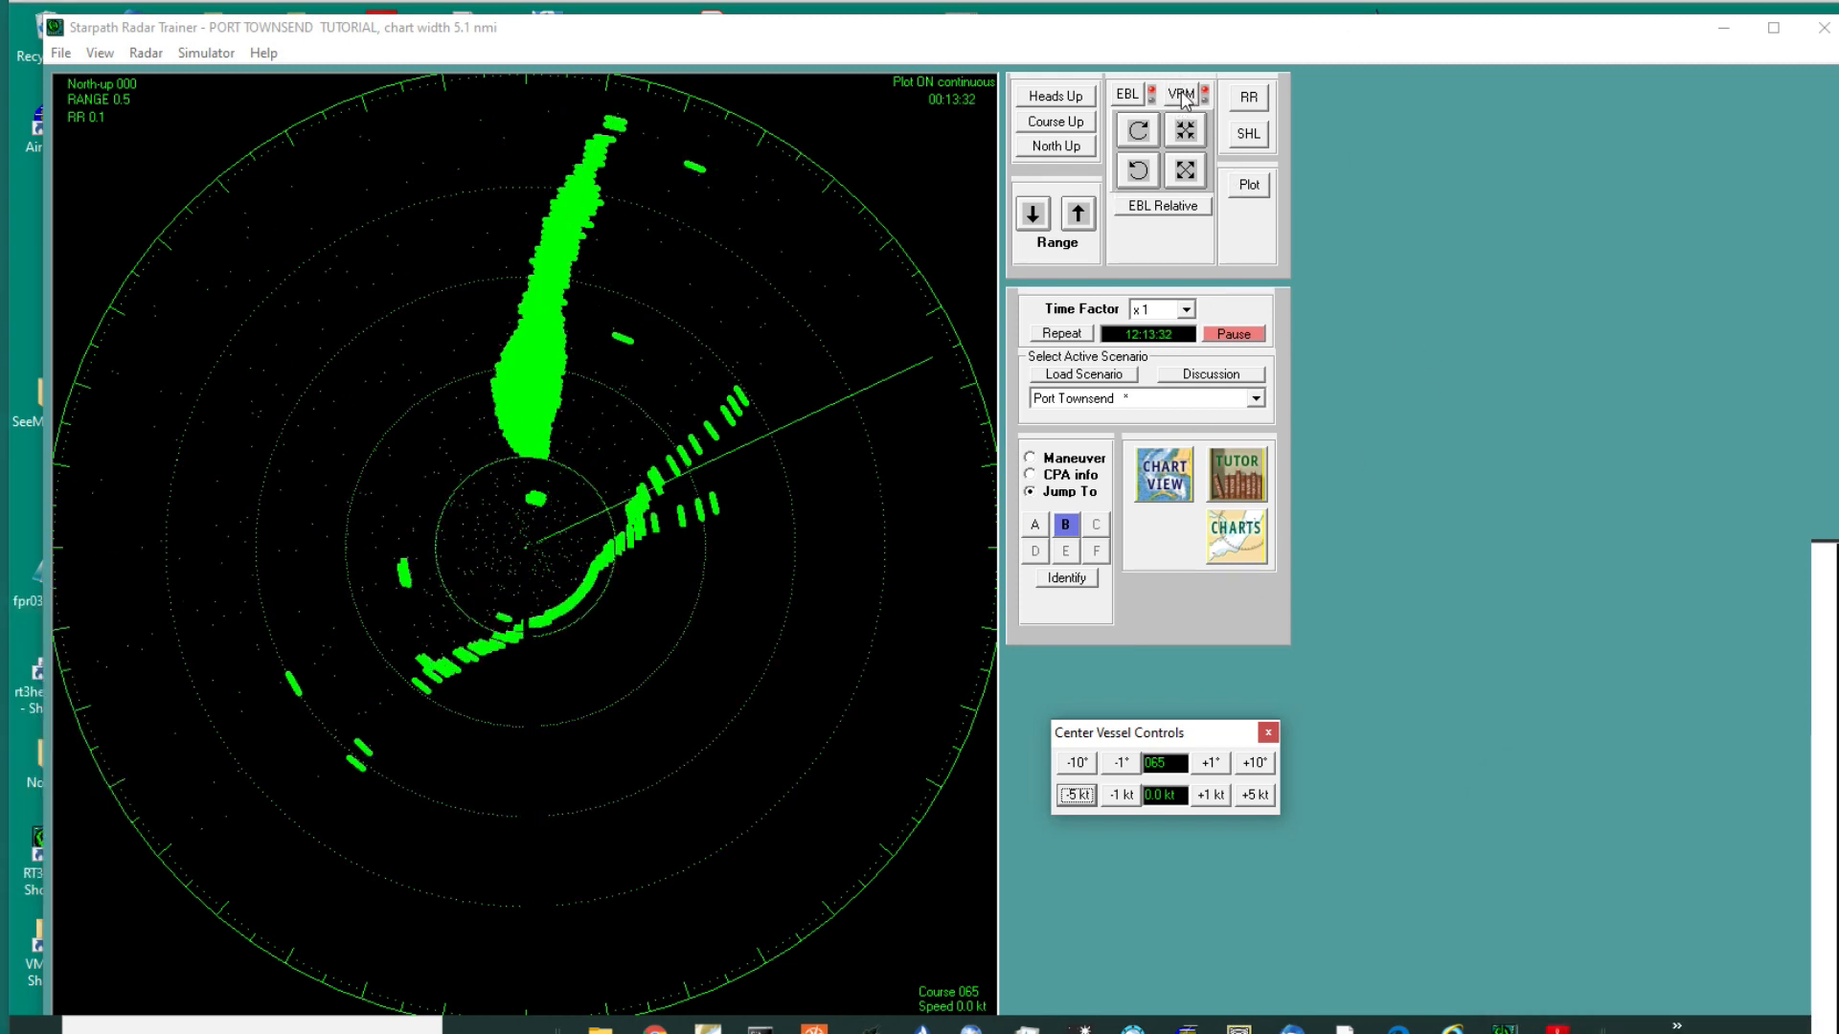
Step: Switch on the variable range marker, reading 0.46 miles
click(1185, 129)
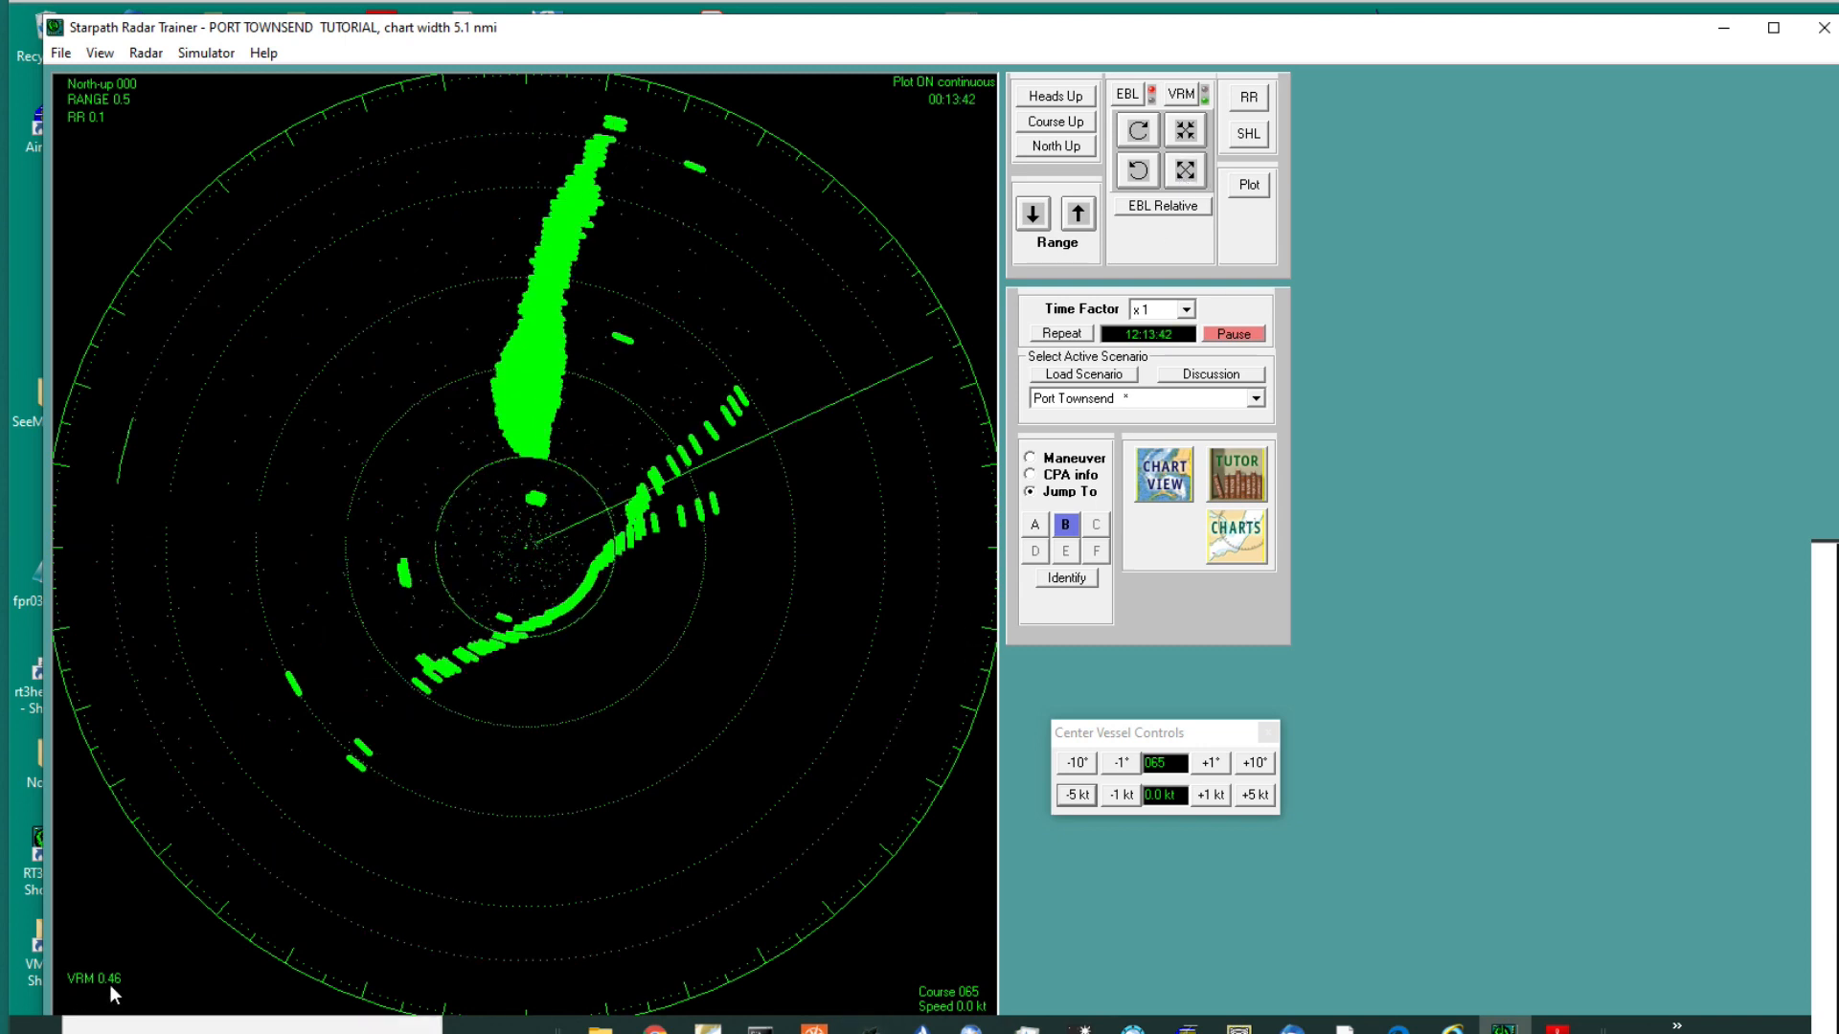
mouse_move(1302, 602)
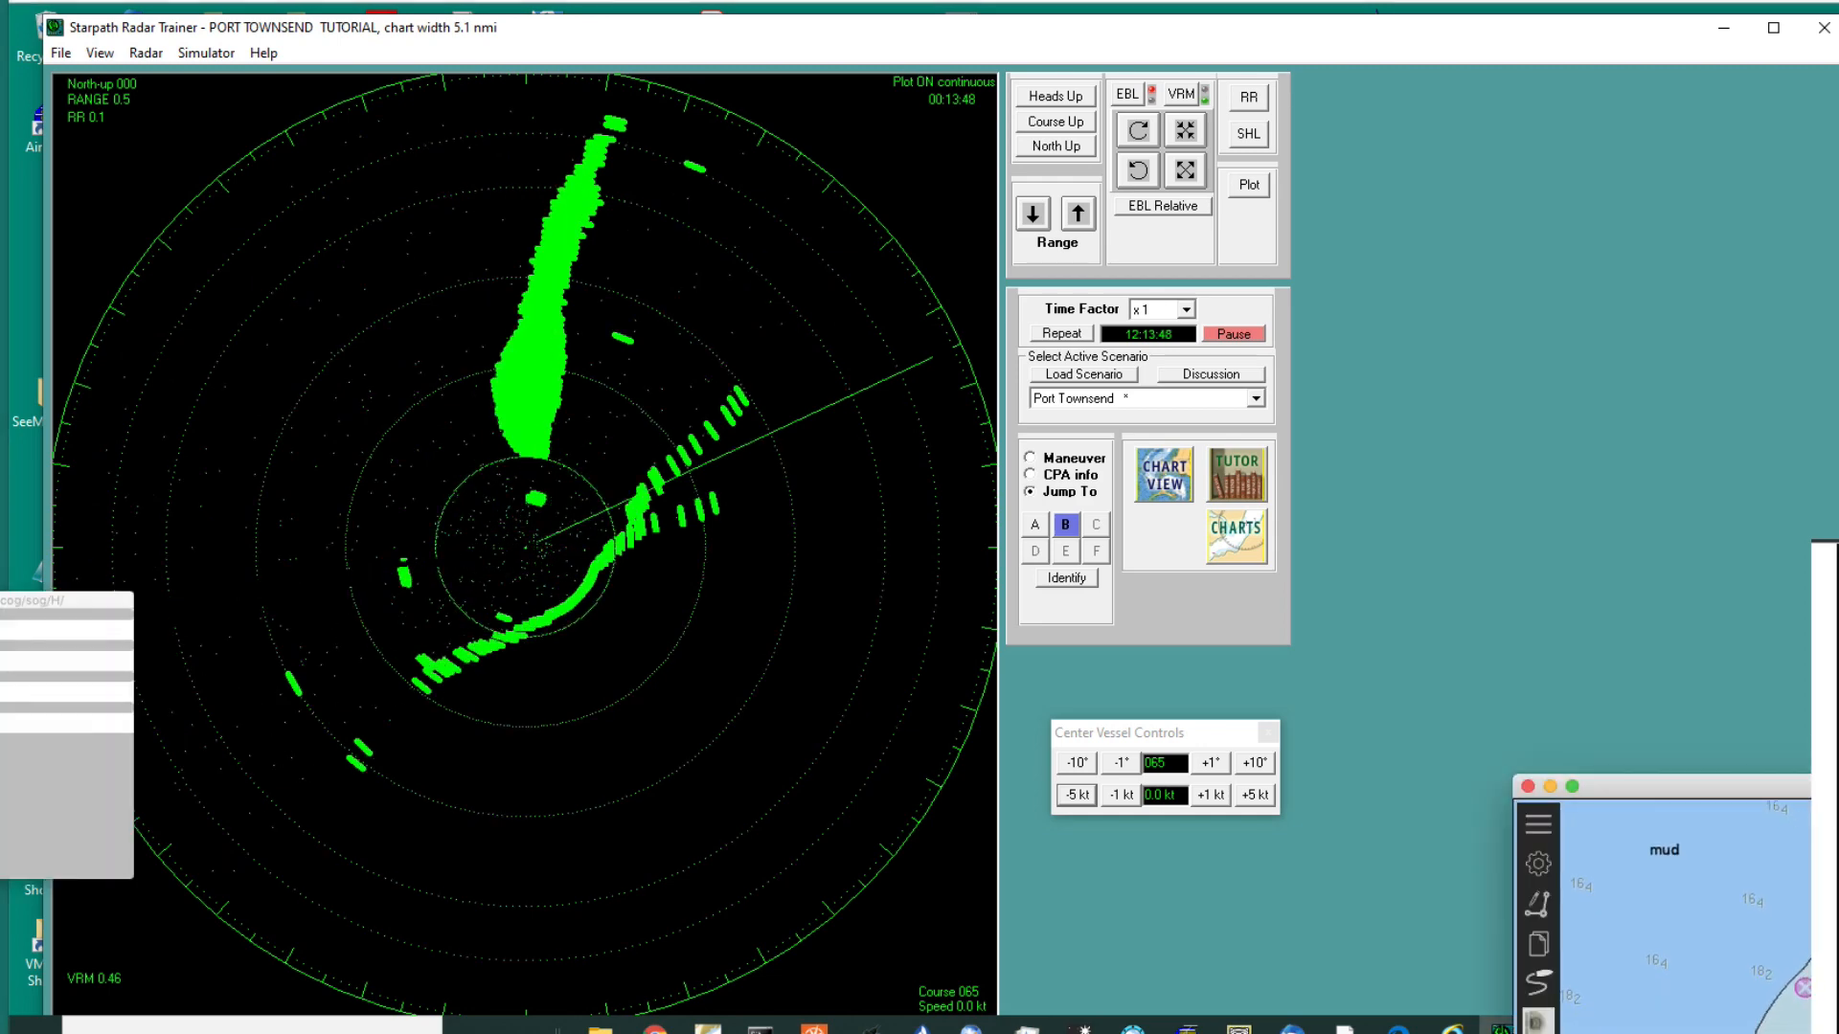
Step: Bring OpenCPN forward to confirm waypoint NM001 lies 161 m away bearing 031°
click(1160, 472)
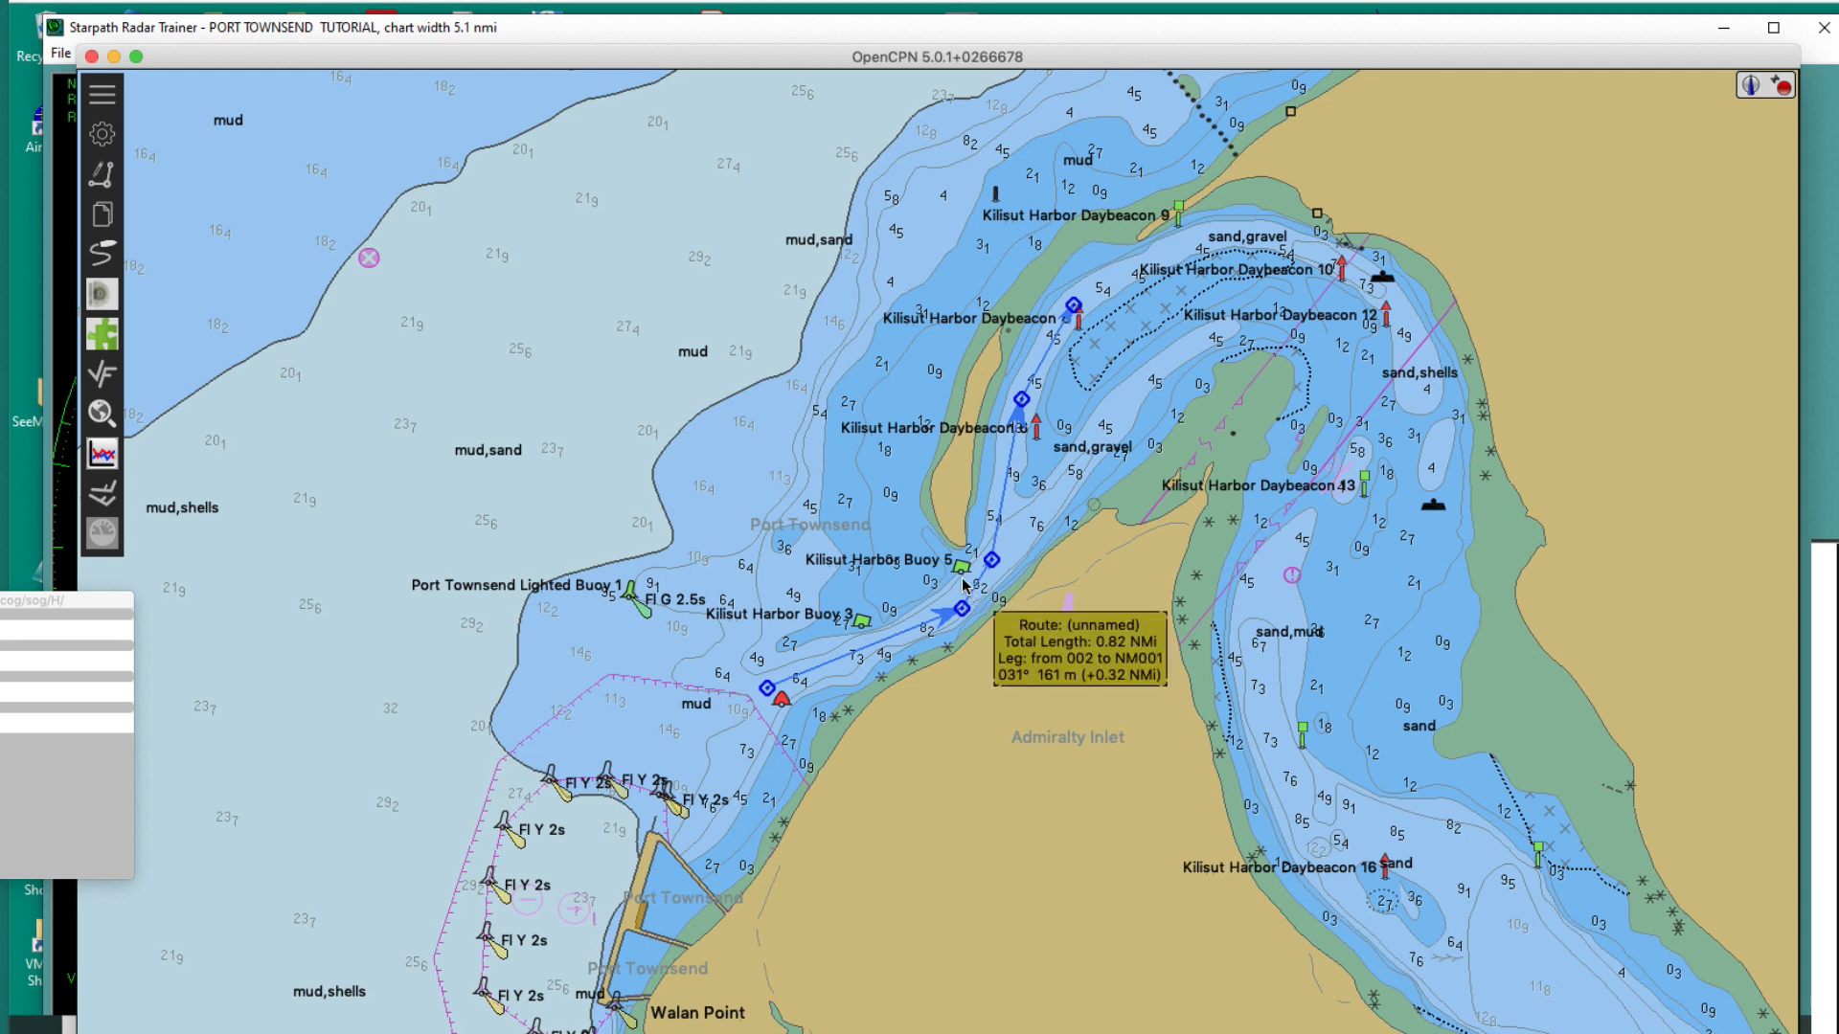
mouse_move(962, 598)
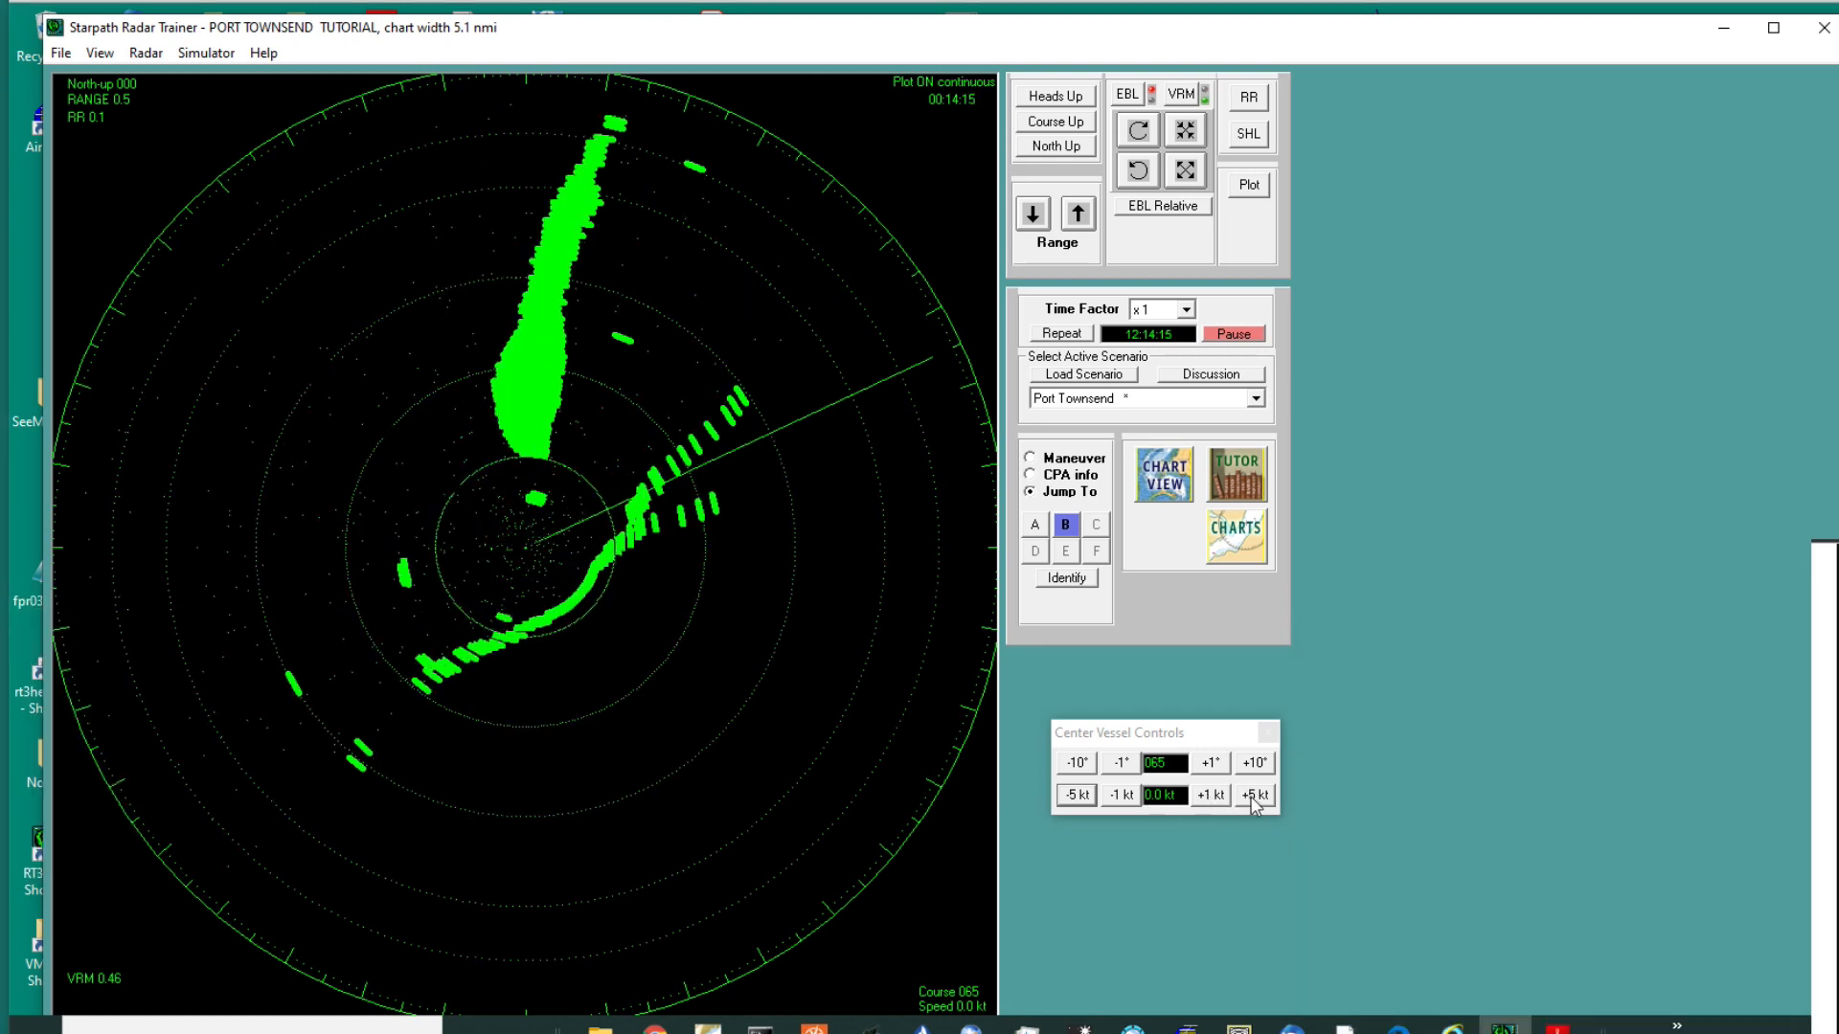
Step: Get vessel B moving at 3 knots and turn it to port from 065 onto course 020
click(1209, 794)
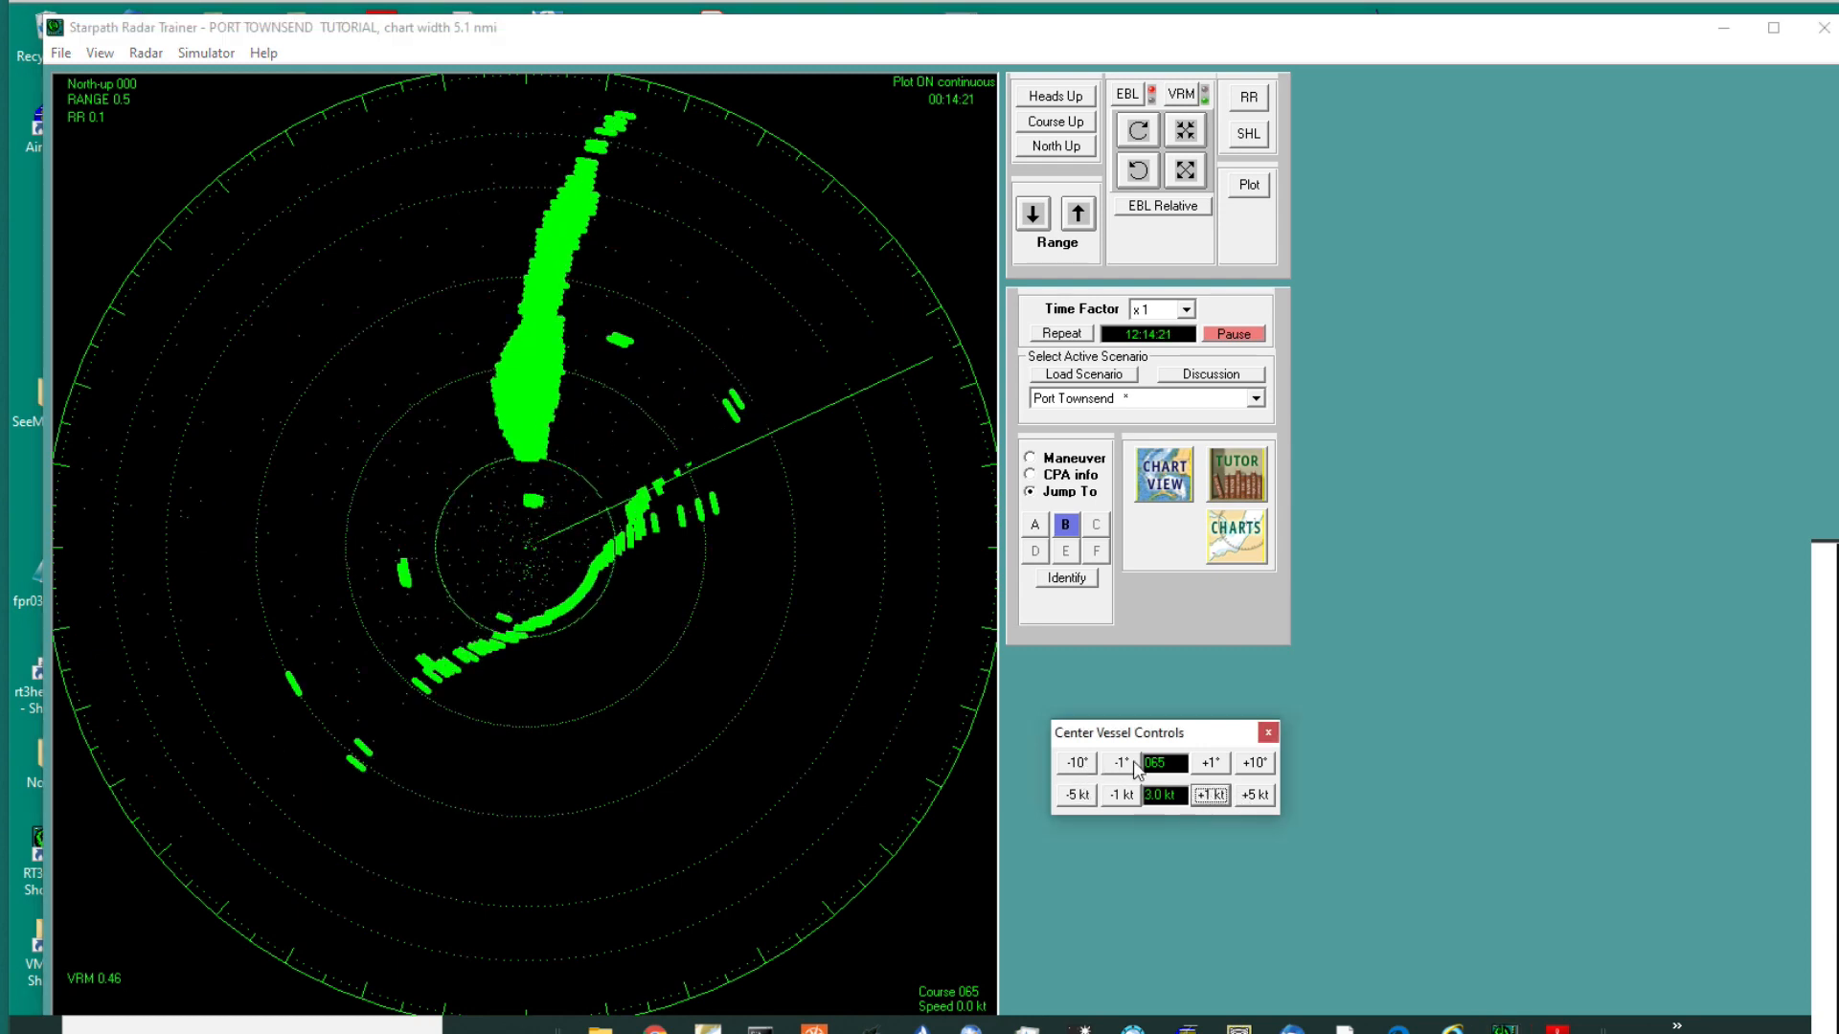
click(1117, 762)
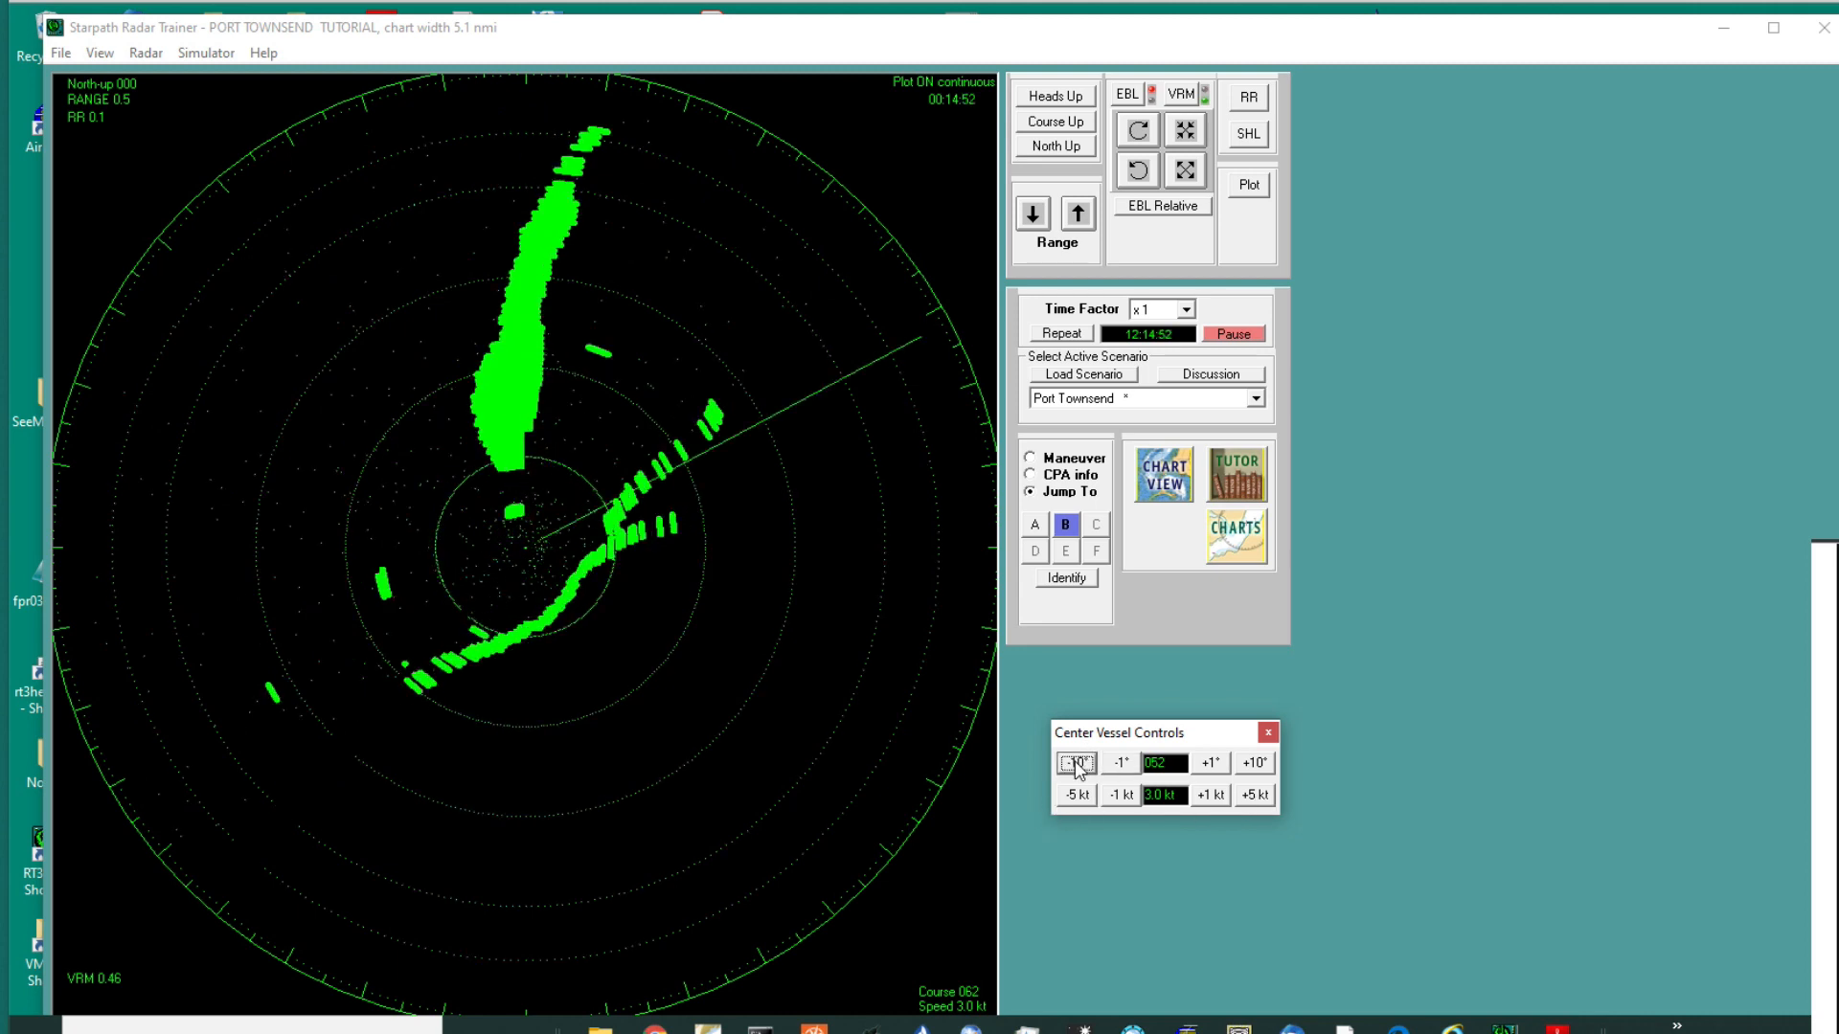
click(1073, 763)
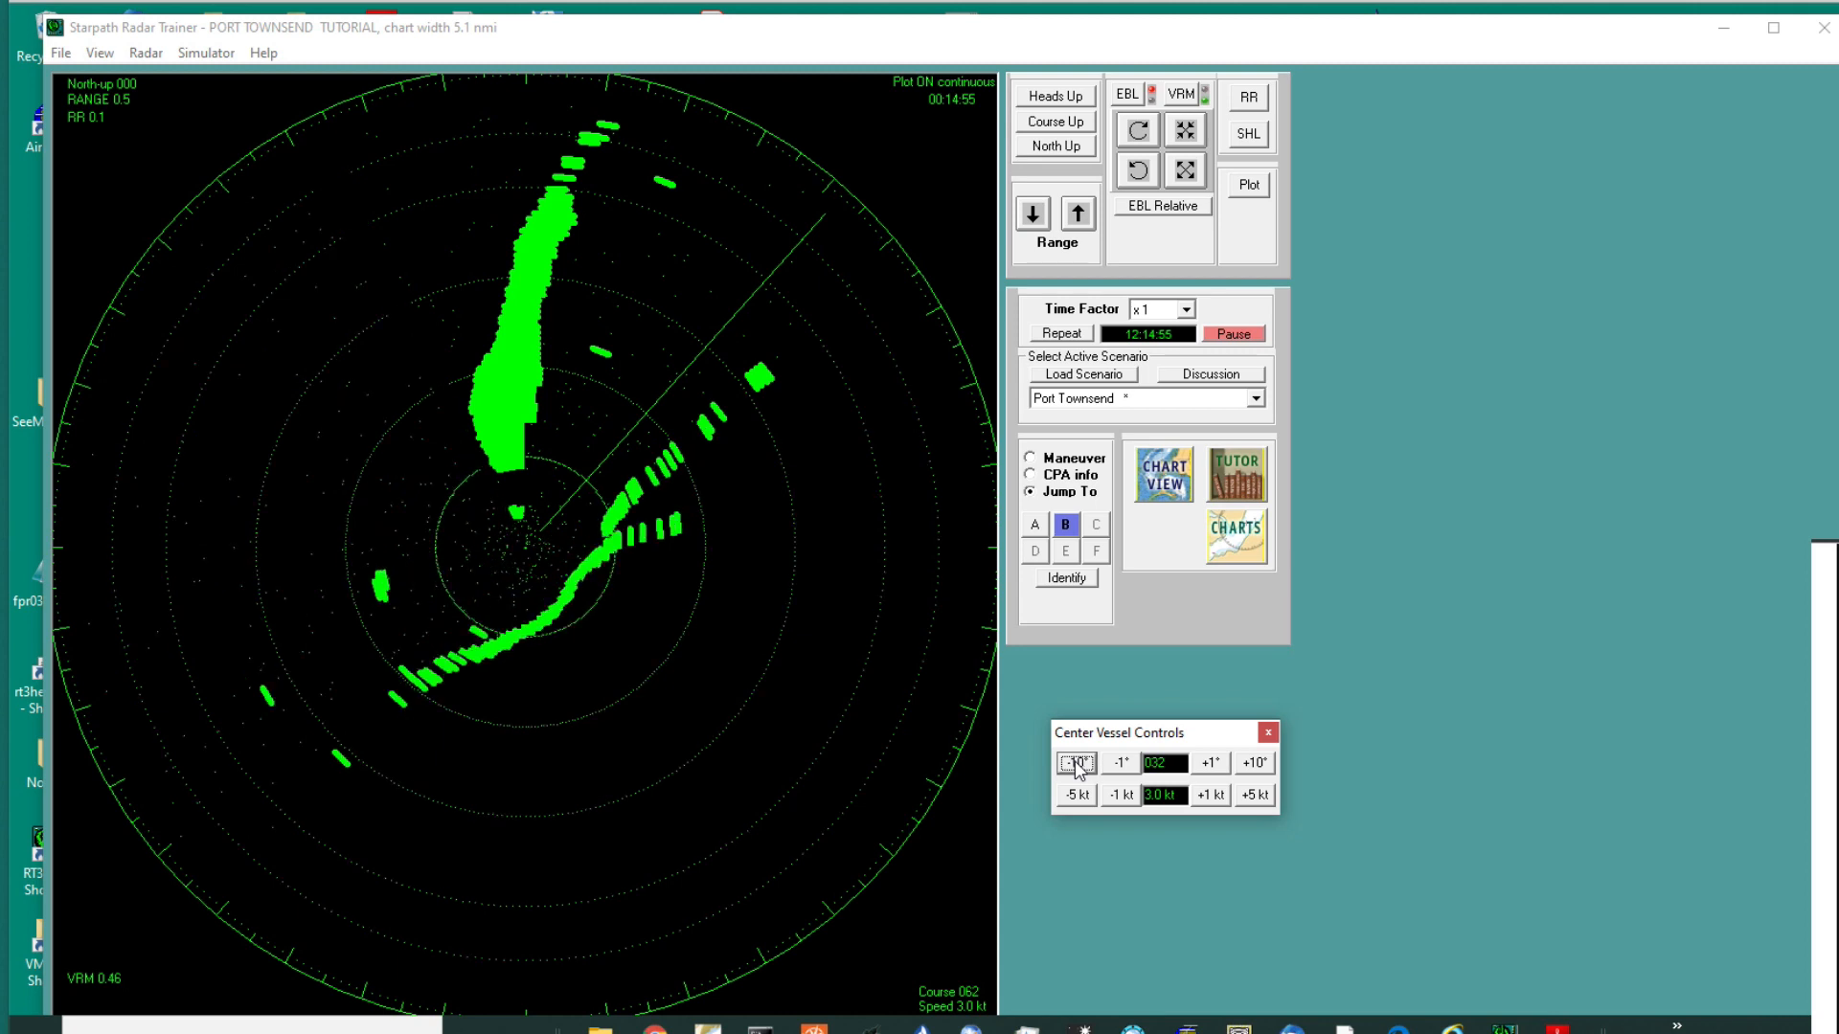
click(1073, 763)
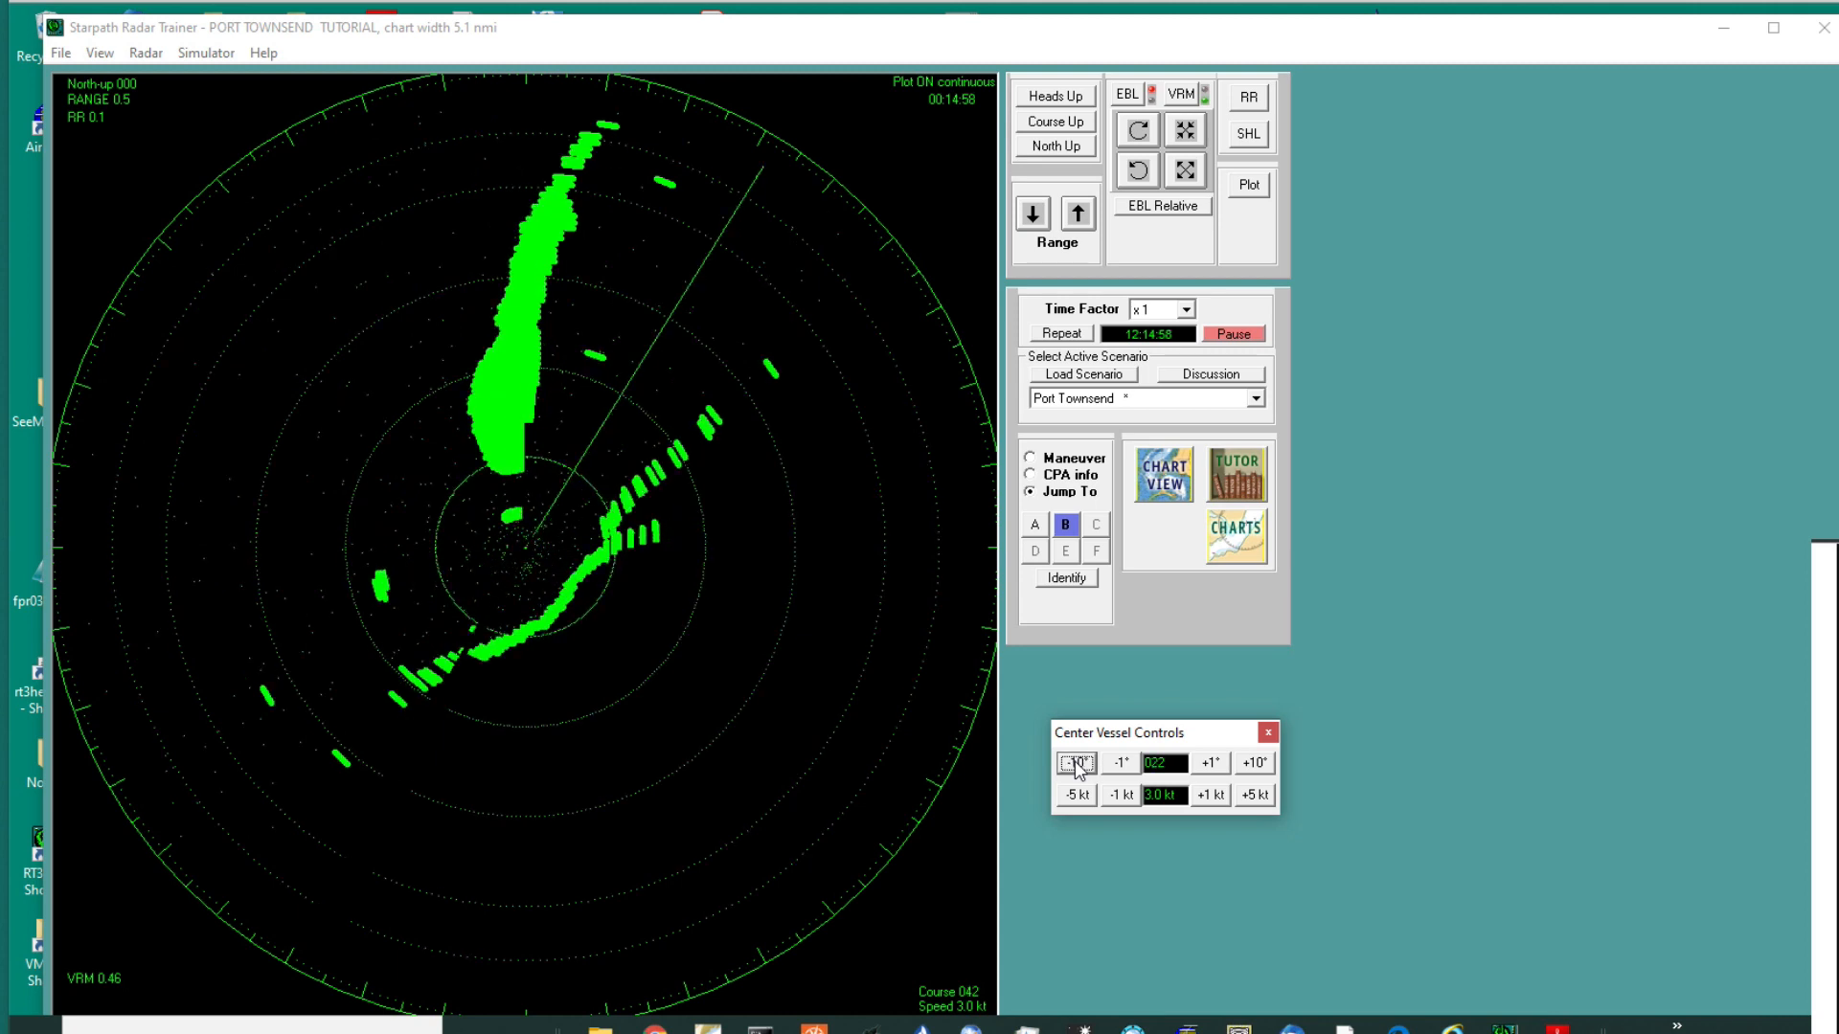
click(1073, 763)
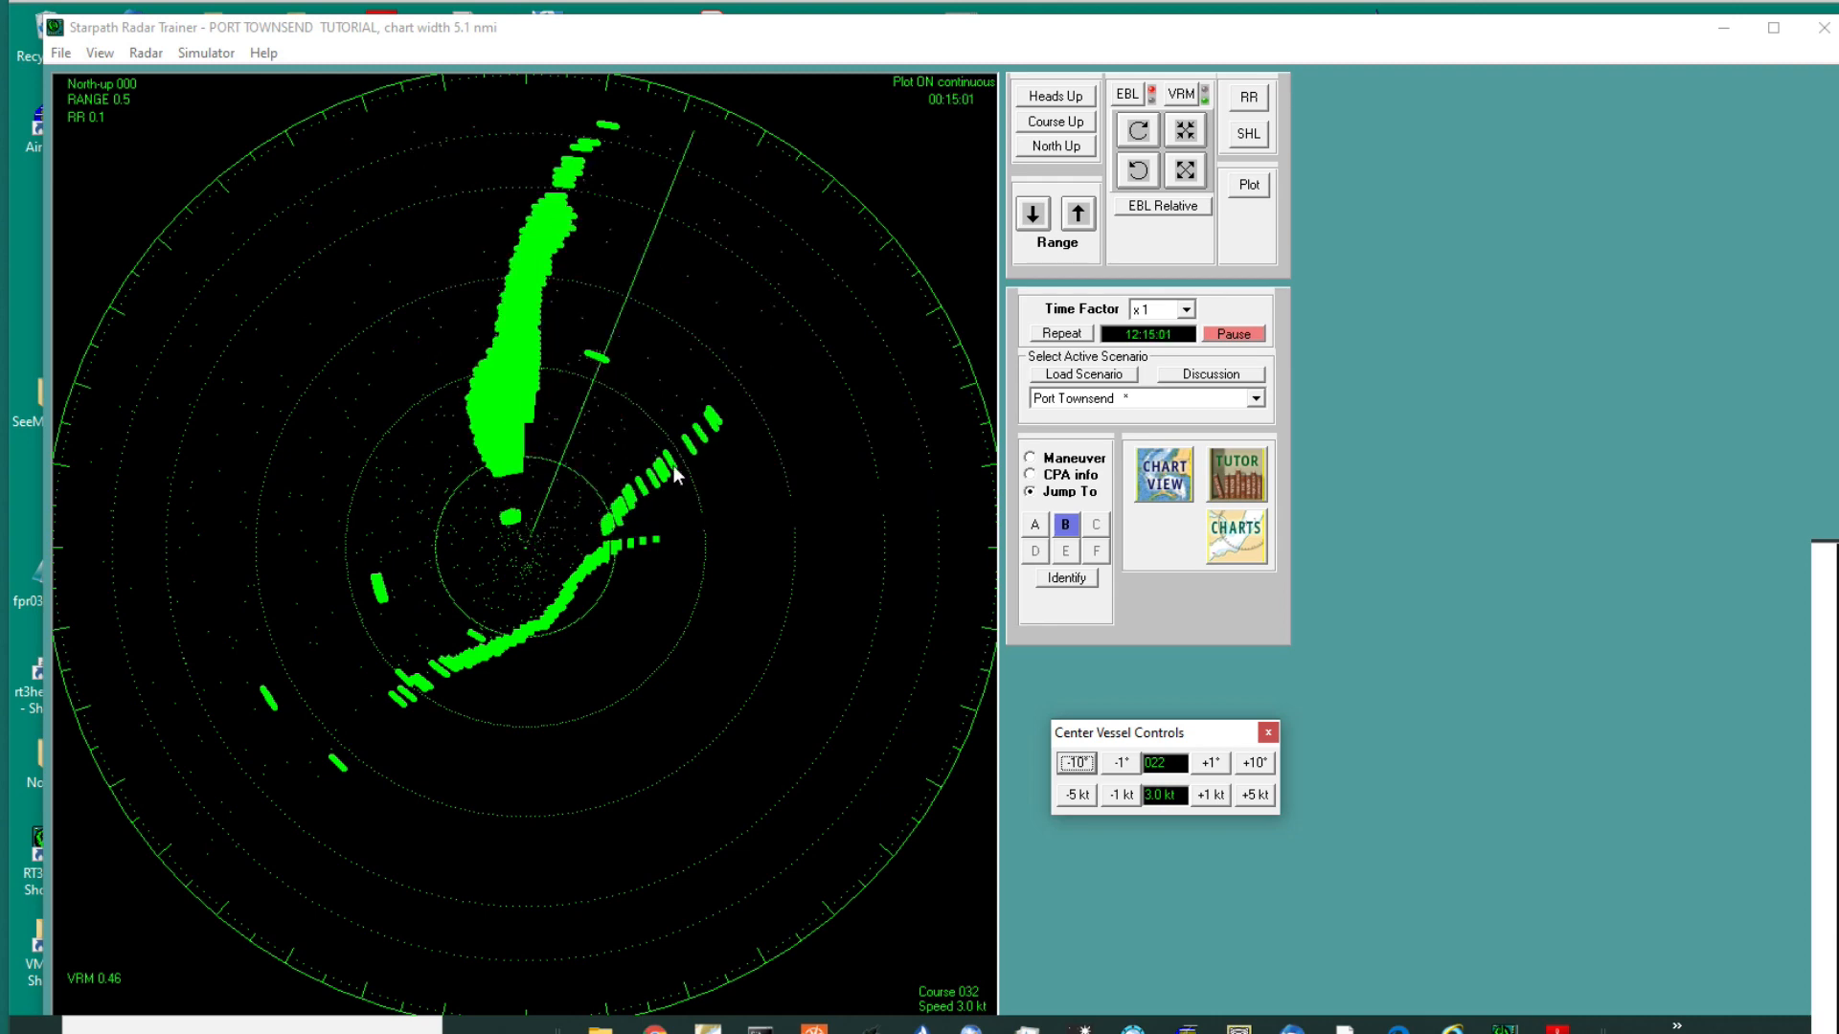
click(1119, 762)
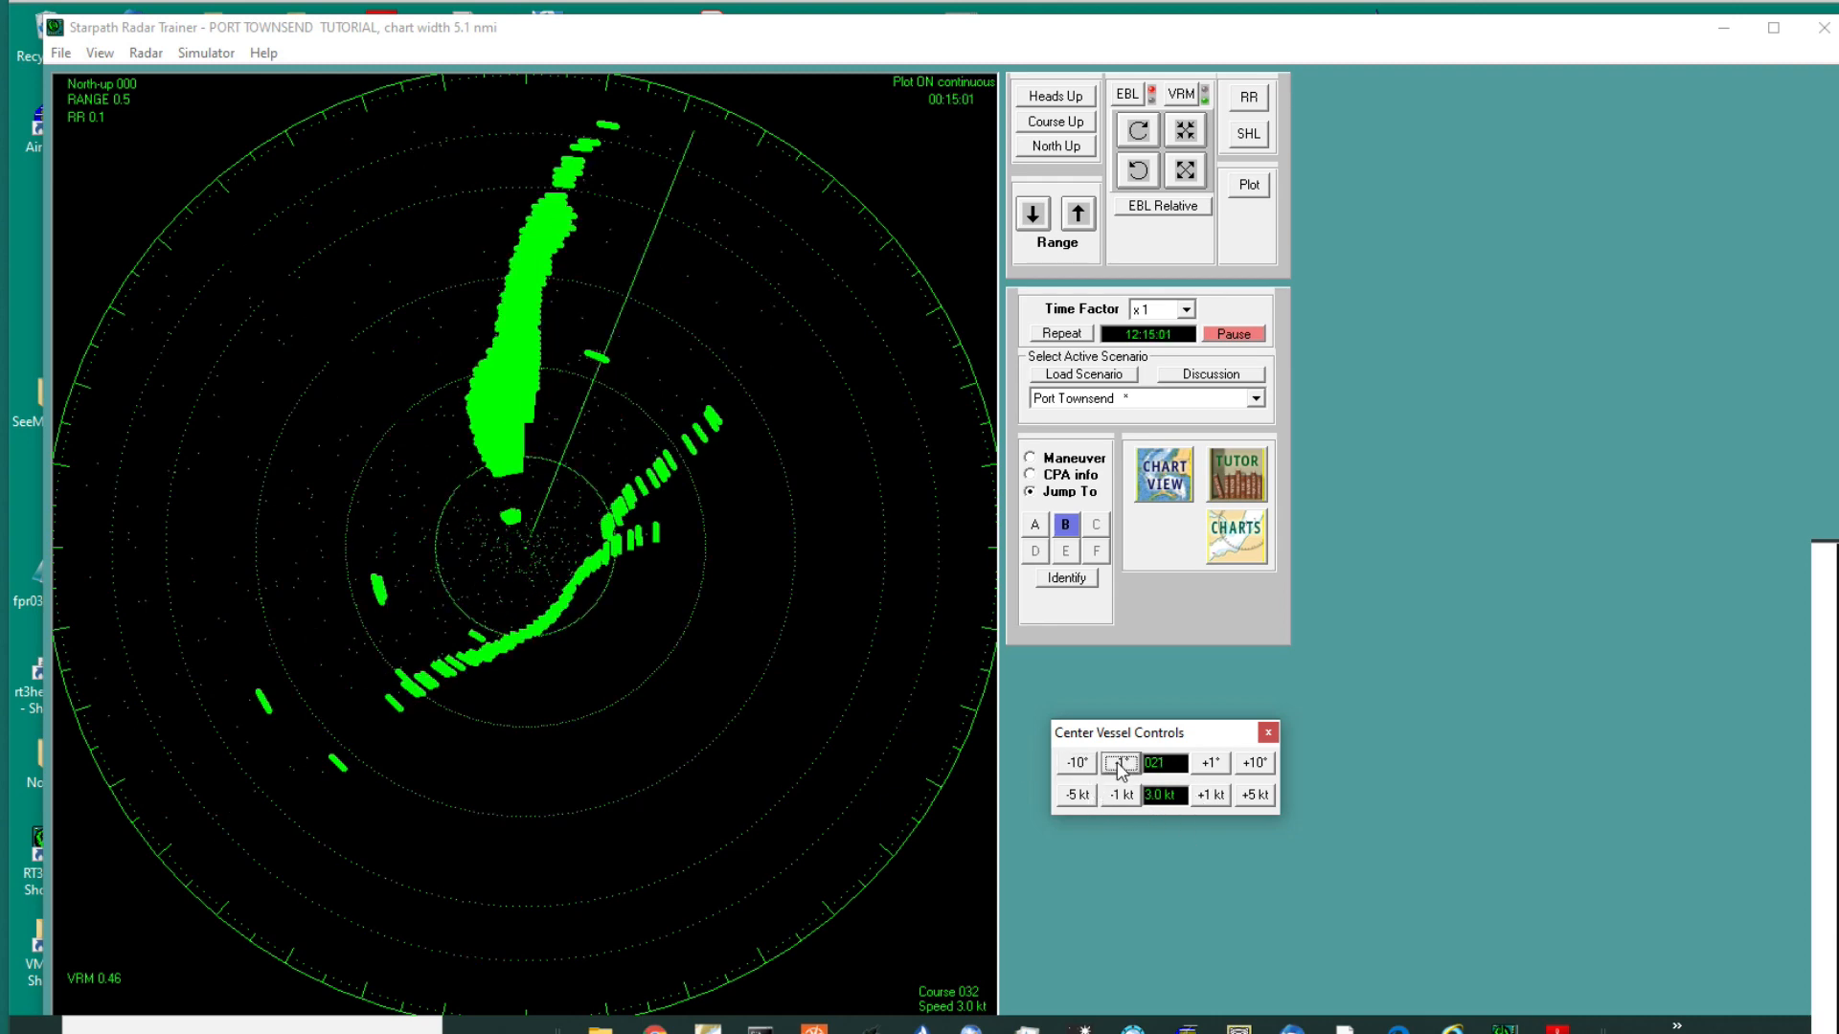
click(1162, 472)
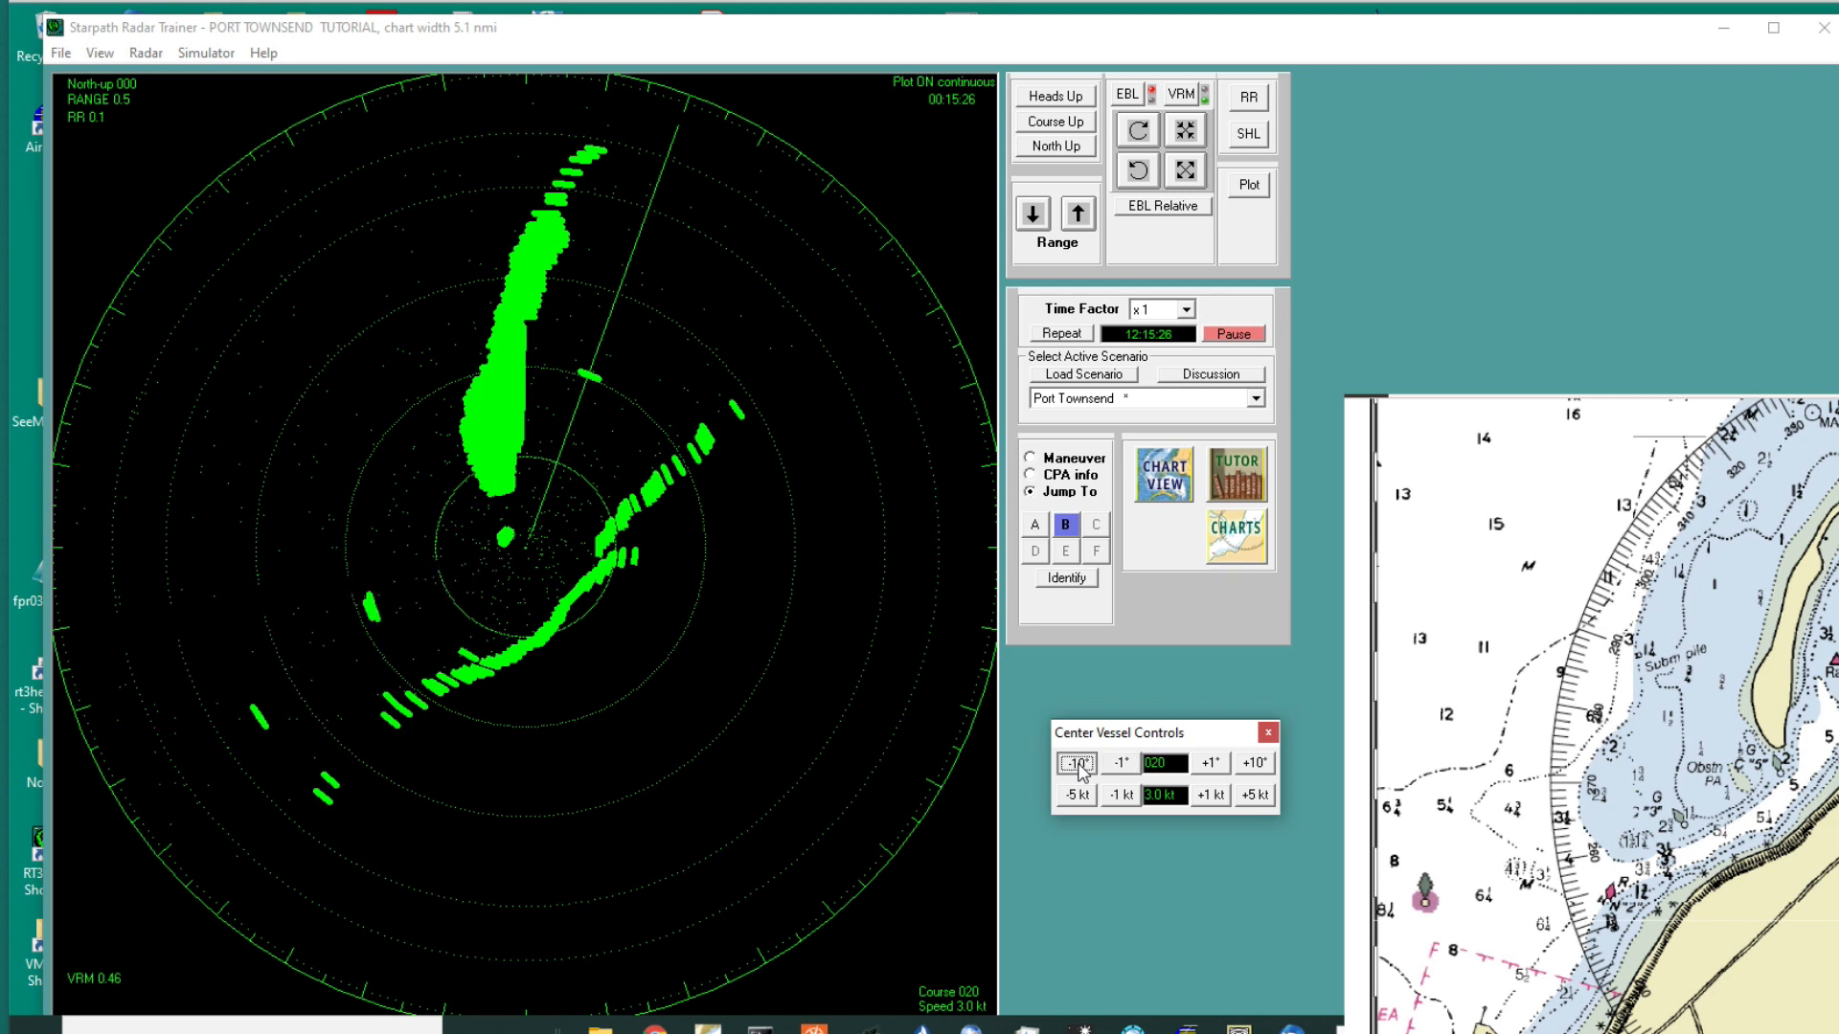
Step: Steer vessel B onto course 011 and raise its speed to 4.0 knots
click(1073, 763)
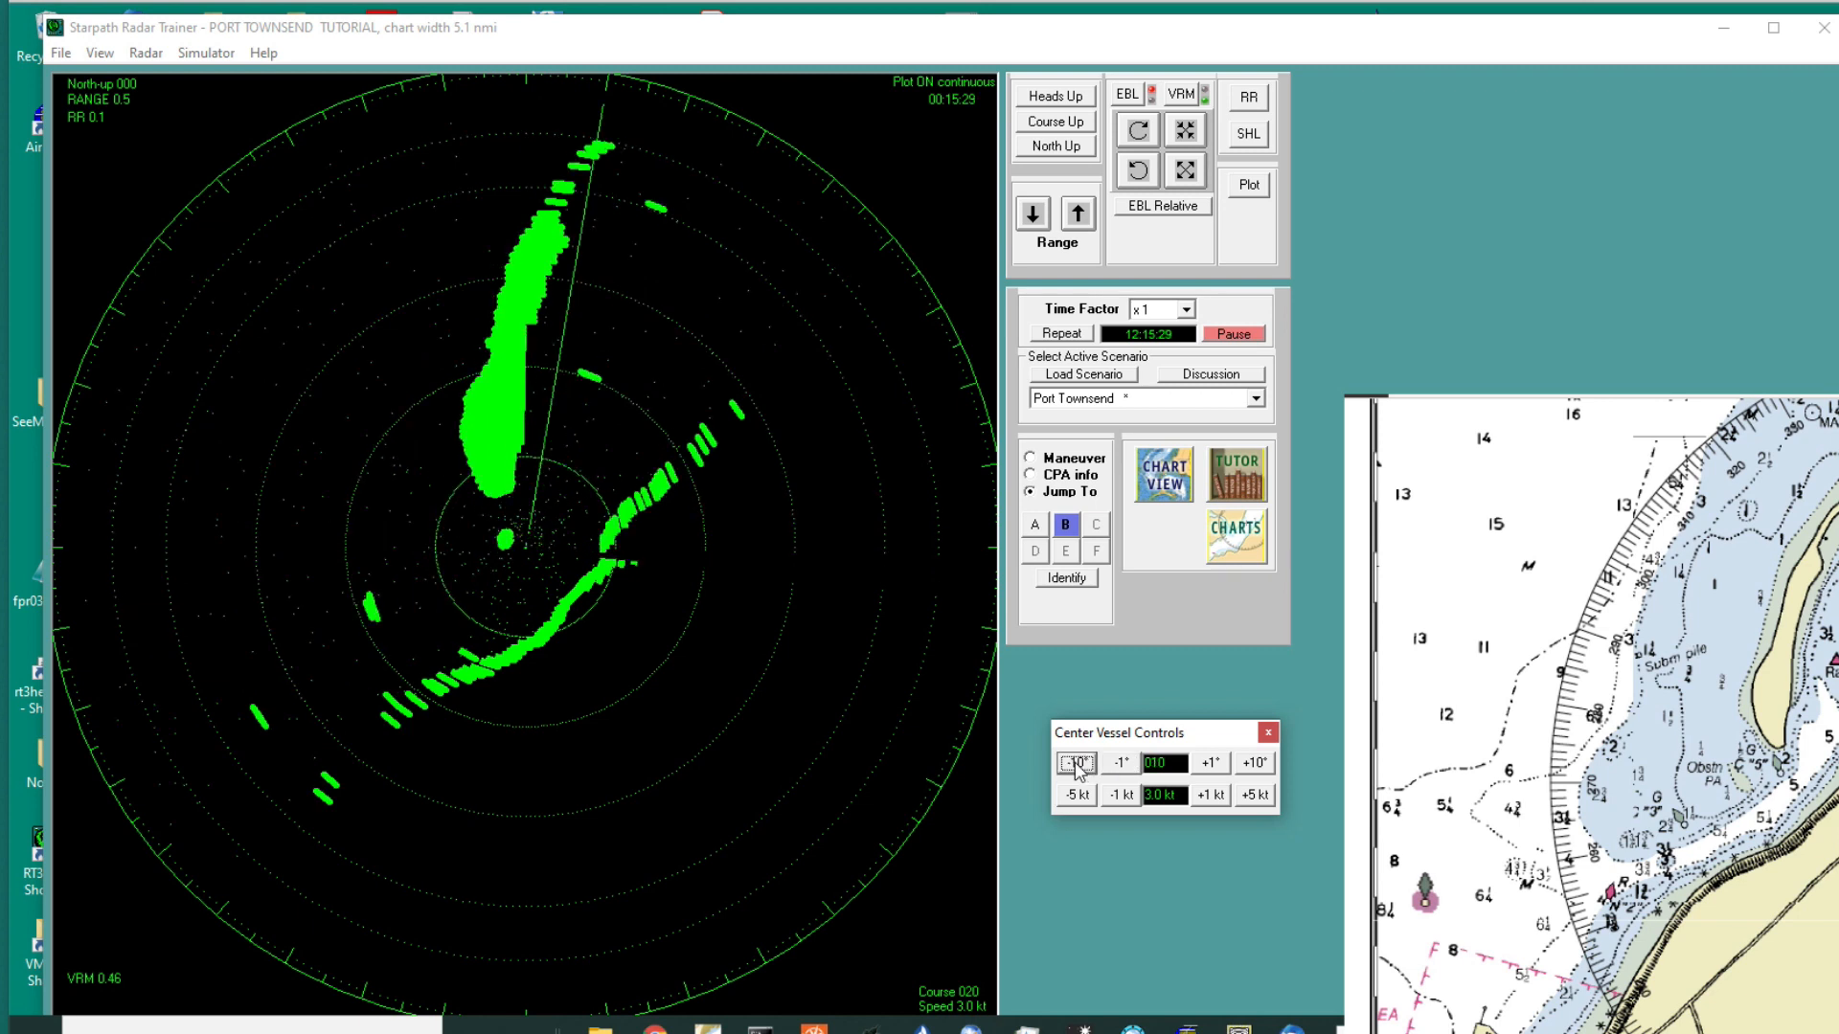
click(1070, 762)
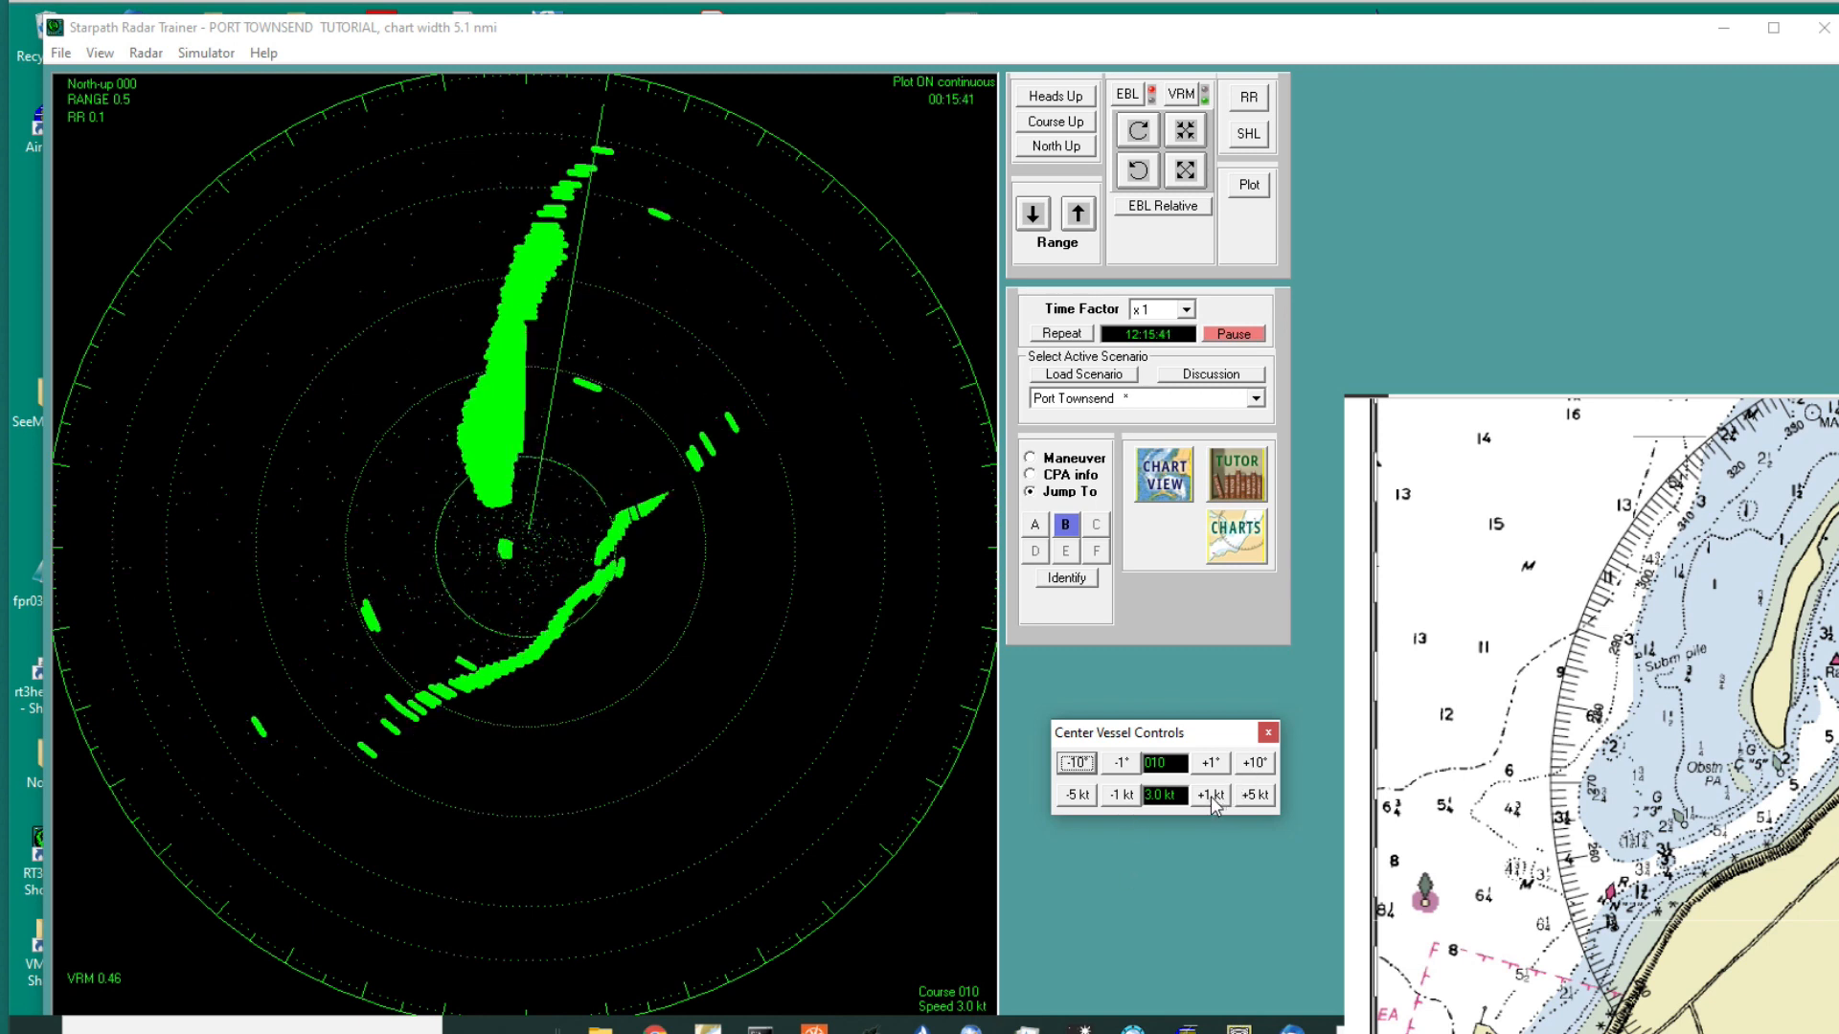
click(1209, 794)
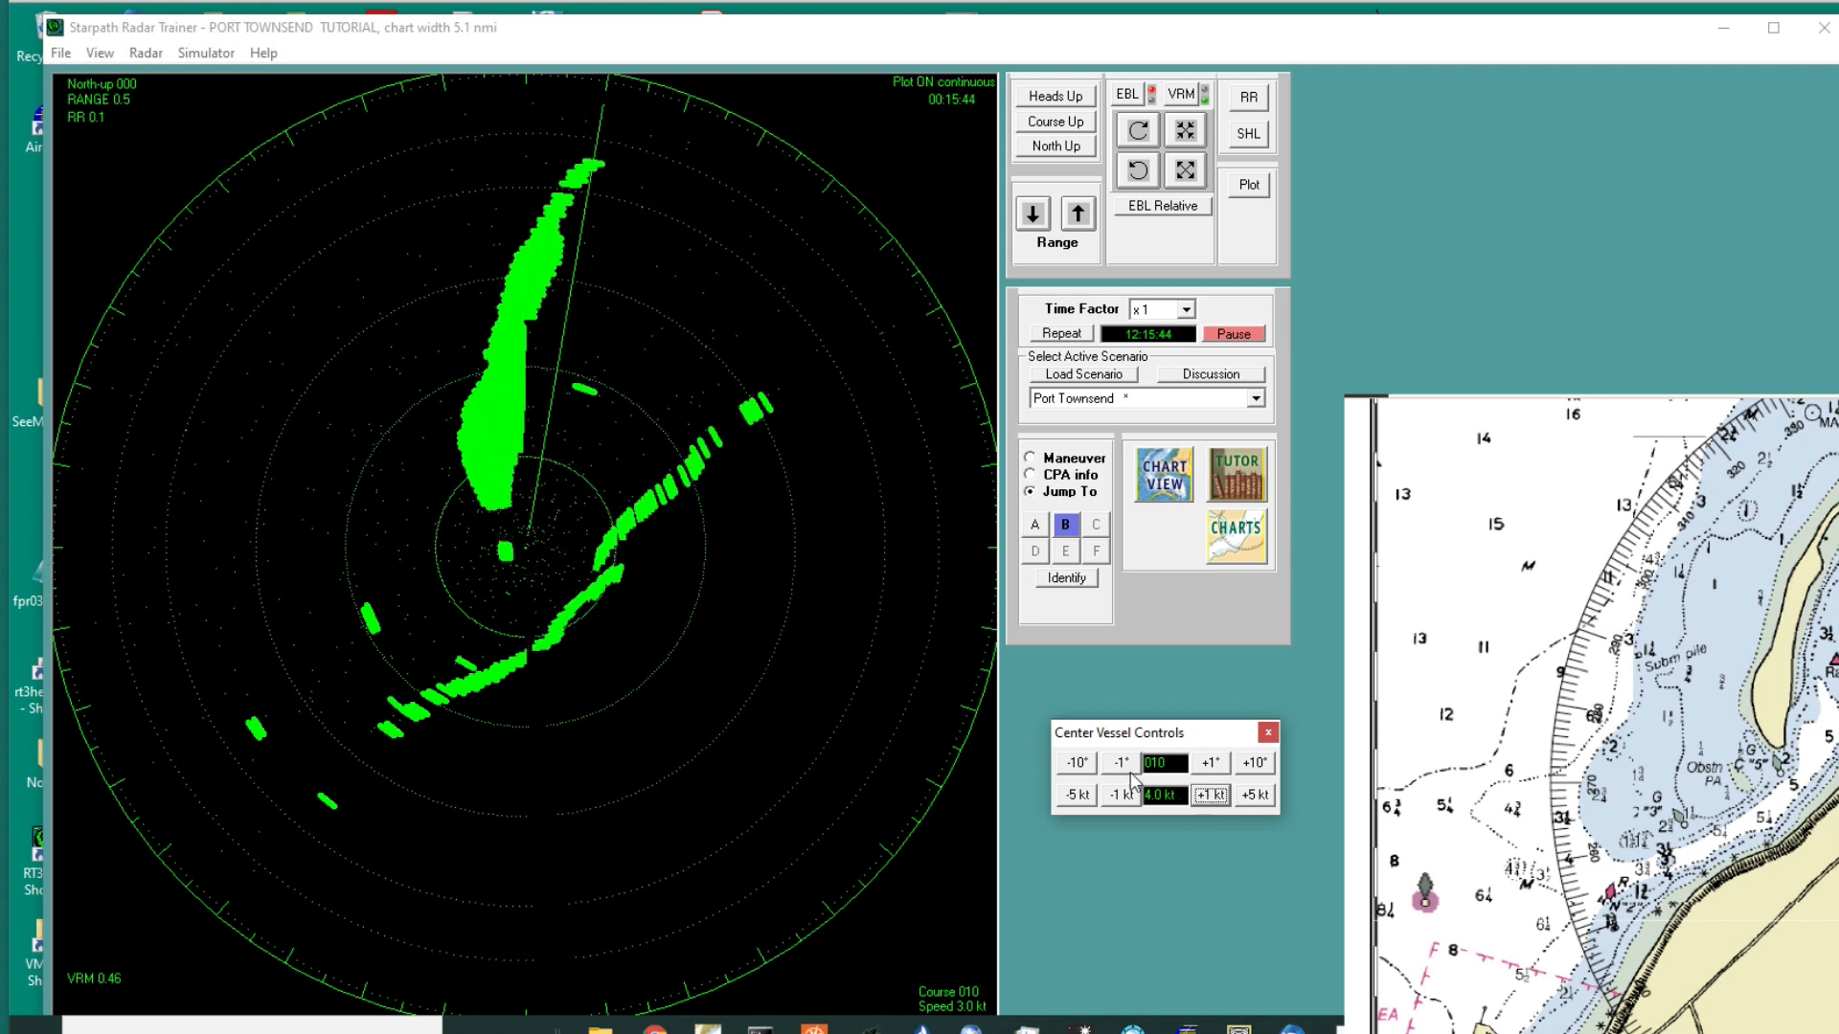
click(1210, 763)
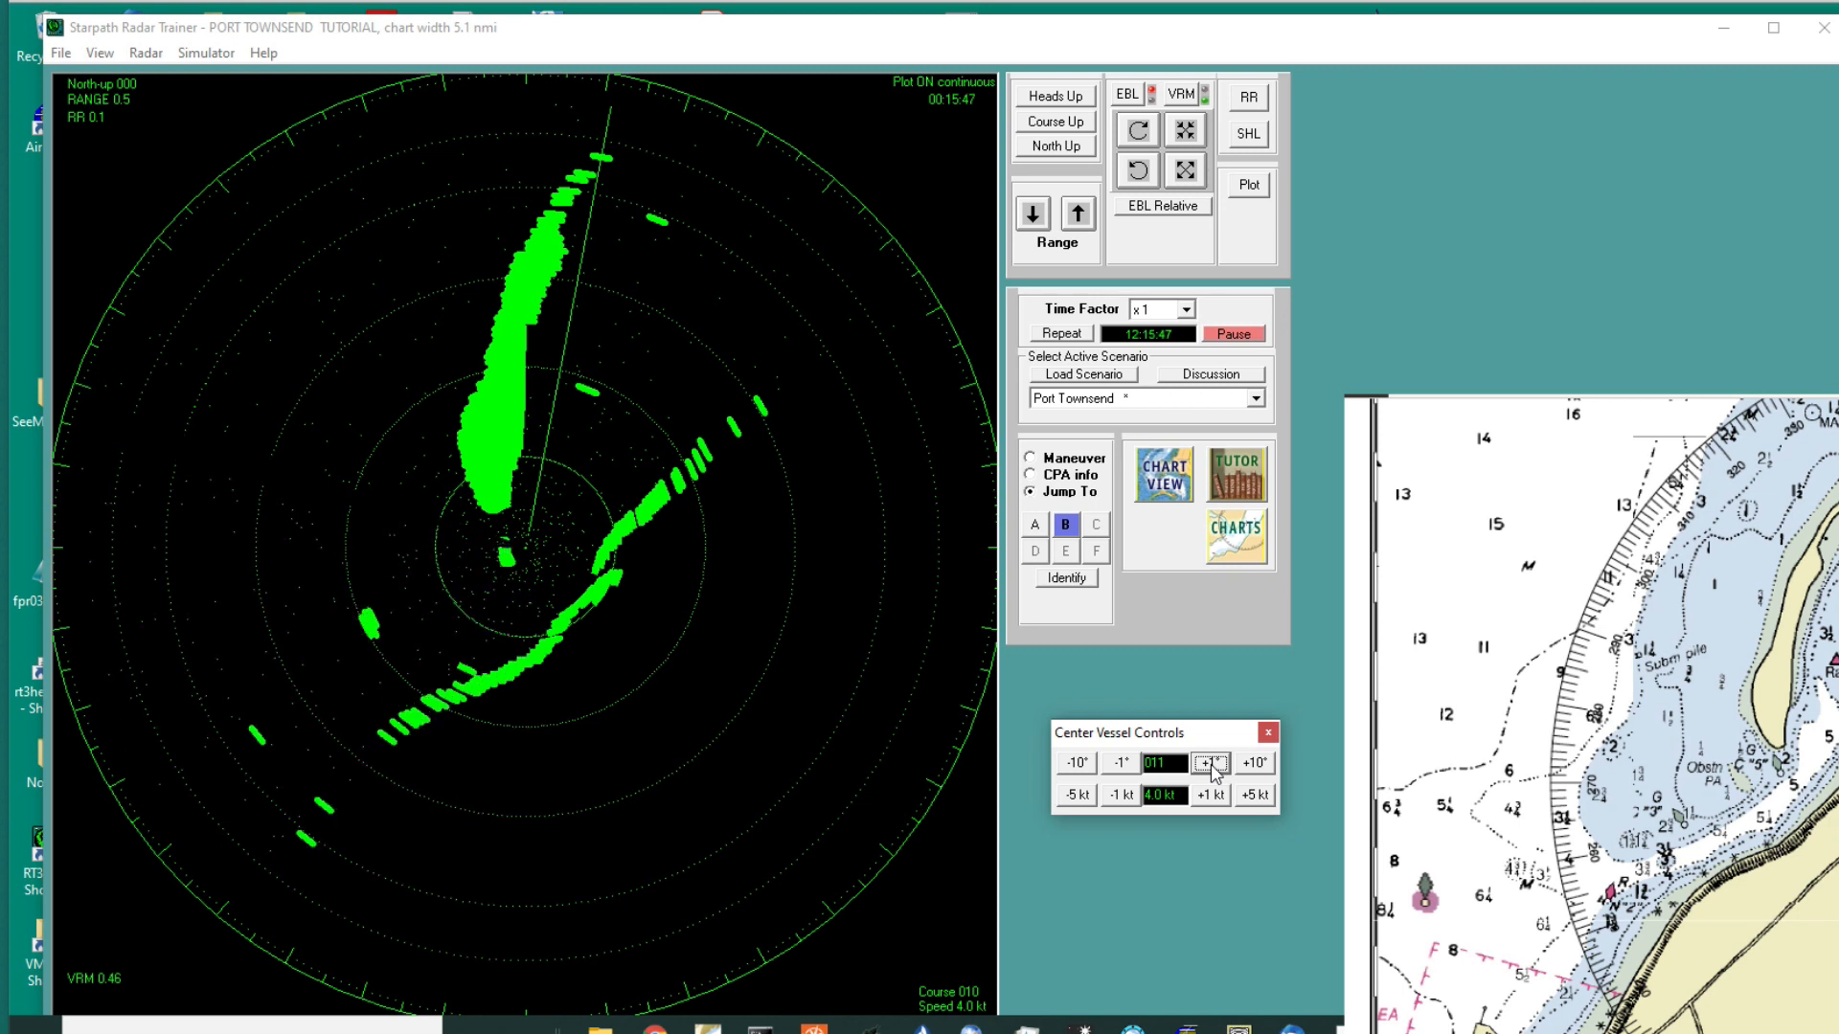
click(1208, 762)
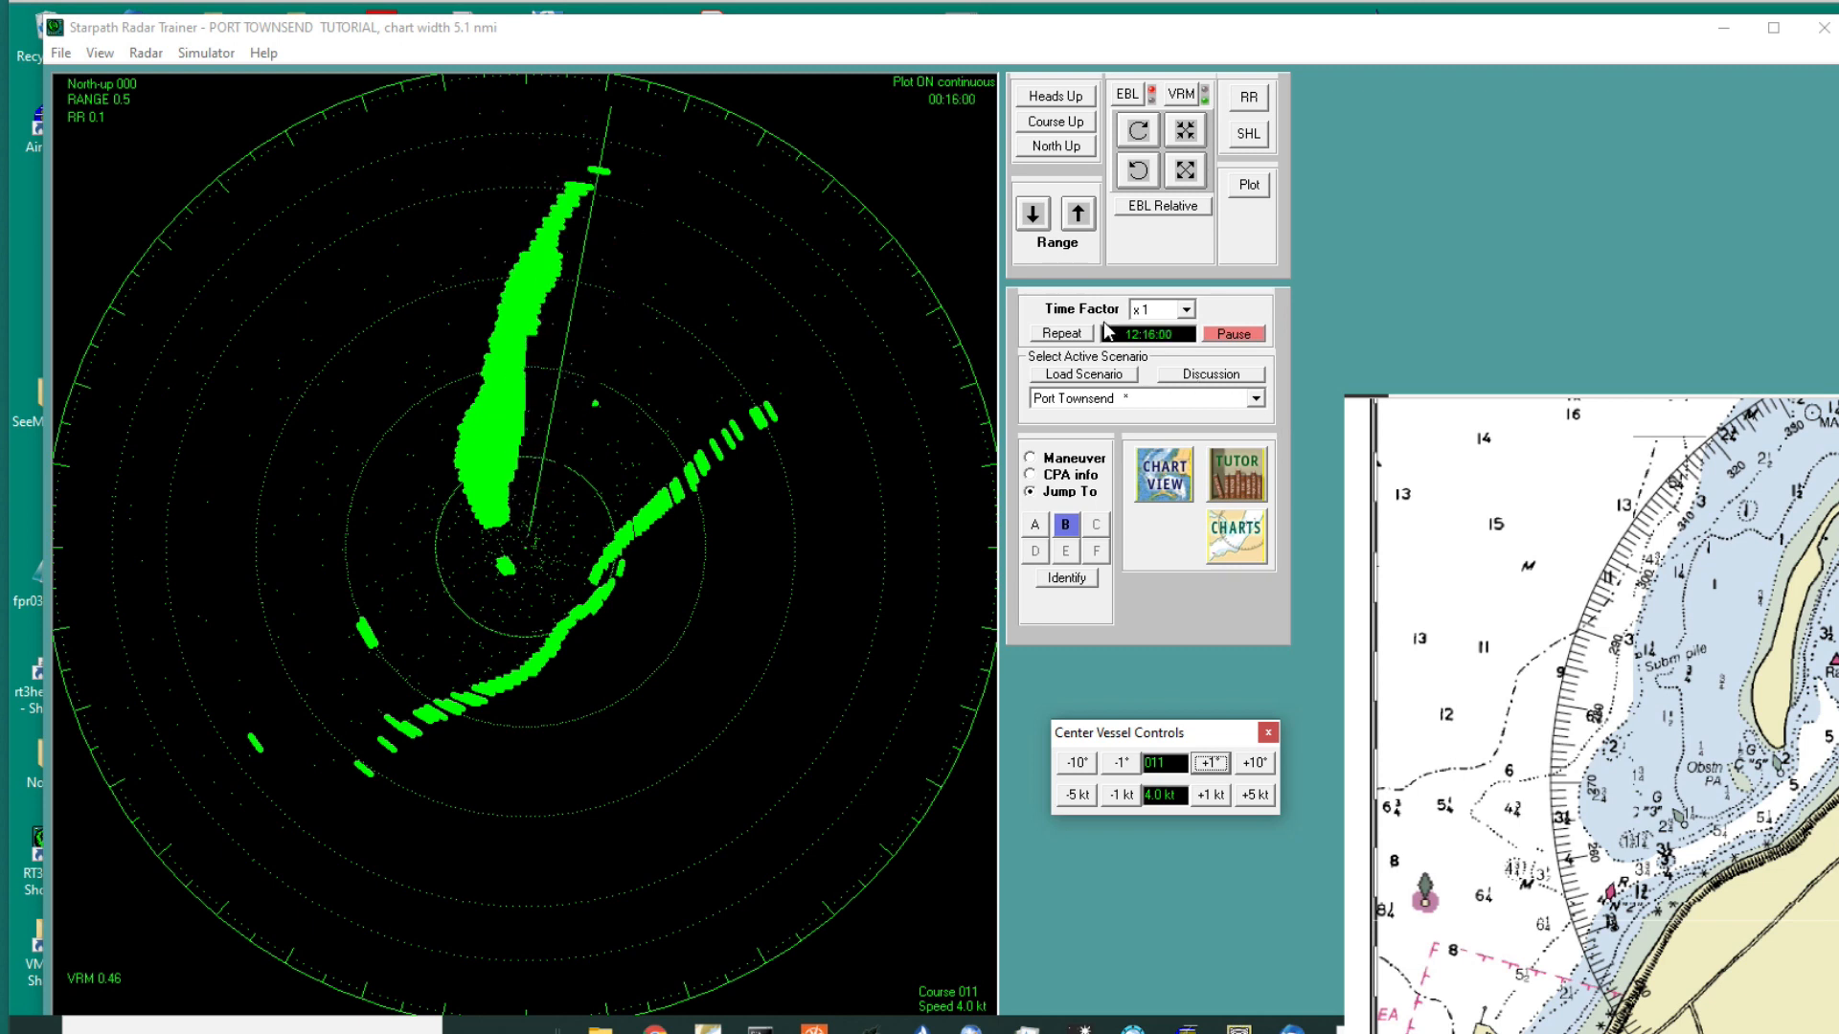
Step: Pause the scenario at 12:16:00 and bring the VRM in from 0.46 to 0.38 miles
click(1232, 335)
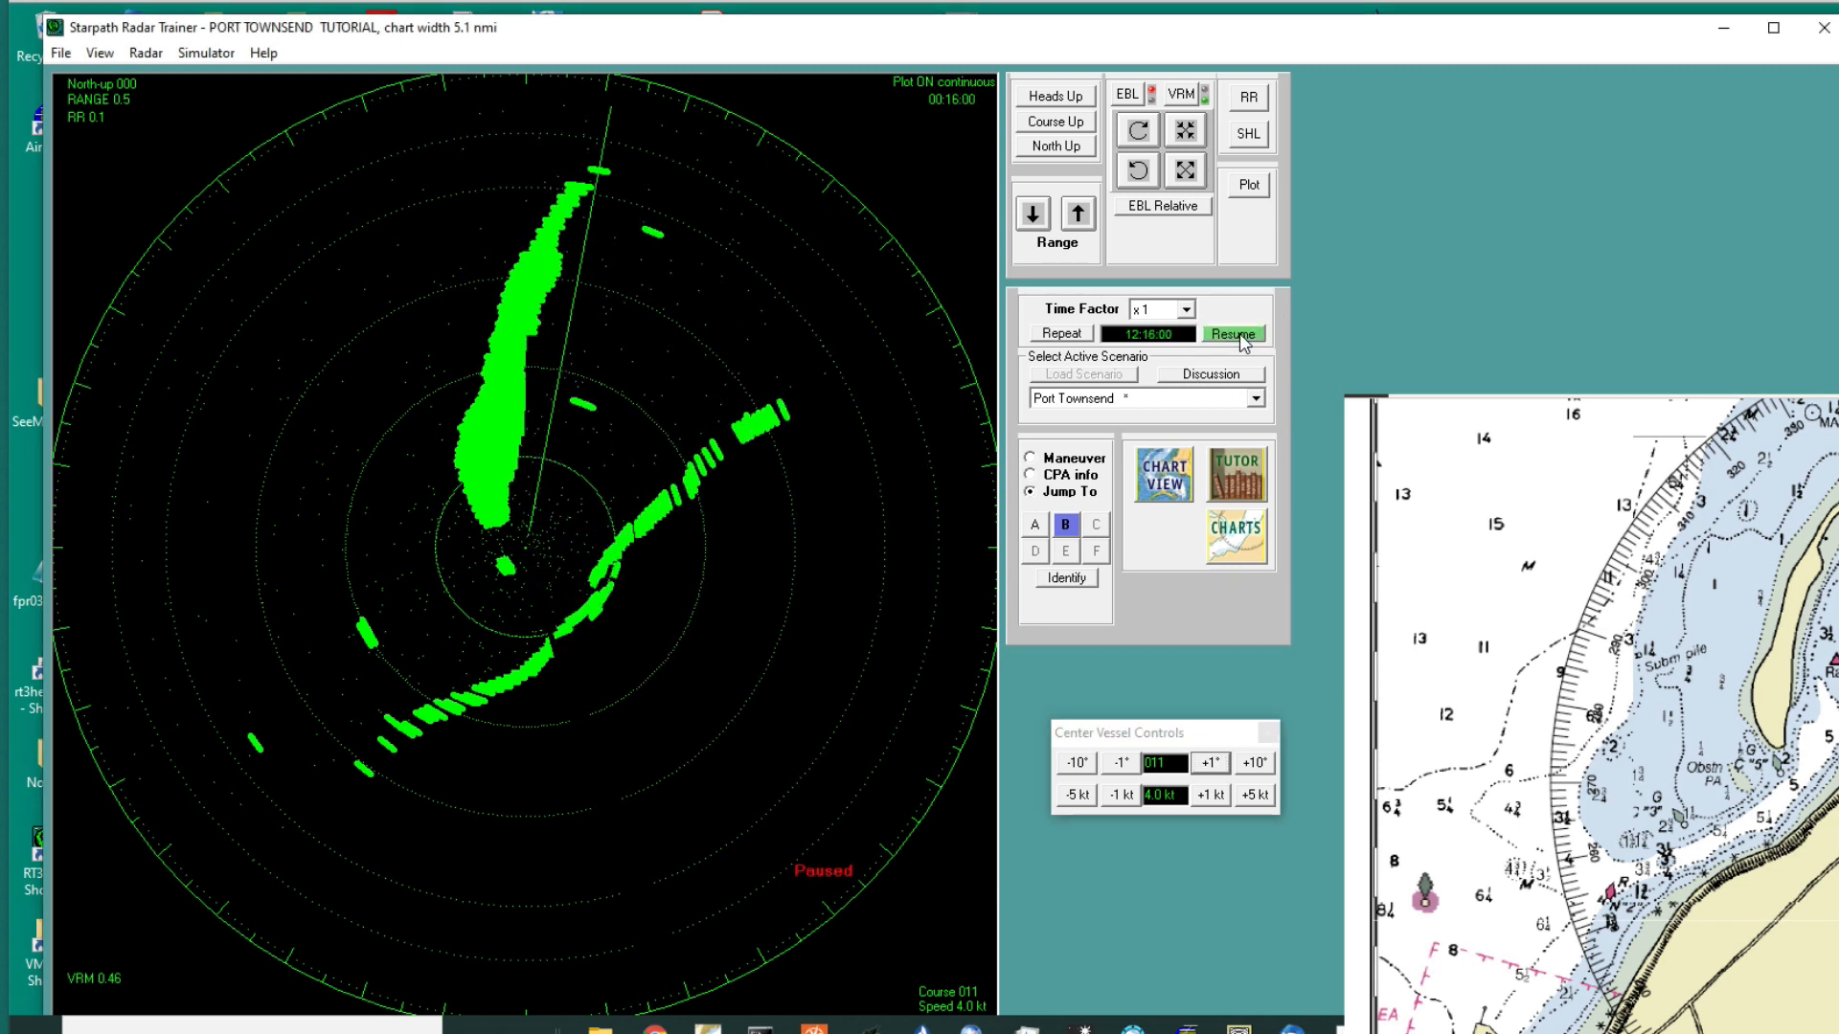
mouse_move(530, 548)
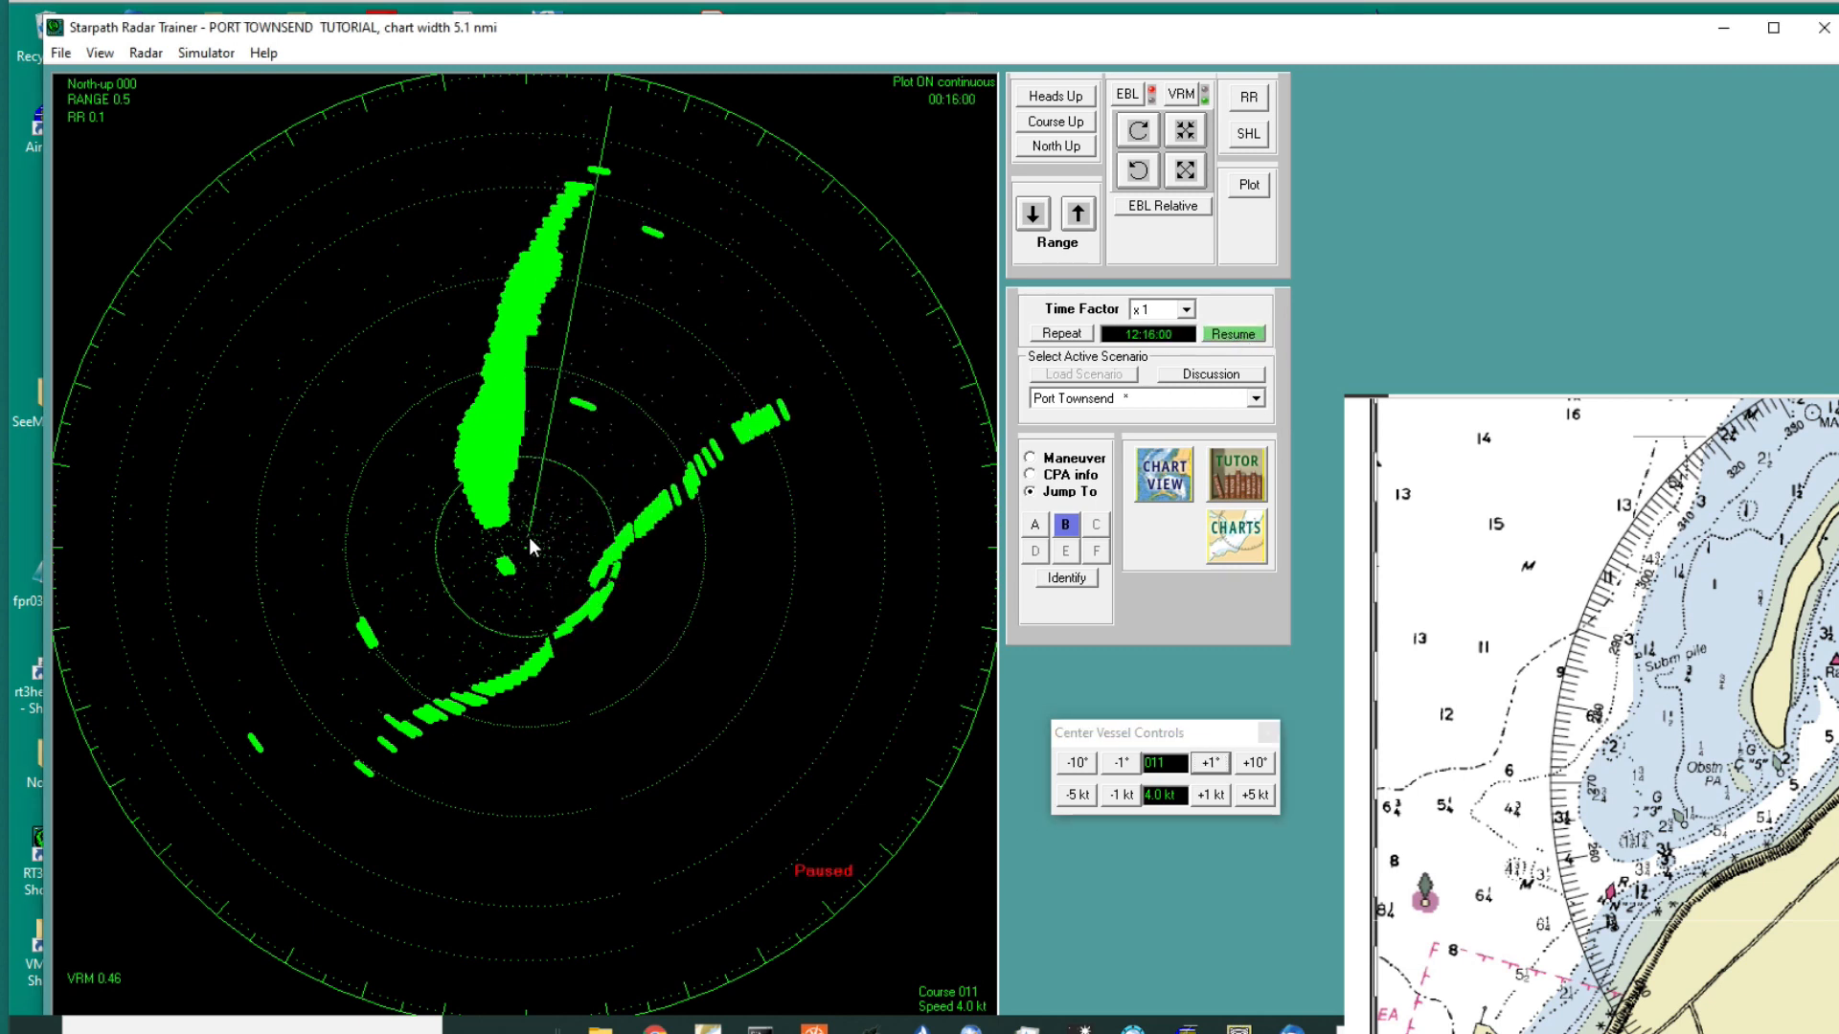
mouse_move(1018, 812)
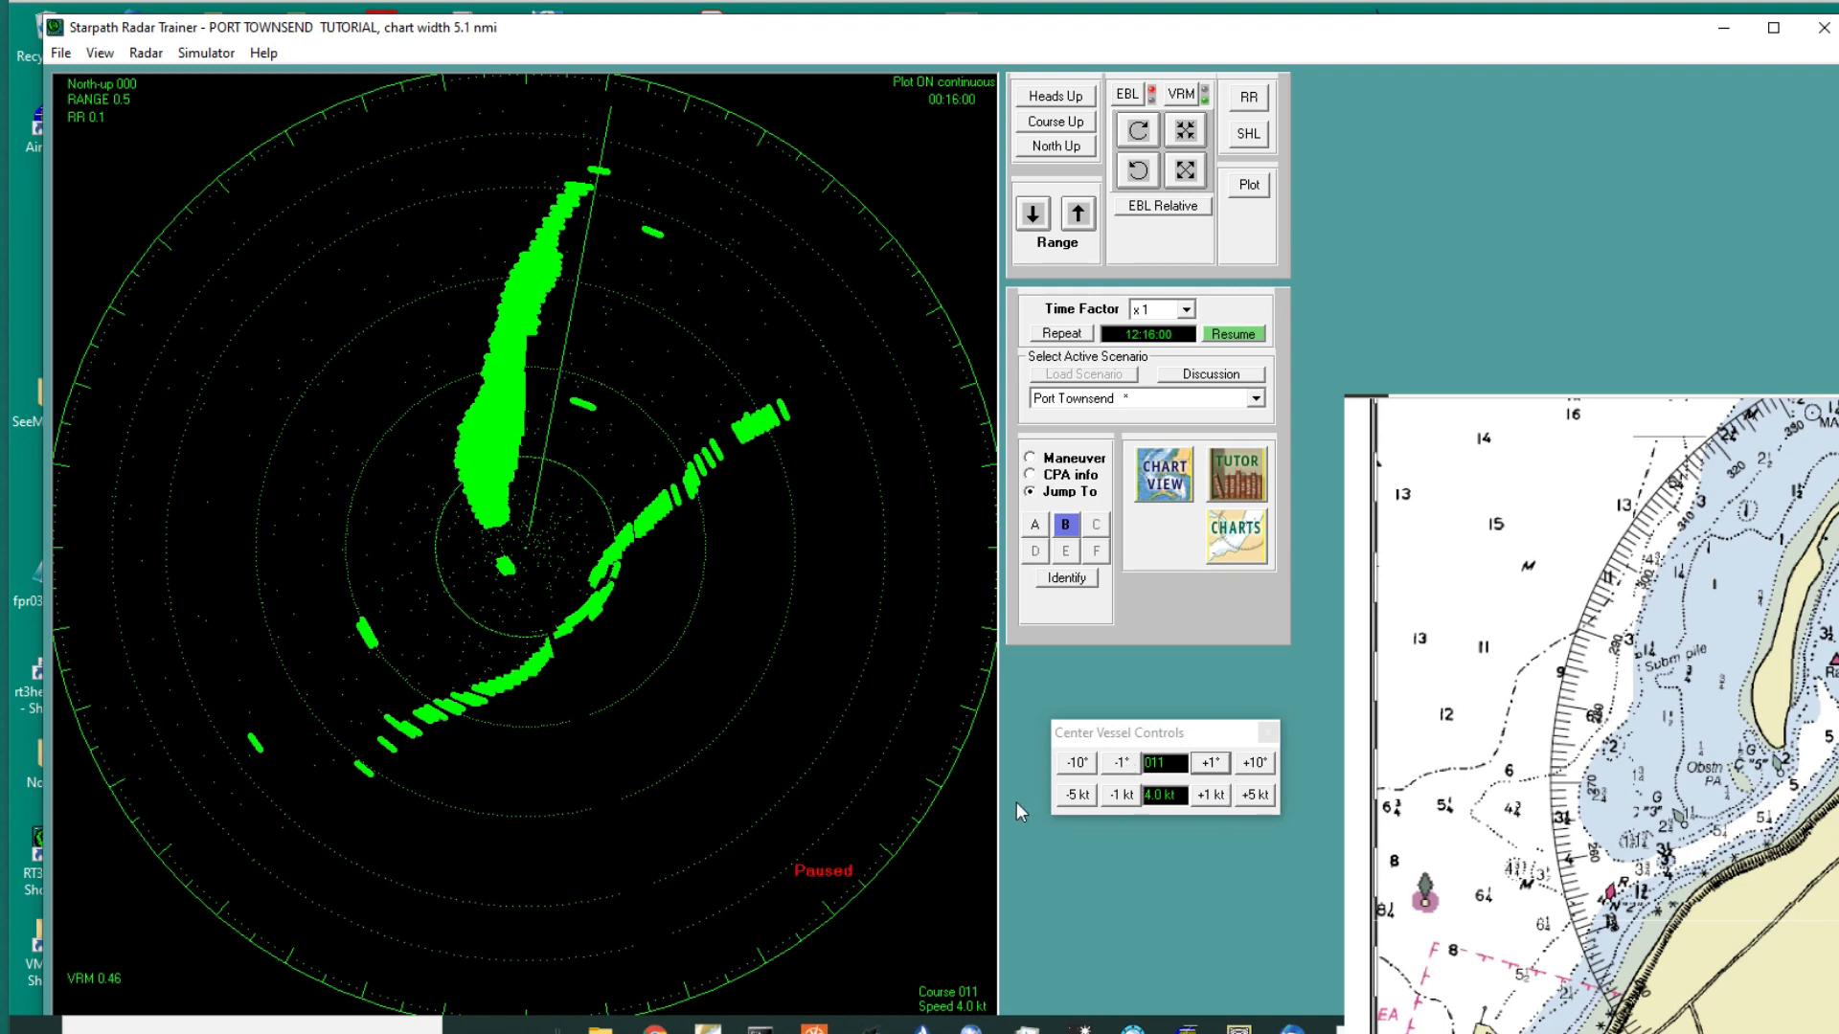
mouse_move(1143, 857)
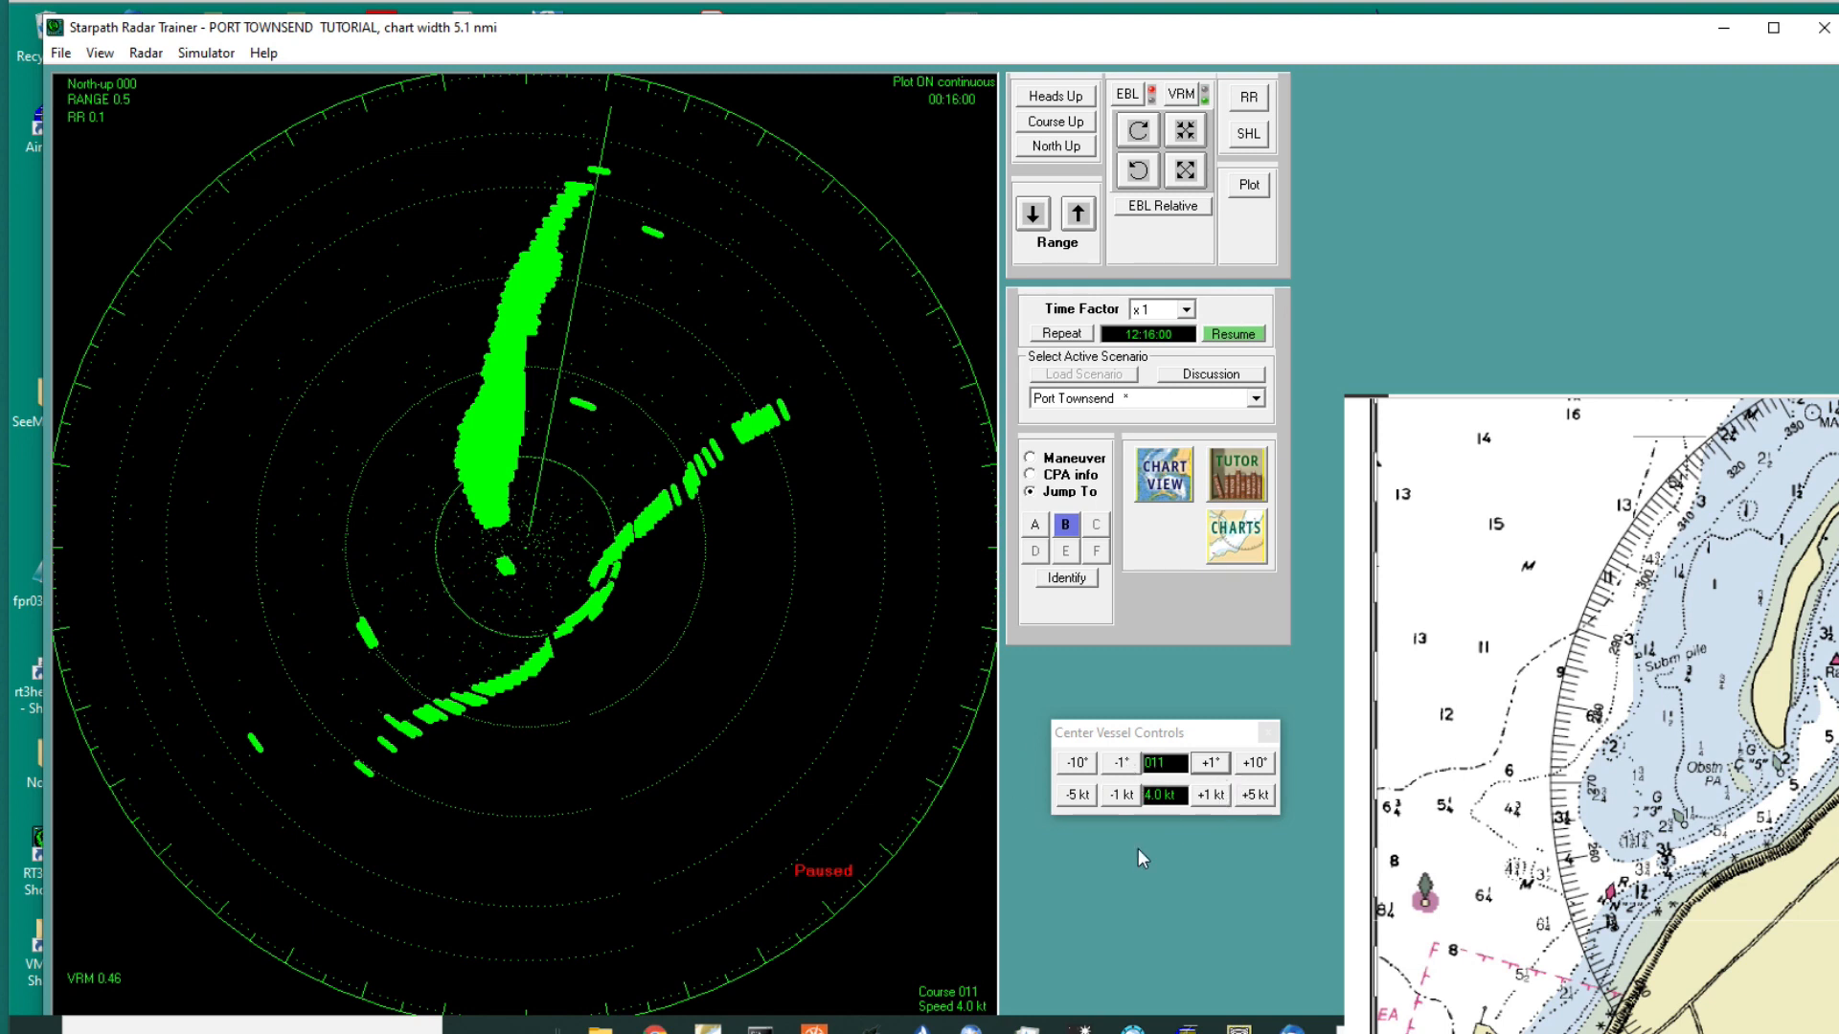
mouse_move(1290, 762)
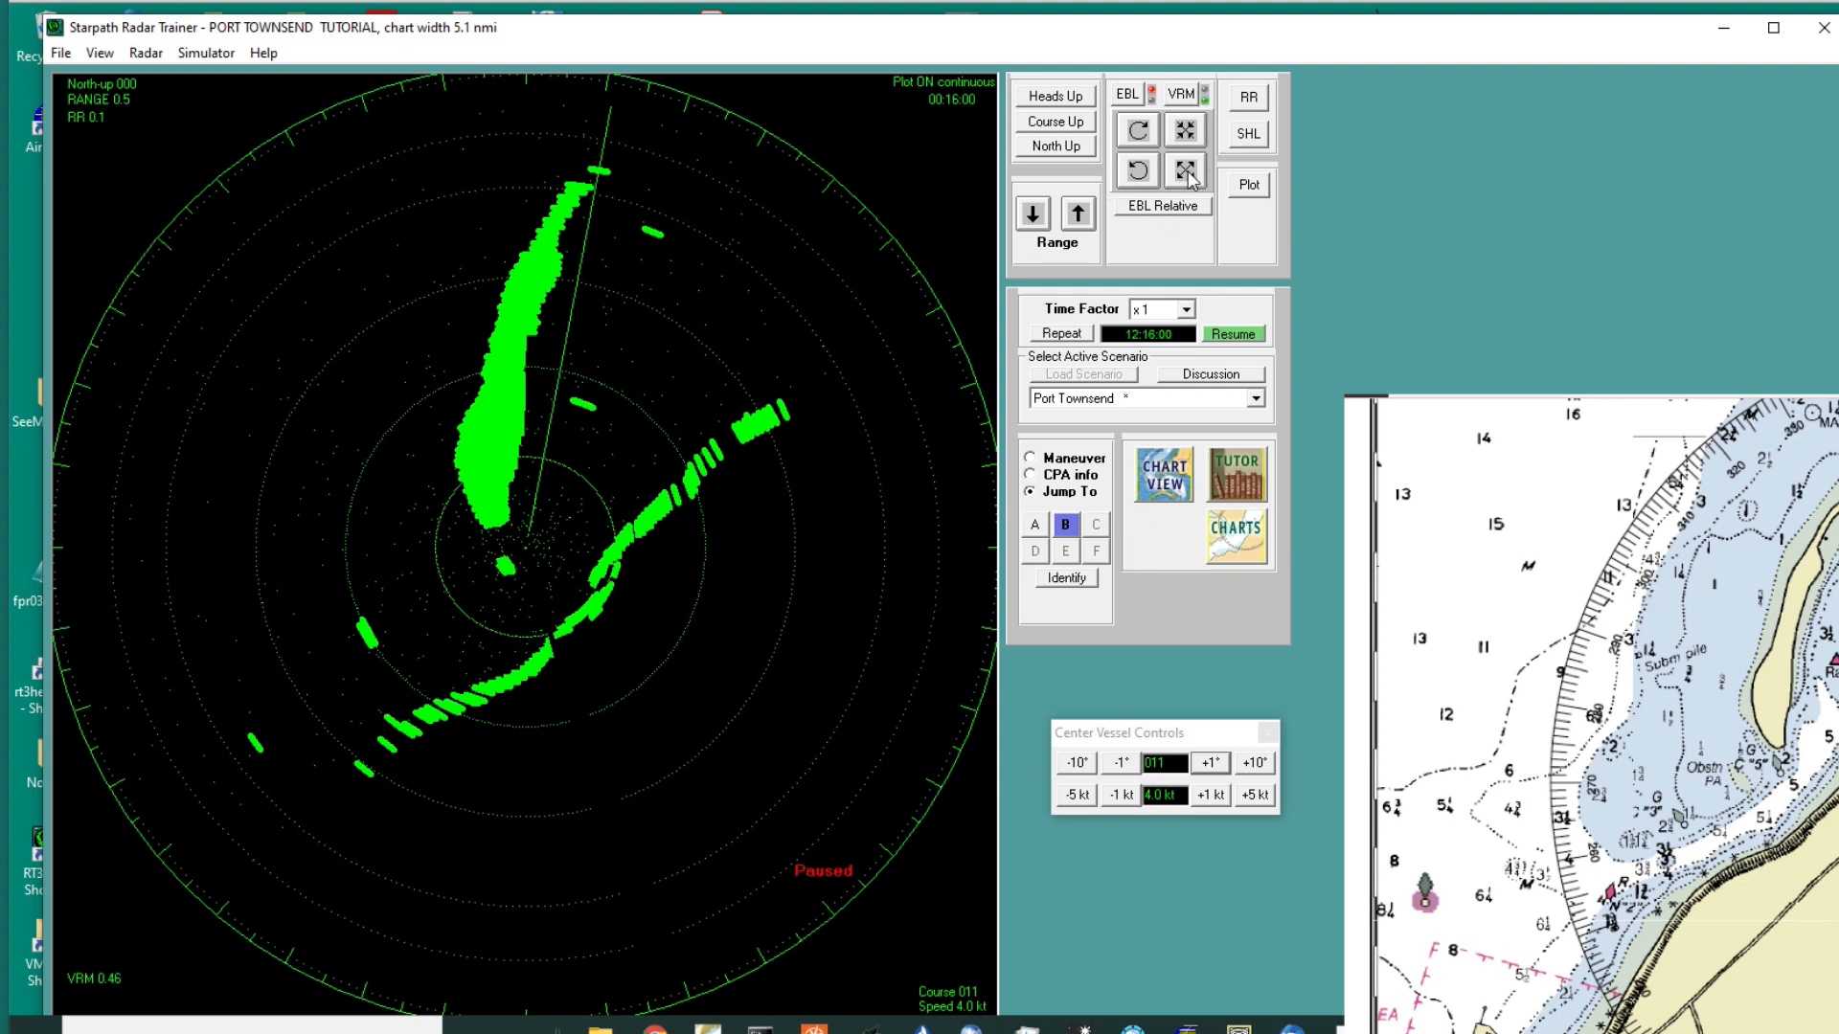
click(1185, 129)
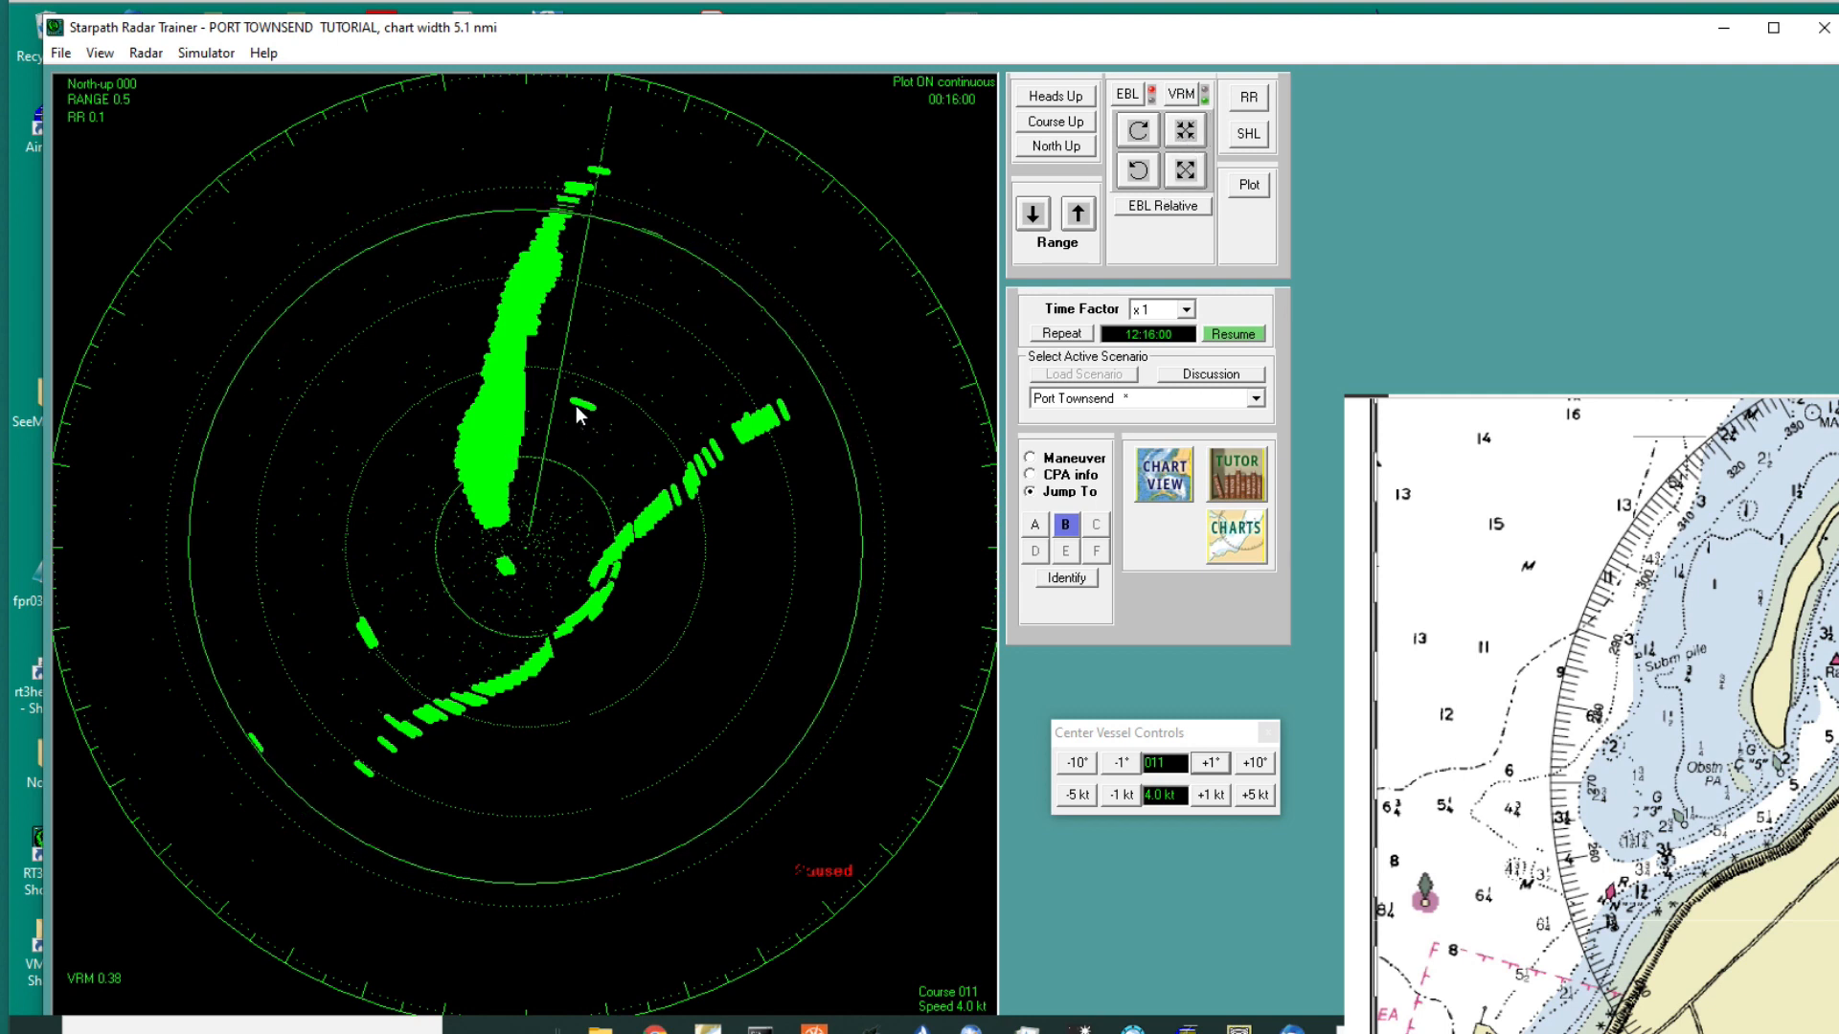
mouse_move(1207, 297)
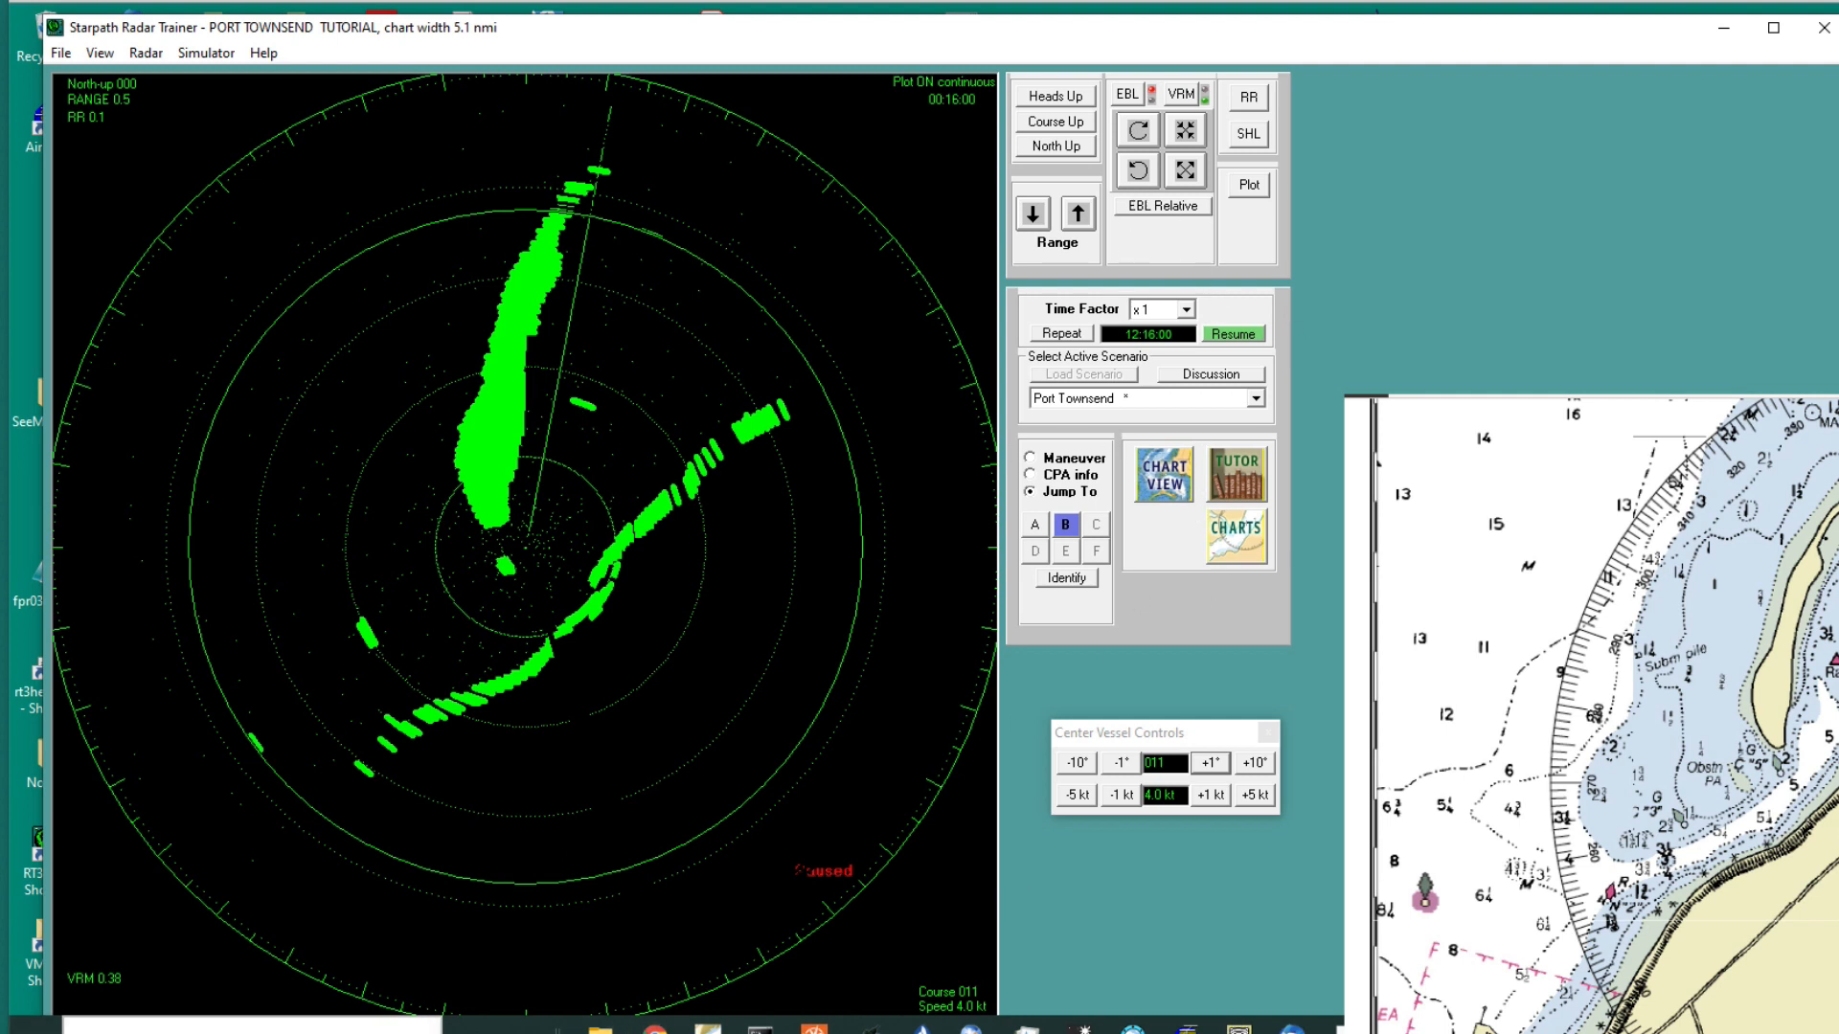
mouse_move(241, 957)
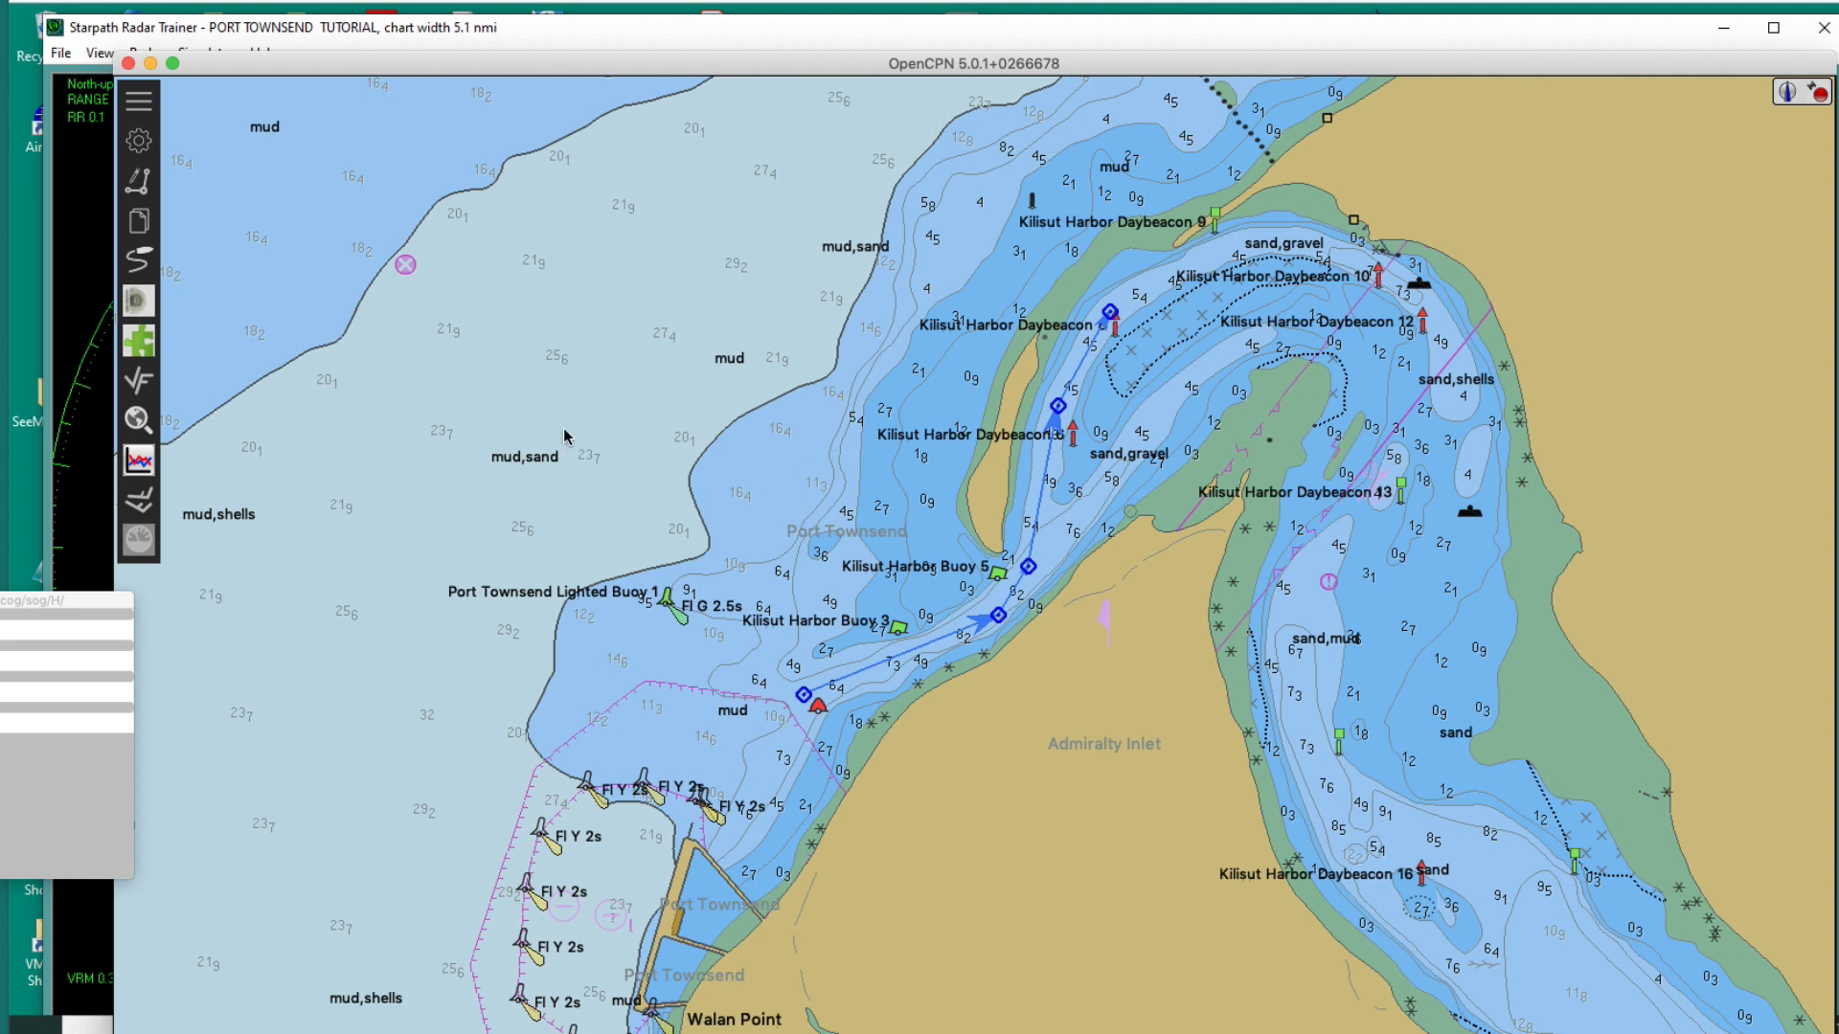
mouse_move(1015, 880)
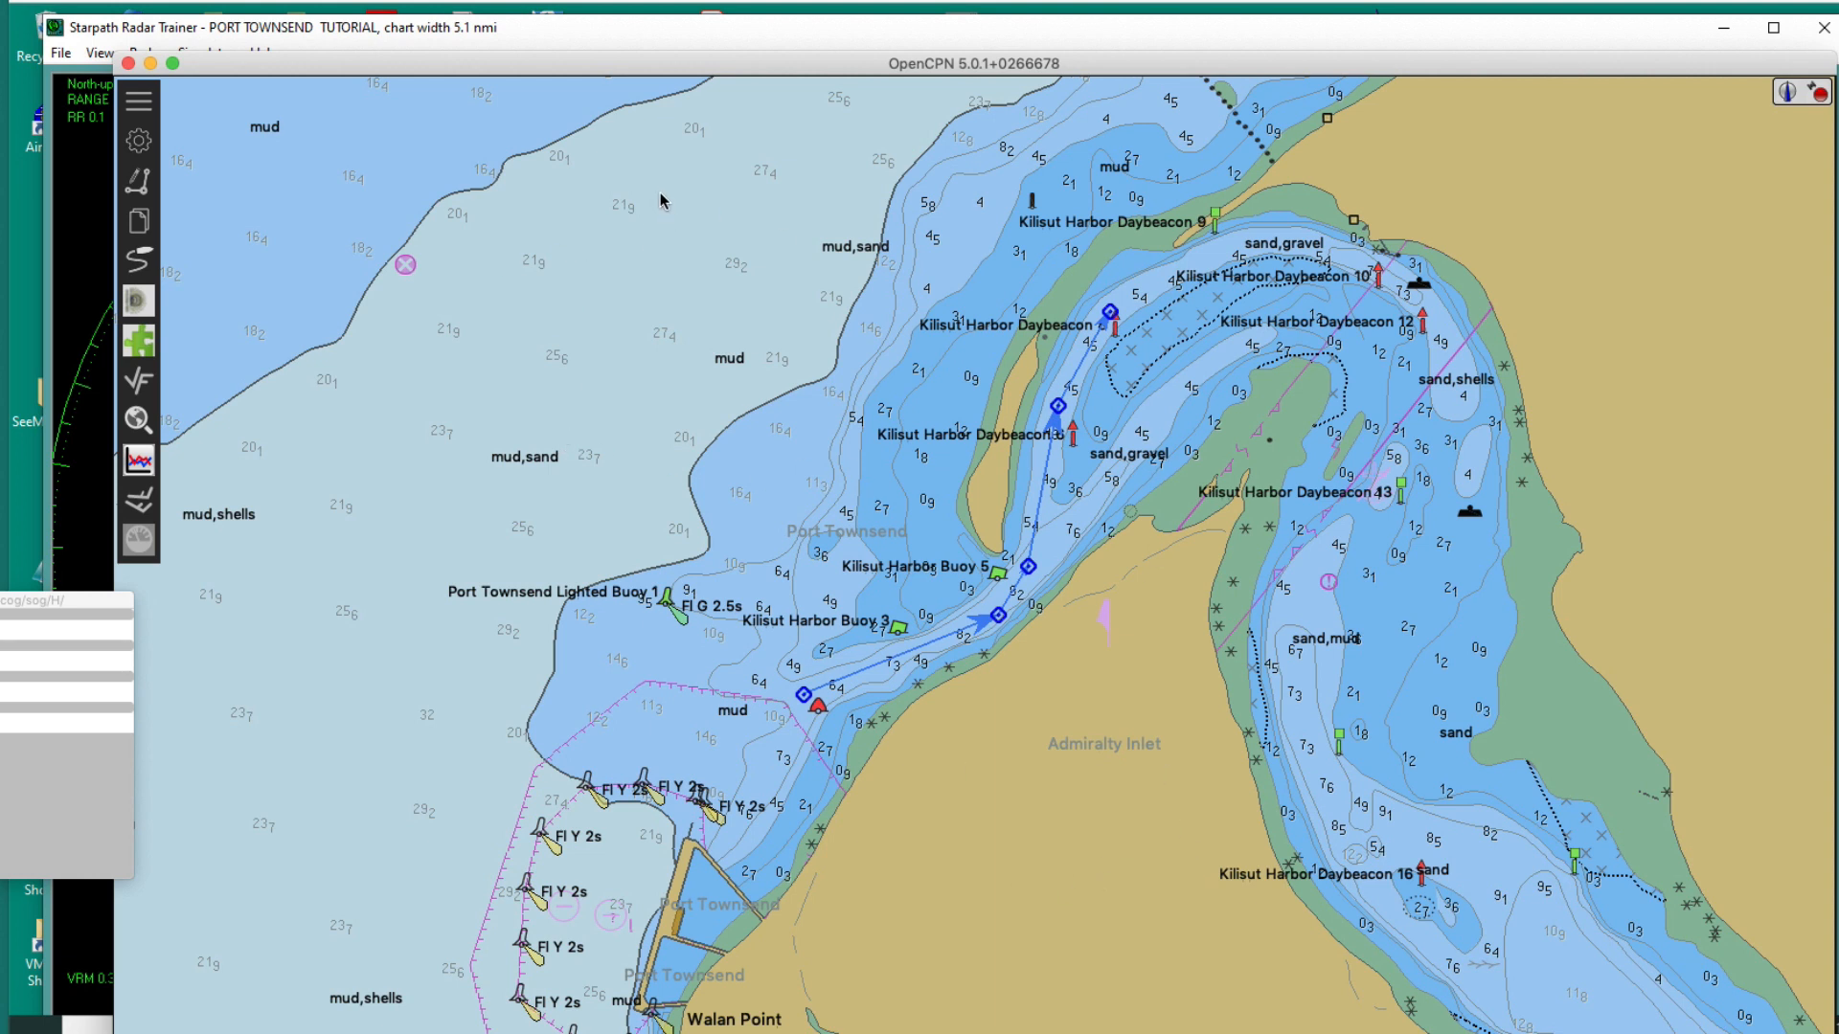
mouse_move(915, 590)
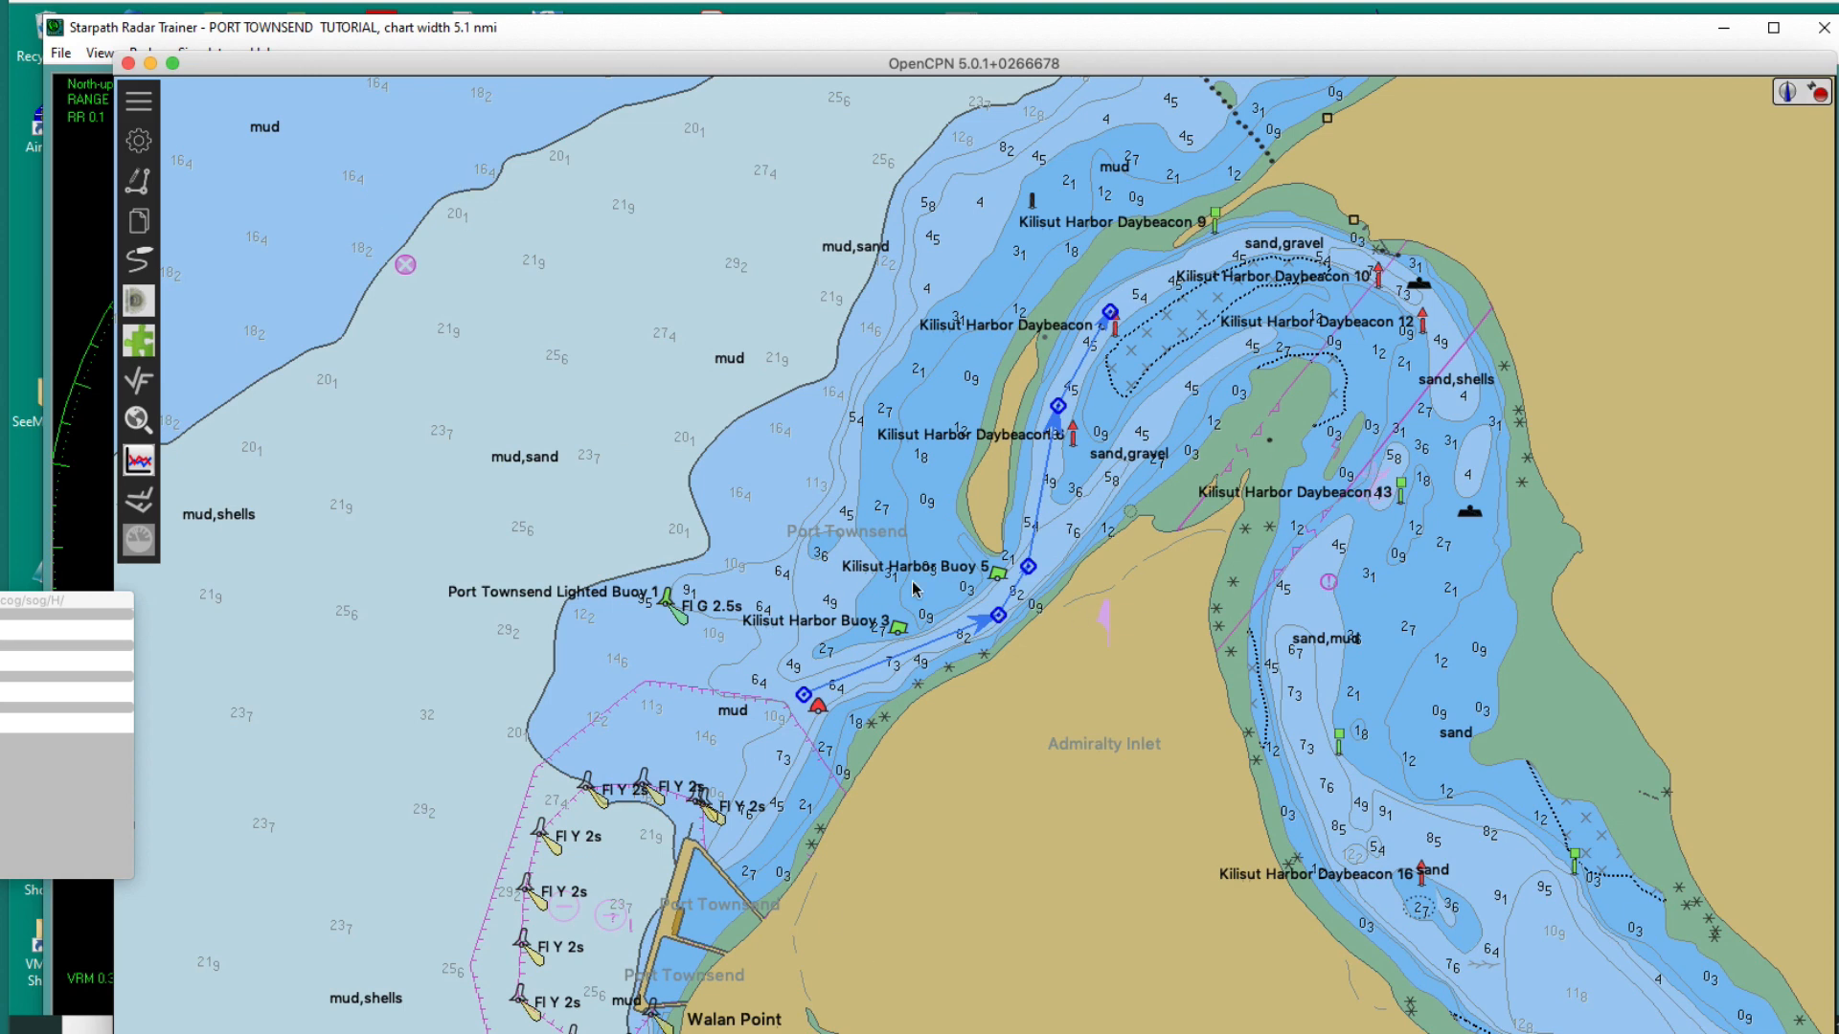
mouse_move(928, 638)
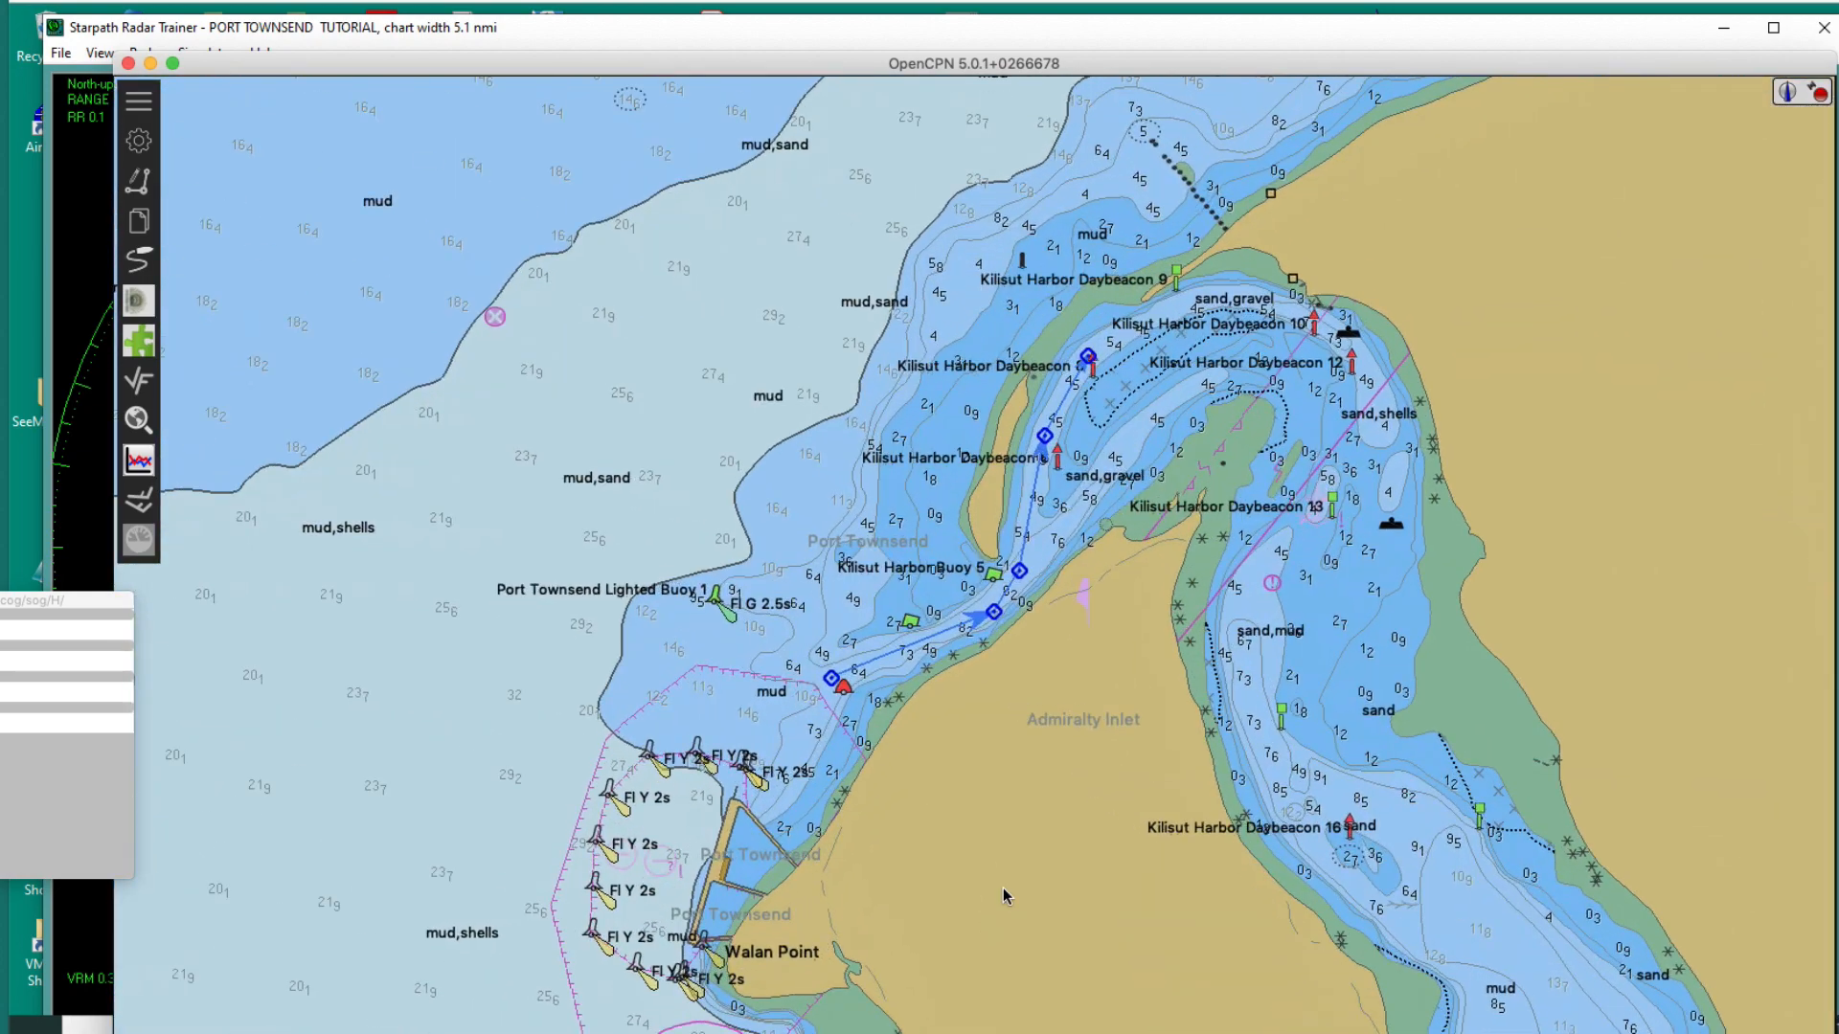
mouse_move(320, 476)
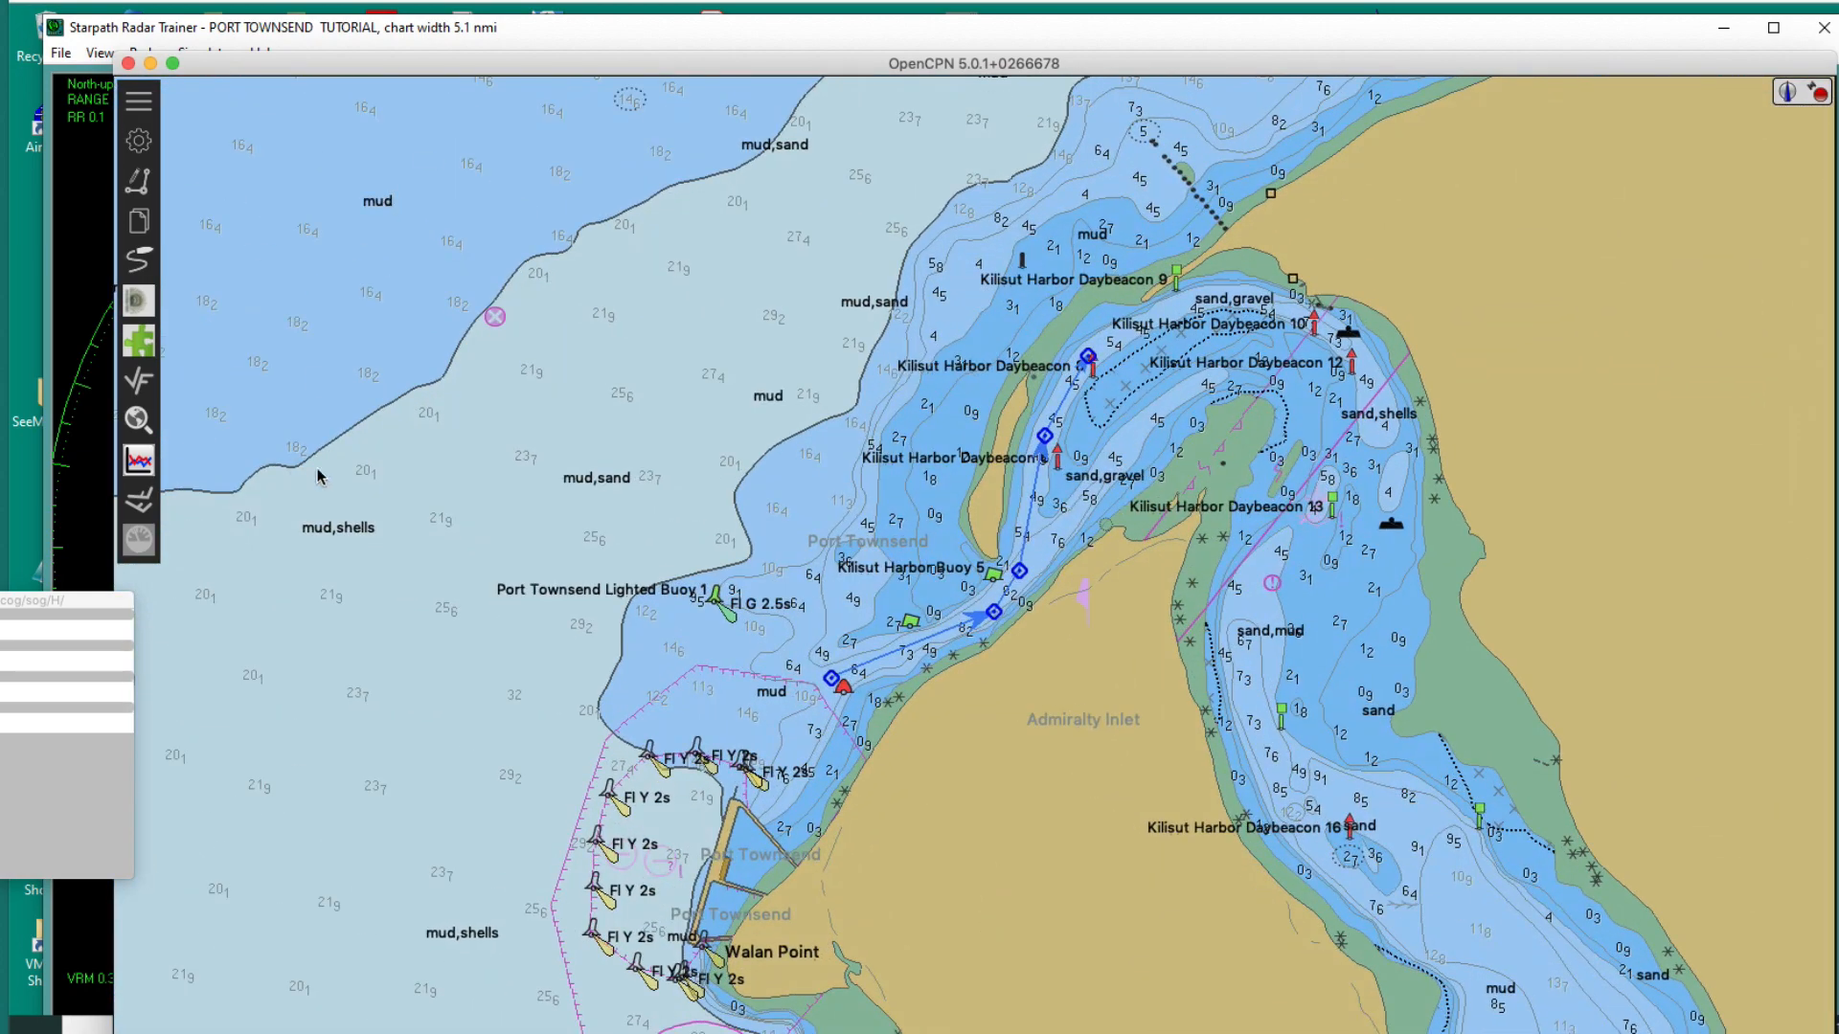